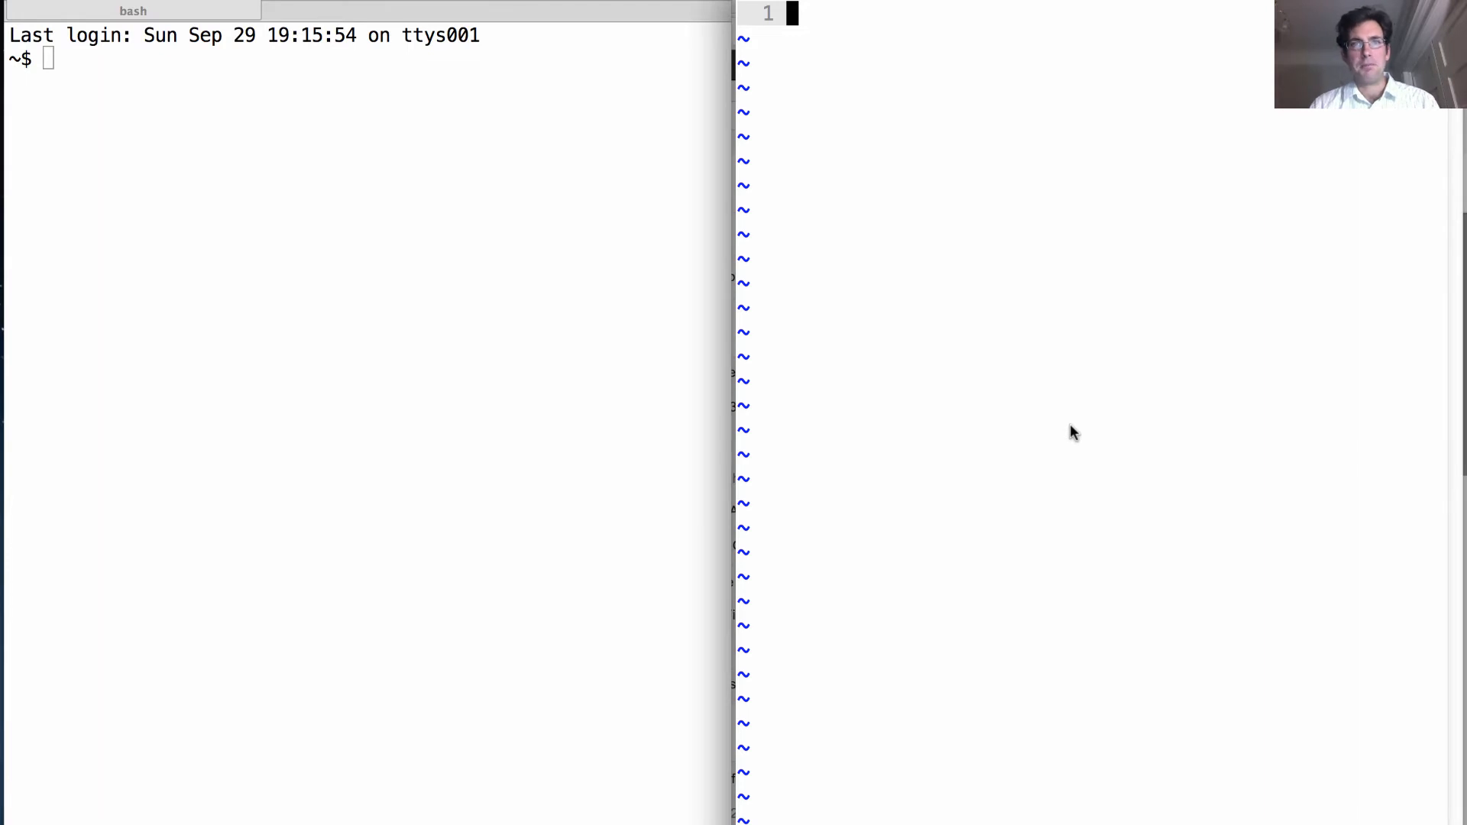
# - Write stairs = (1, 2, 3, 4, 5, 4, 3, 4, 5, 6, 7) on line 1 of the buffer
pyautogui.write('stairs')
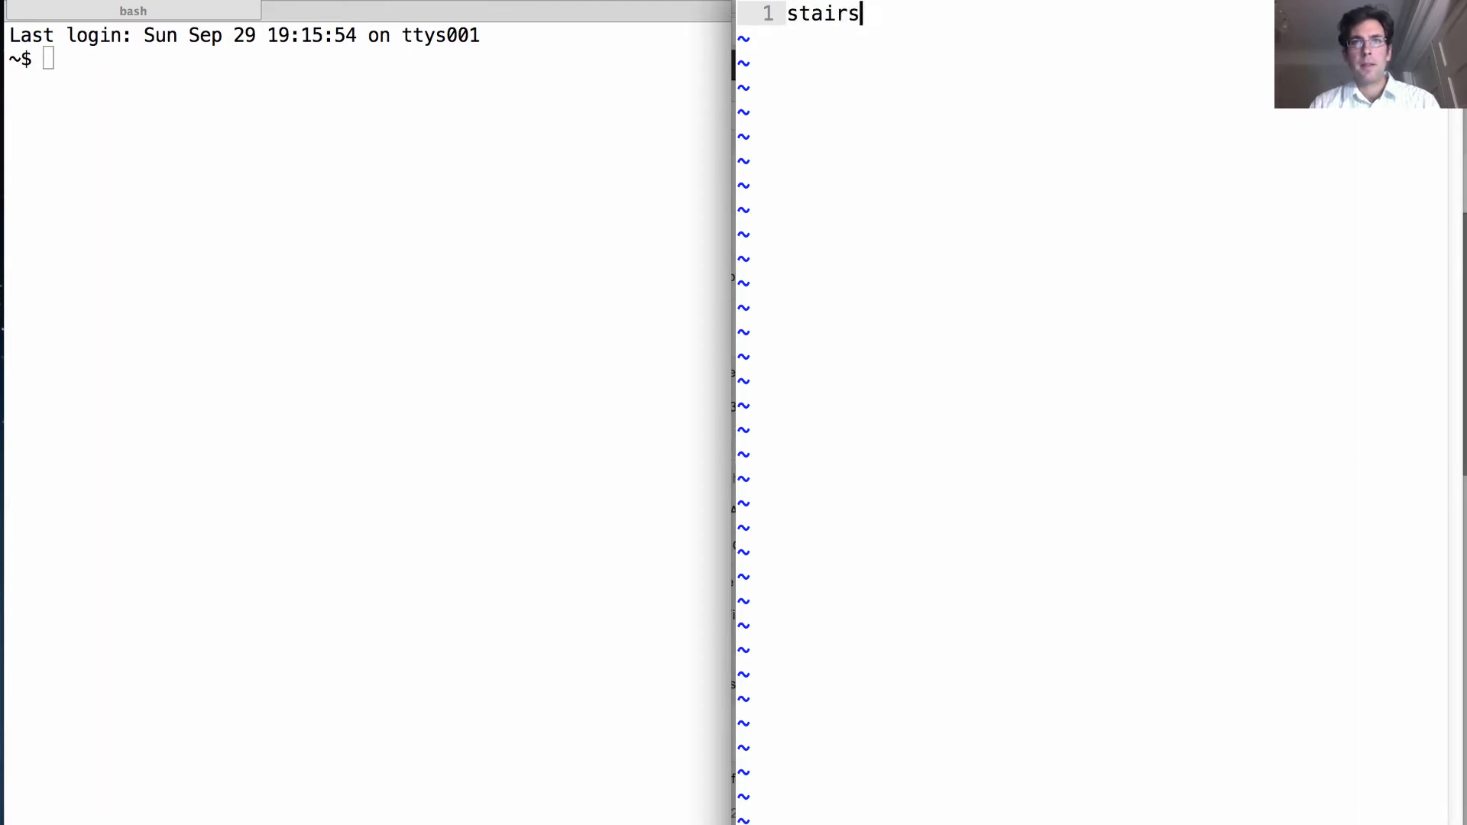
pyautogui.write('= (1,')
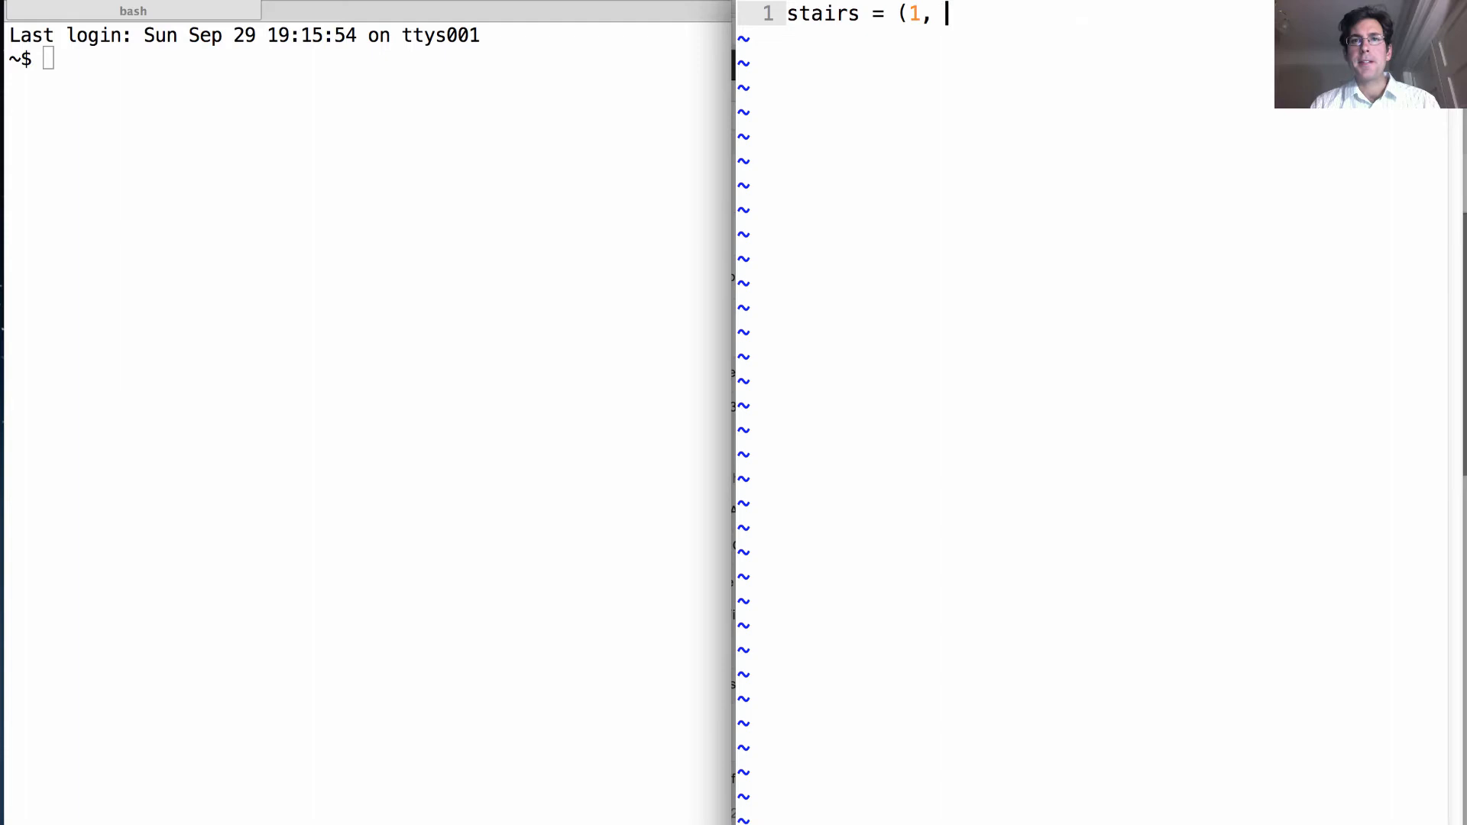
pyautogui.write('2, 3, 4, 5, 4, 3,')
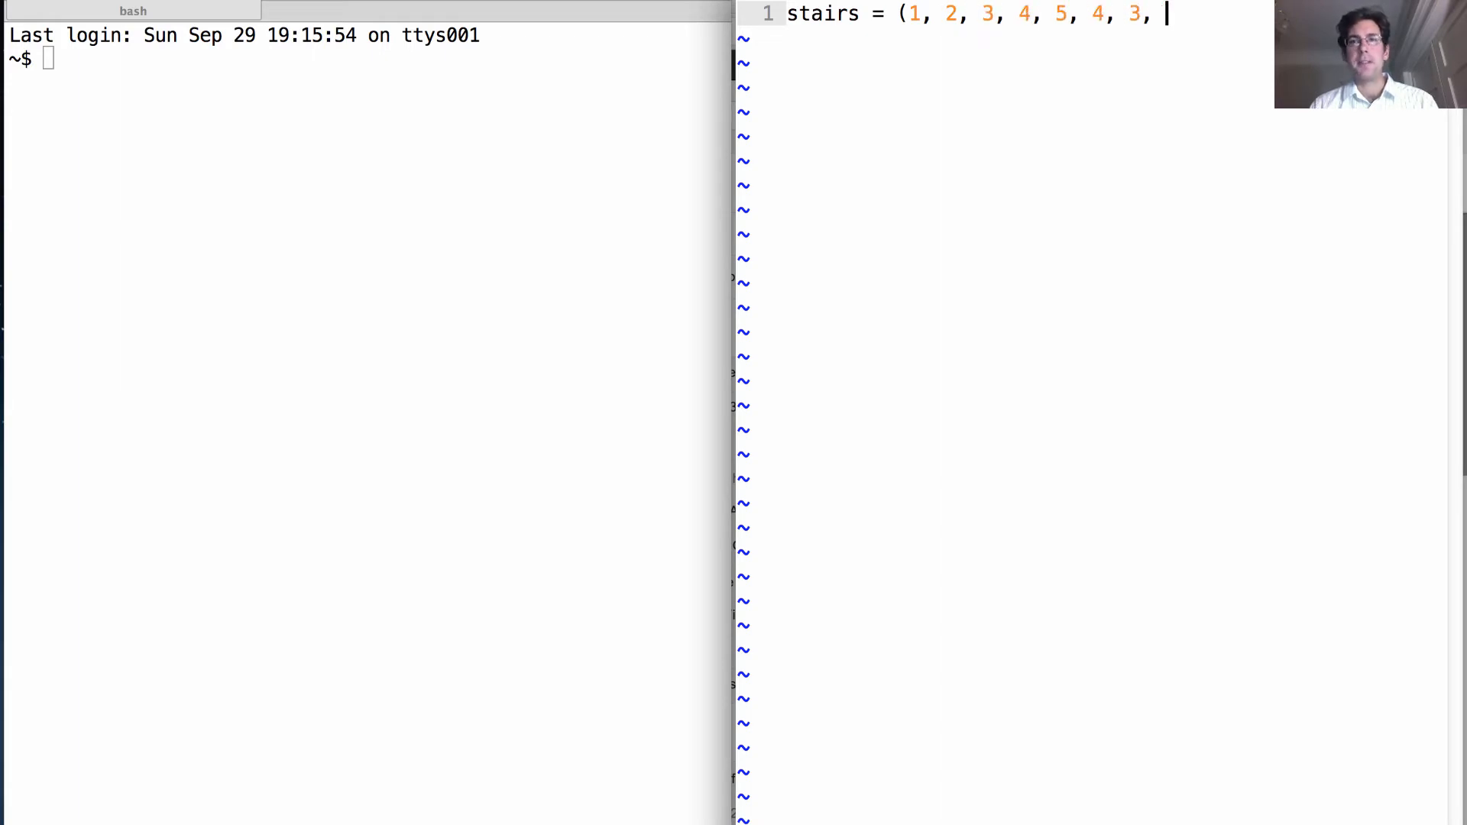
pyautogui.write('4, 5')
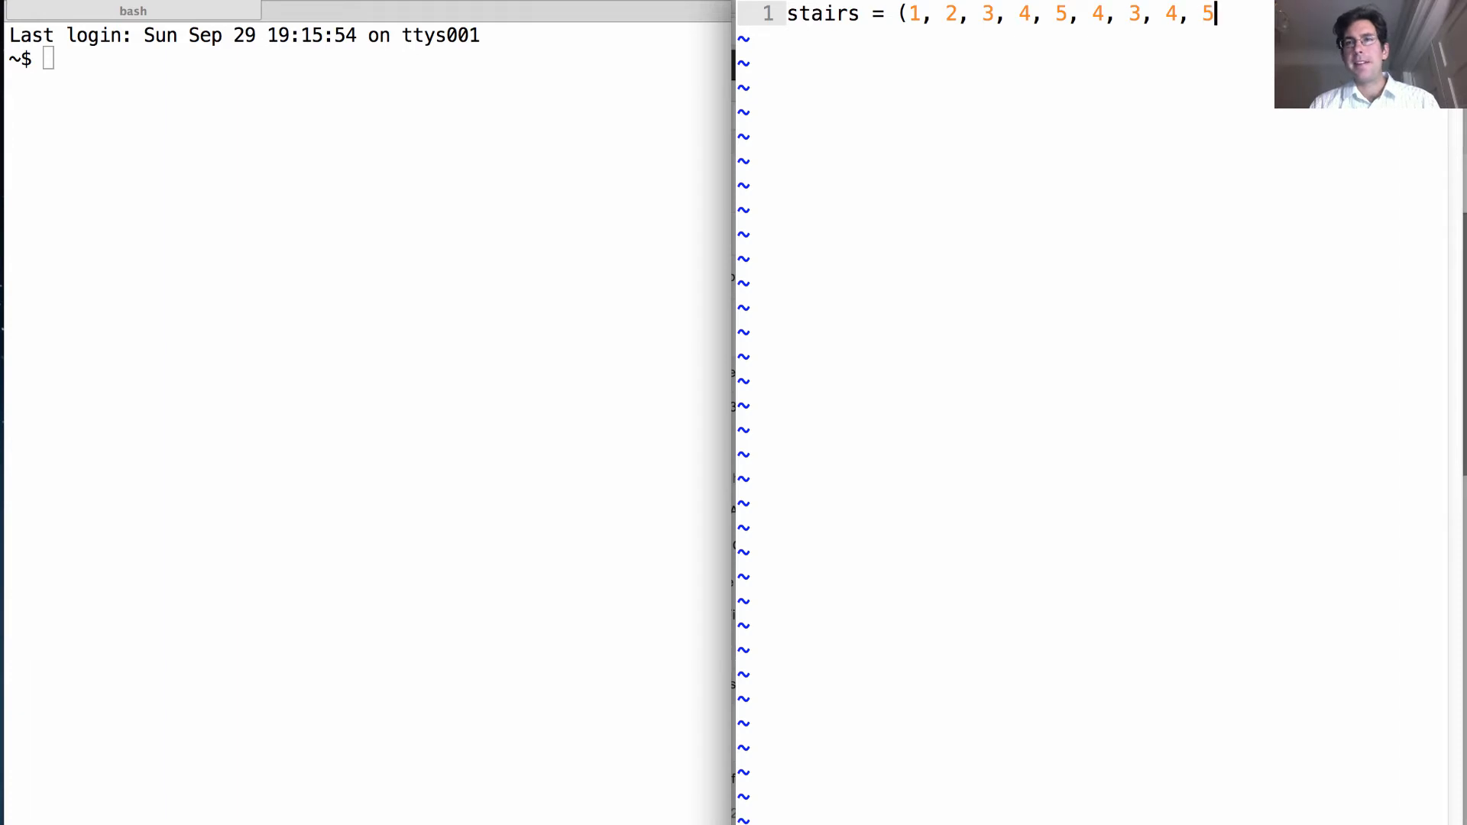
pyautogui.write(', 6,')
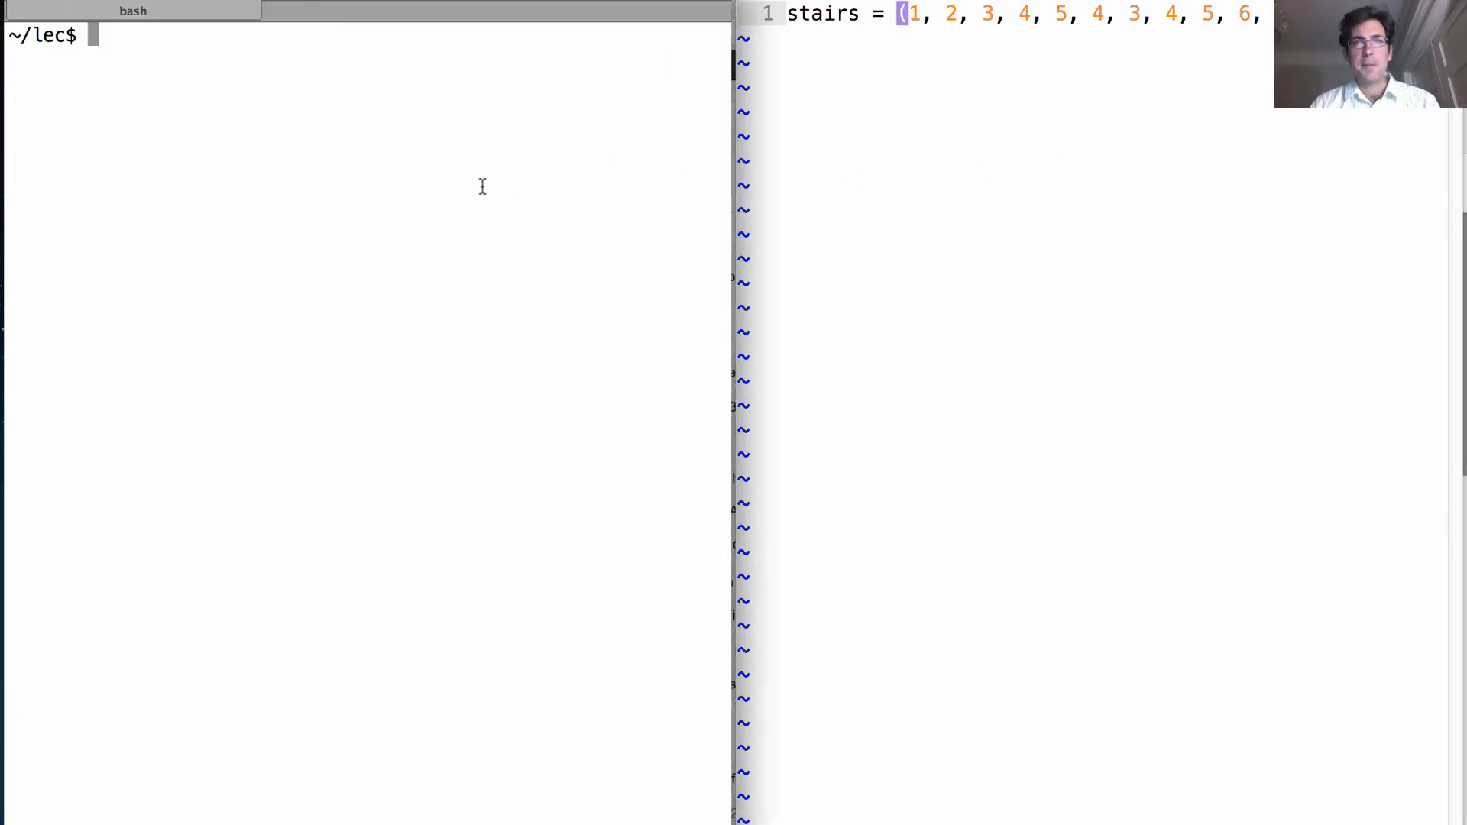
# - Launch python3 -i ex.py and evaluate stairs, len(stairs) as 11 and stairs[6] as 3
pyautogui.write('python3 -i ex.py')
pyautogui.write('len')
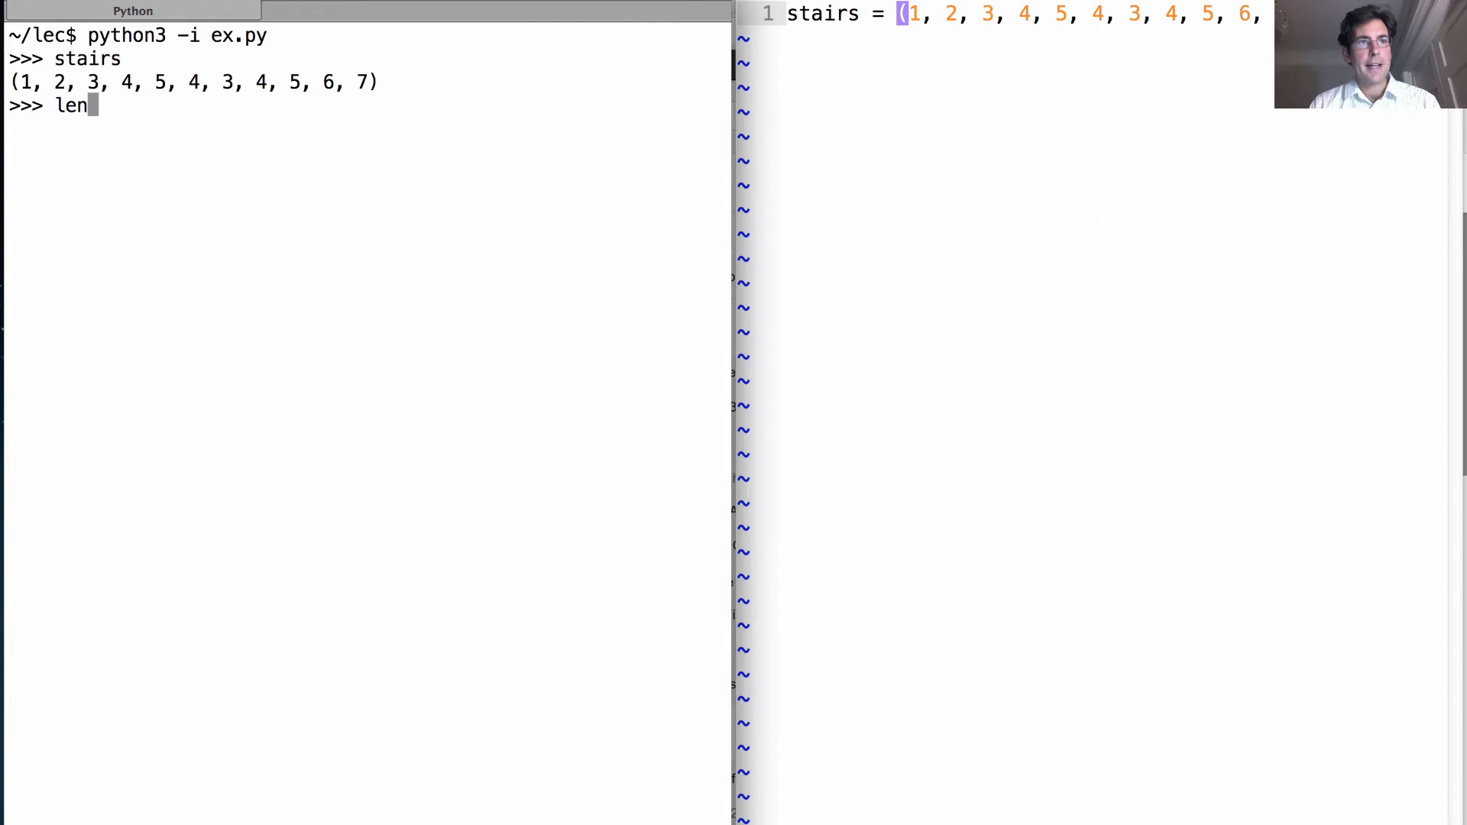
pyautogui.press('Return')
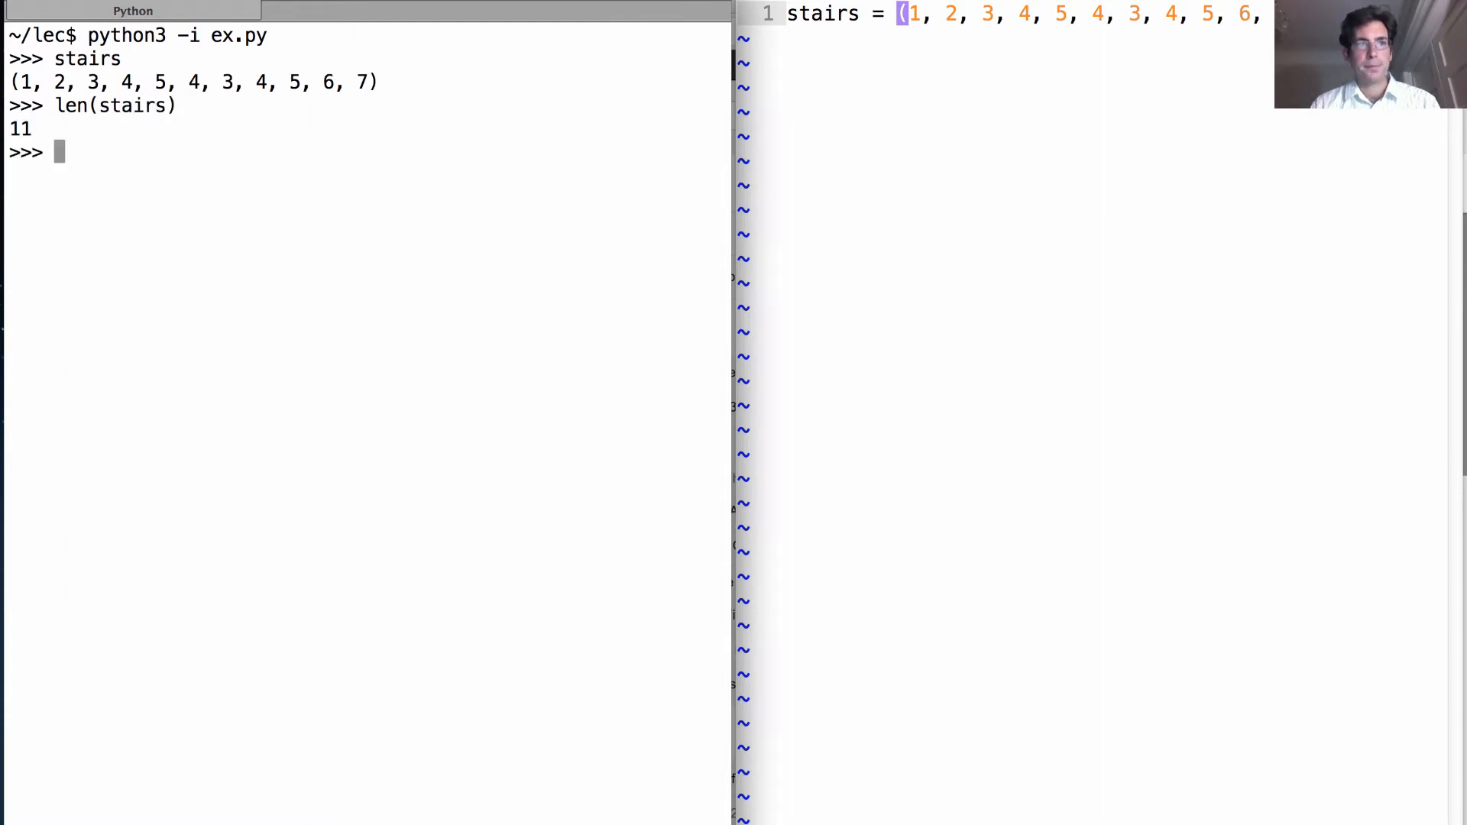
pyautogui.write('stairs[6')
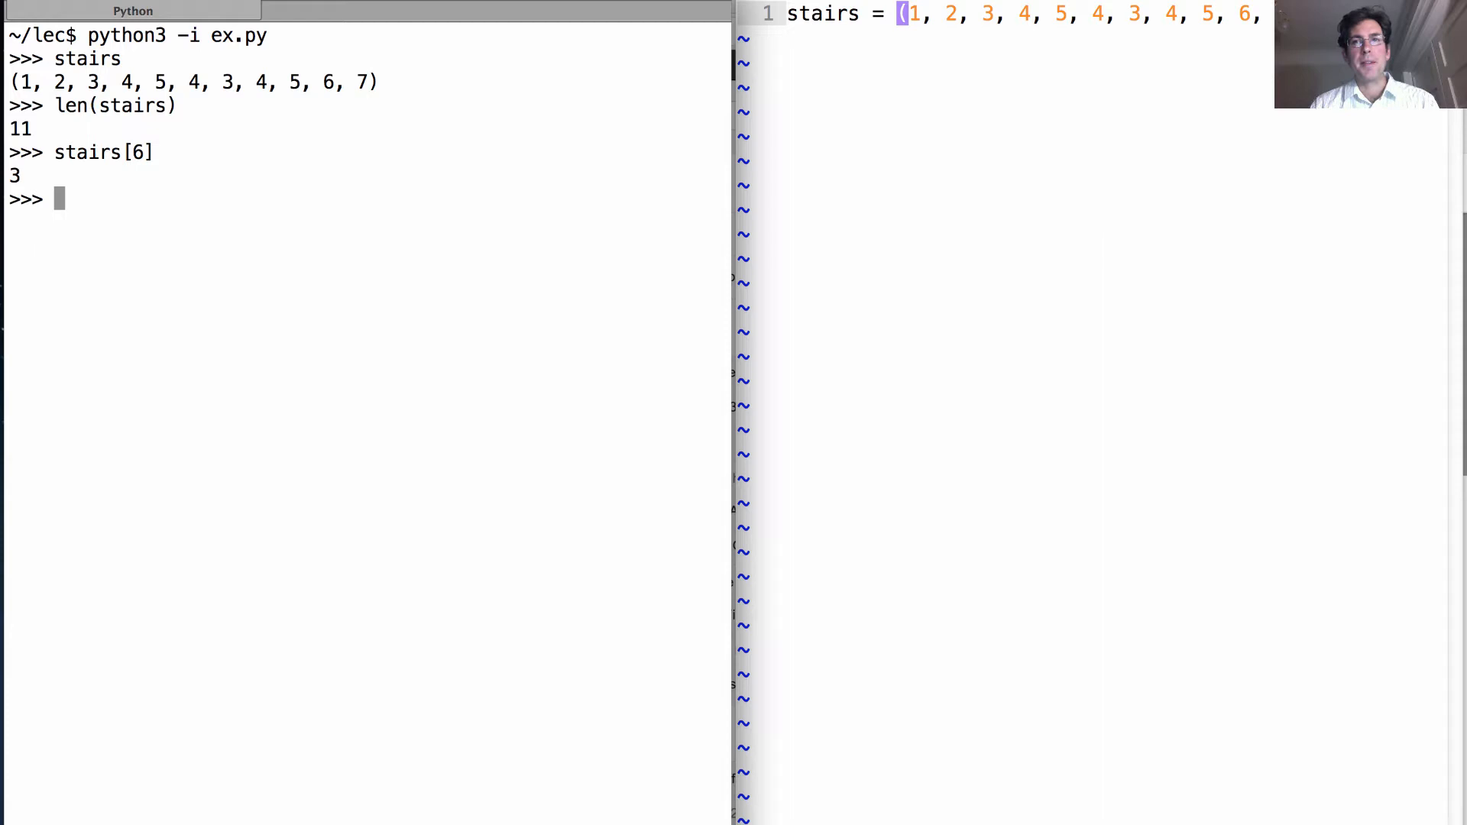
pyautogui.moveTo(412, 119)
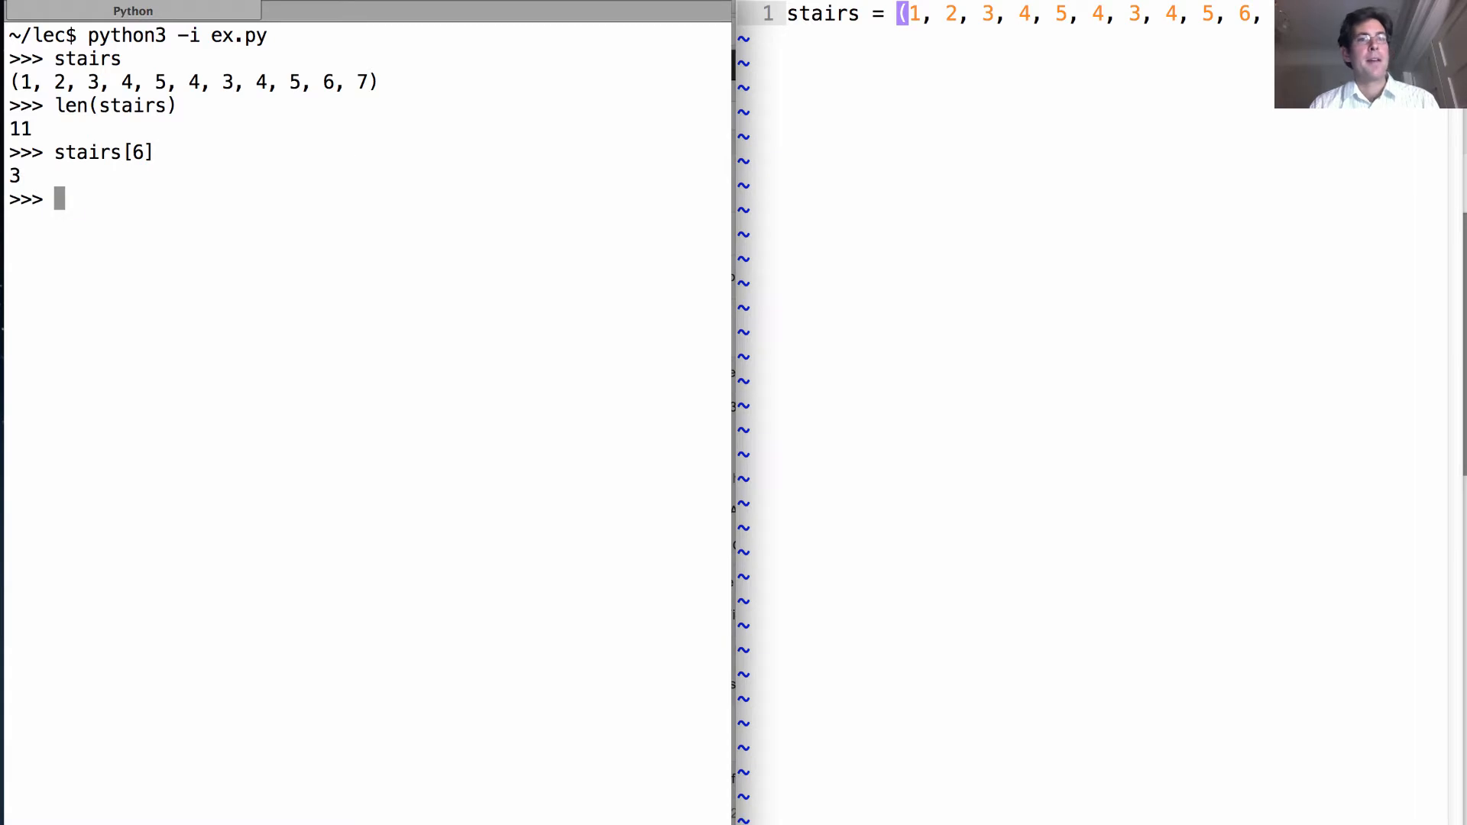
# - Evaluate stairs.count for 3, 'hello' and 4 to see how often each occurs
pyautogui.write('stairs.count')
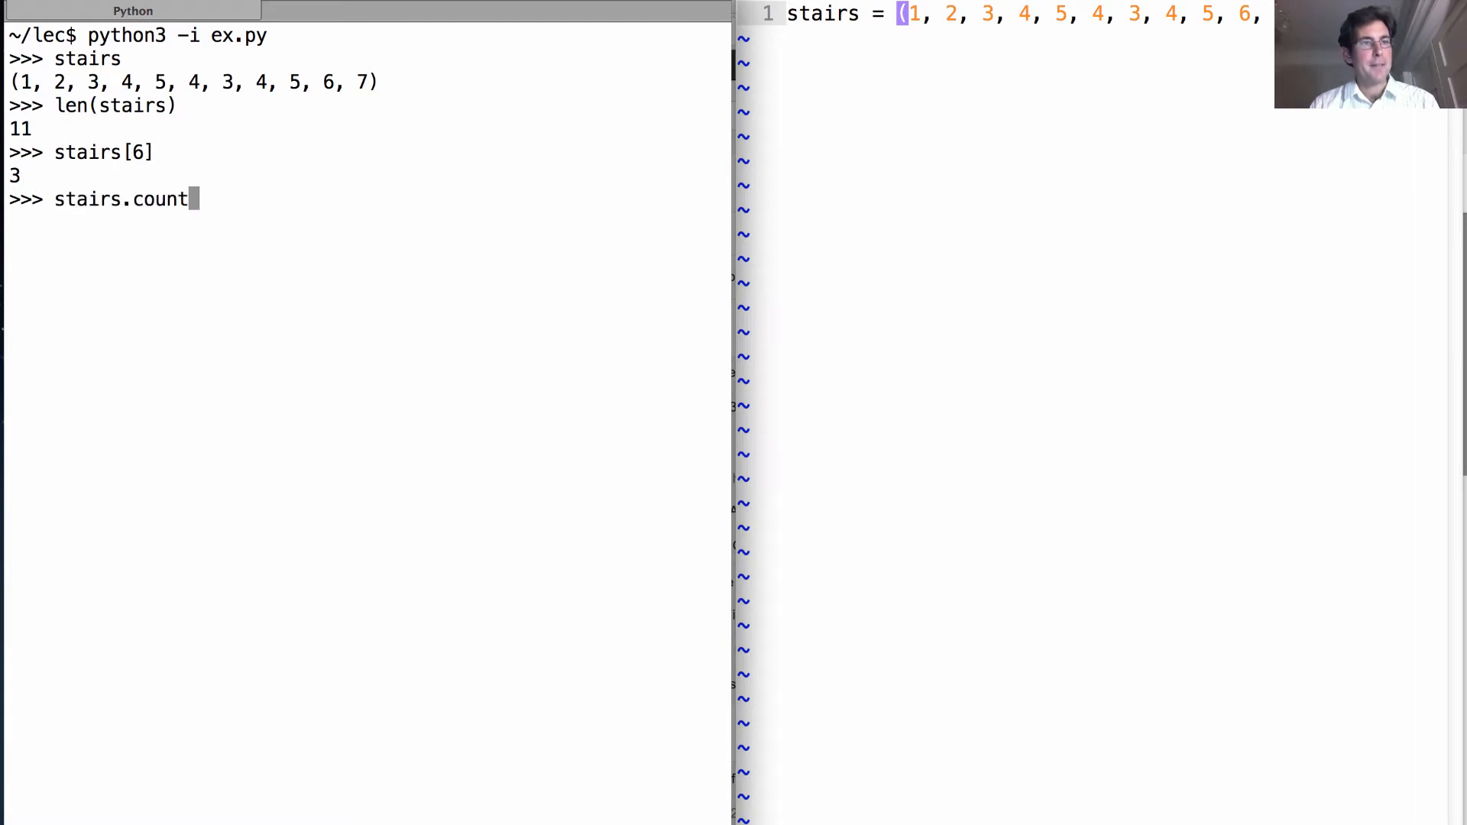
pyautogui.press('Return')
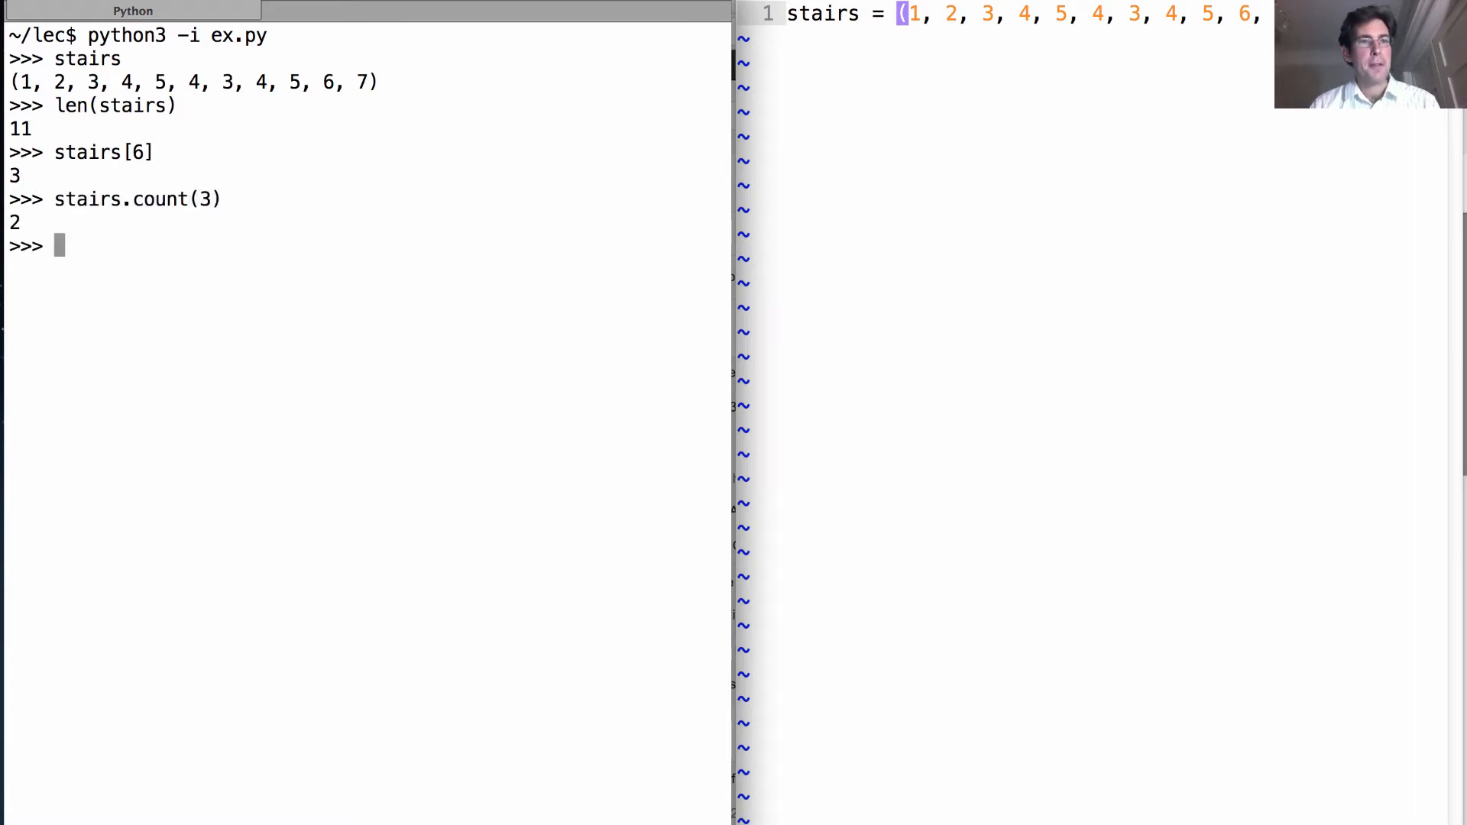
pyautogui.write('stairs.count(3)')
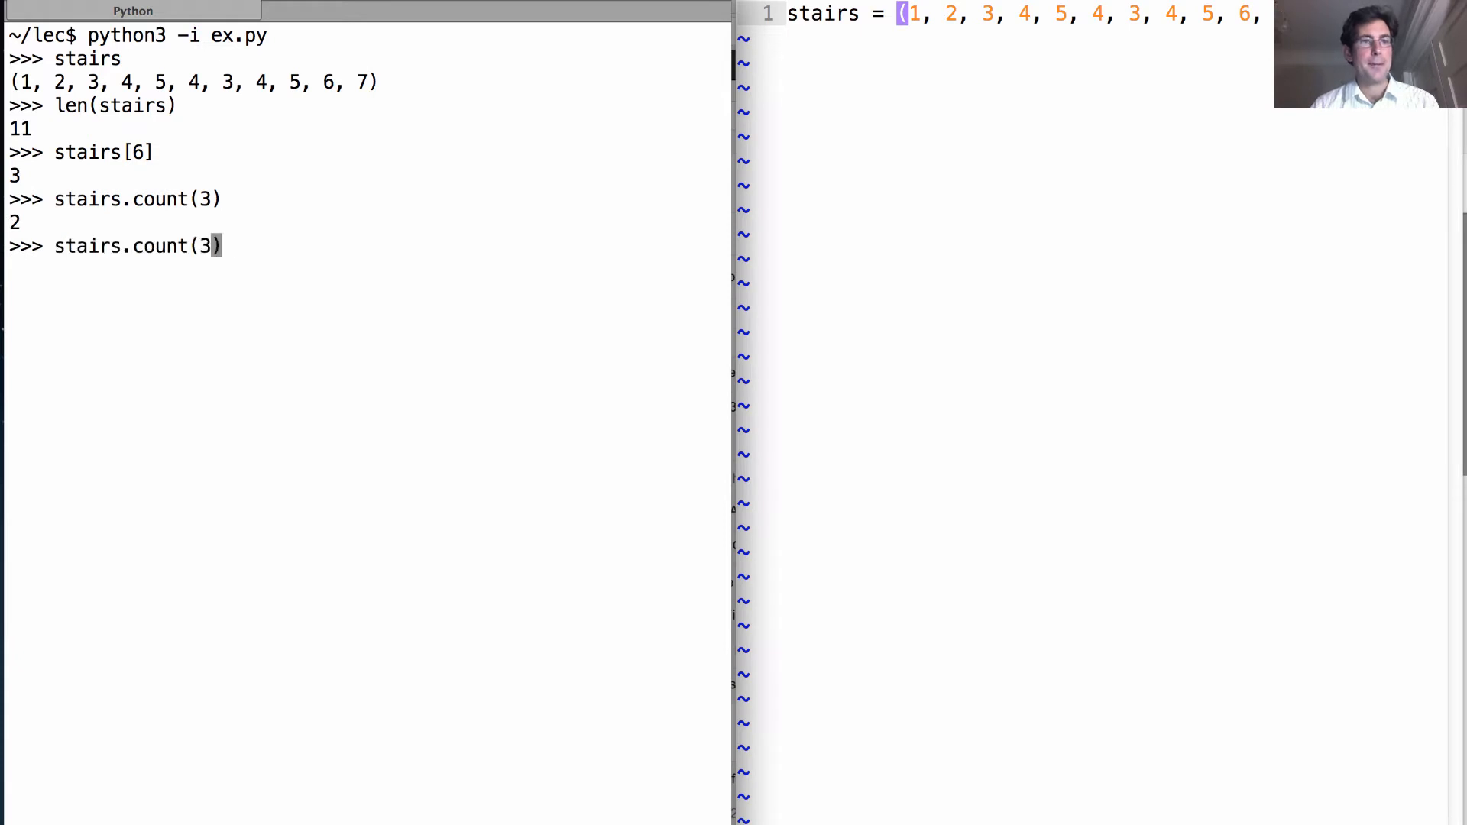
pyautogui.write("'hello'")
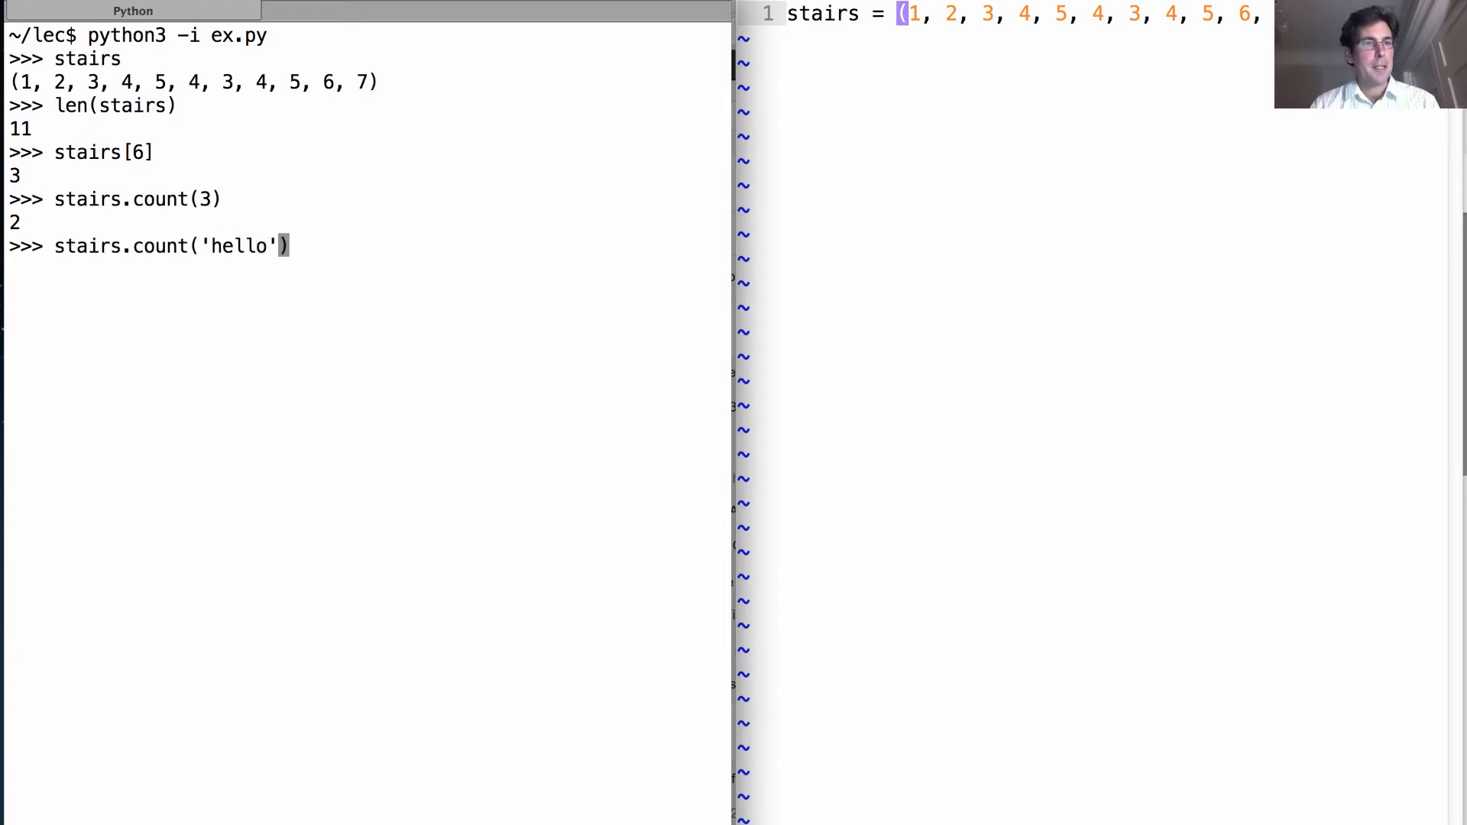
pyautogui.press('Return')
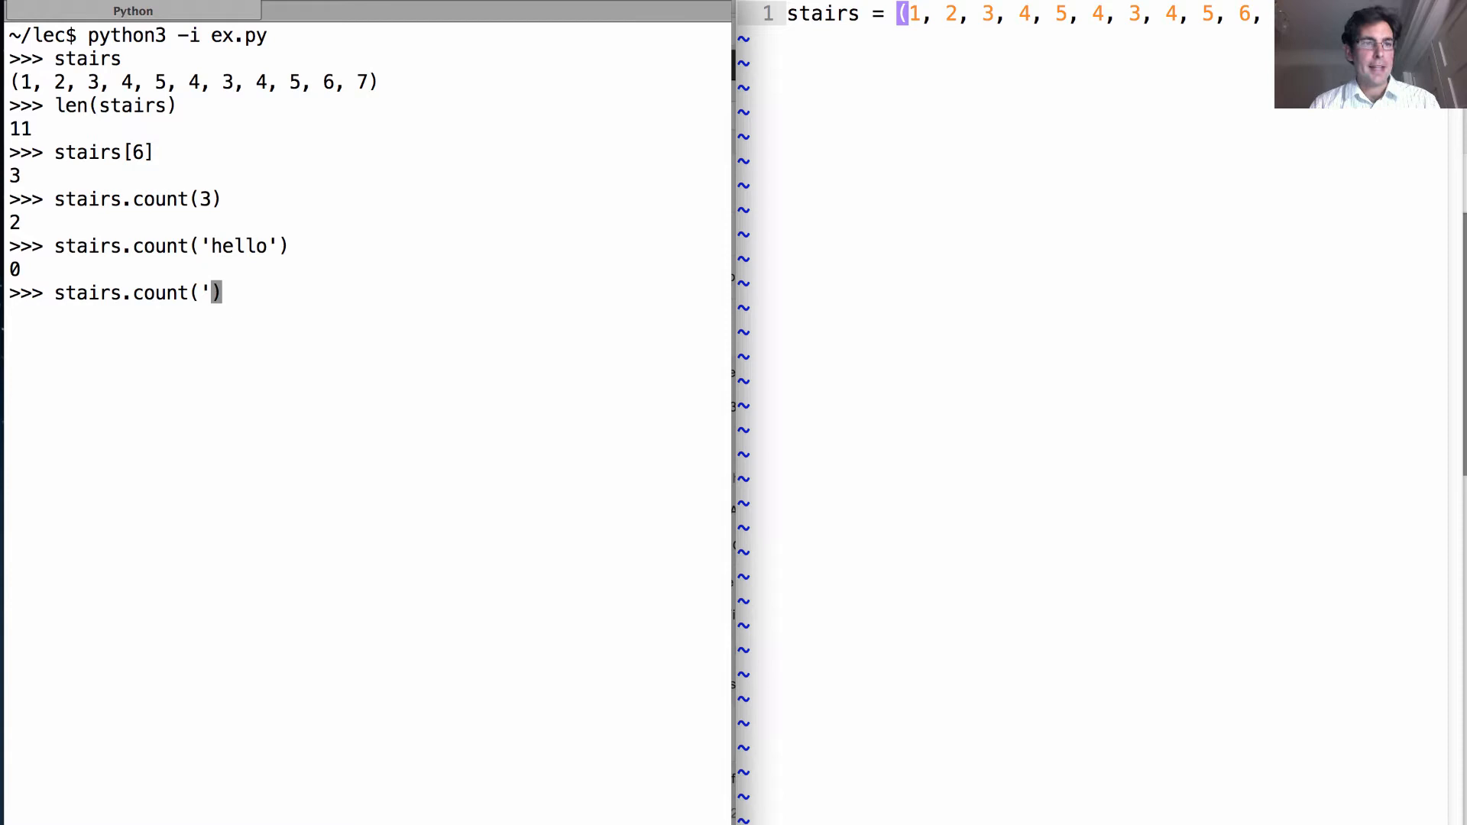
pyautogui.press('Return')
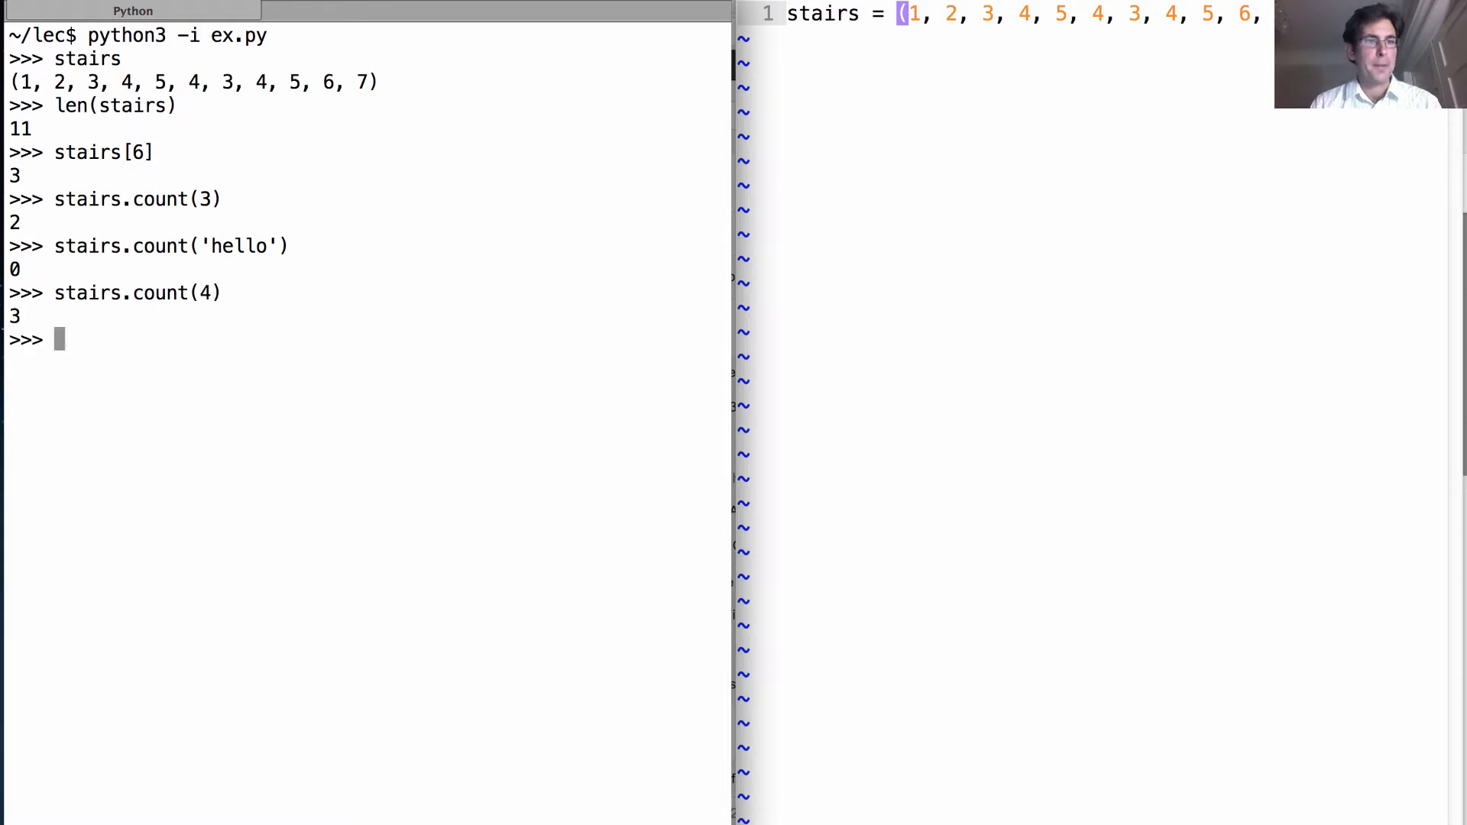
pyautogui.moveTo(348, 157)
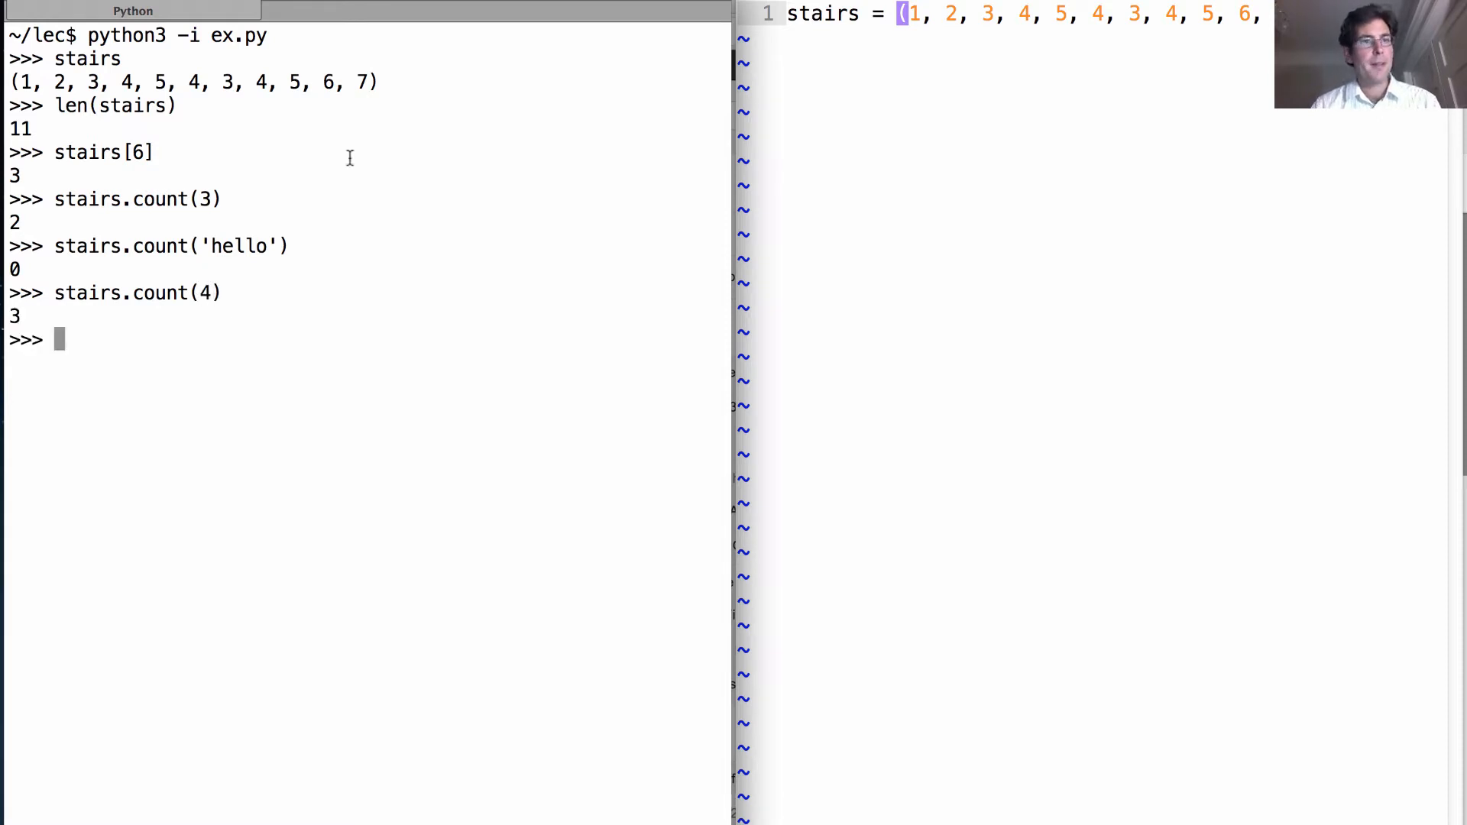
pyautogui.doubleClick(160, 292)
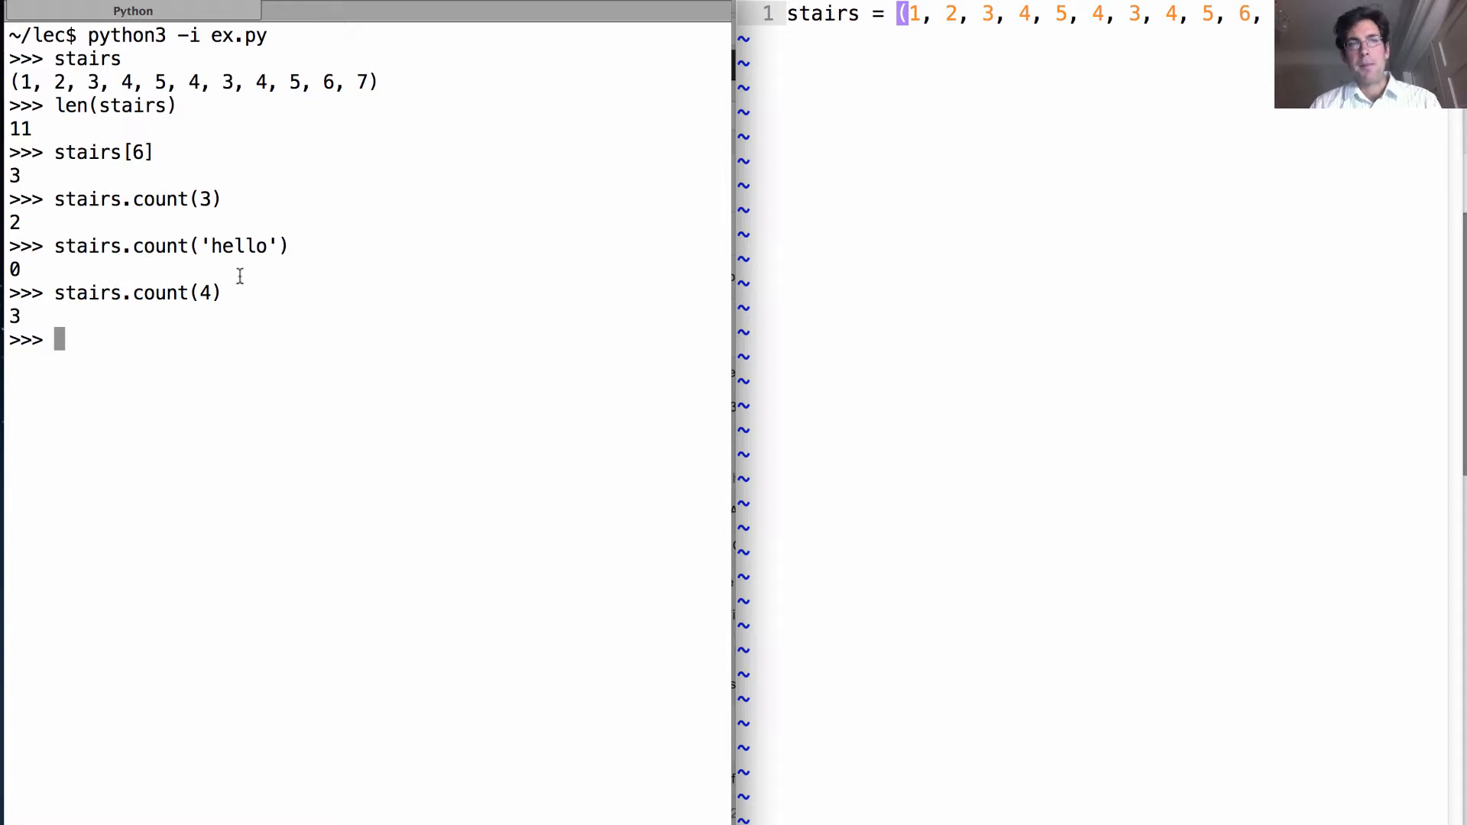
pyautogui.moveTo(273, 339)
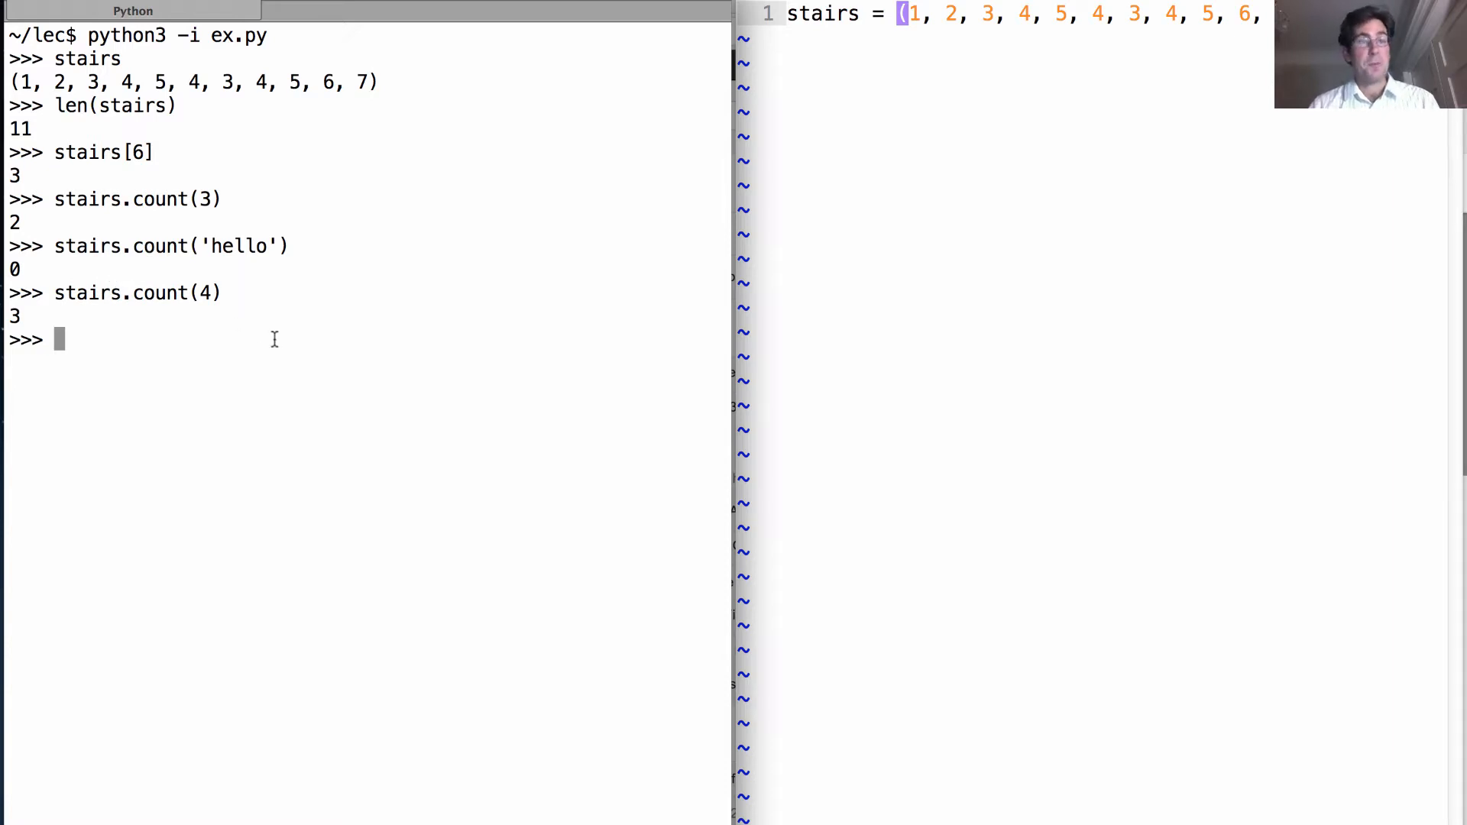
pyautogui.moveTo(373, 338)
pyautogui.write('def c')
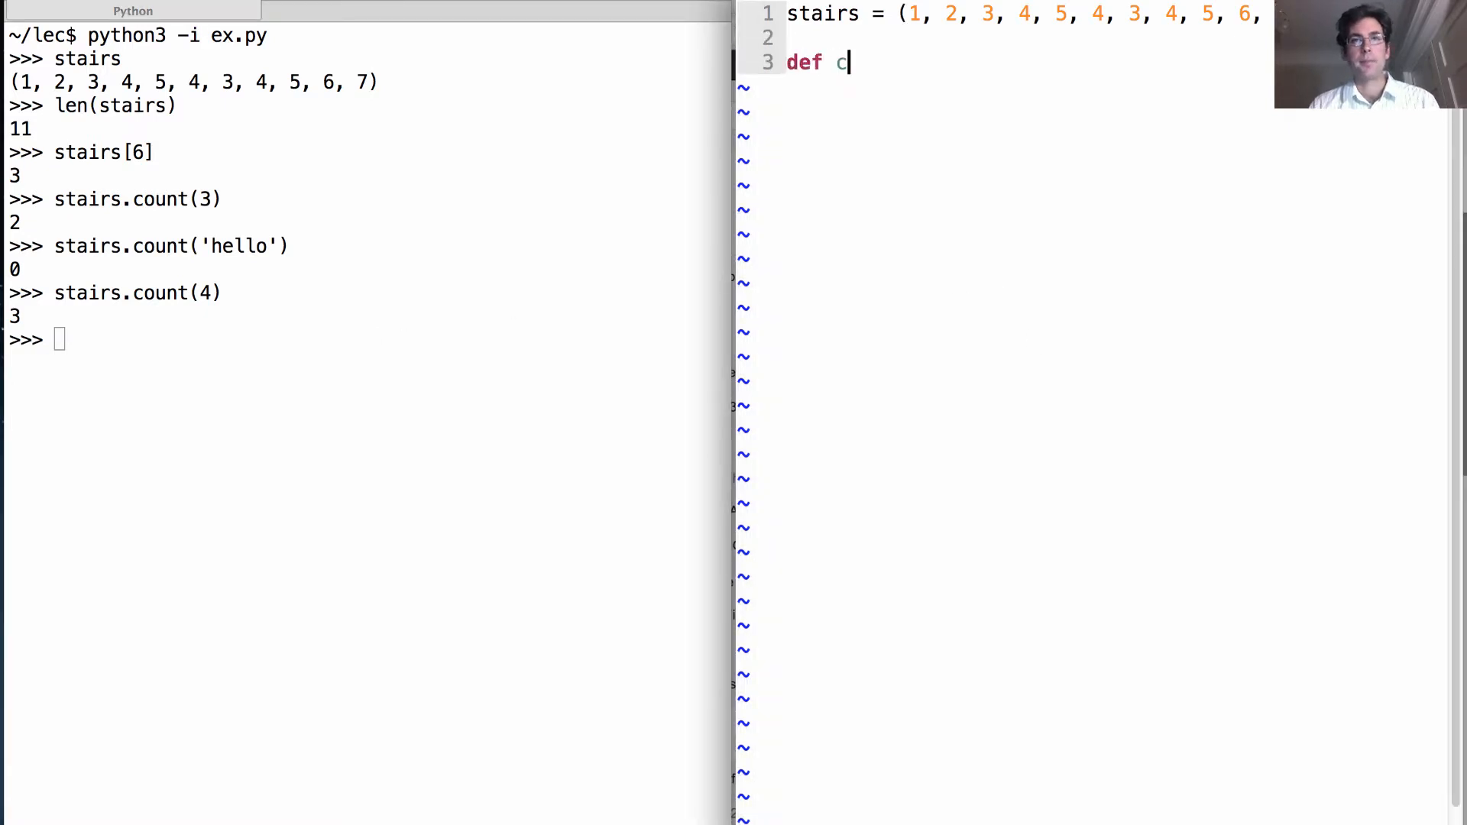
# - Begin def count_while(s, value): in ex.py
pyautogui.write('ount_while(')
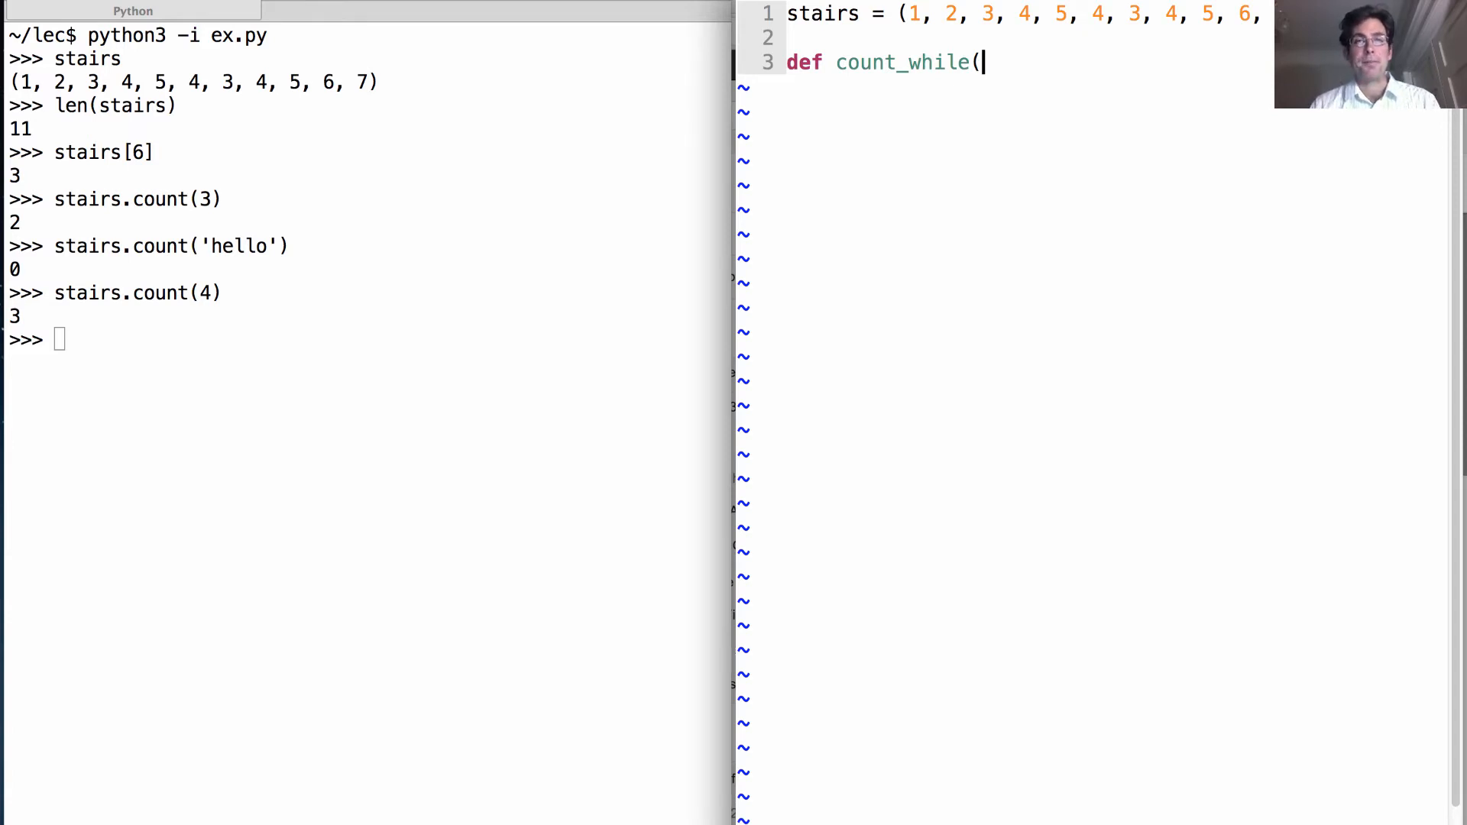
pyautogui.write('s,')
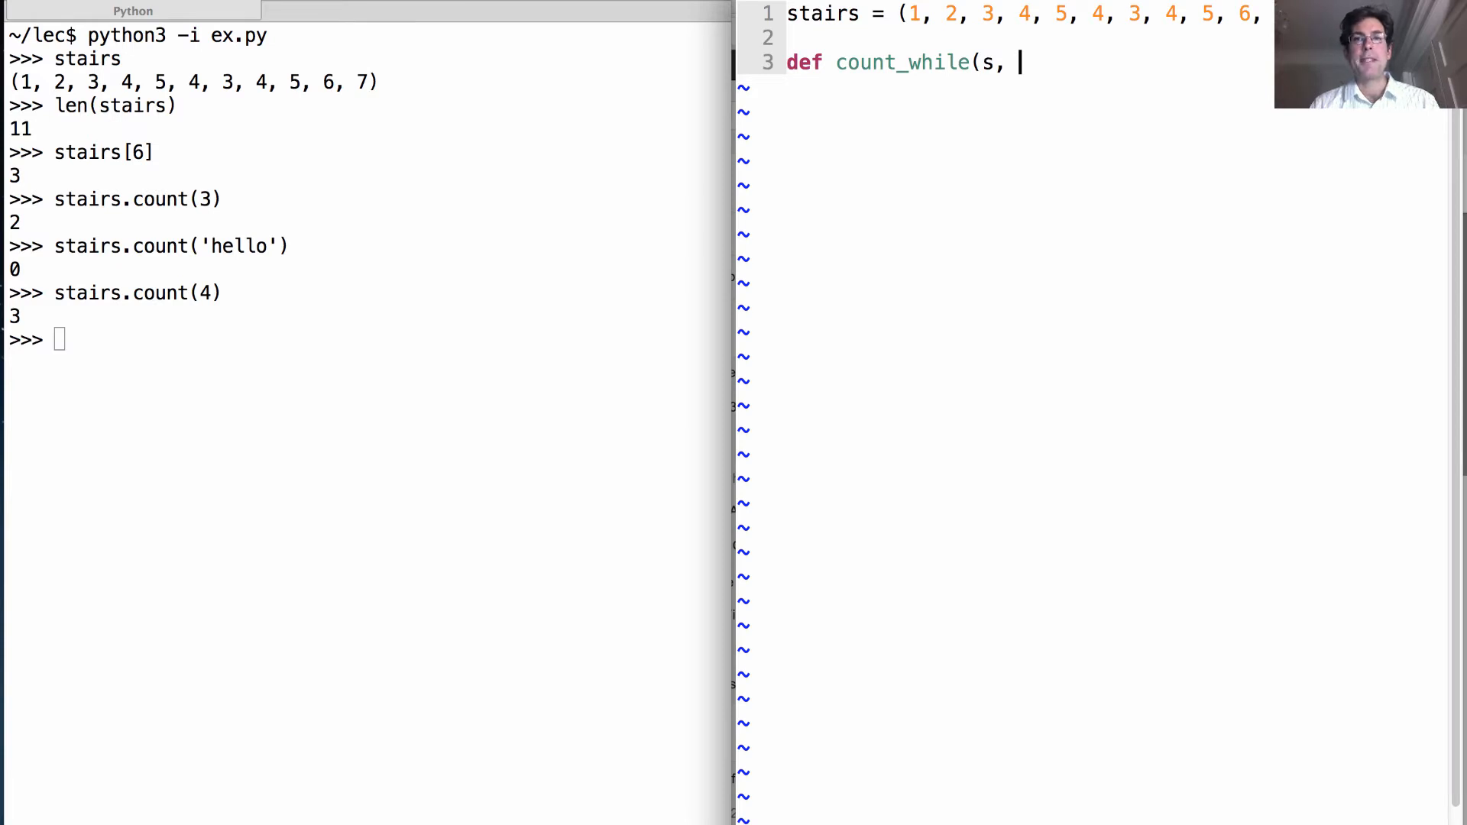
pyautogui.write('value):')
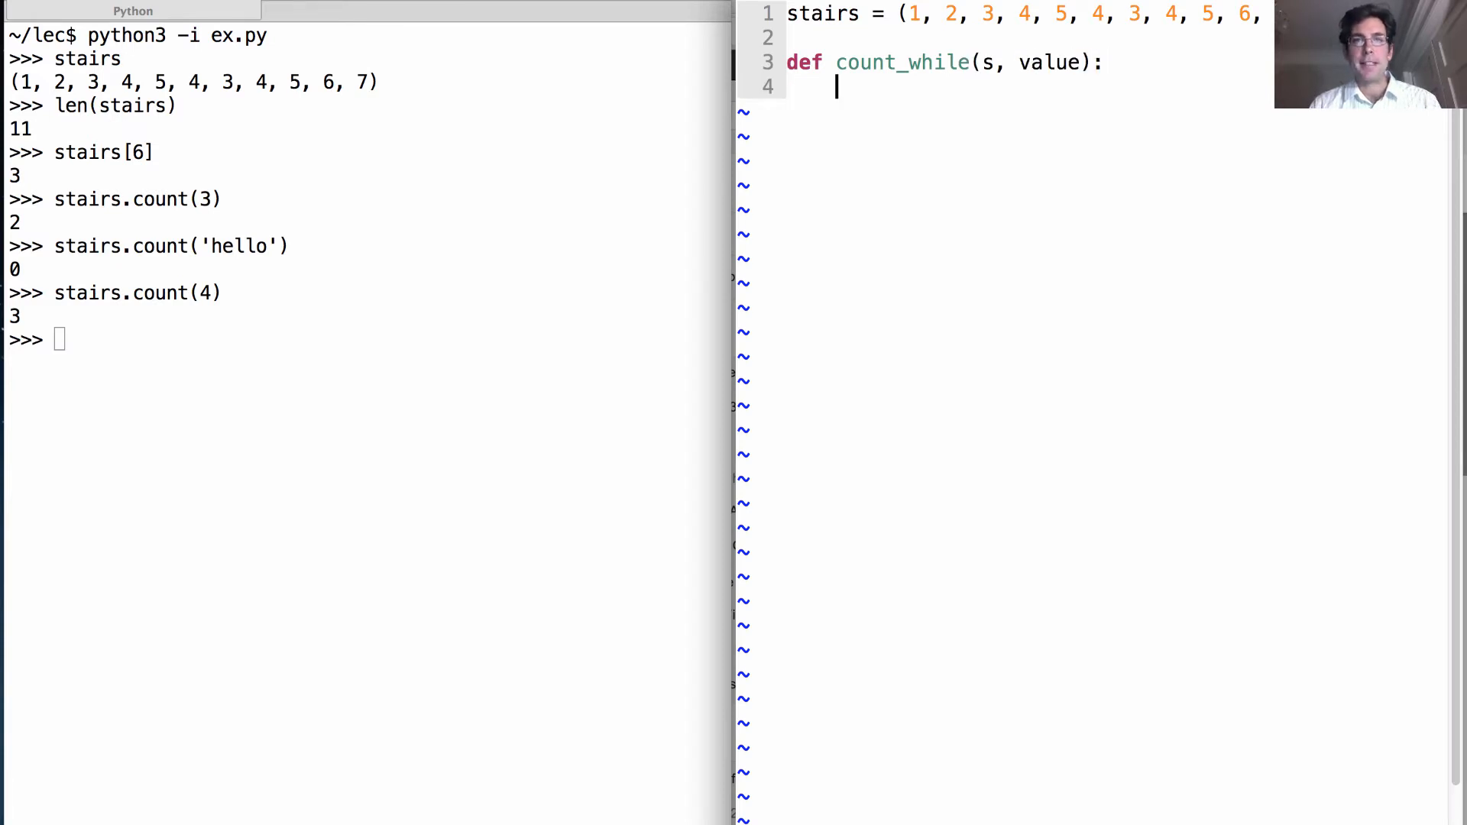
# - Add the docstring 'Return the number of times value...' with doctest count_while(stairs, 4) expecting 3
pyautogui.write('"""Return the n')
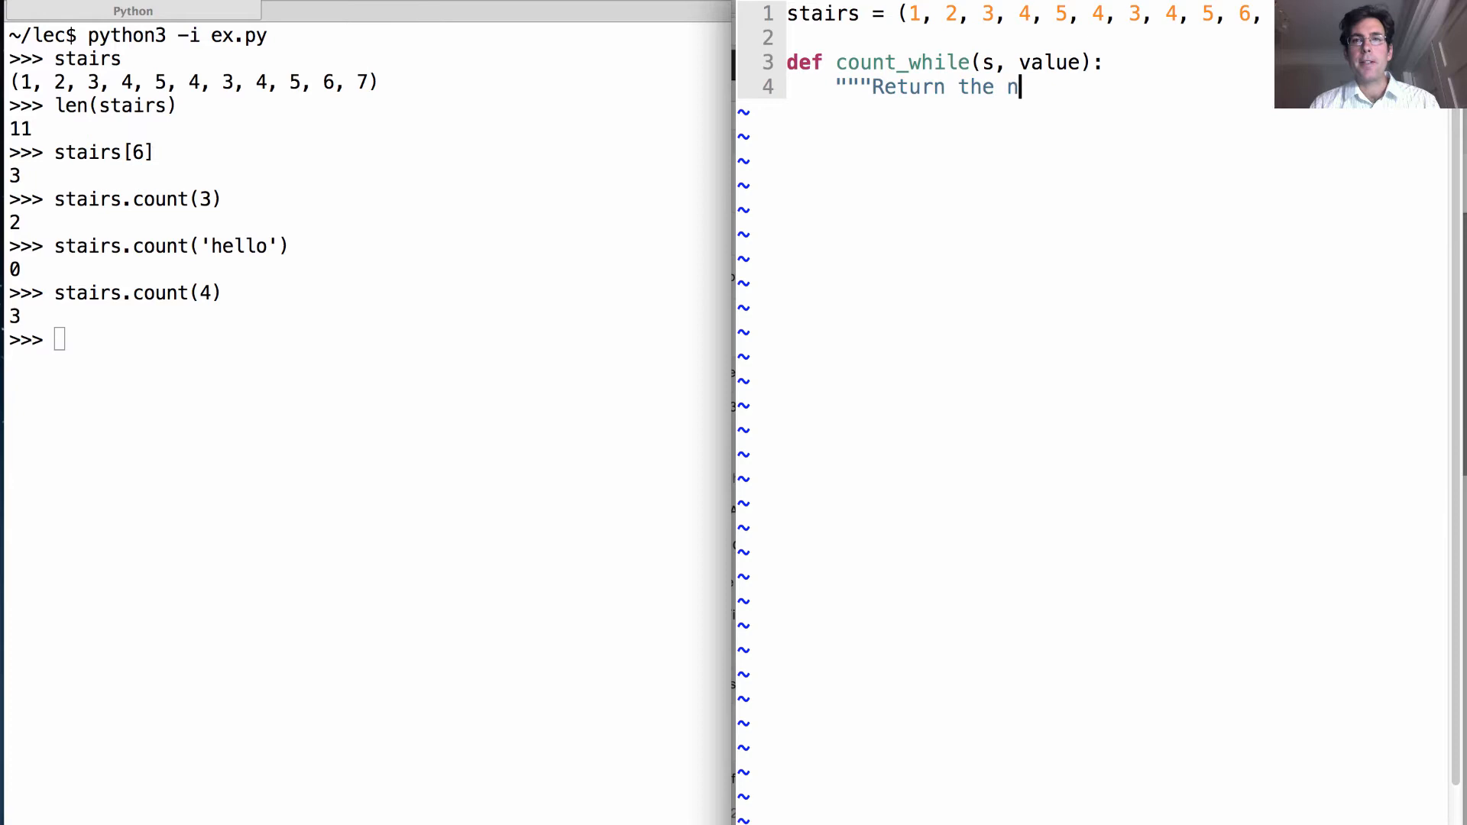
pyautogui.write('umber of ti')
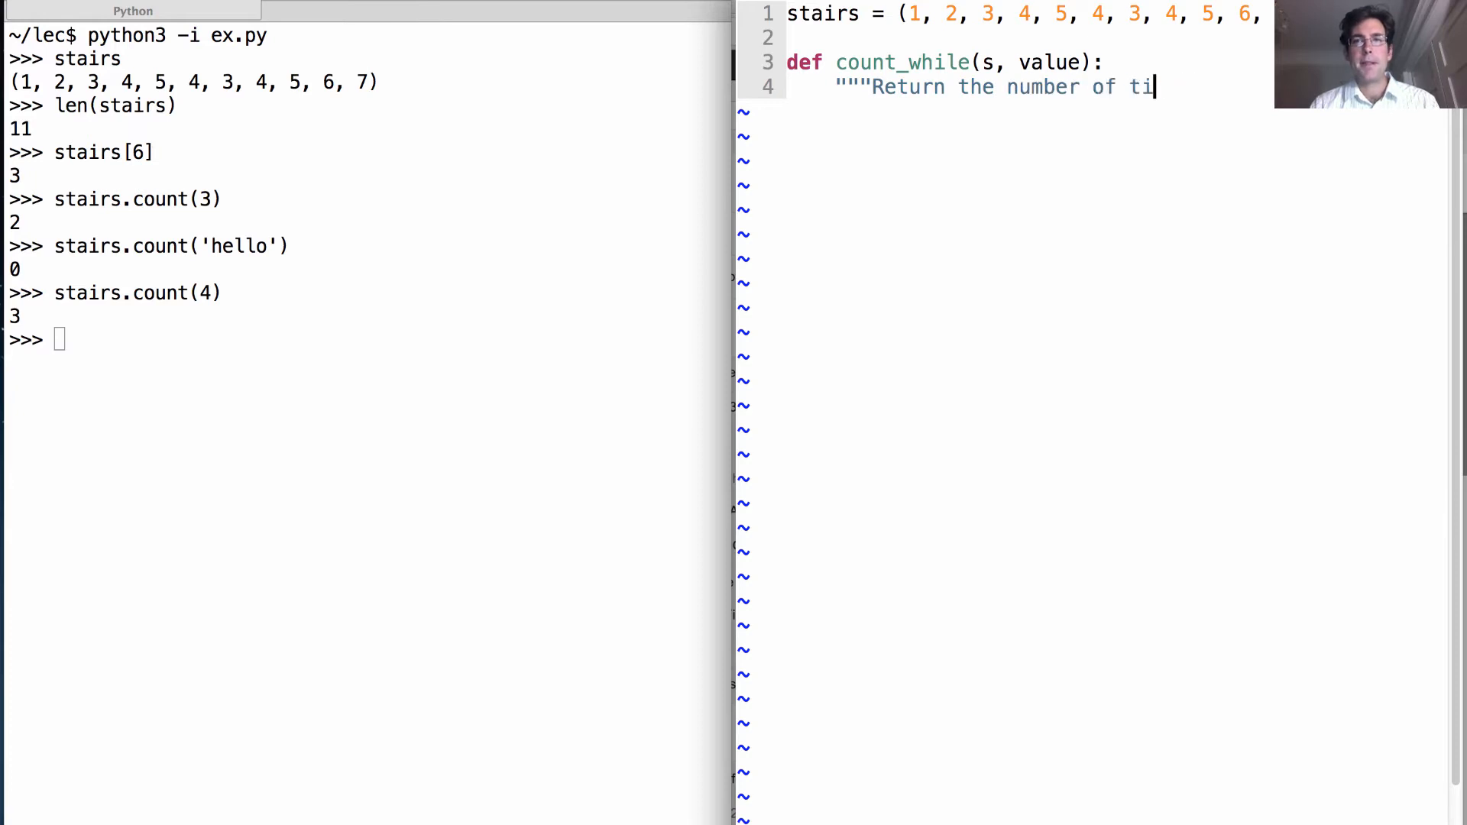
pyautogui.write('mes value a')
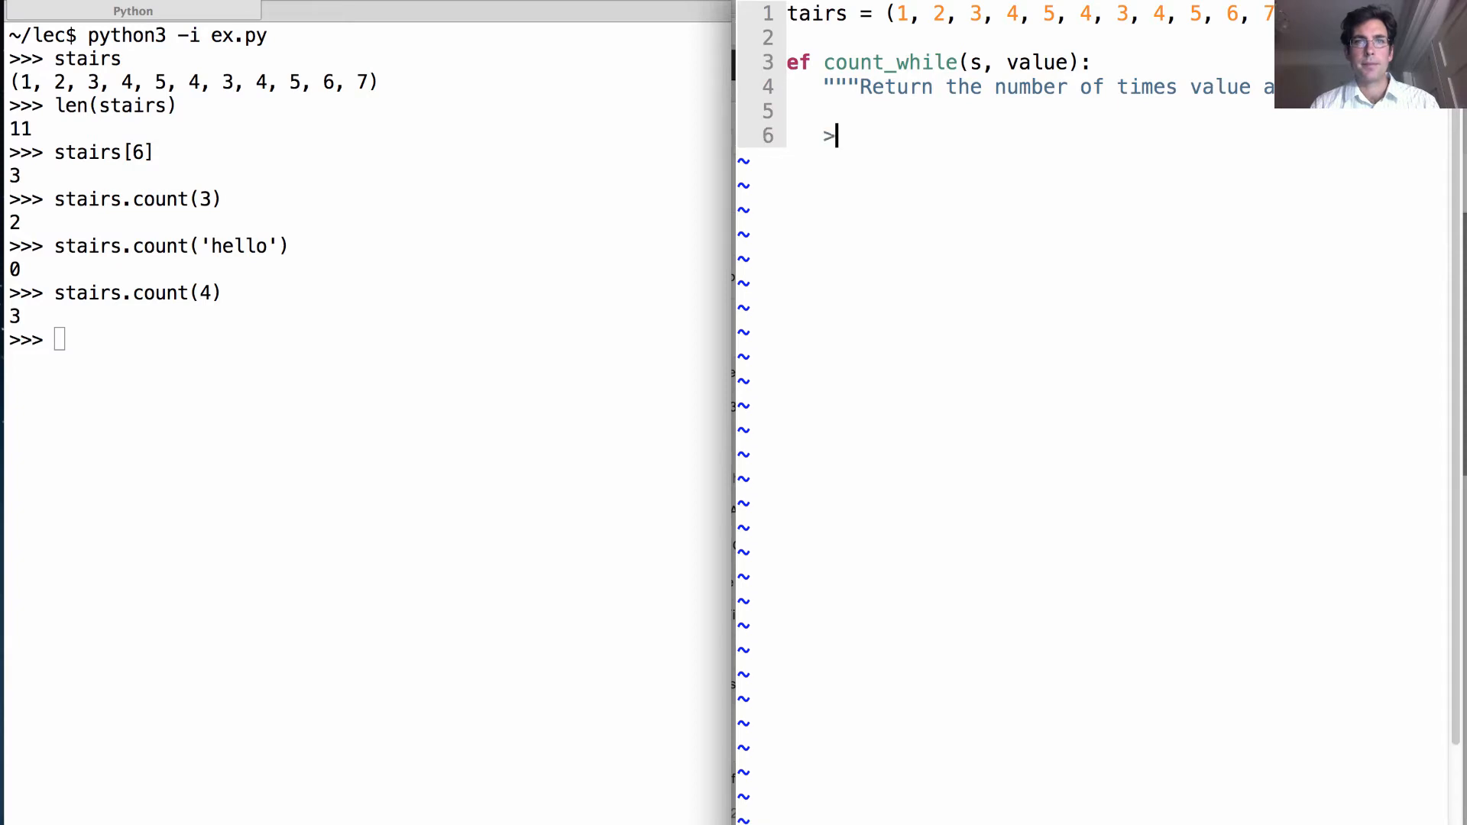
pyautogui.write('>> count_while')
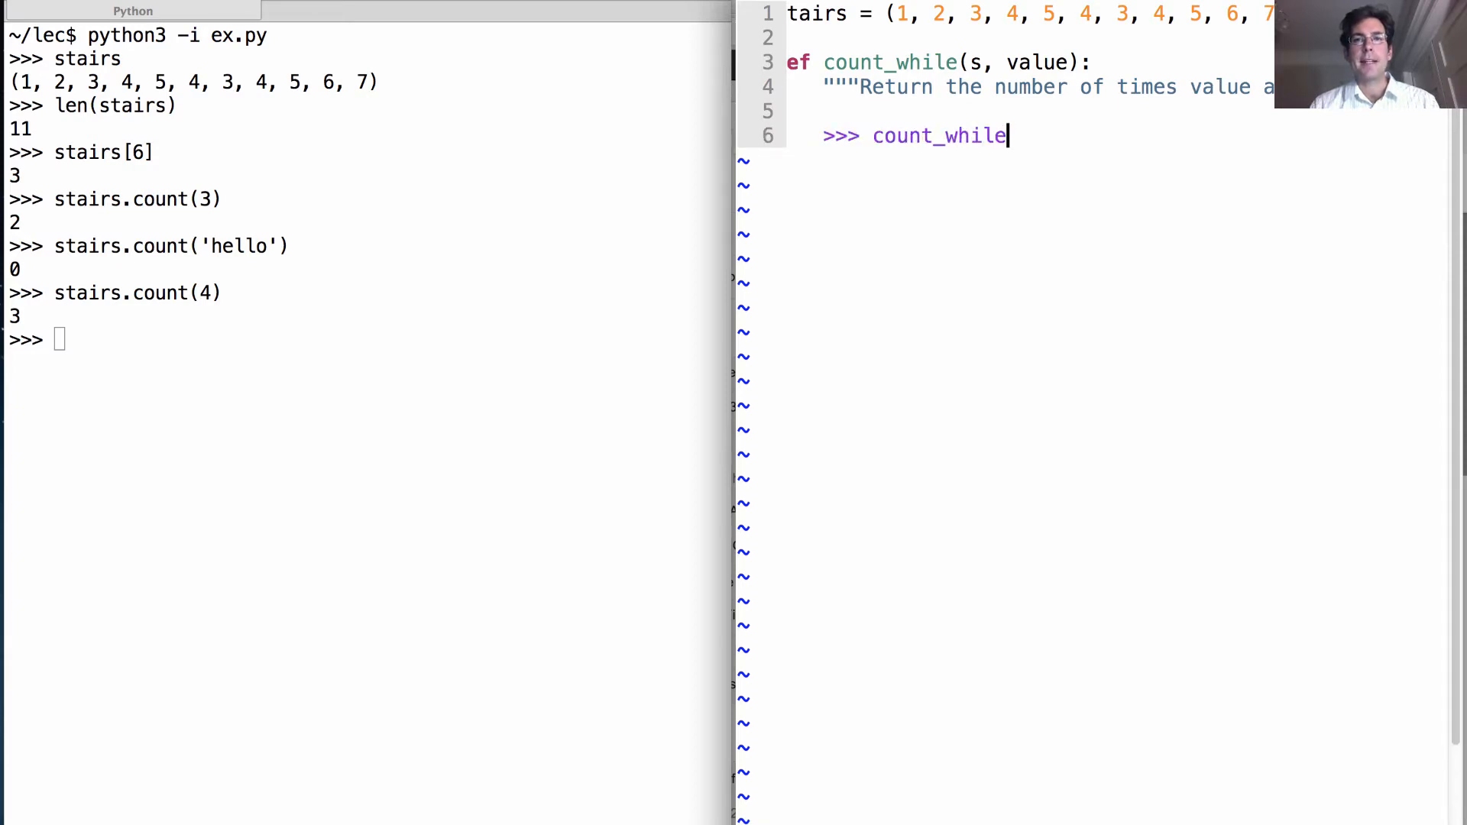
pyautogui.write('(stairs, 4')
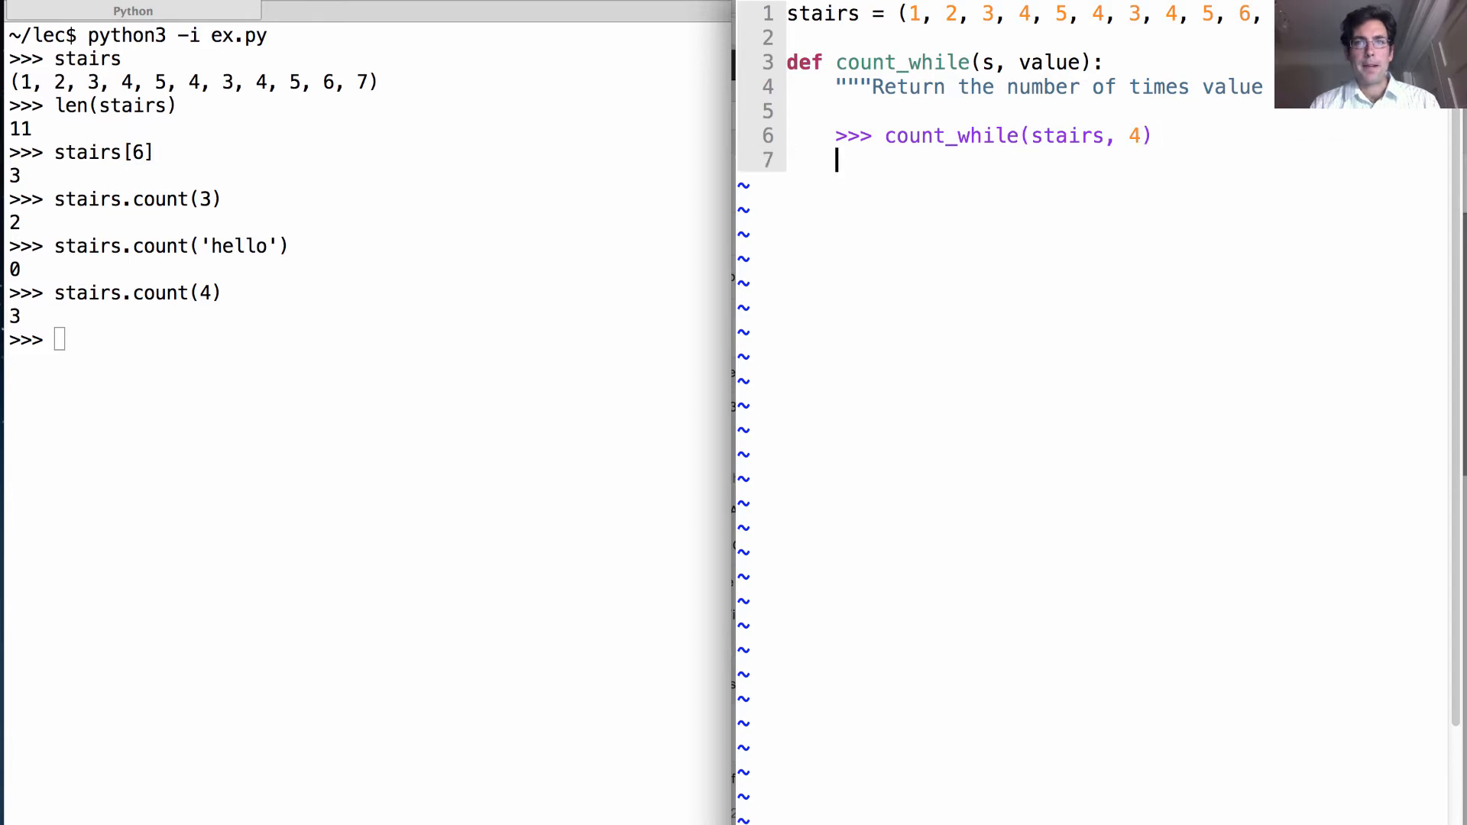
pyautogui.write('3')
pyautogui.write('"""')
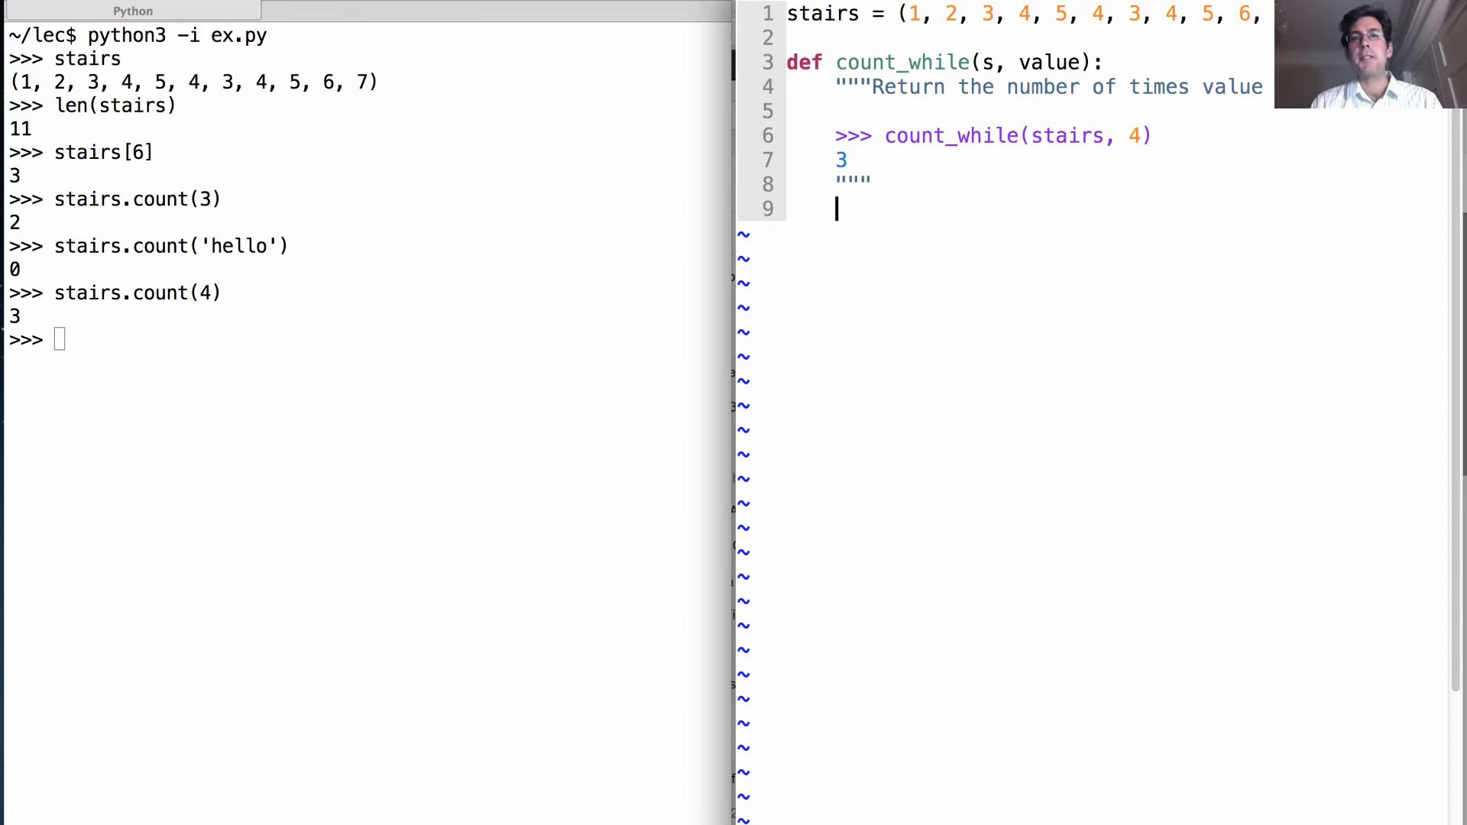
# - Write total, index = 0, 0 and a while index < len(s) loop testing getitem(s, index) == value
pyautogui.write('total,')
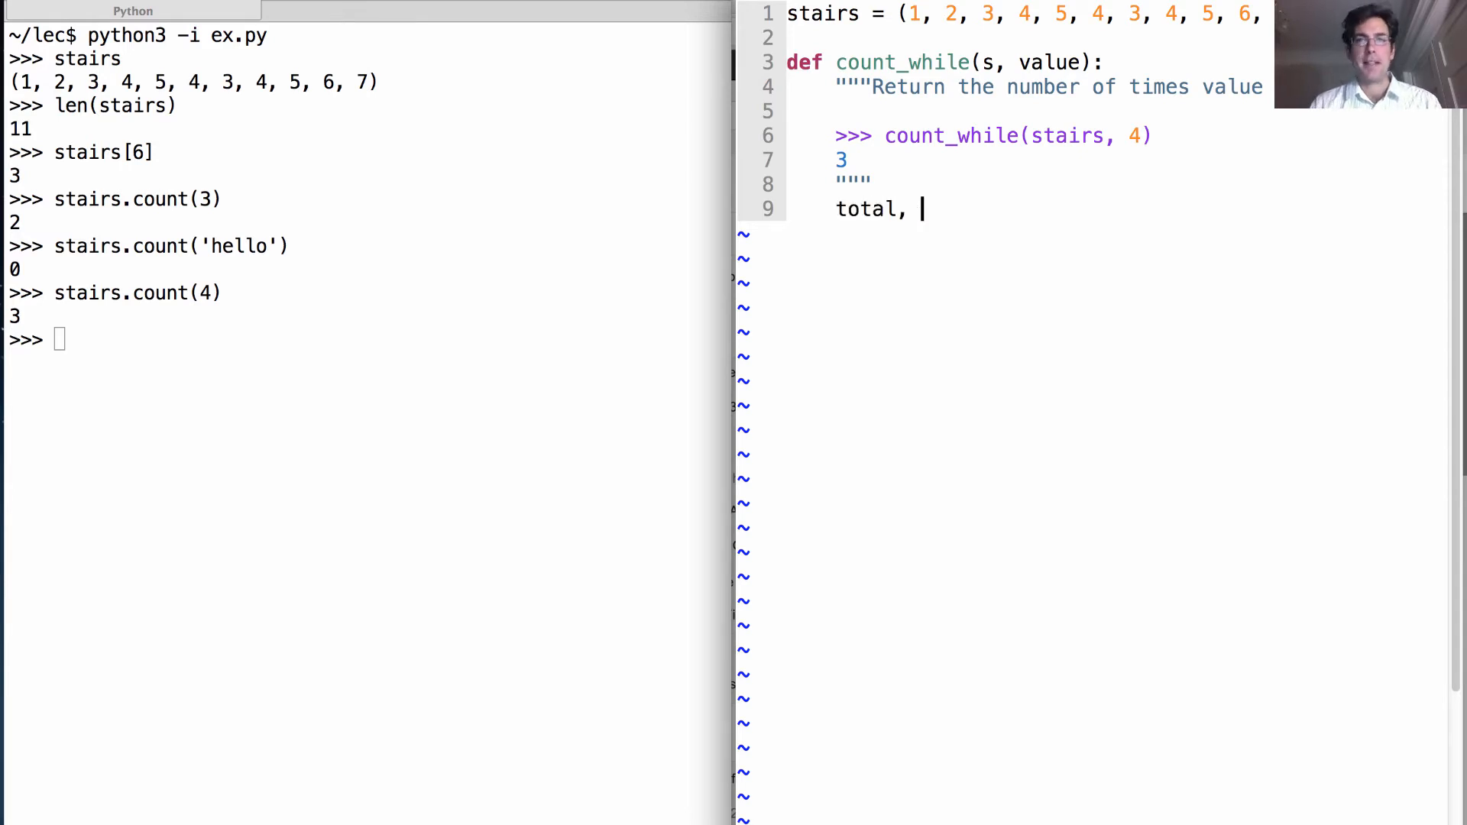
pyautogui.write('index =')
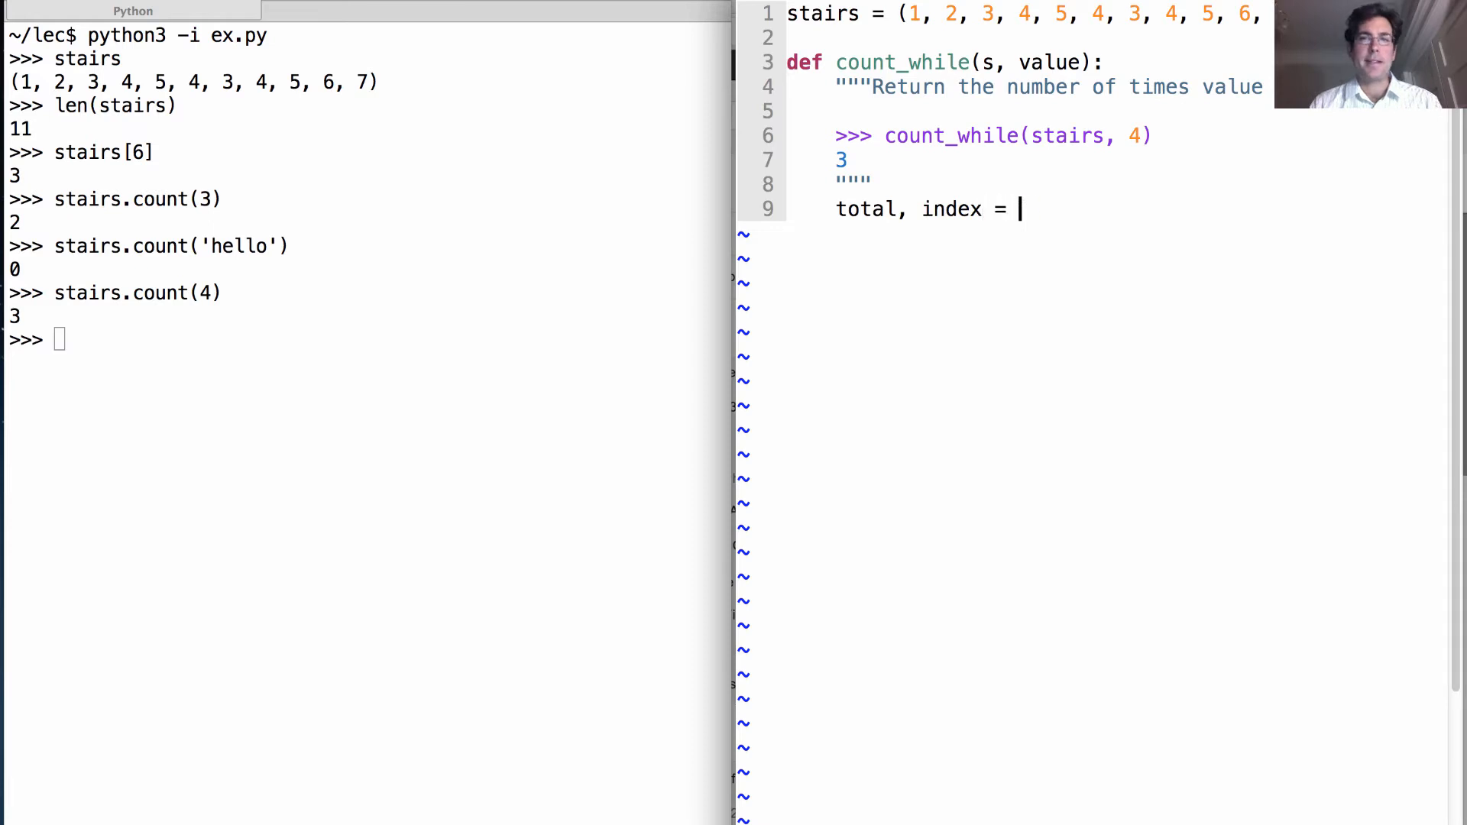
pyautogui.write('0, 0')
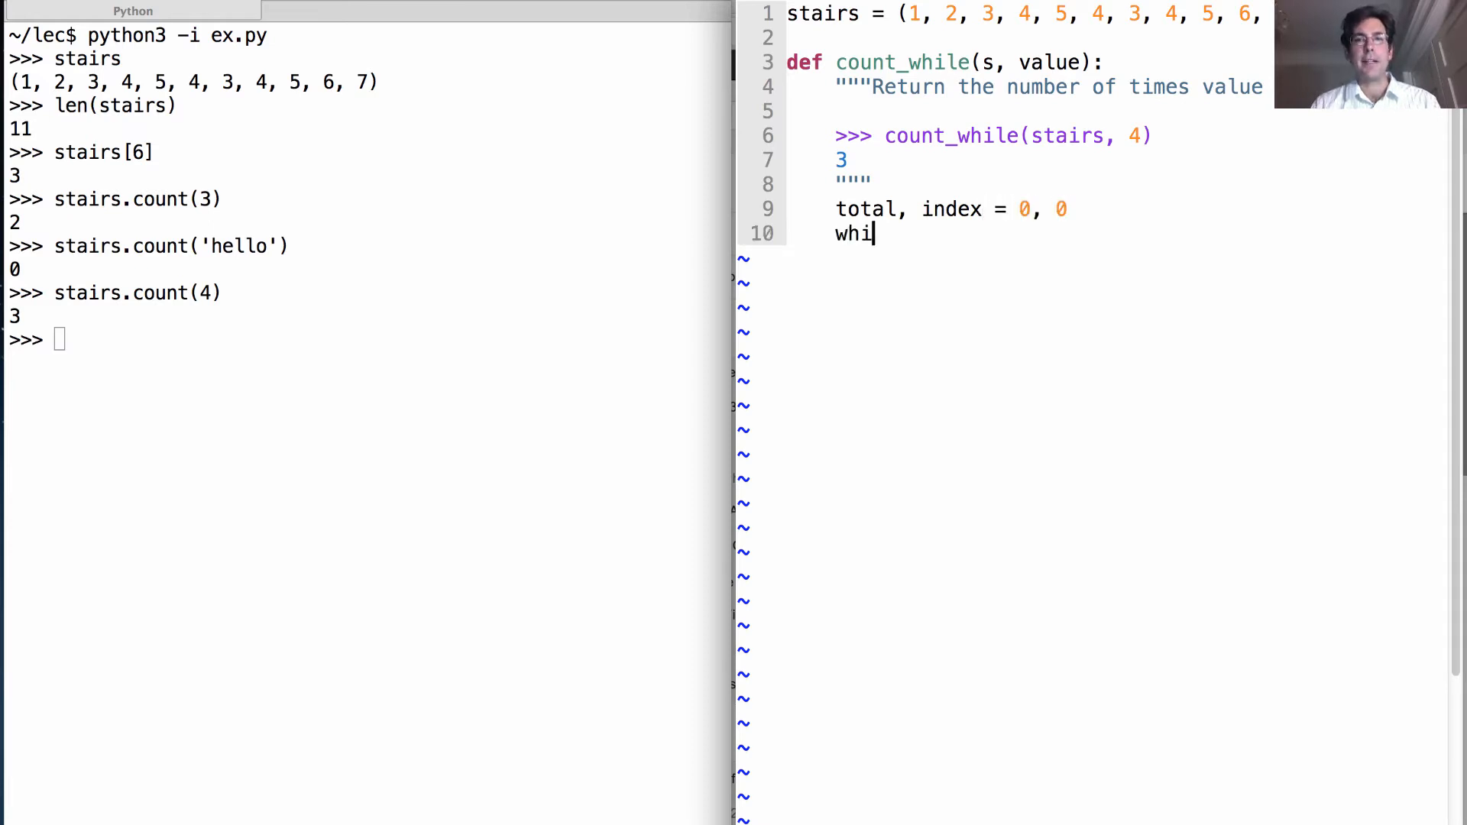
pyautogui.write('le index <')
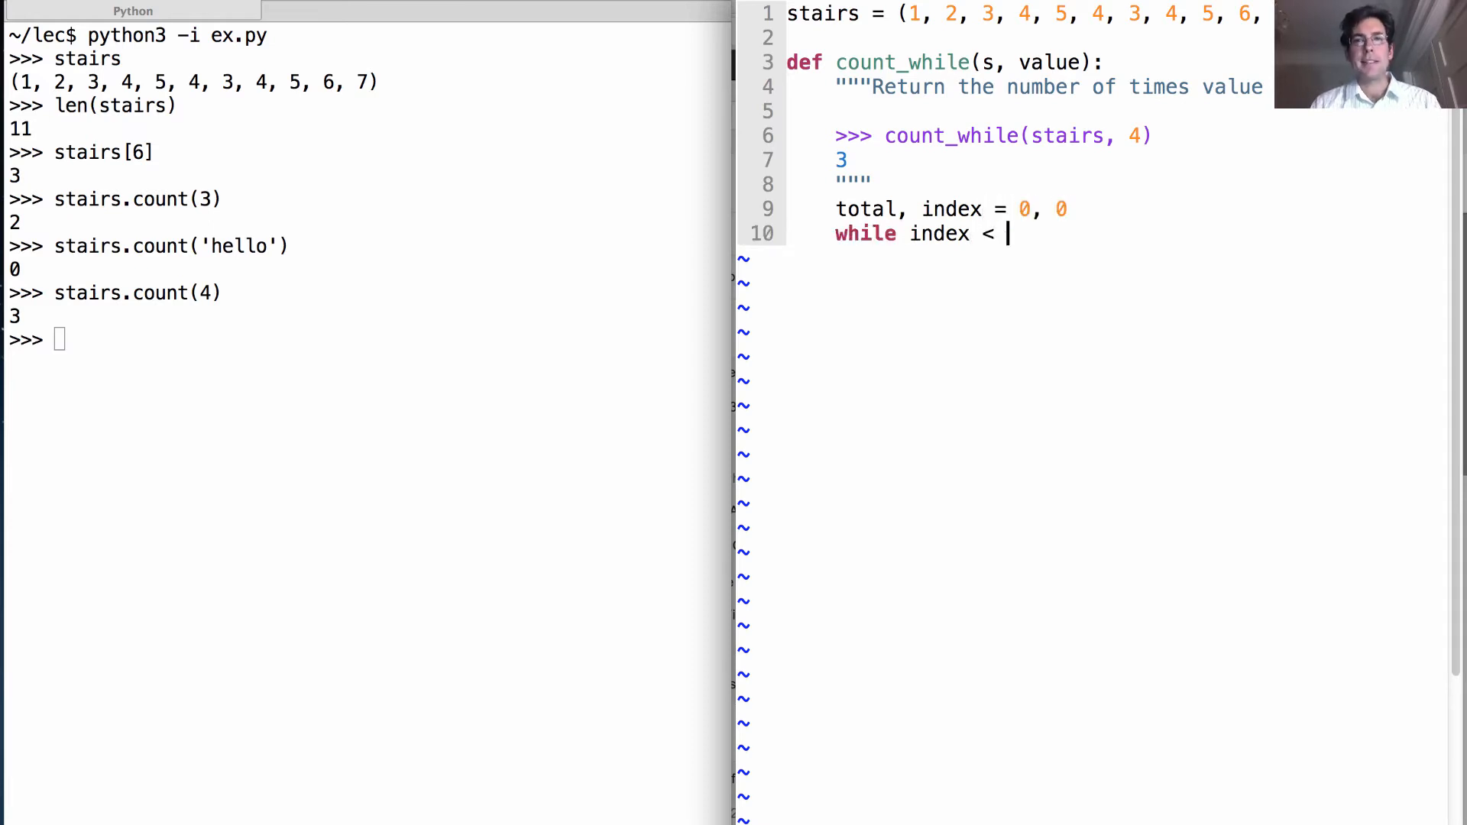
pyautogui.write('len(s')
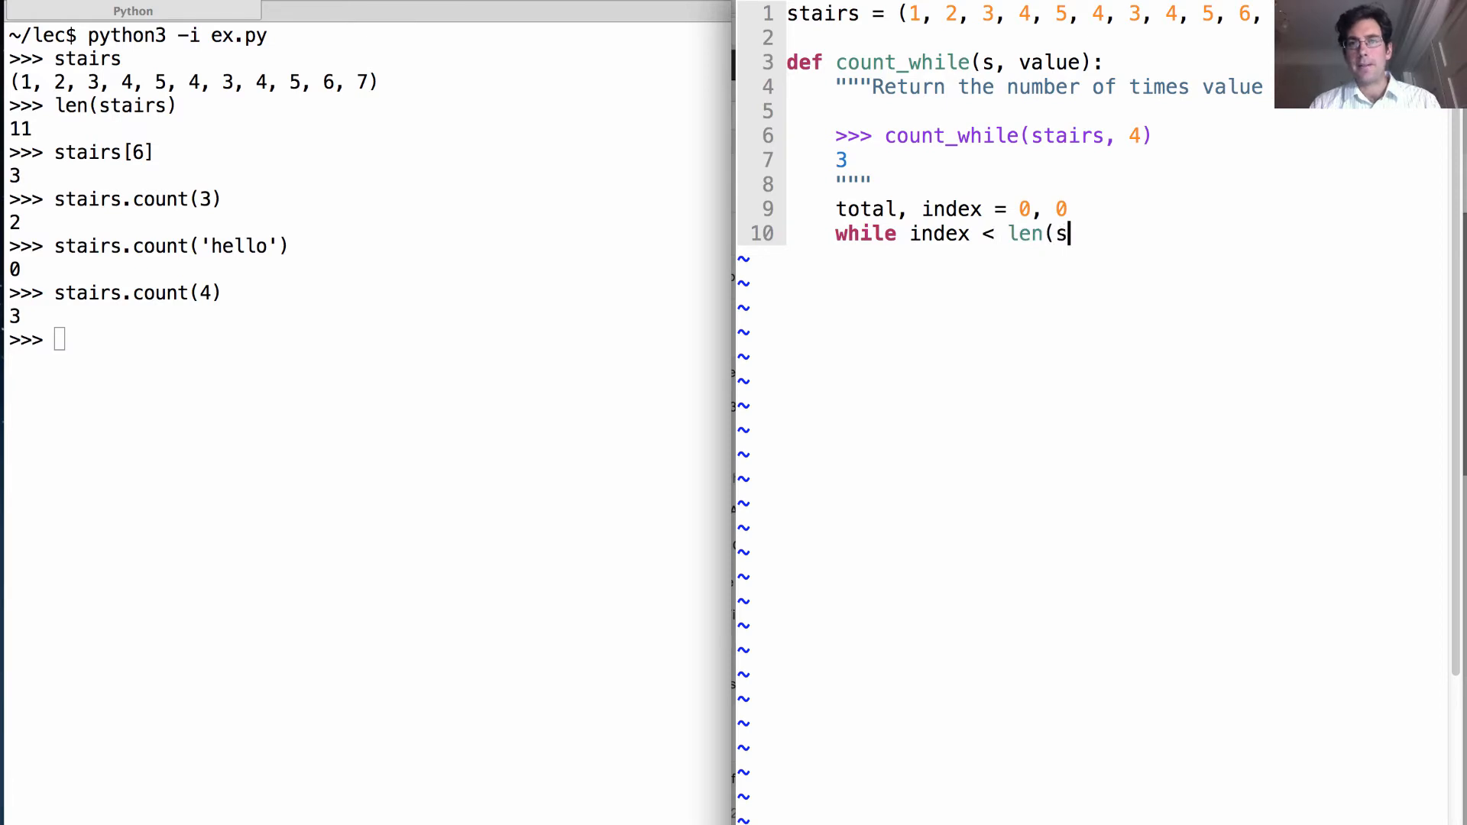
pyautogui.write('):')
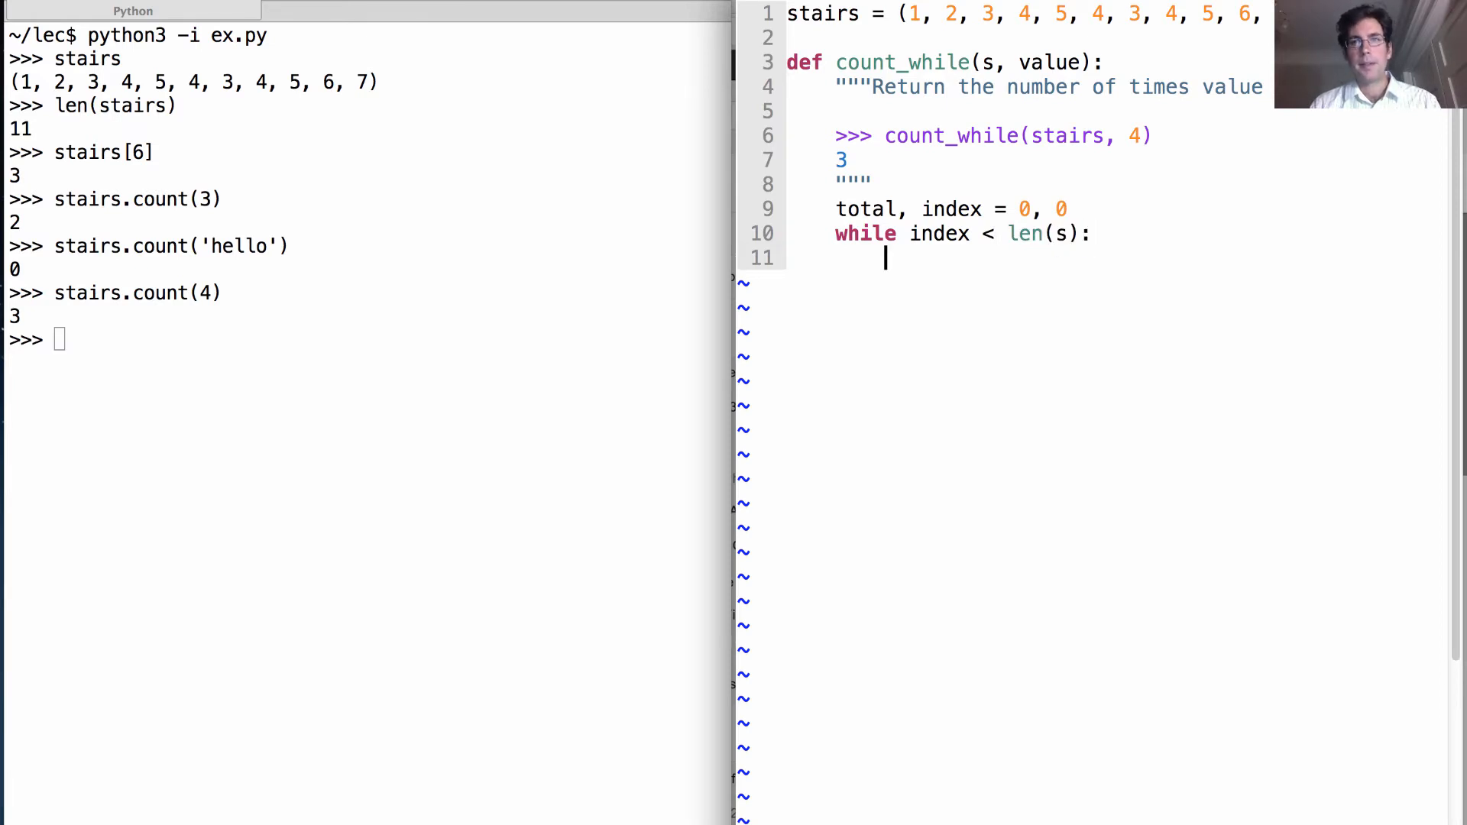
pyautogui.write('if')
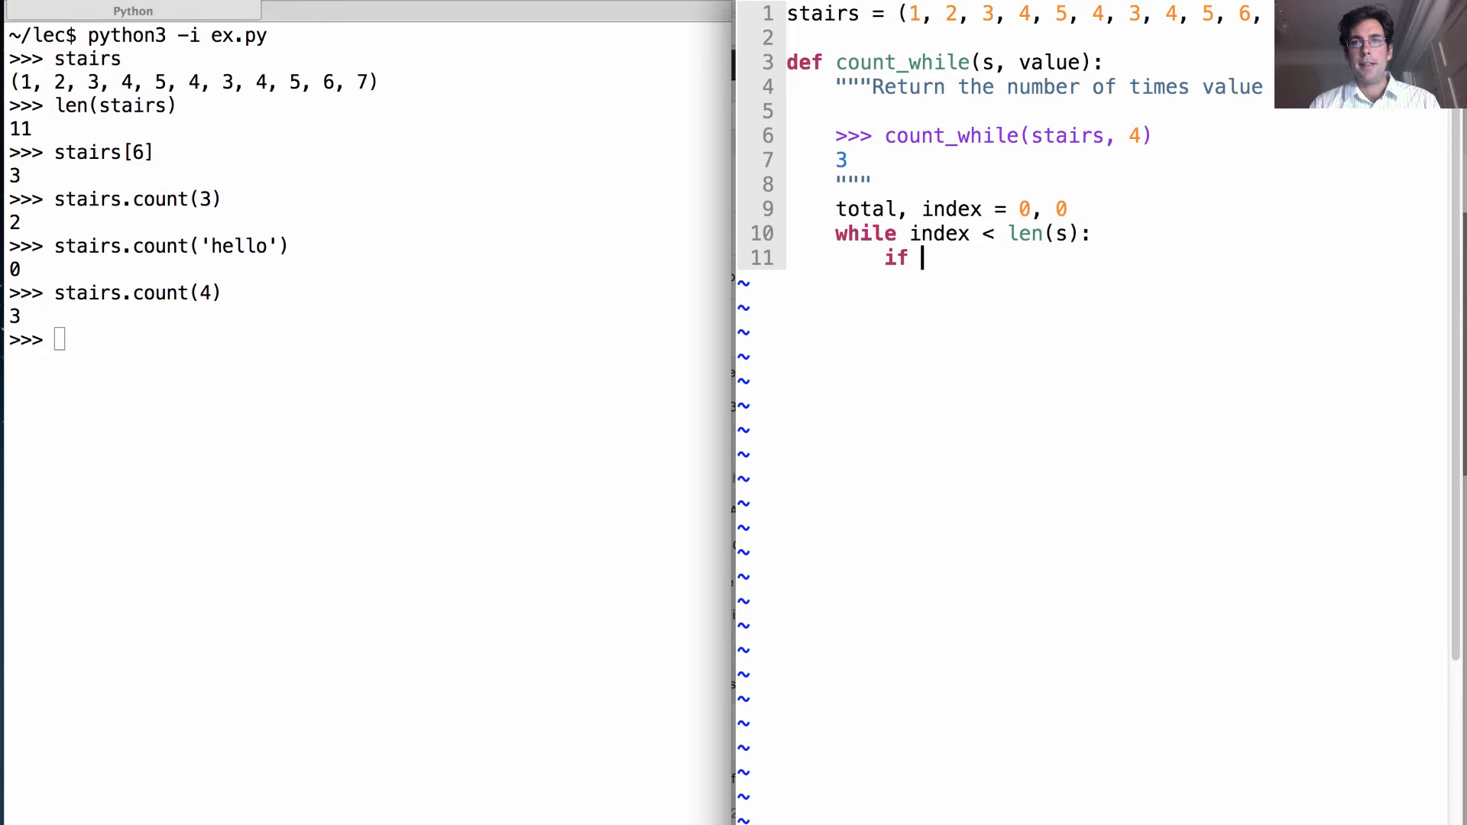
pyautogui.write('geti')
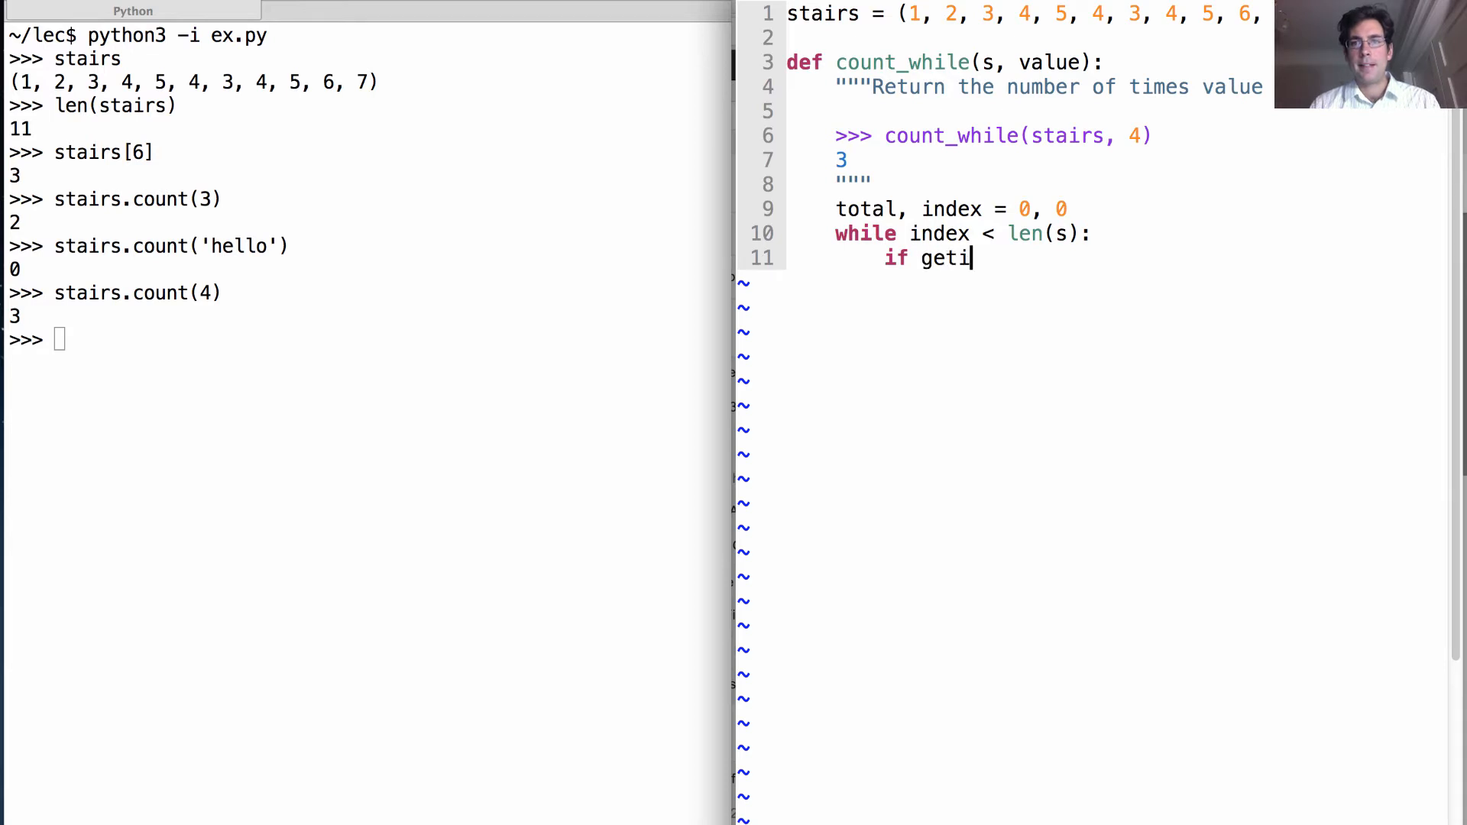
pyautogui.write('tem(s, inf')
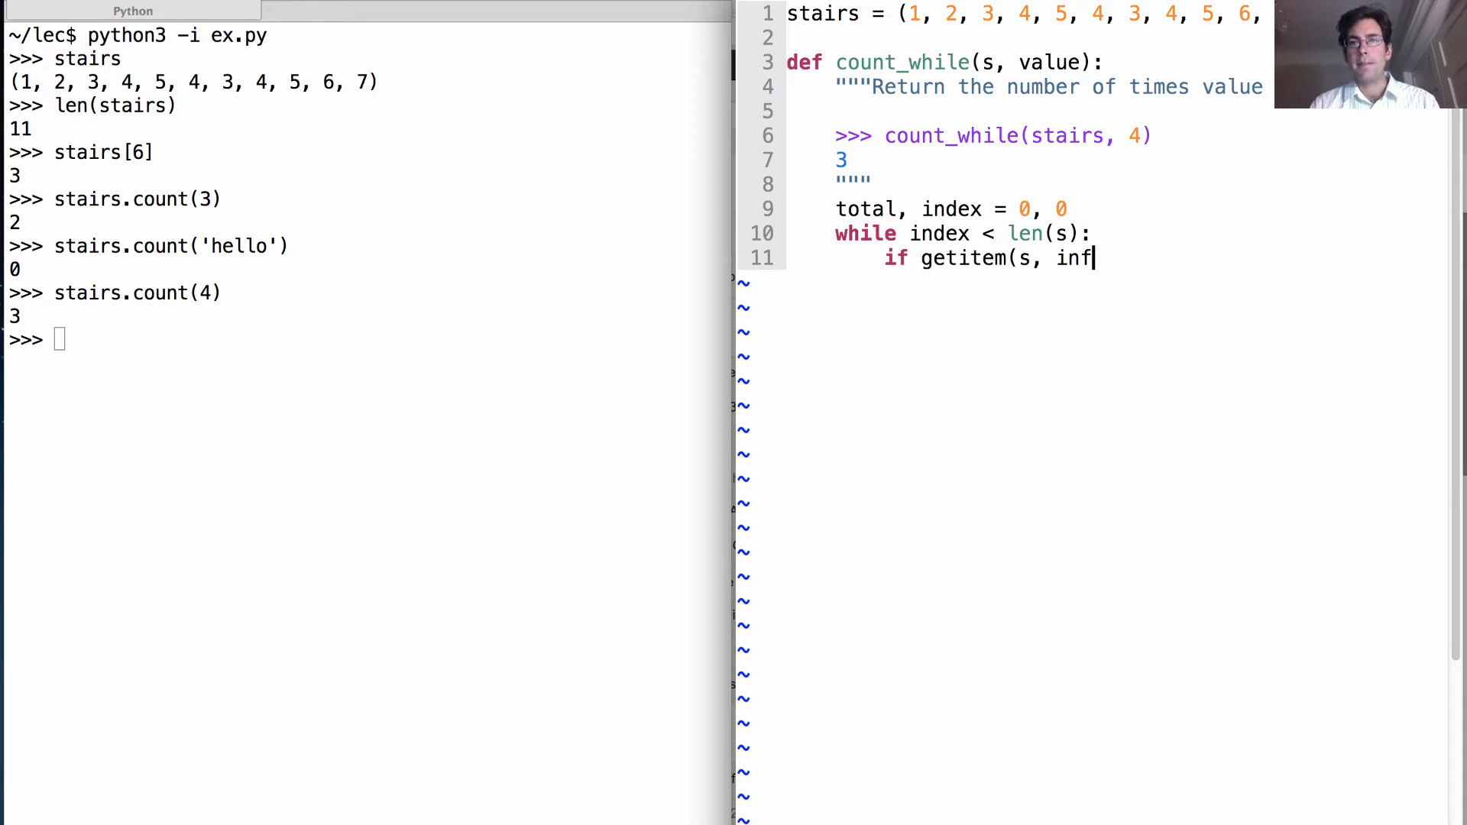
pyautogui.write('ex))')
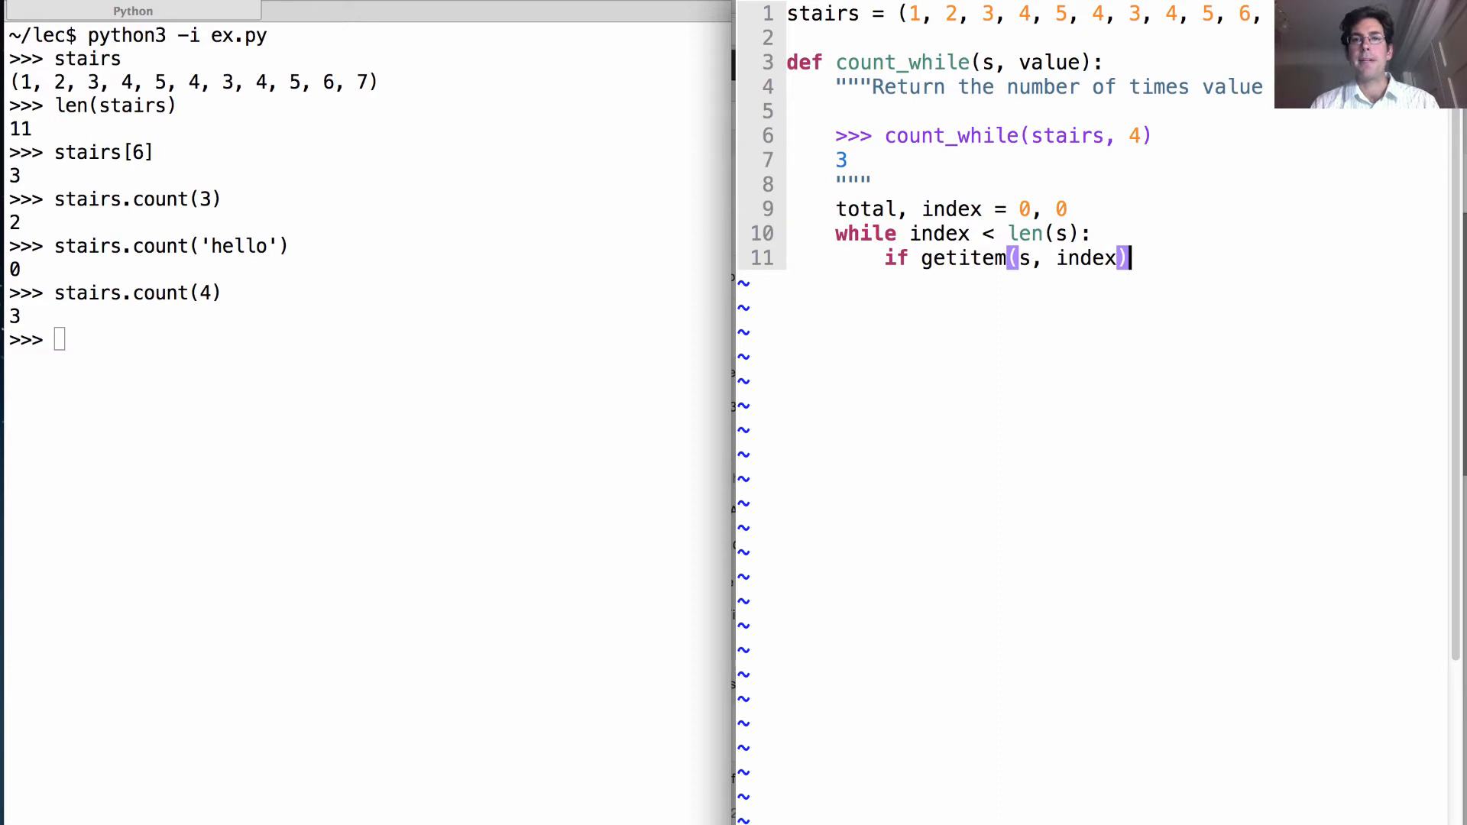
pyautogui.write('== value:')
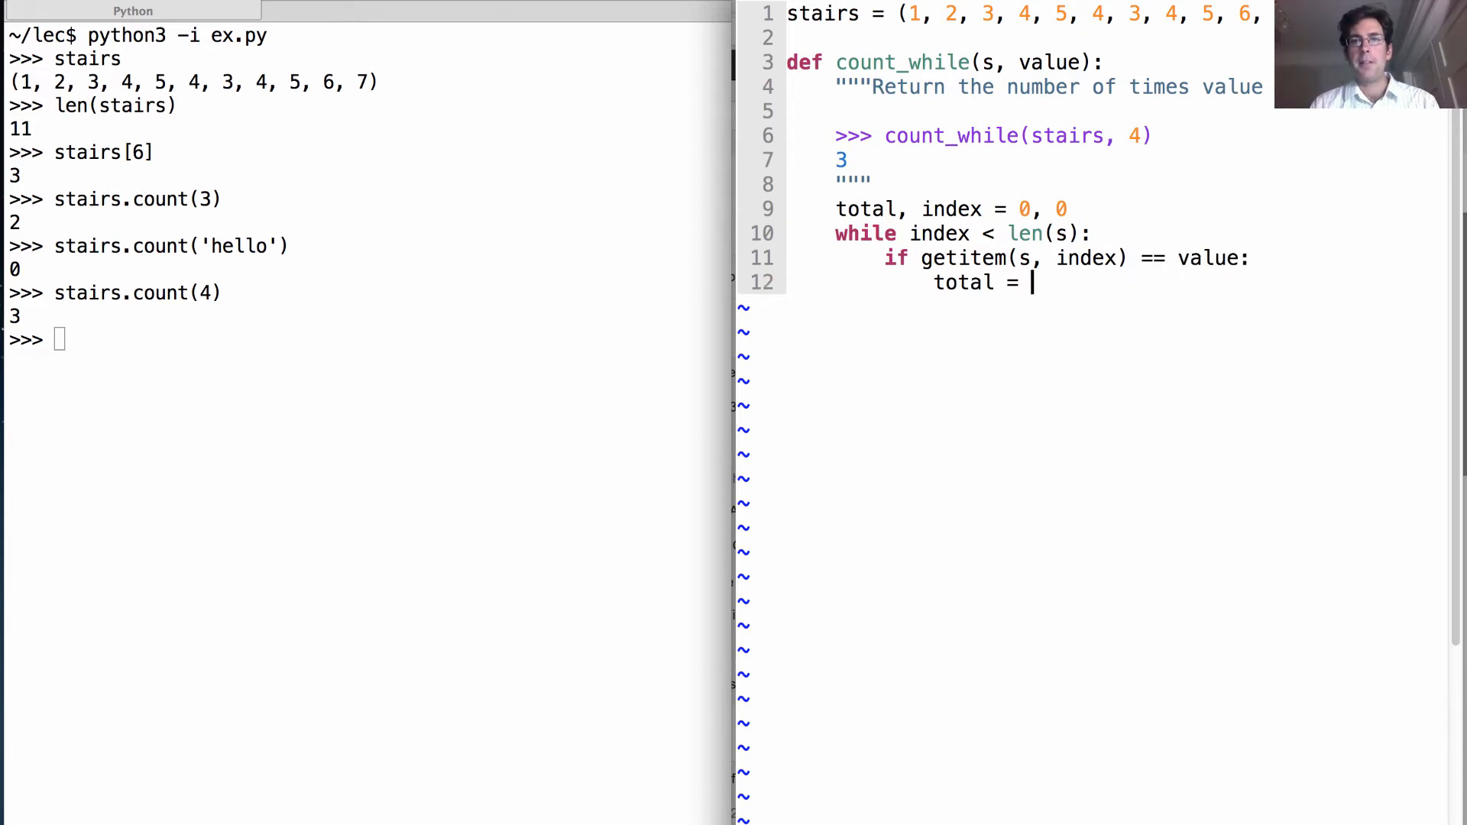
# - Increment total on a match, advance index by 1, and return total after the loop
pyautogui.write('total + 1')
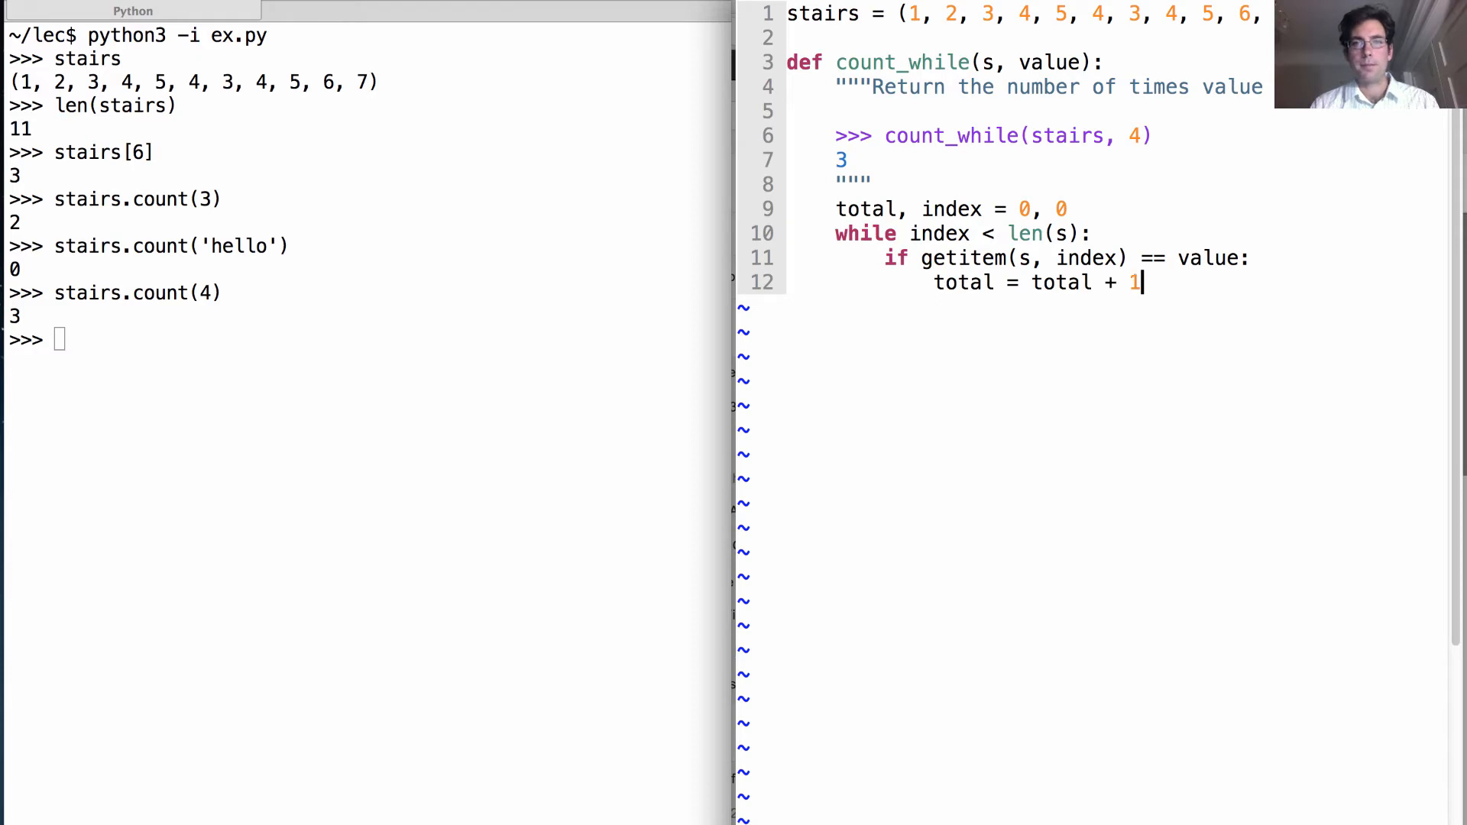
pyautogui.press('Return')
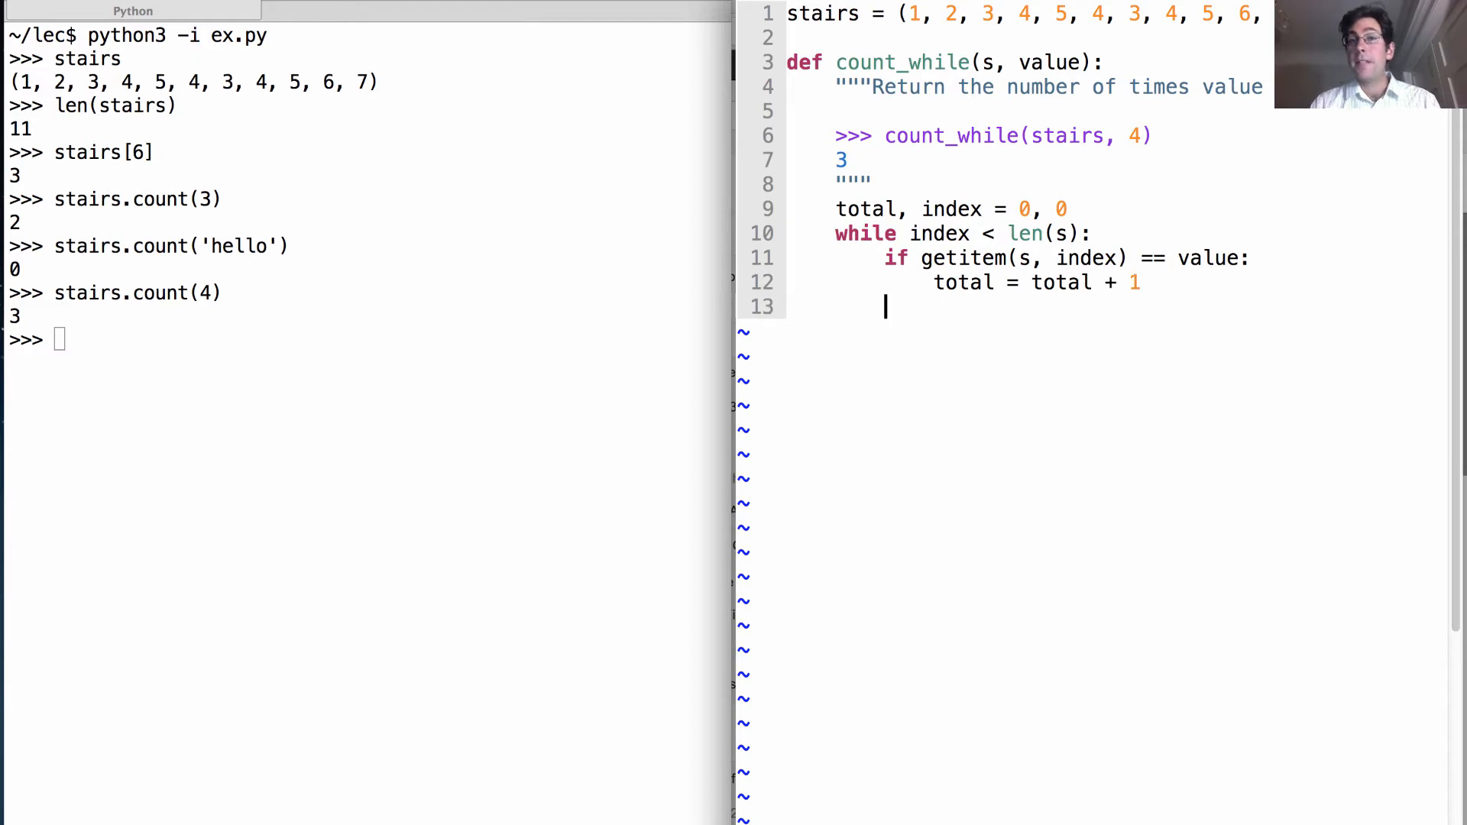
pyautogui.write('index =')
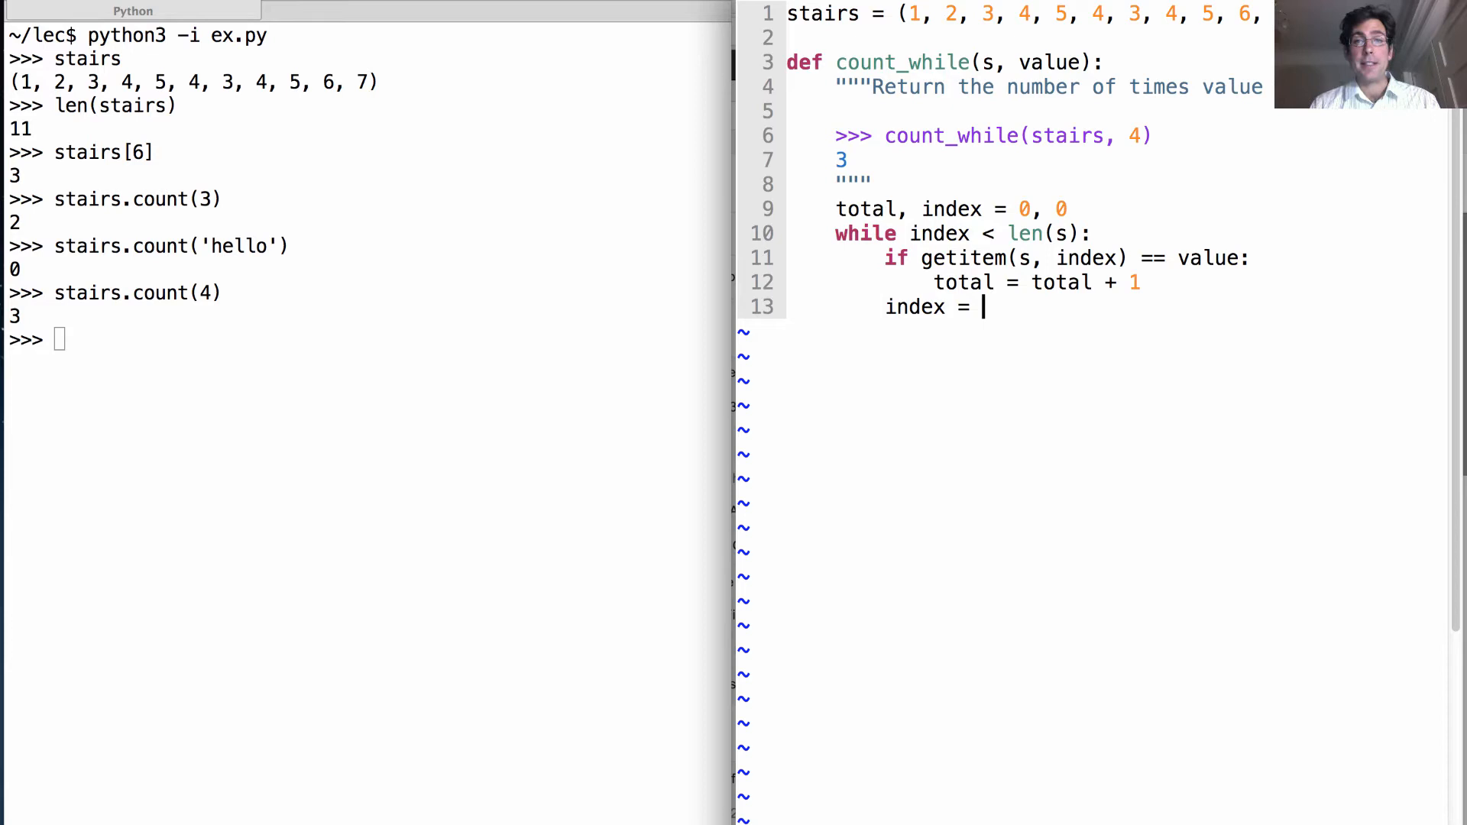
pyautogui.write('index + 1')
pyautogui.write('retru')
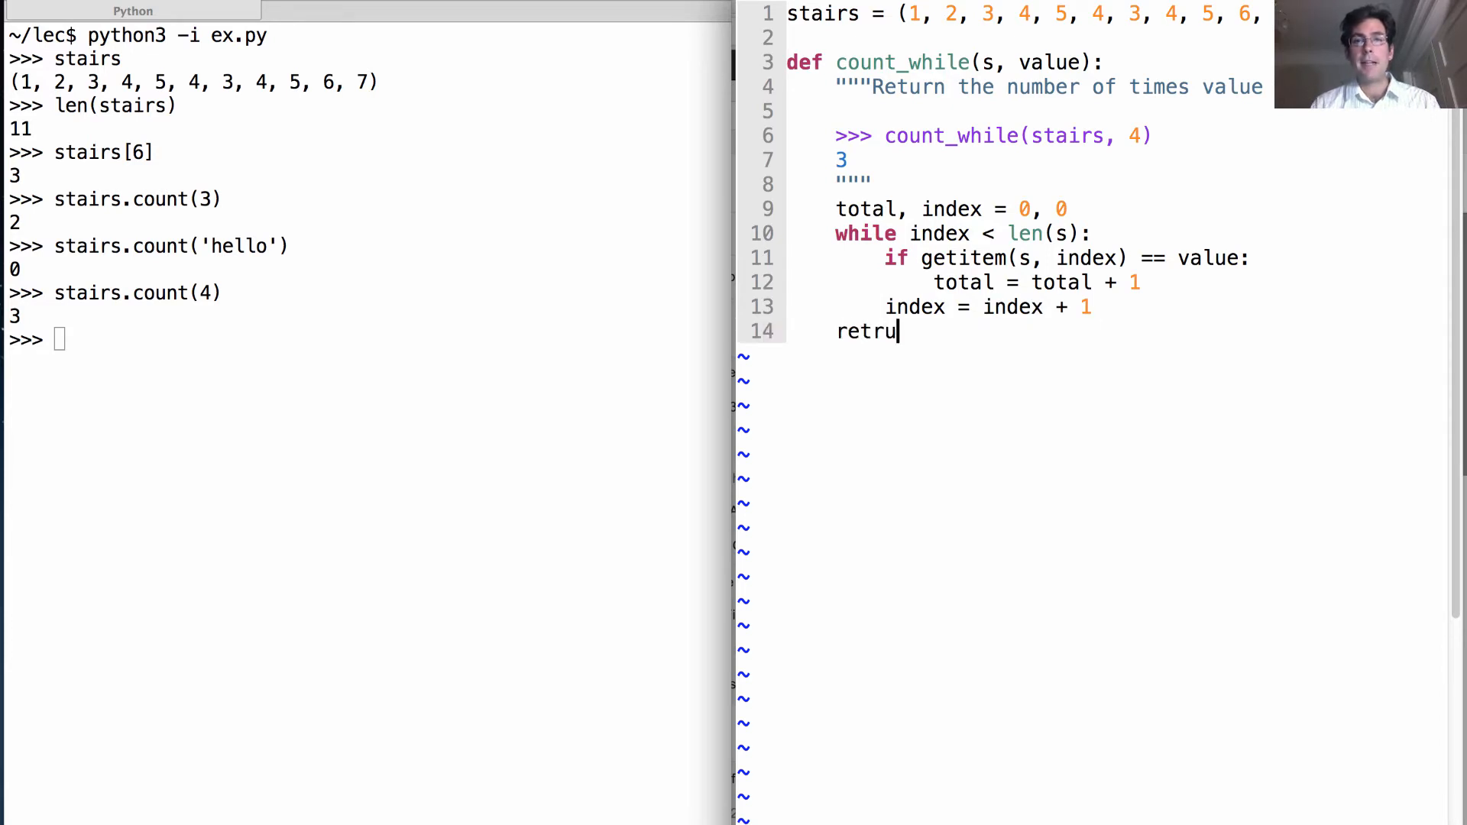
pyautogui.write('rn total')
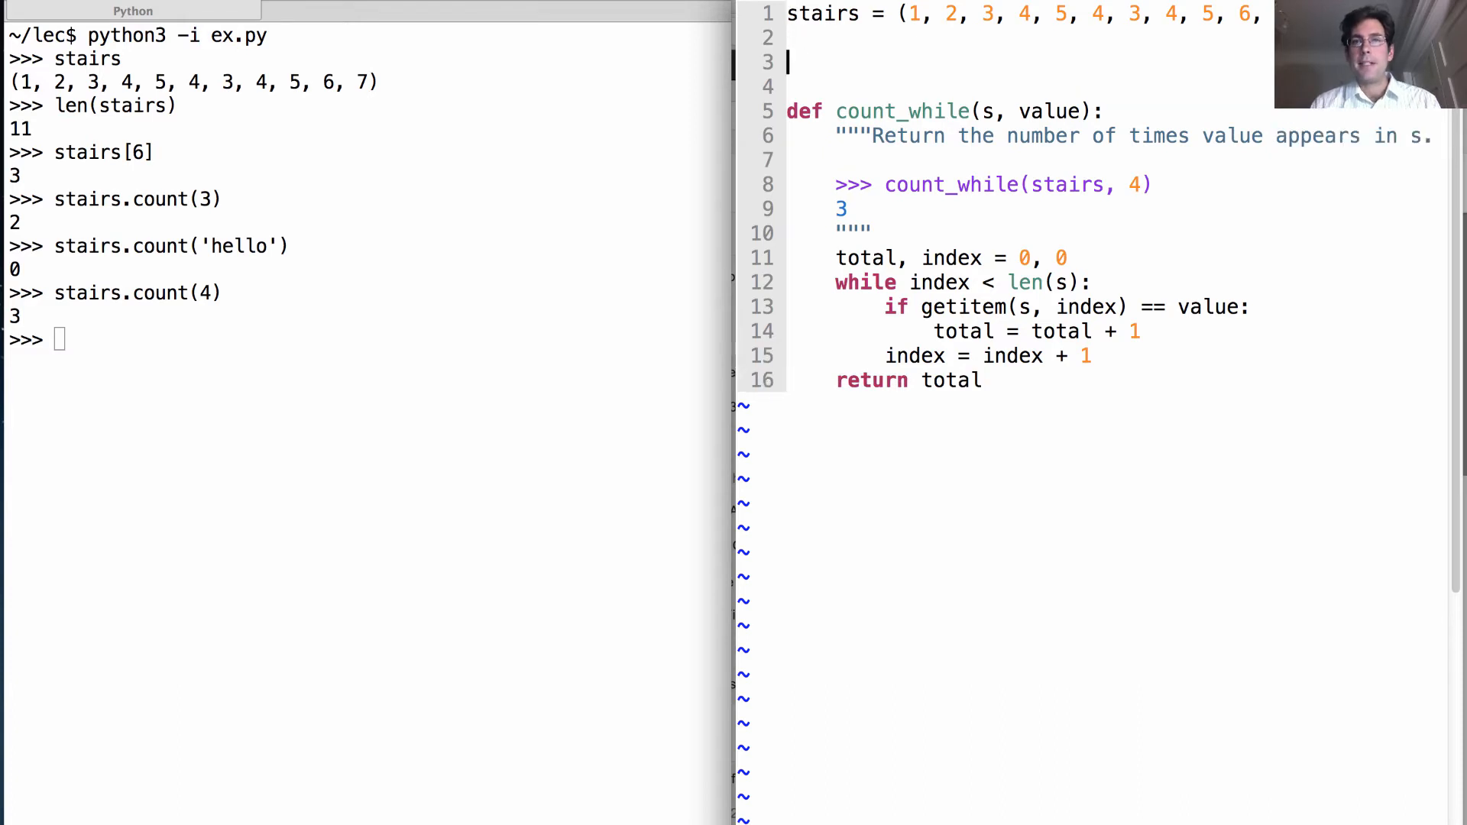
# - Add 'from operator import getitem' near the top of ex.py
pyautogui.write('from operator imp')
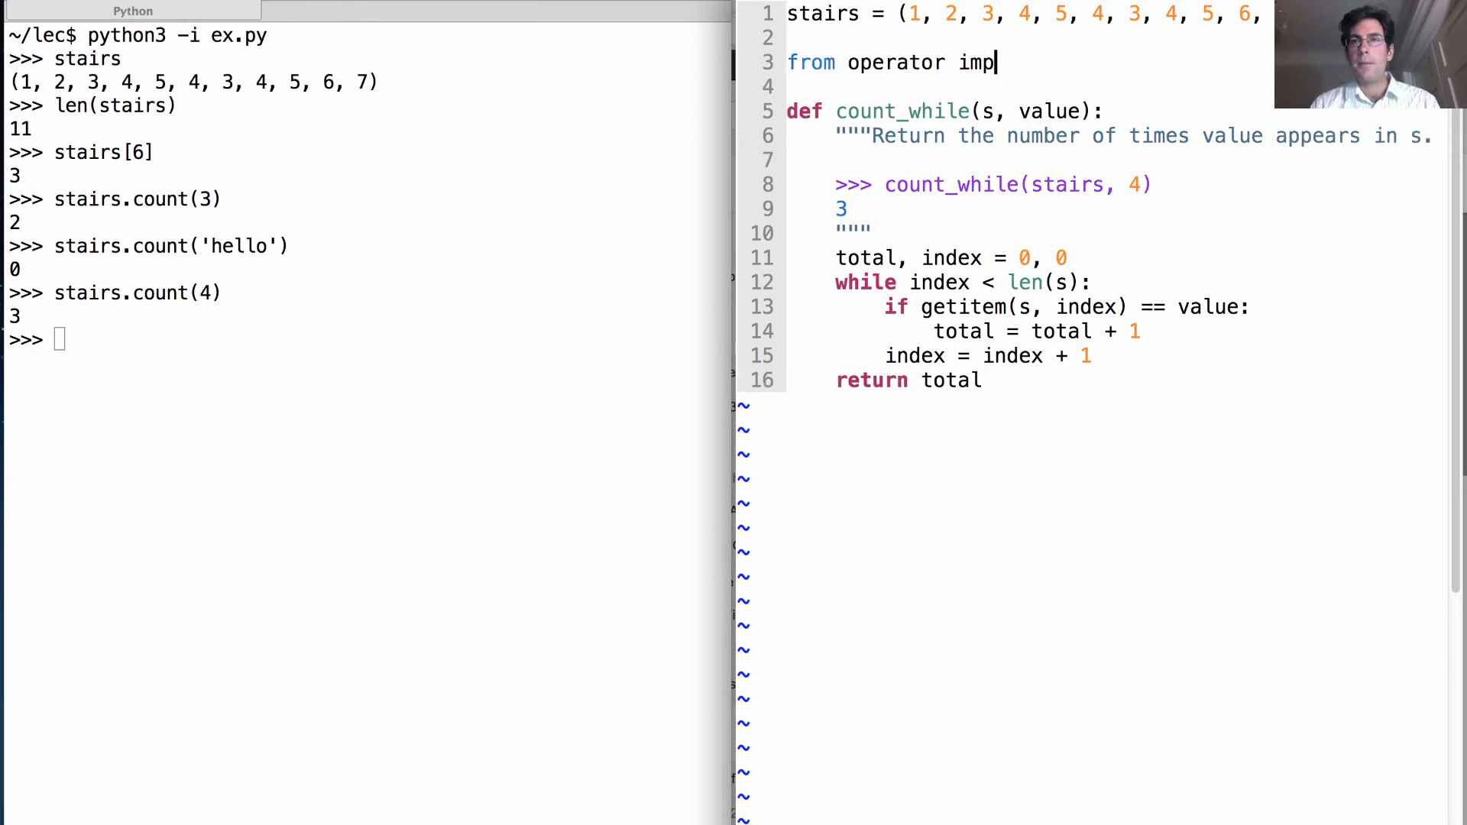
pyautogui.write('ort')
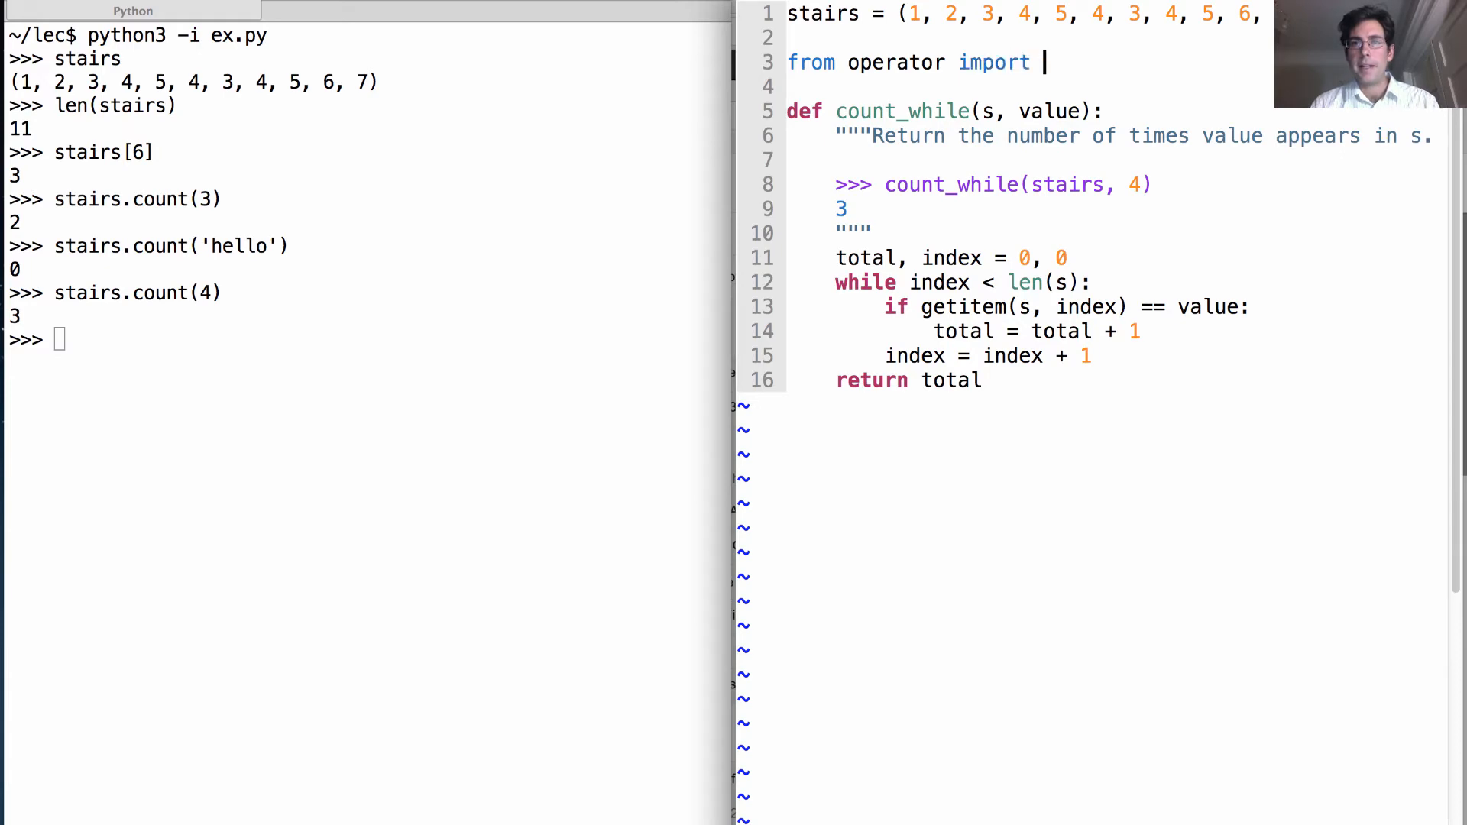
pyautogui.write('getitem')
pyautogui.click(366, 339)
pyautogui.write('python3 -m doctest ex.py')
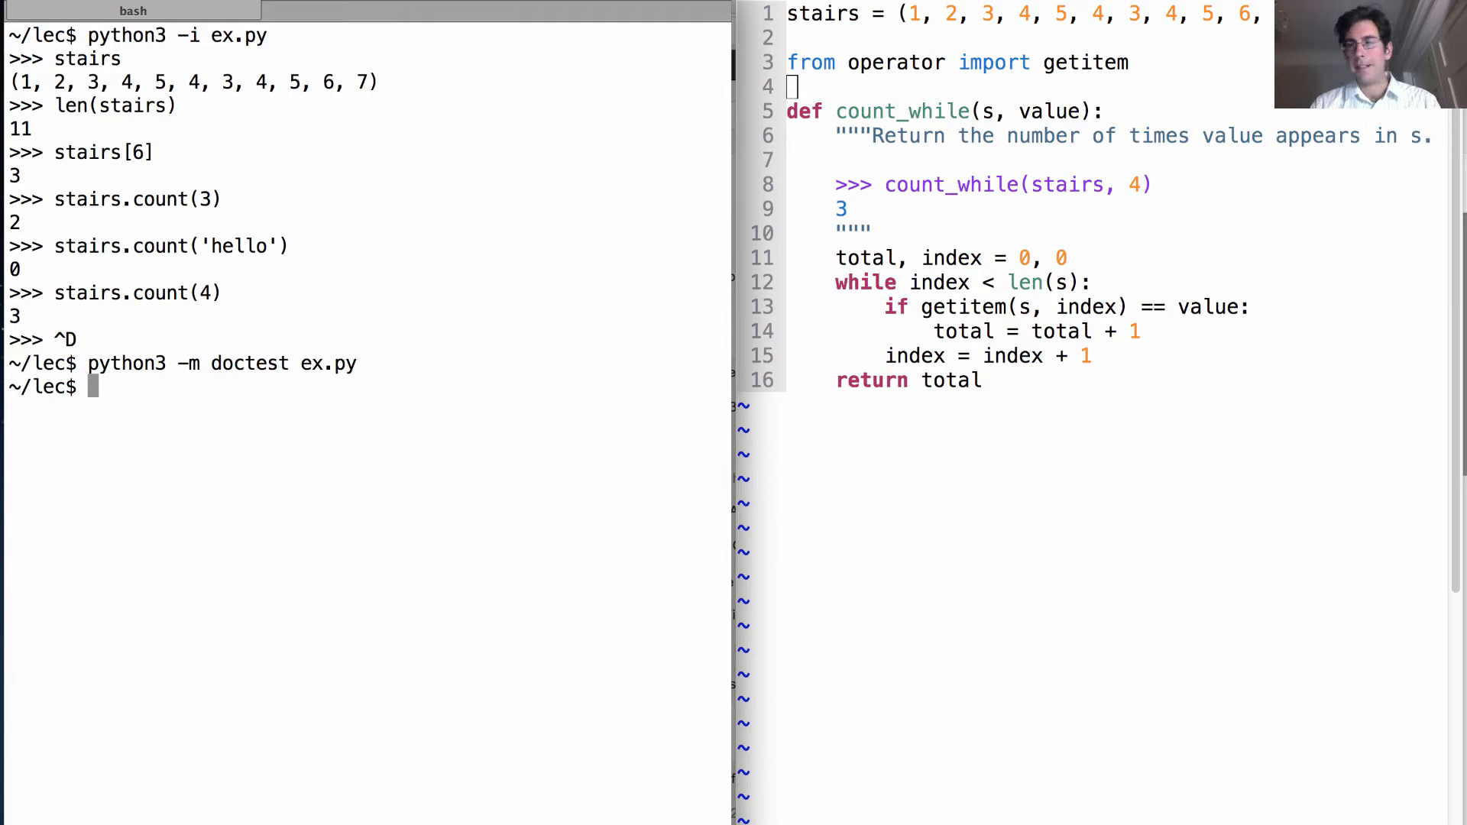
pyautogui.moveTo(593, 333)
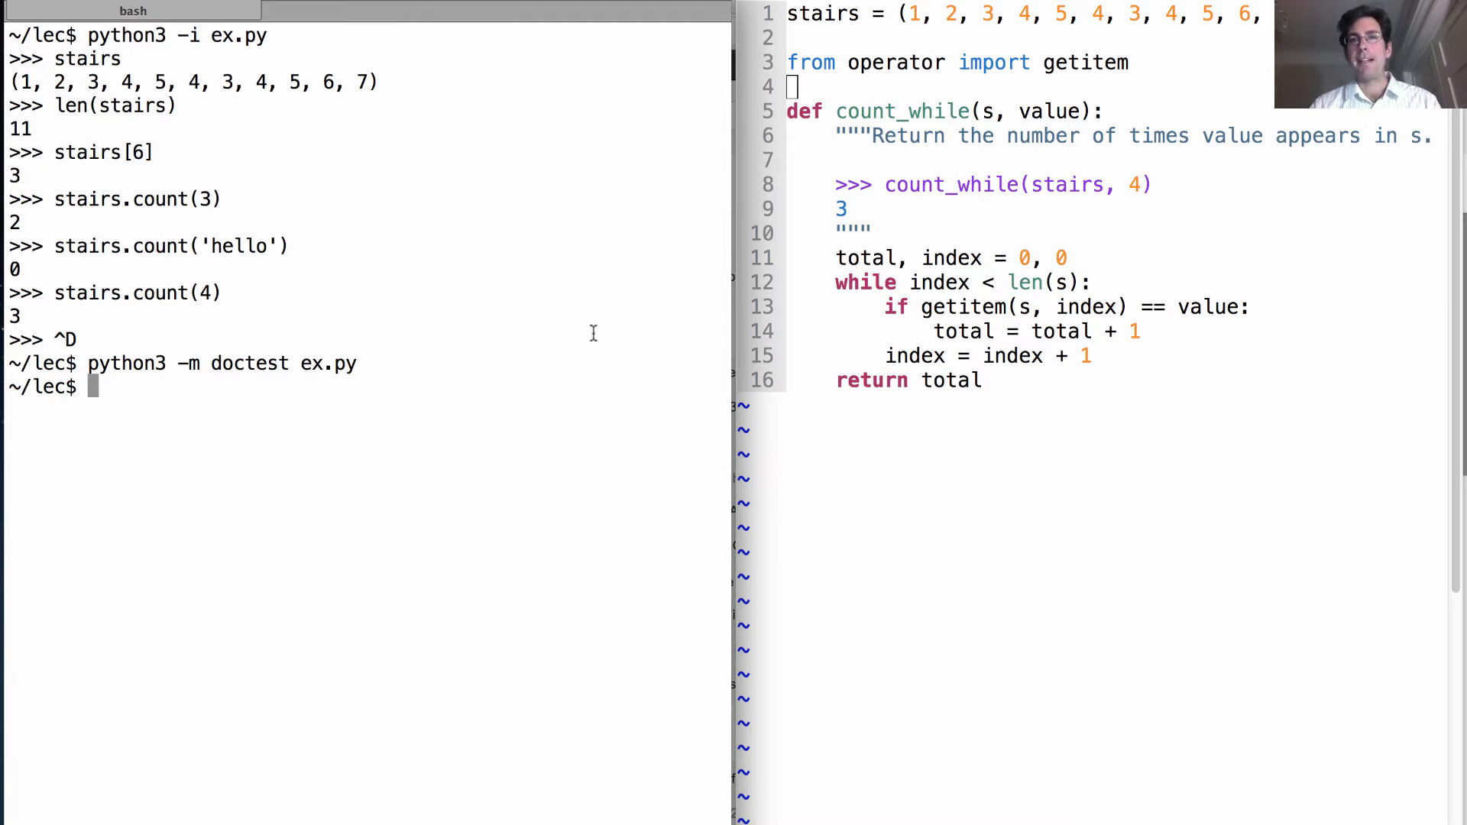
pyautogui.moveTo(1017, 198)
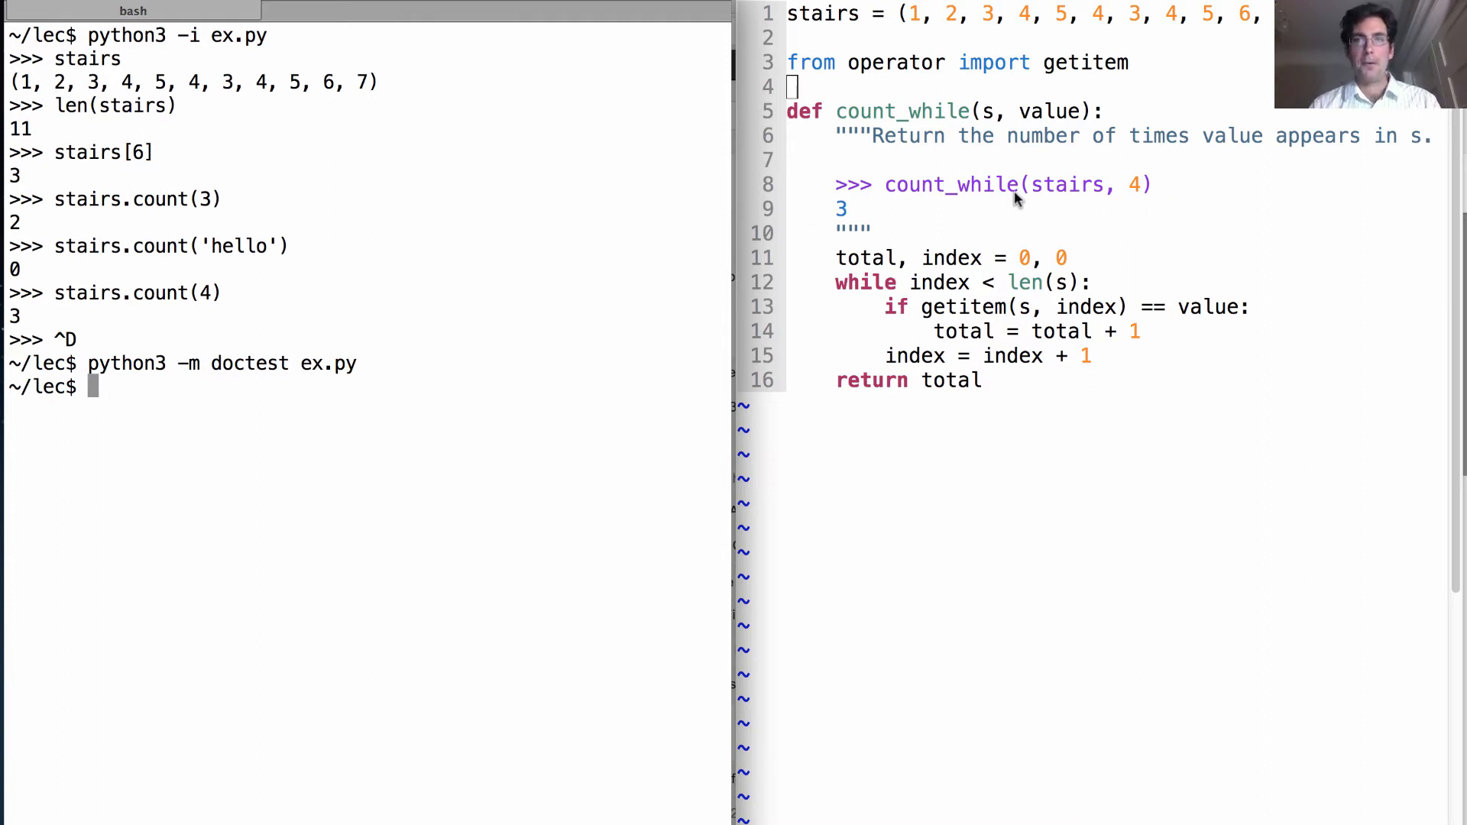
pyautogui.moveTo(1062, 205)
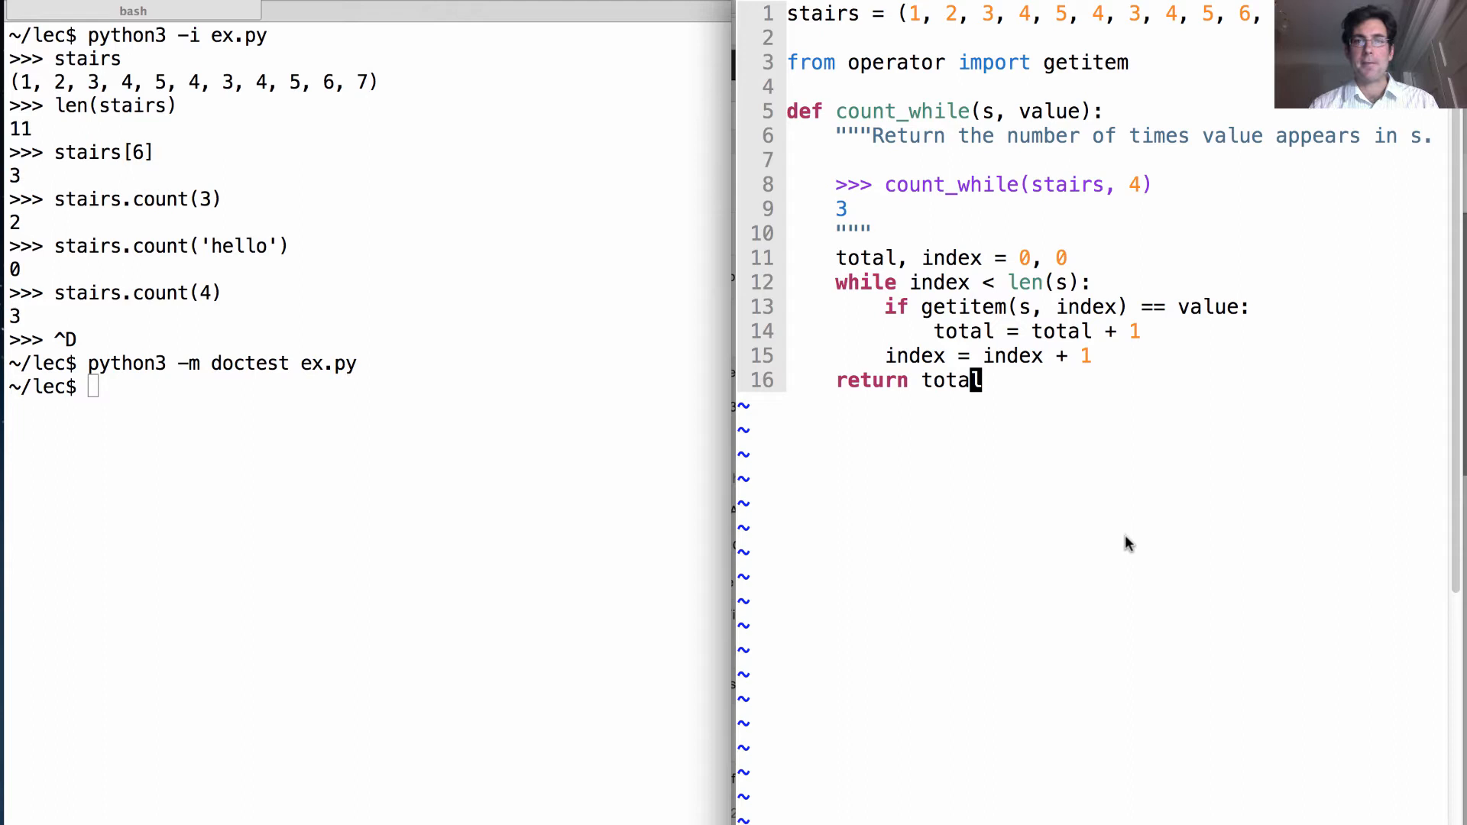
pyautogui.moveTo(1010, 384)
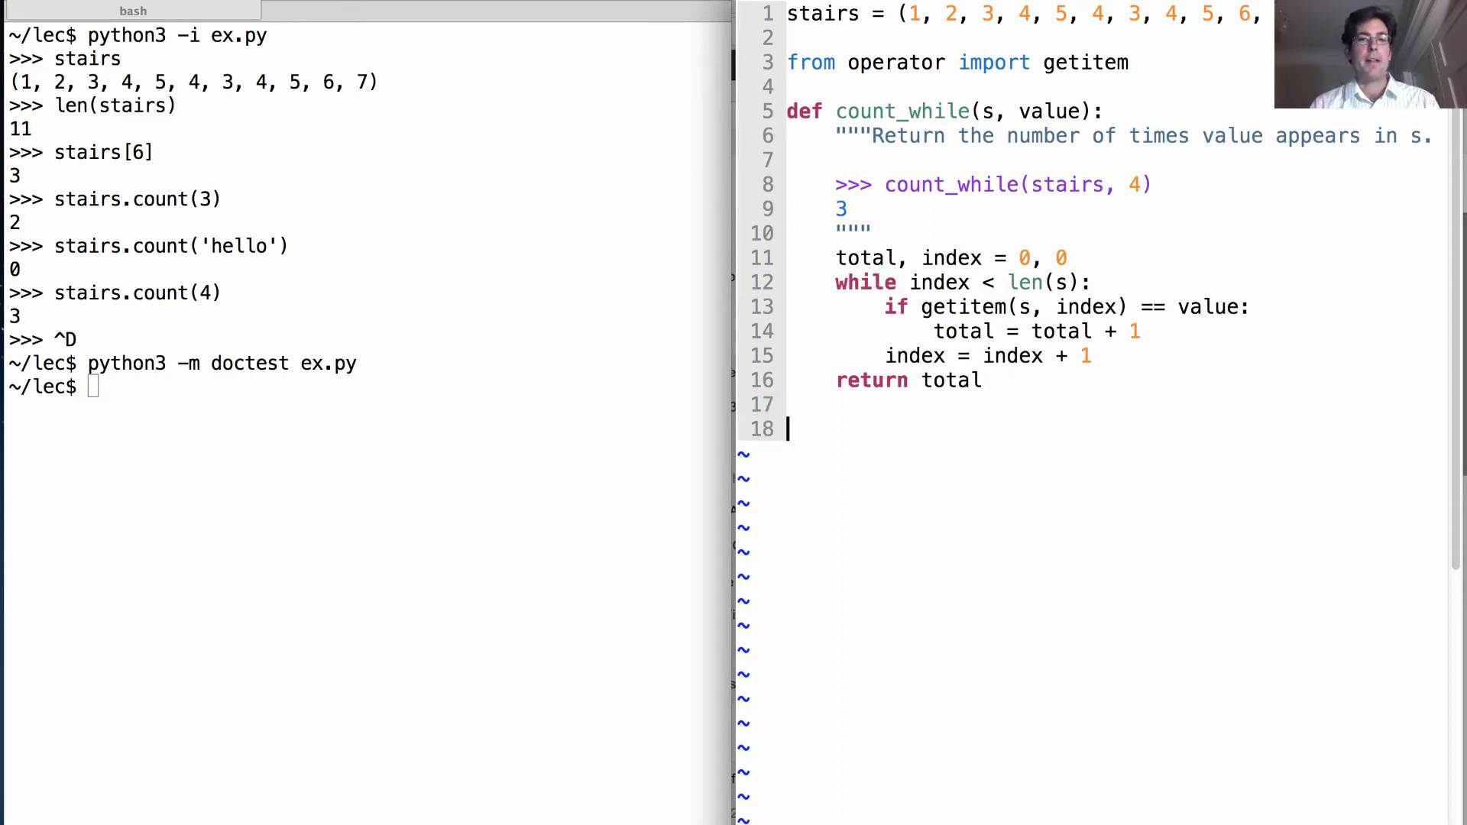
# - Write def count(s, value): below count_while and start its body with total = 0
pyautogui.write('def count(')
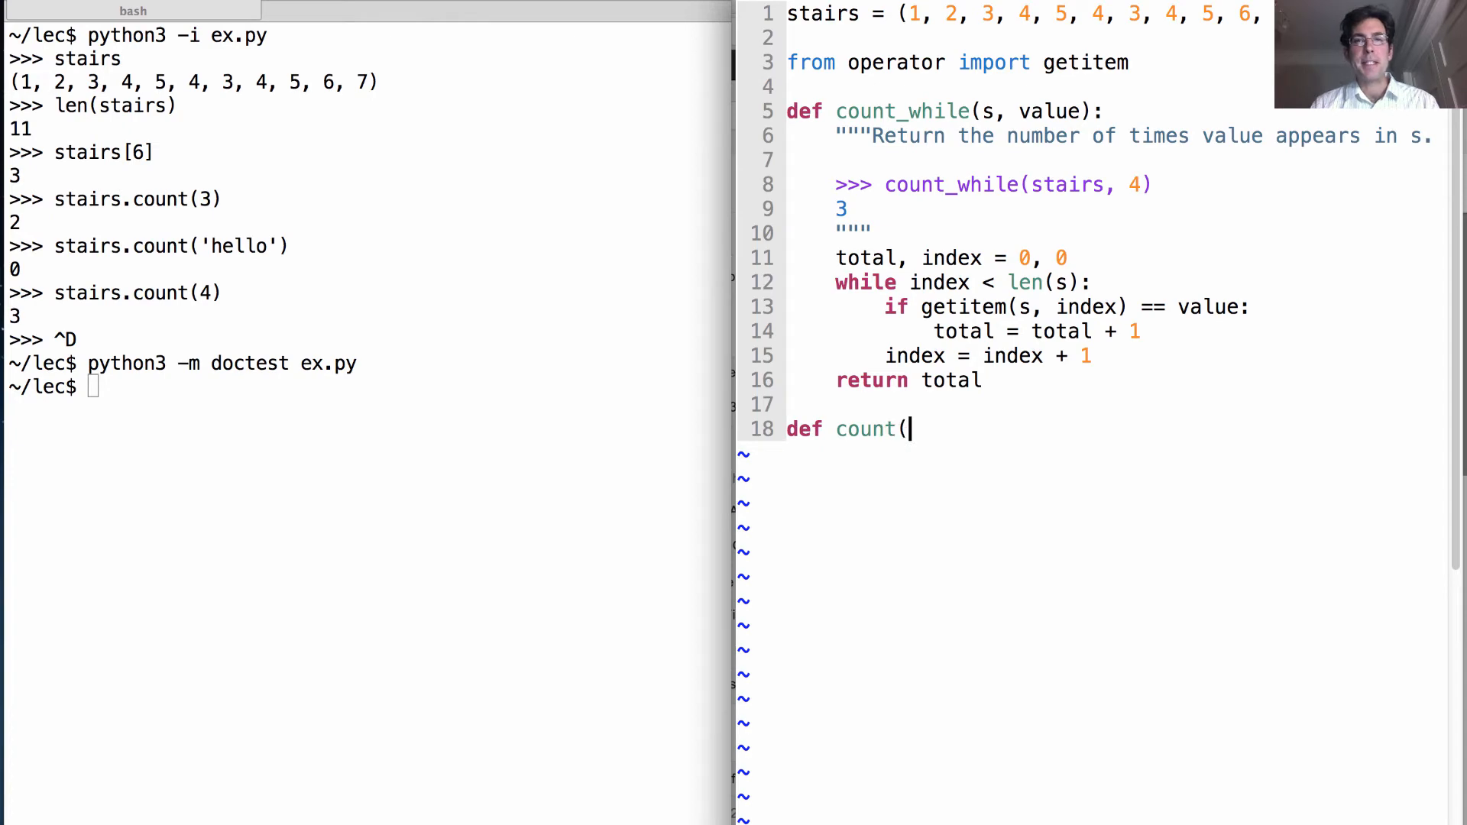
pyautogui.write('s, value):')
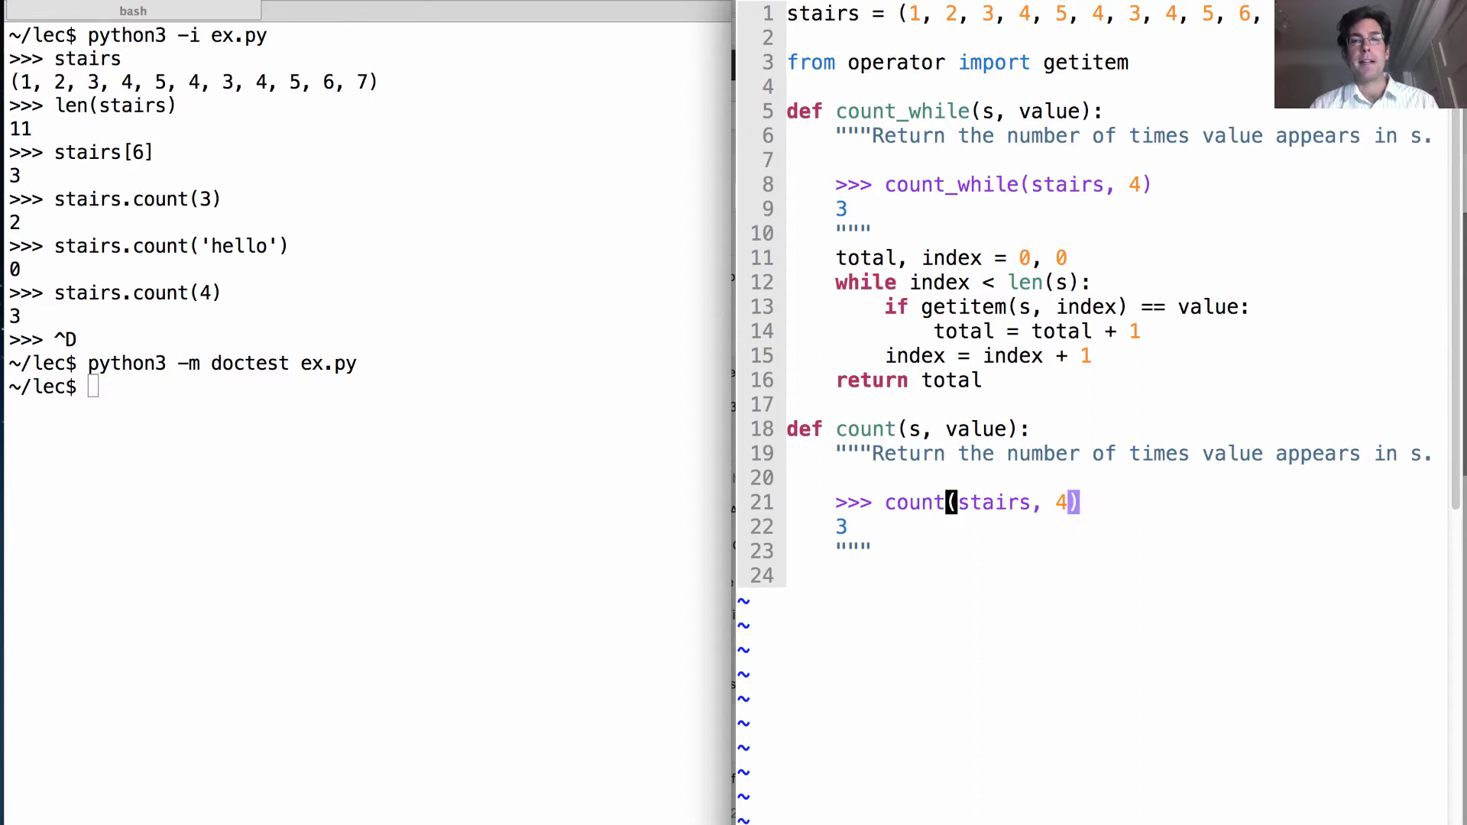
pyautogui.write('total =')
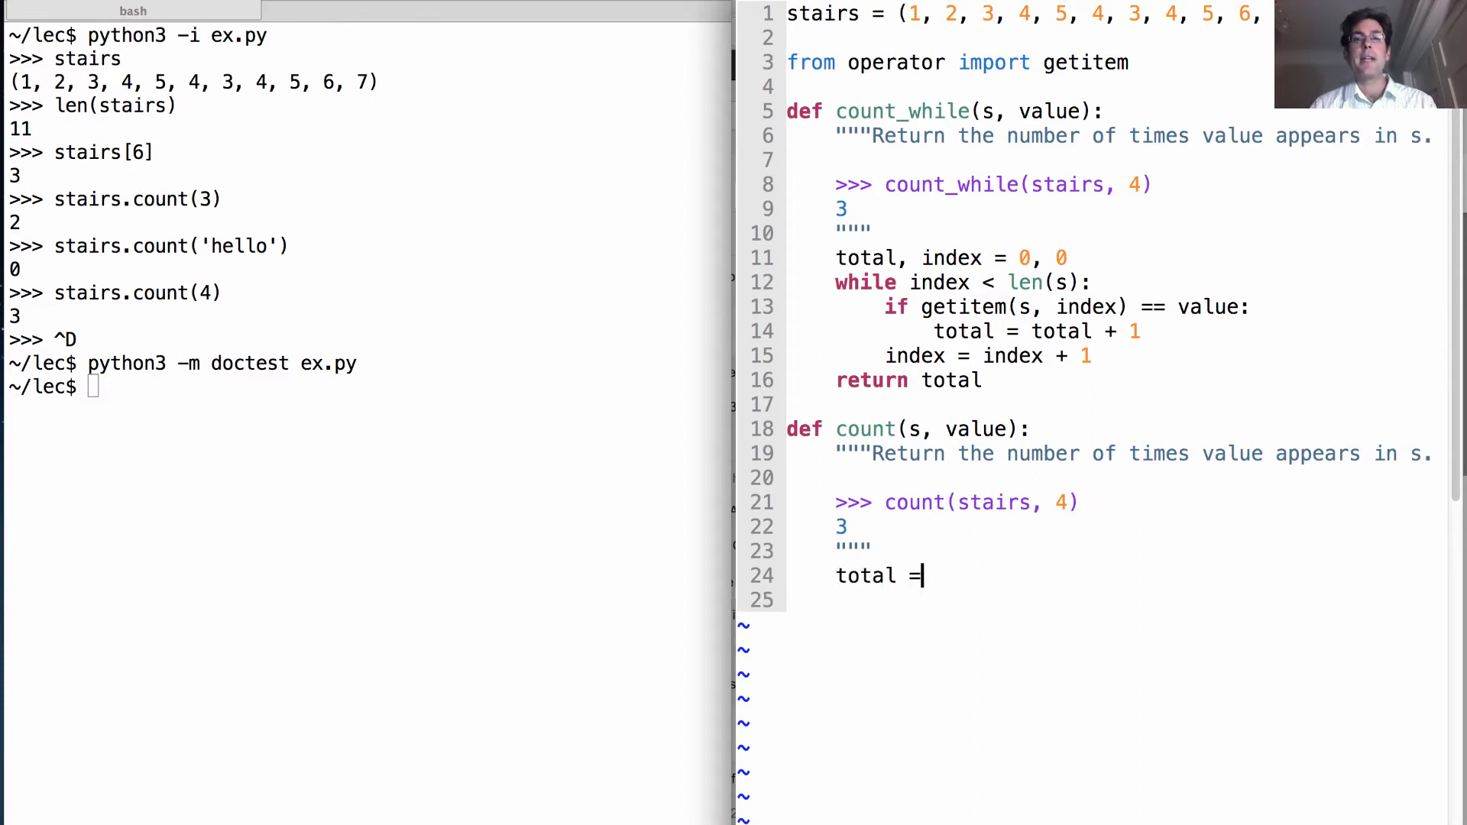
pyautogui.write('0')
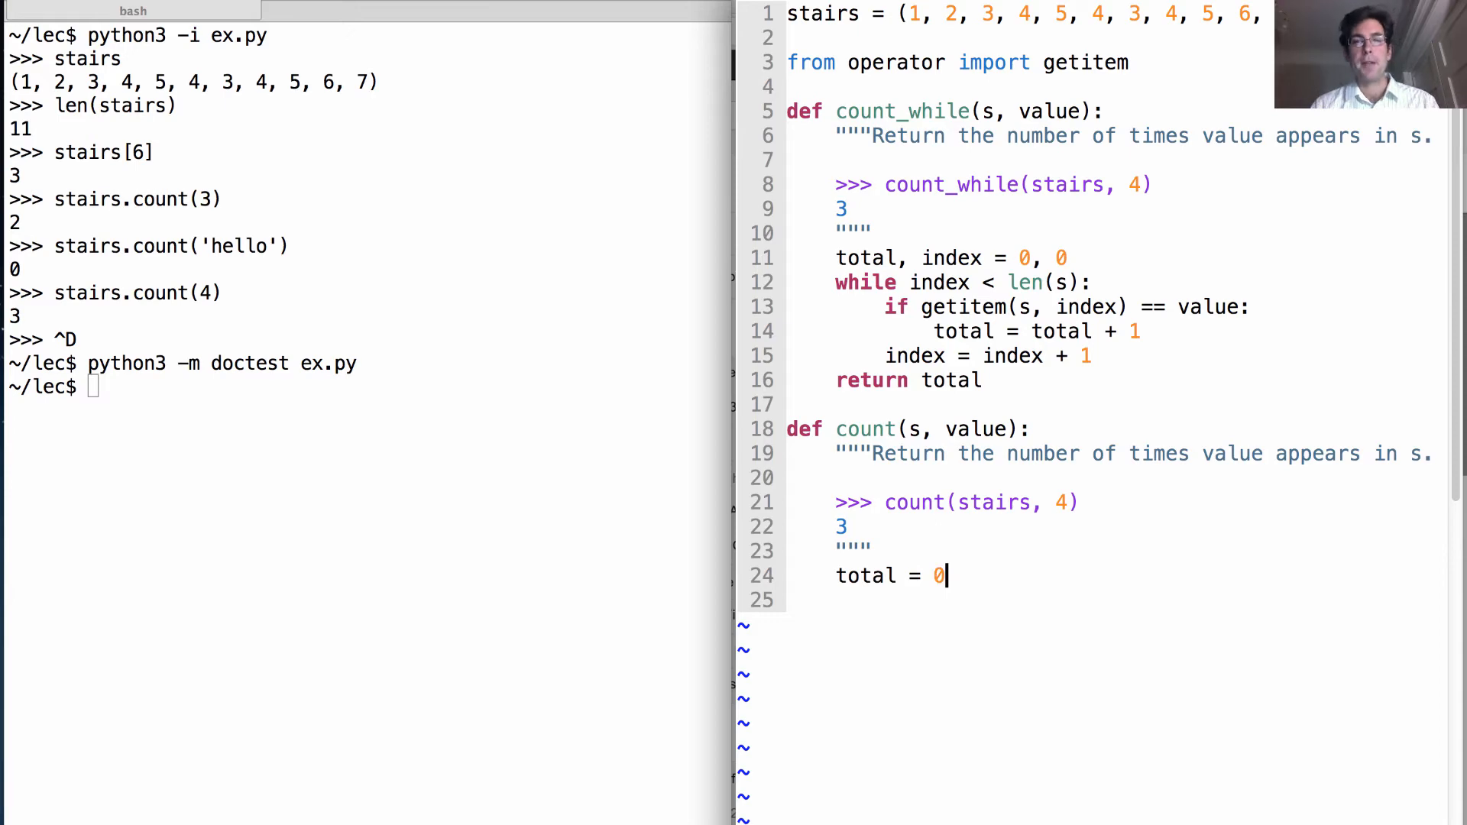
pyautogui.press('Return')
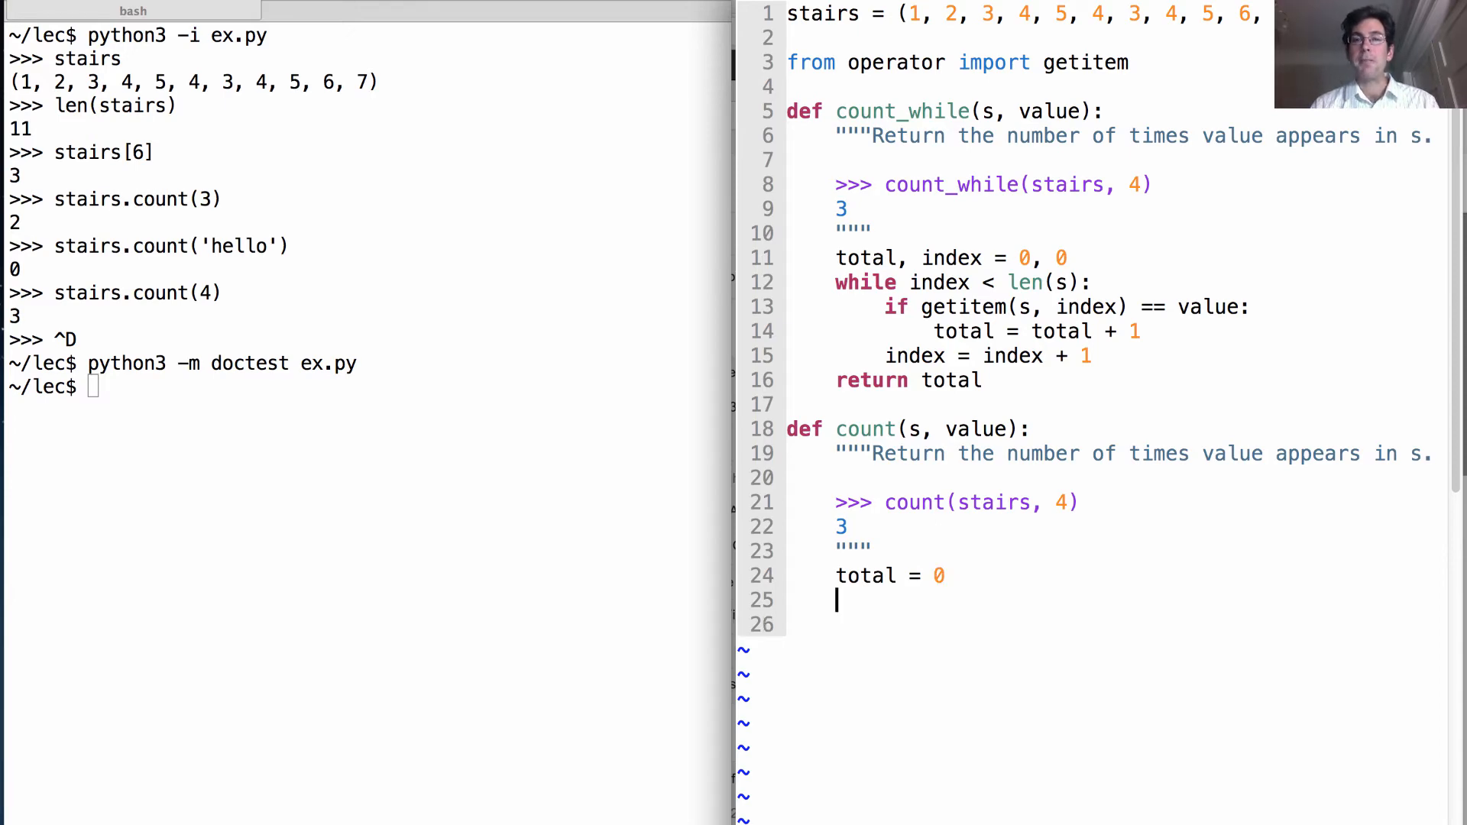
# - Write a for element in s loop adding 1 to total on matches, then return total
pyautogui.write('for')
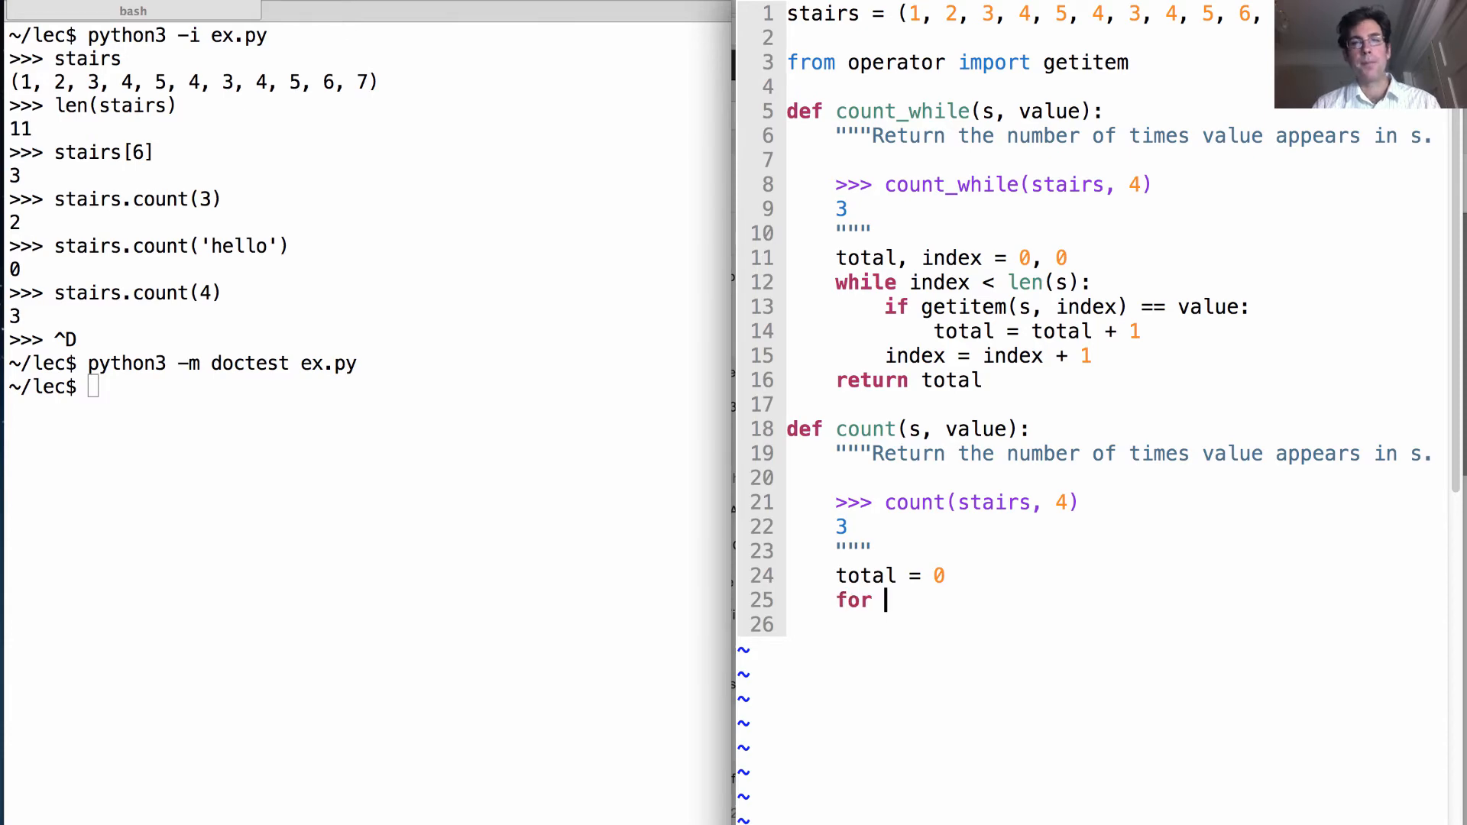
pyautogui.write('elemte')
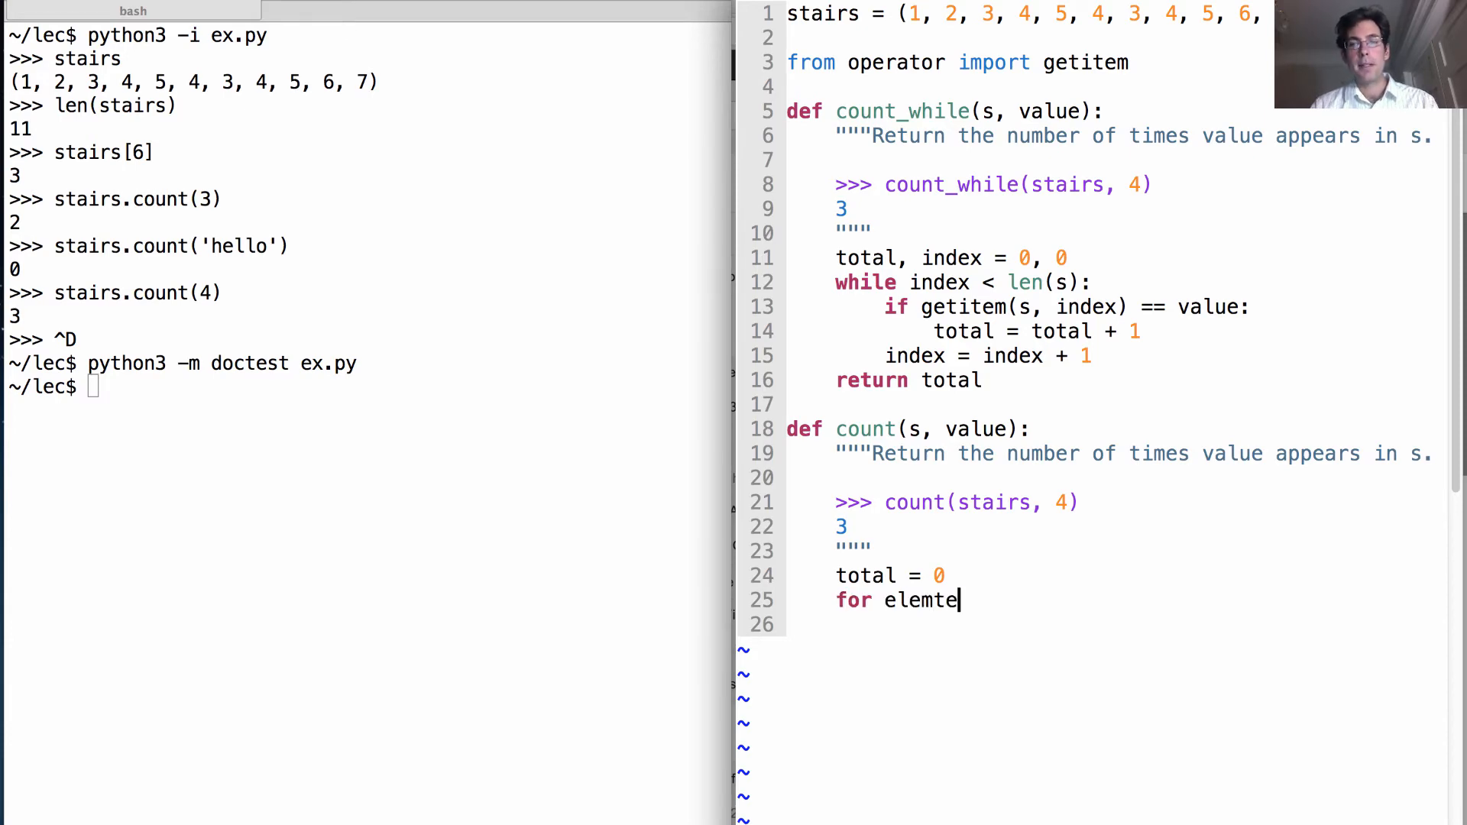
pyautogui.write('nt in s:')
pyautogui.click(1120, 625)
pyautogui.write('if element == value:')
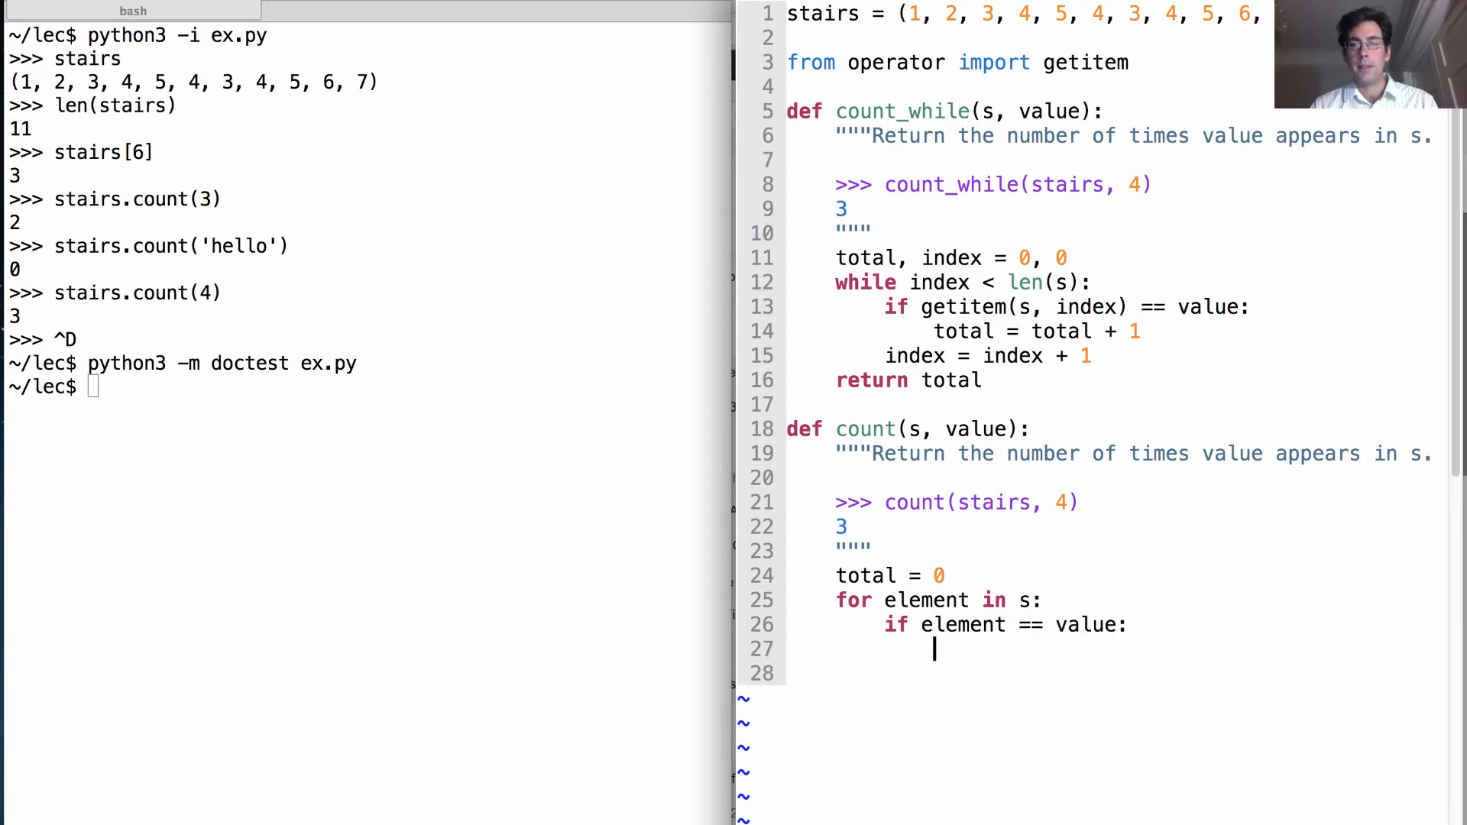
pyautogui.write('total = total + 1')
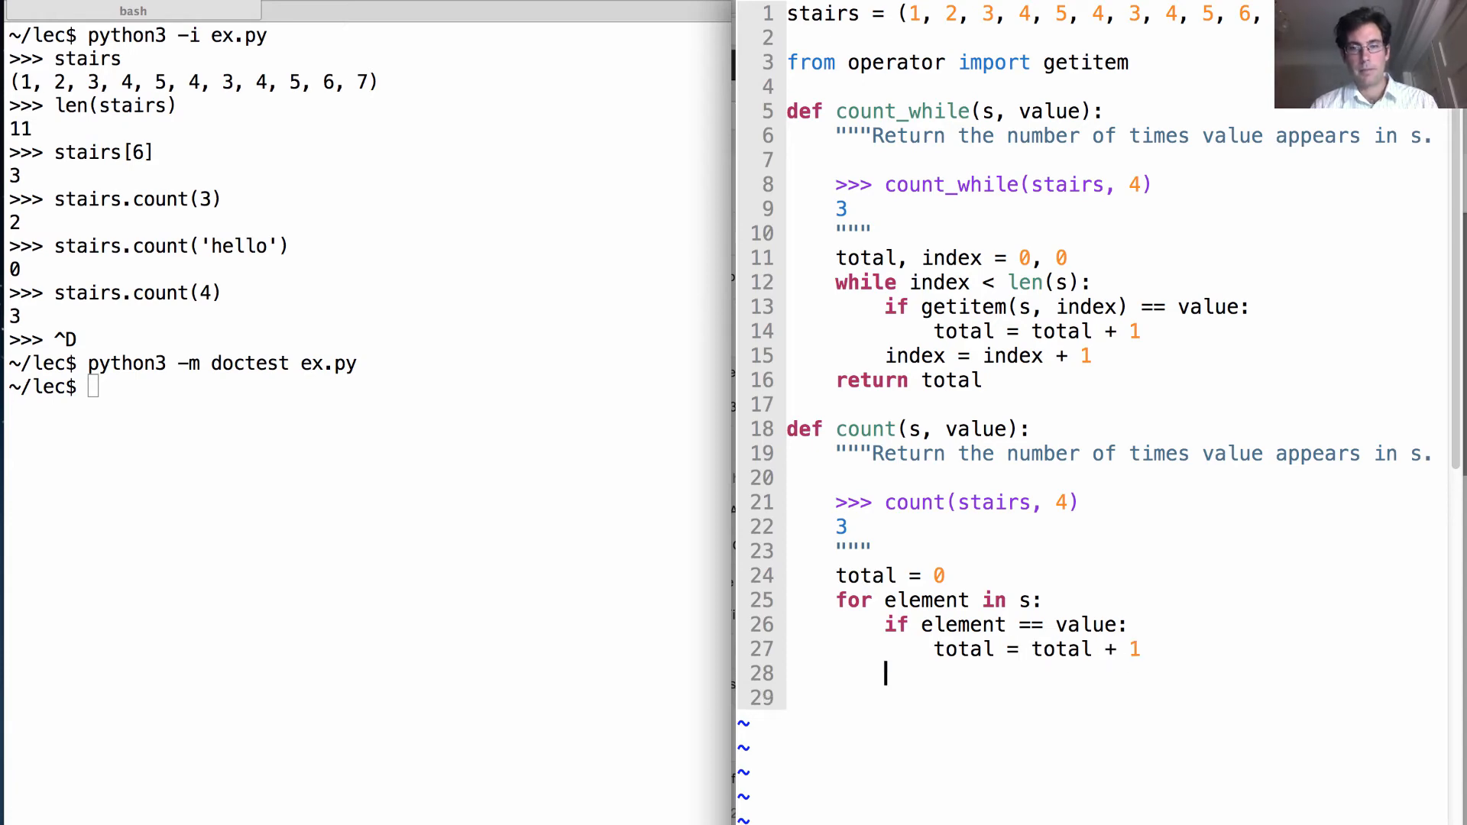
pyautogui.write('return total')
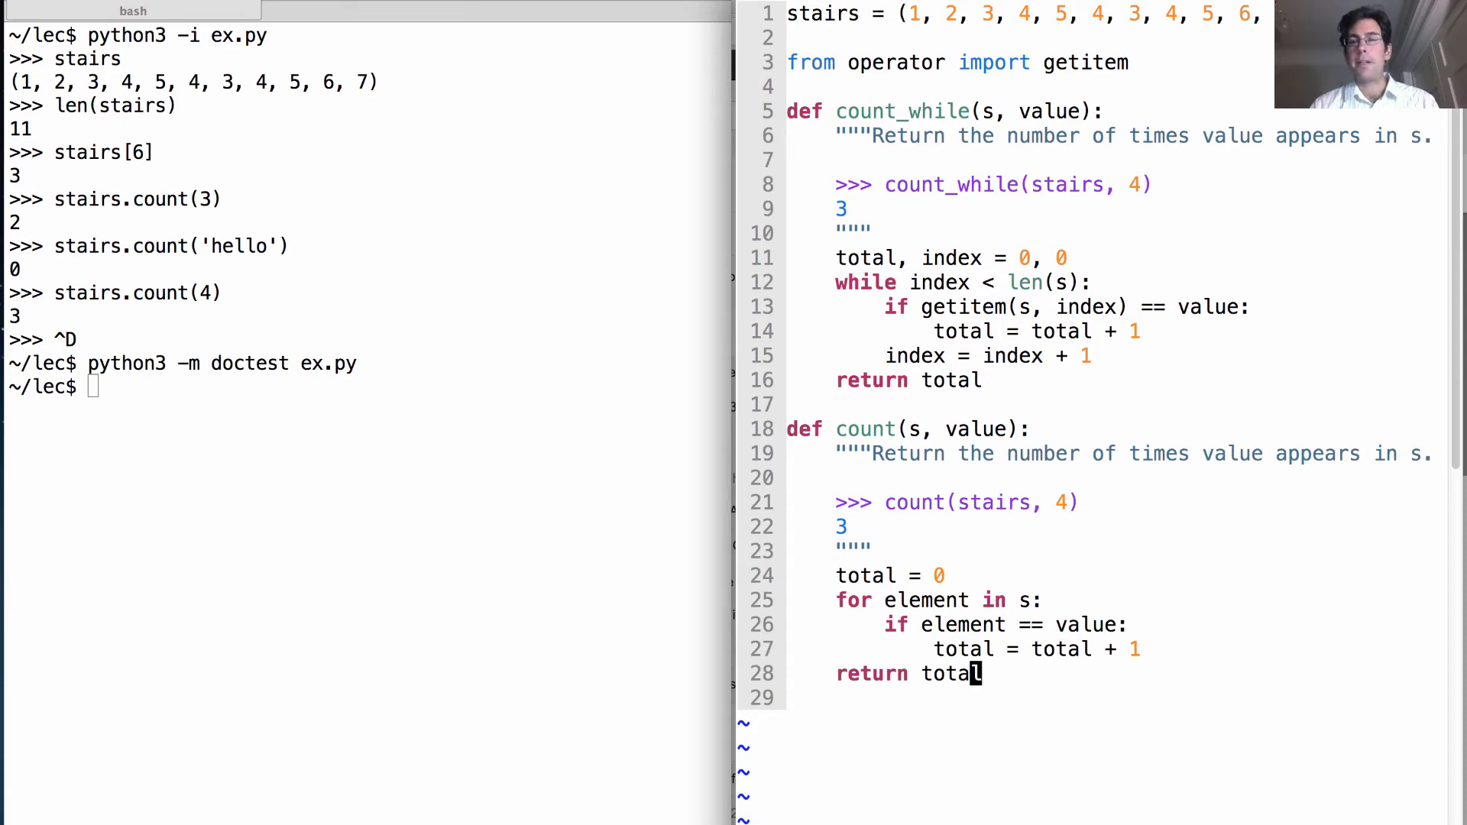
pyautogui.moveTo(1128, 674)
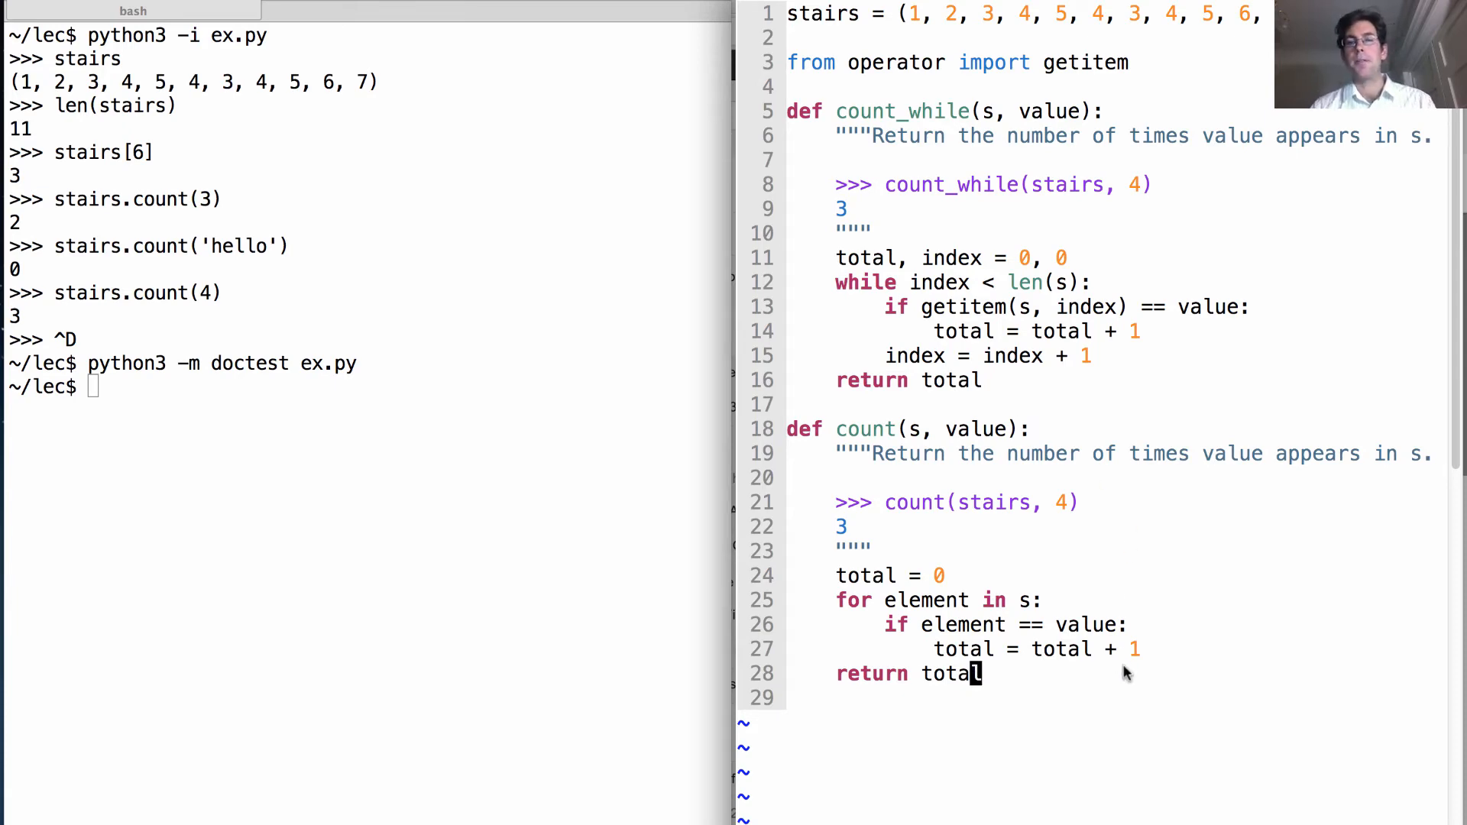
pyautogui.moveTo(949, 617)
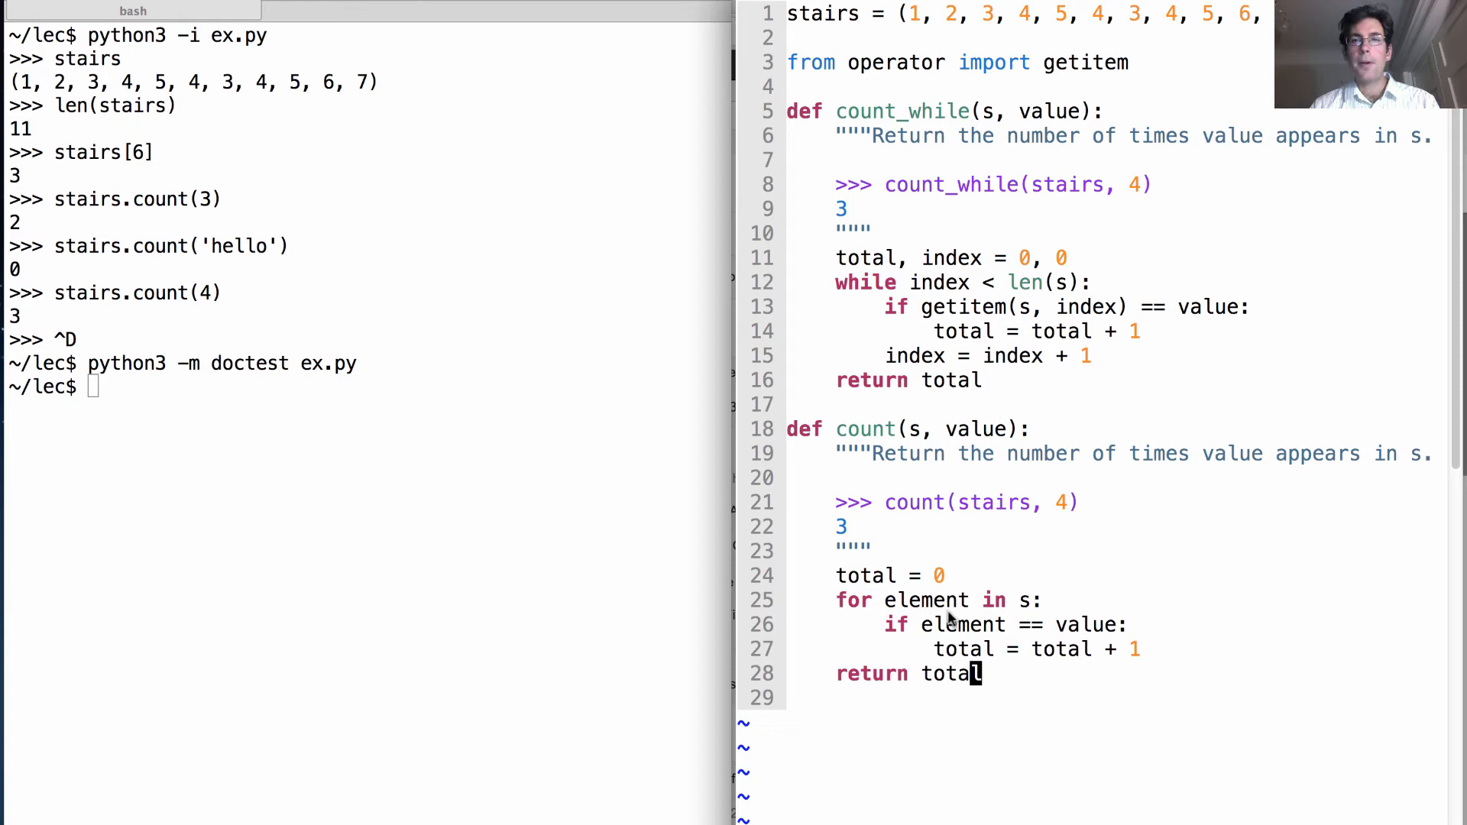
pyautogui.moveTo(977, 513)
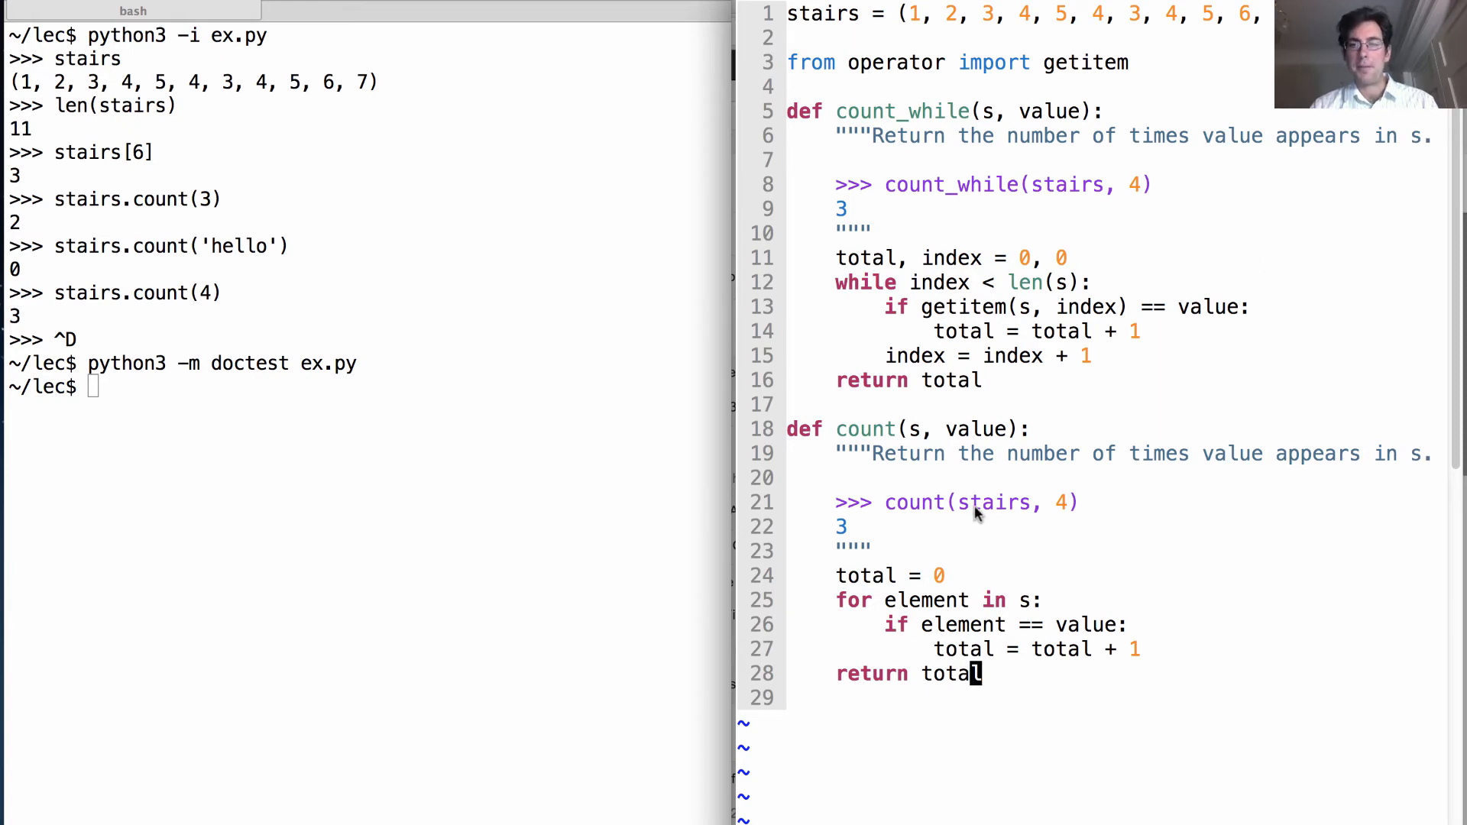
pyautogui.moveTo(995, 549)
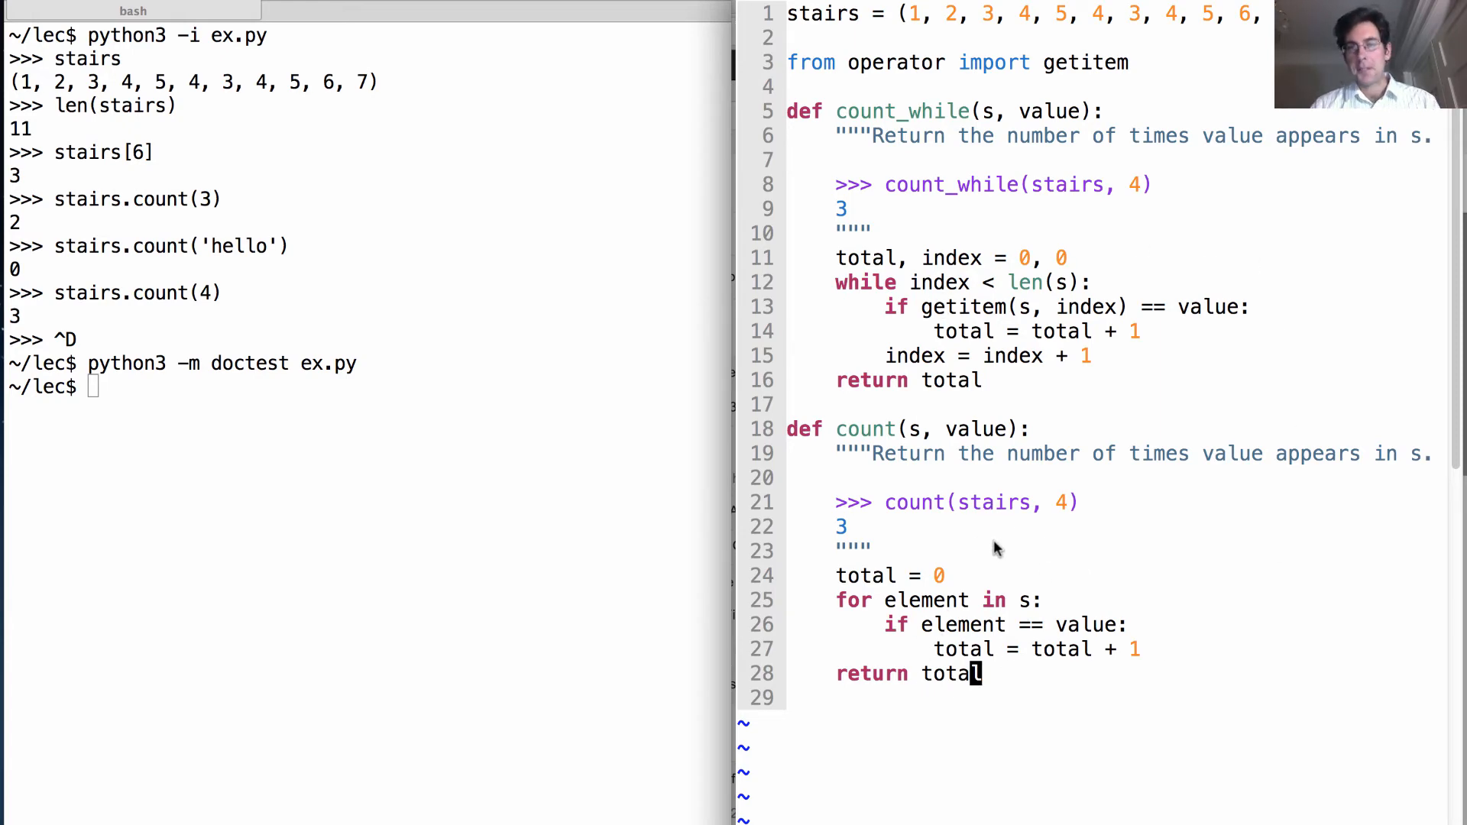
pyautogui.moveTo(917, 634)
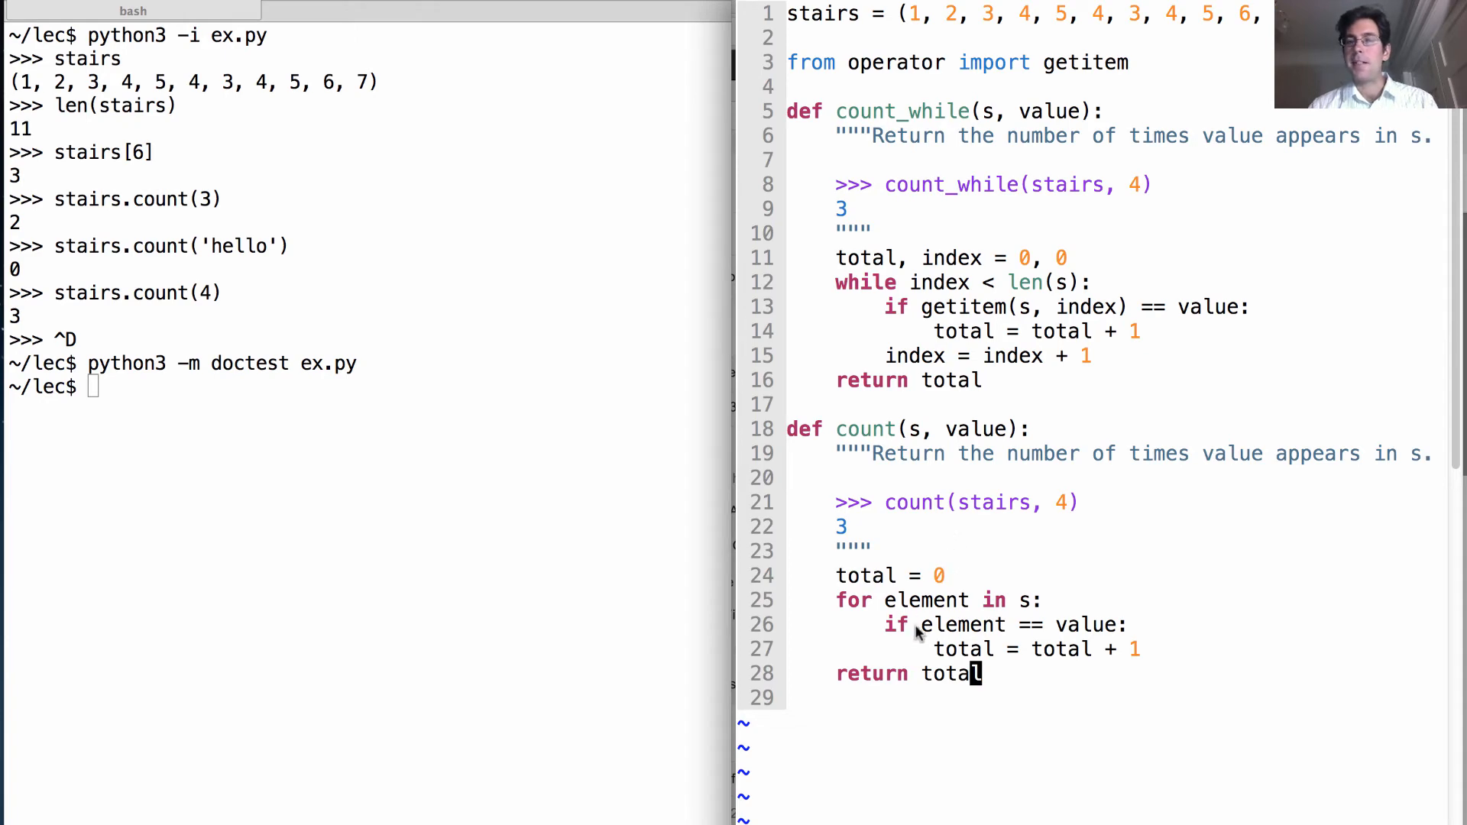
pyautogui.moveTo(973, 660)
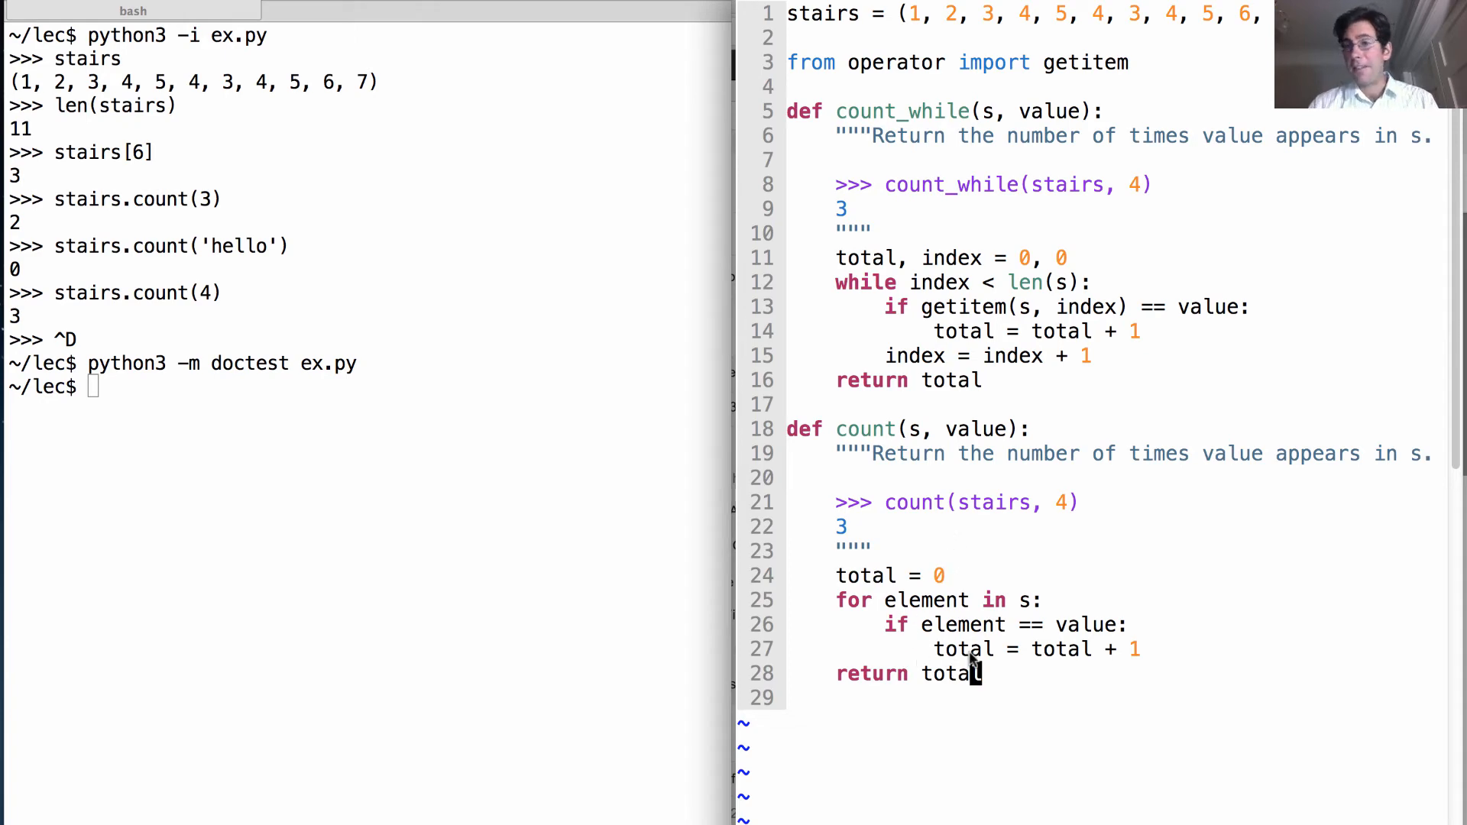
pyautogui.moveTo(1015, 282)
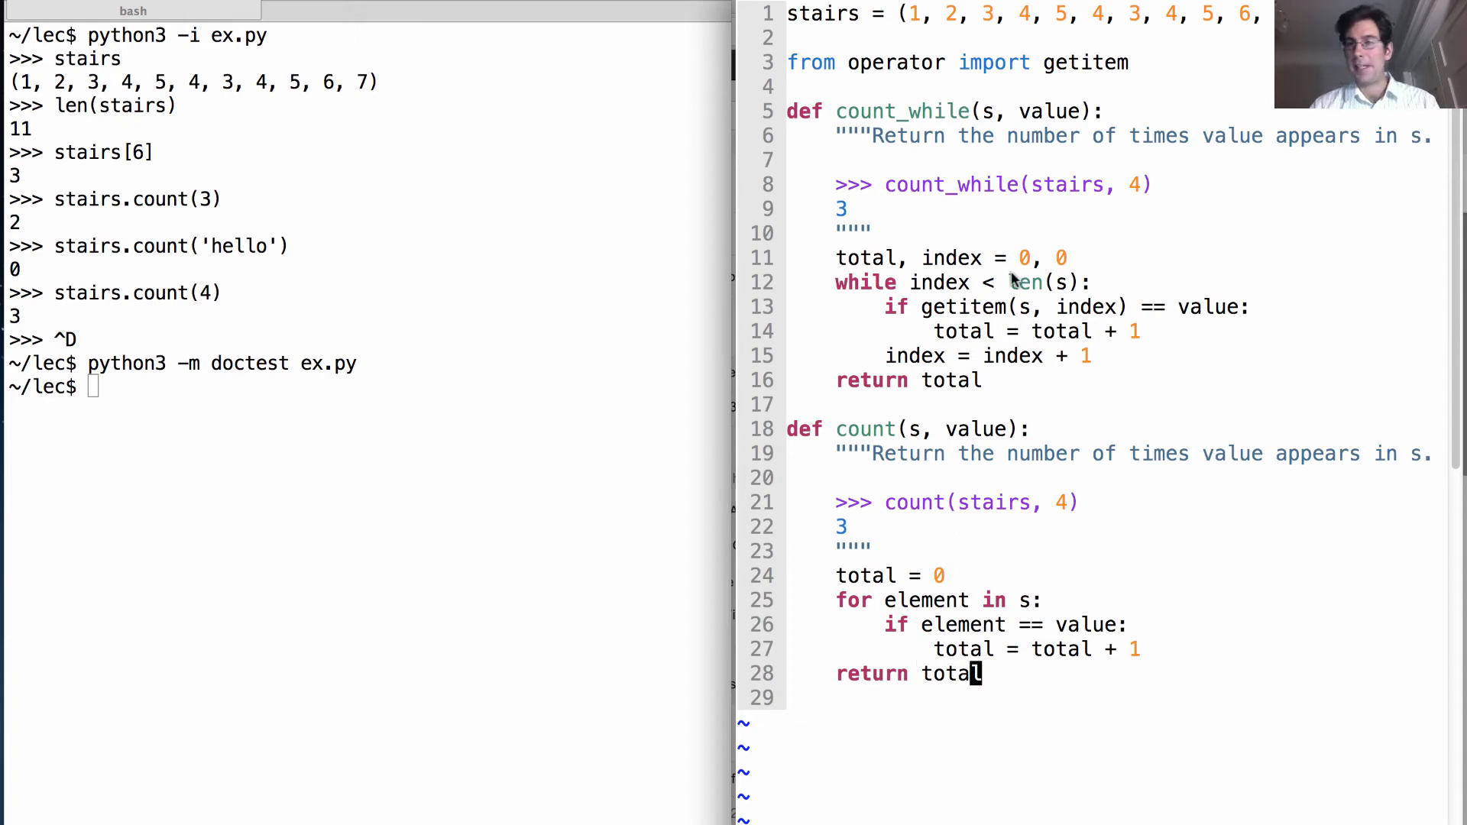
pyautogui.moveTo(932, 321)
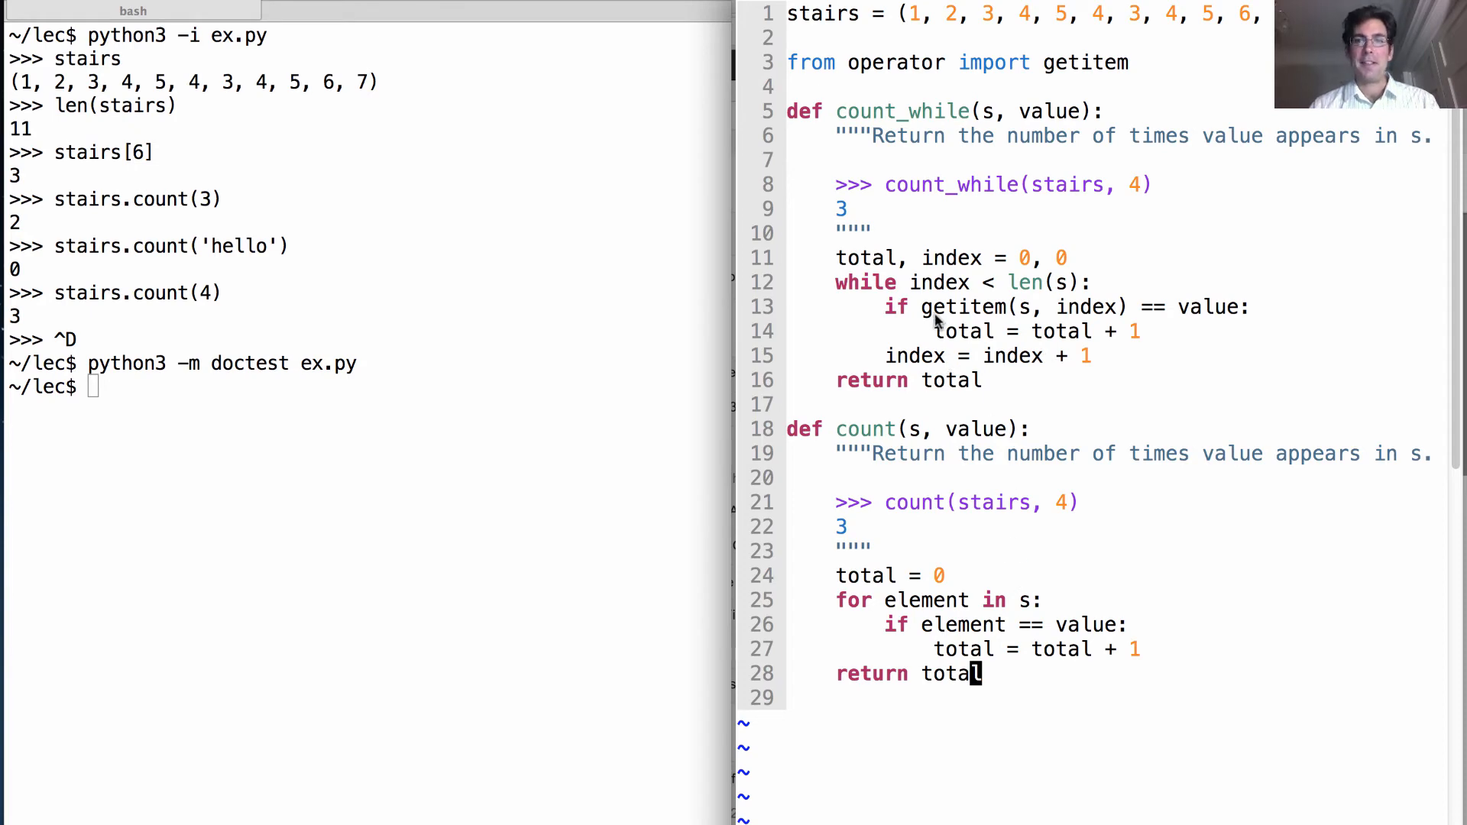
pyautogui.moveTo(1058, 322)
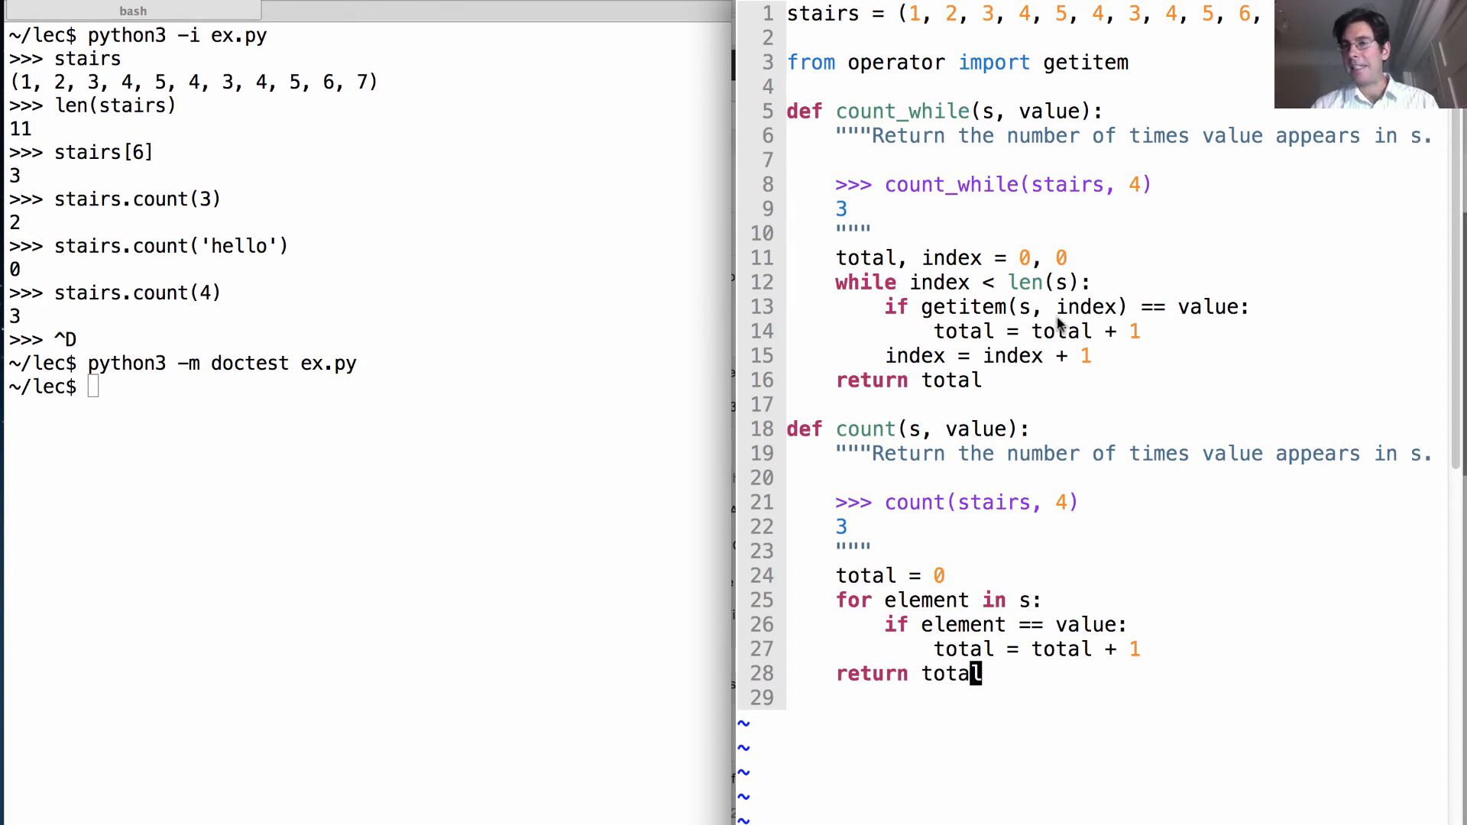
pyautogui.moveTo(1088, 552)
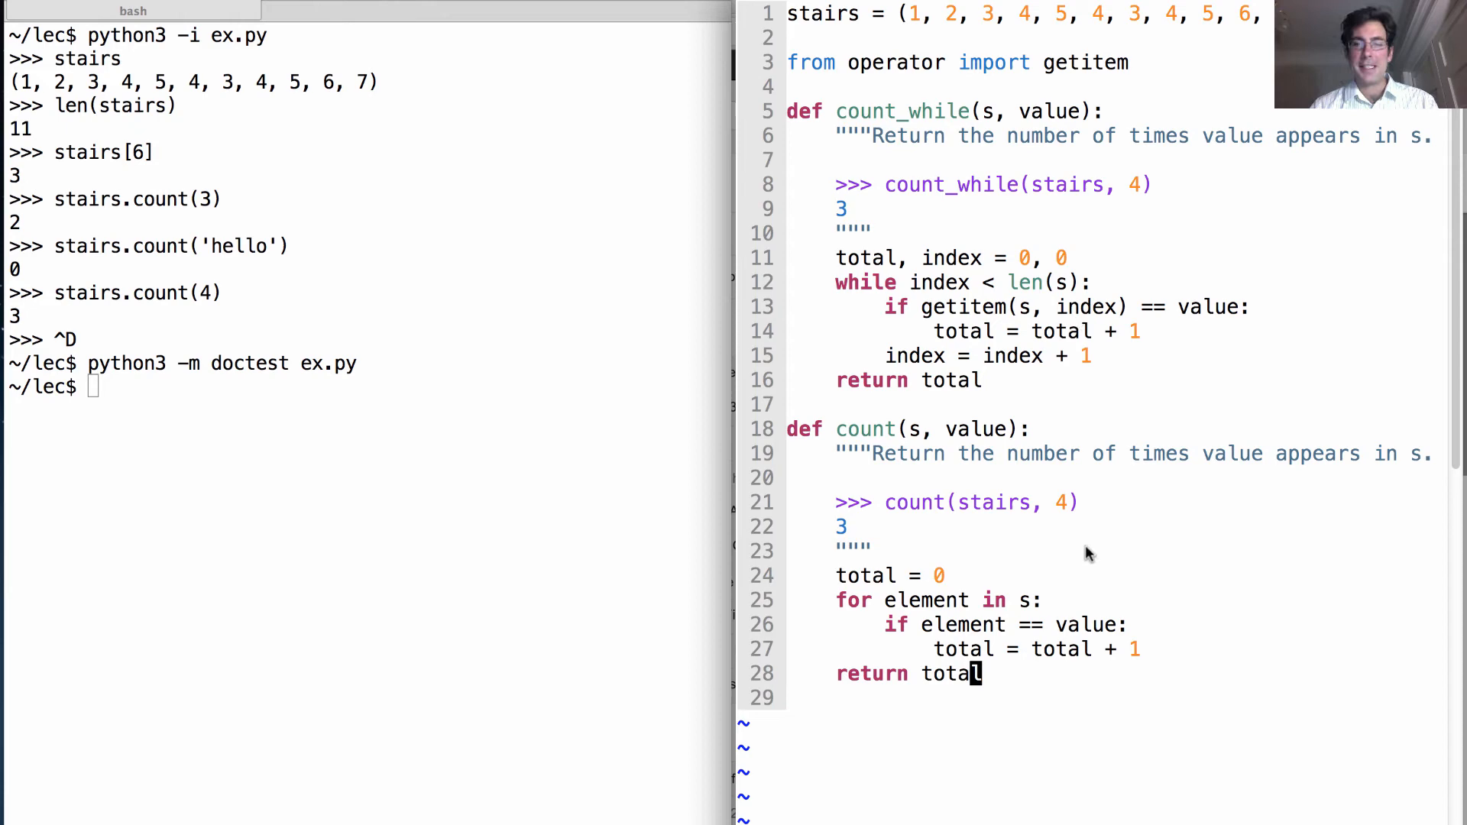
pyautogui.moveTo(912, 618)
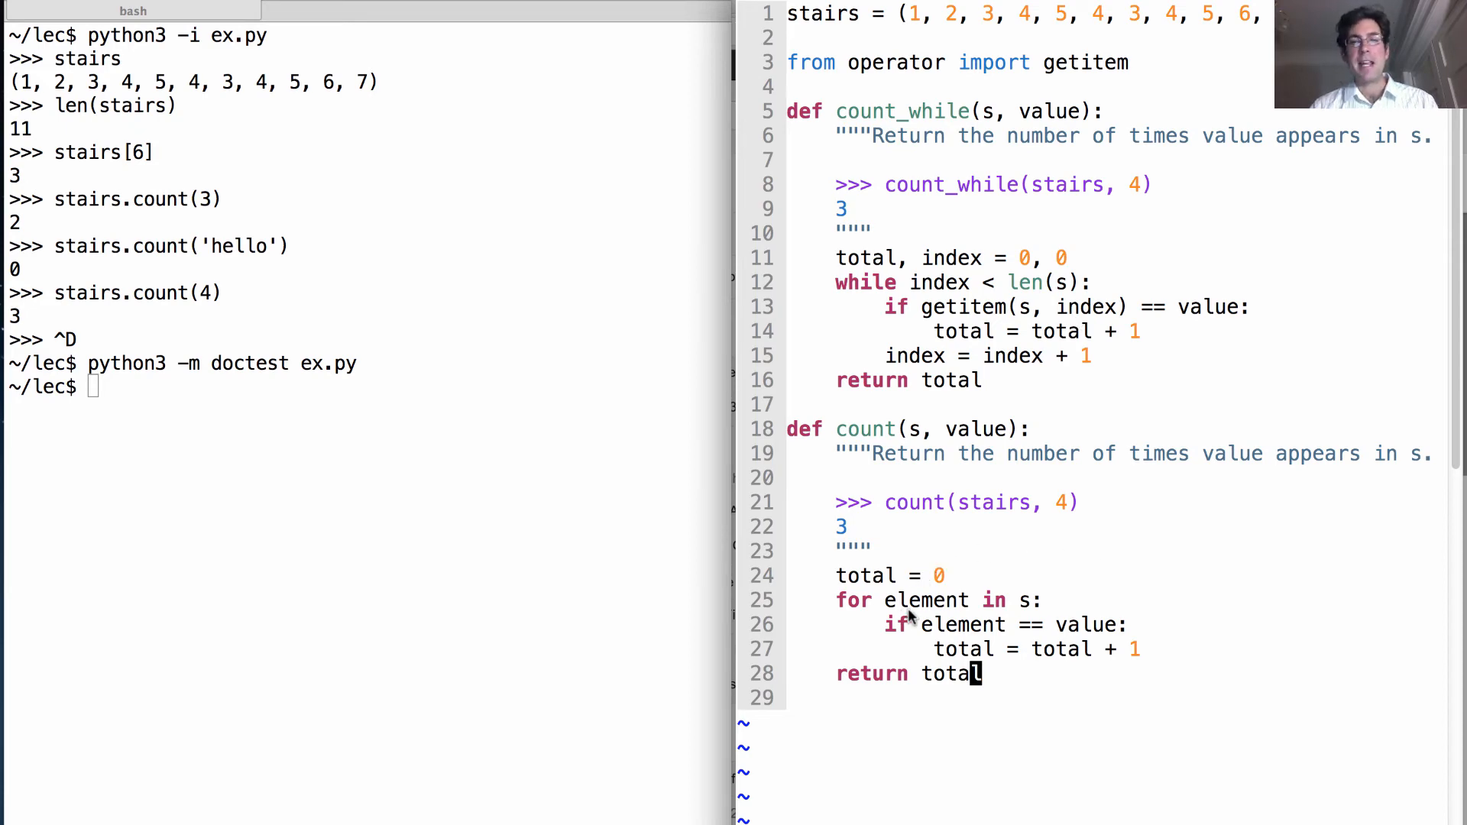
pyautogui.moveTo(920, 617)
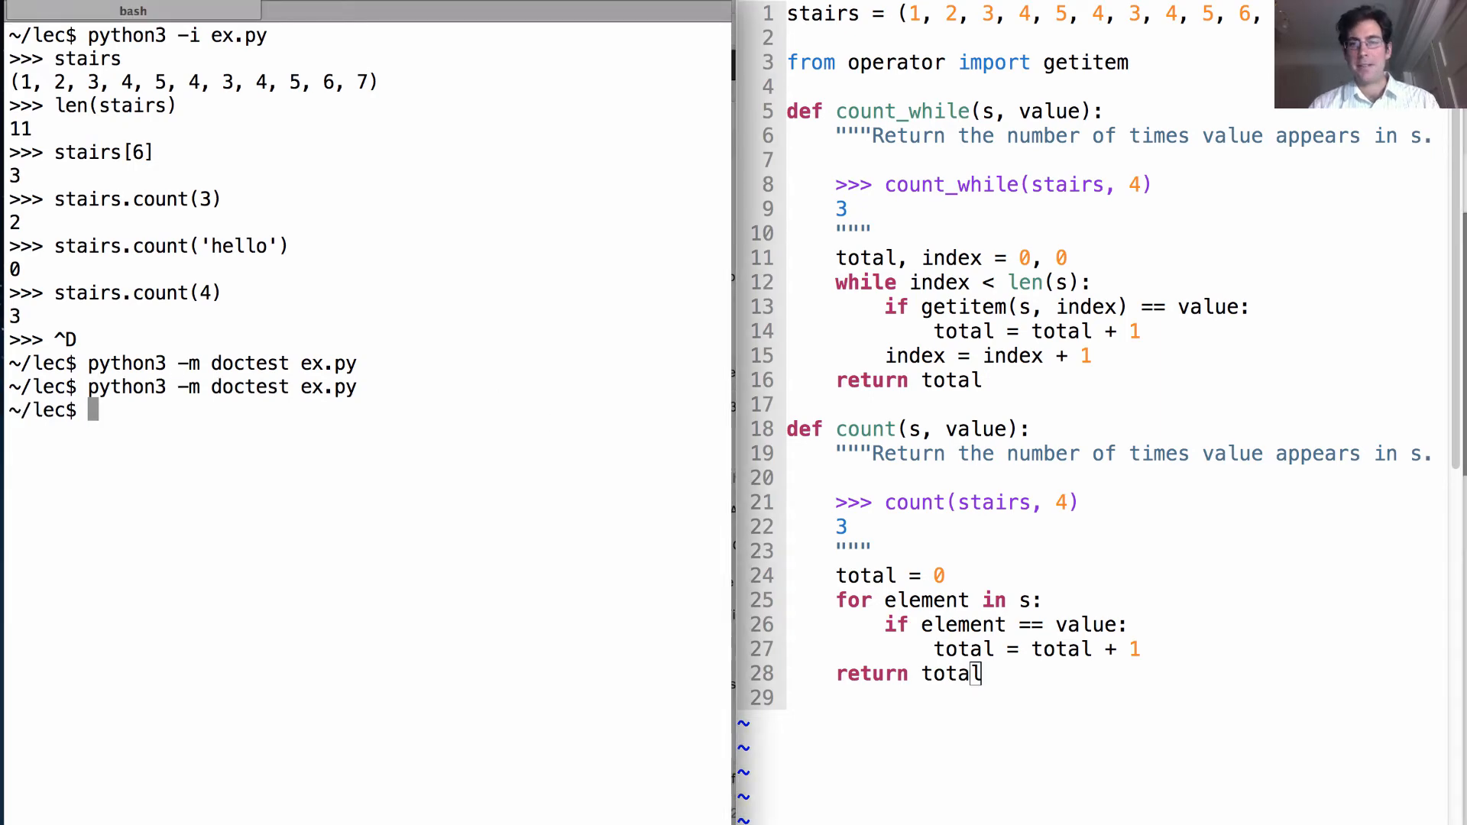
pyautogui.moveTo(1148, 562)
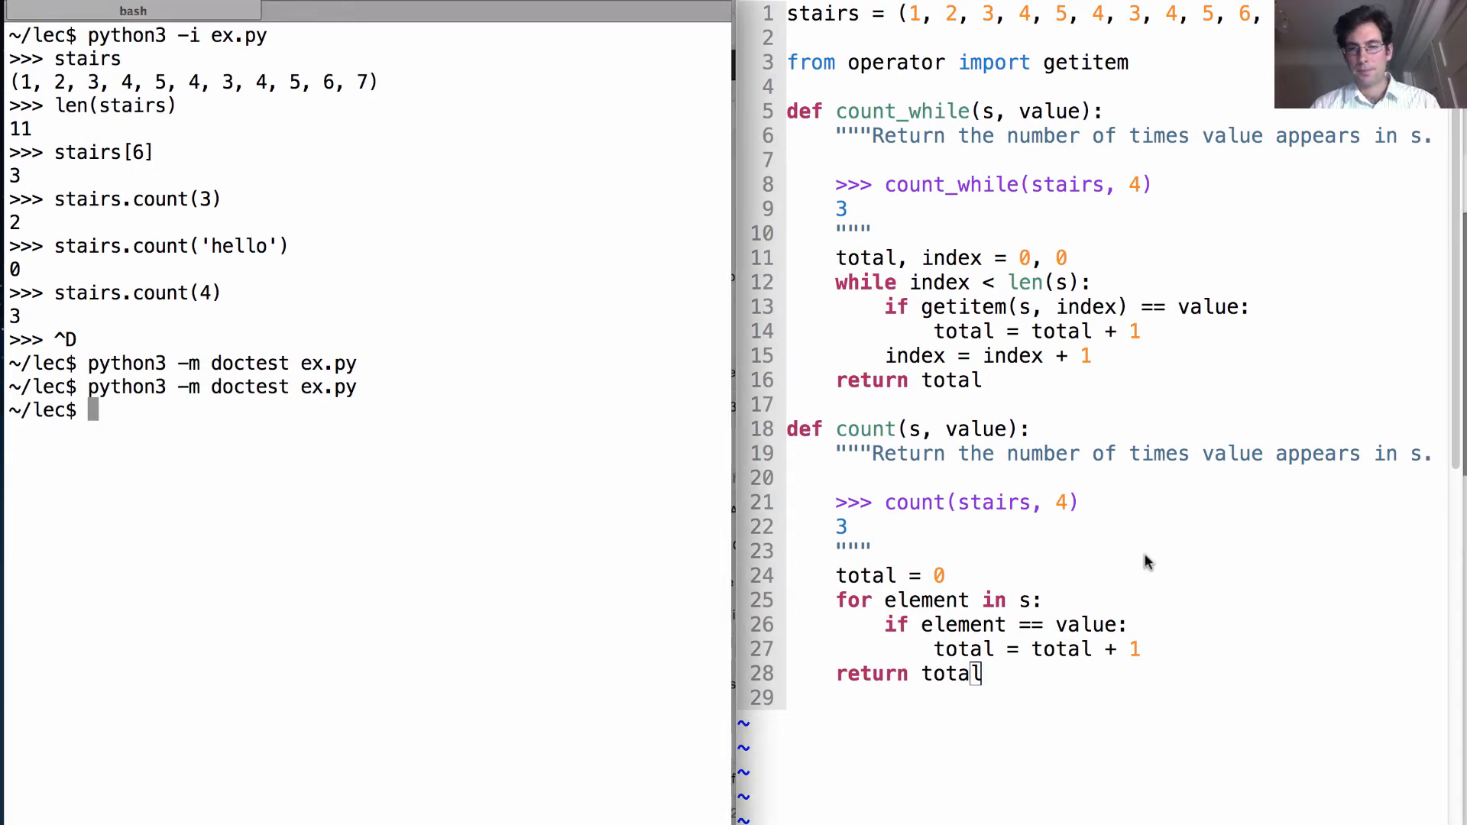
pyautogui.moveTo(1149, 714)
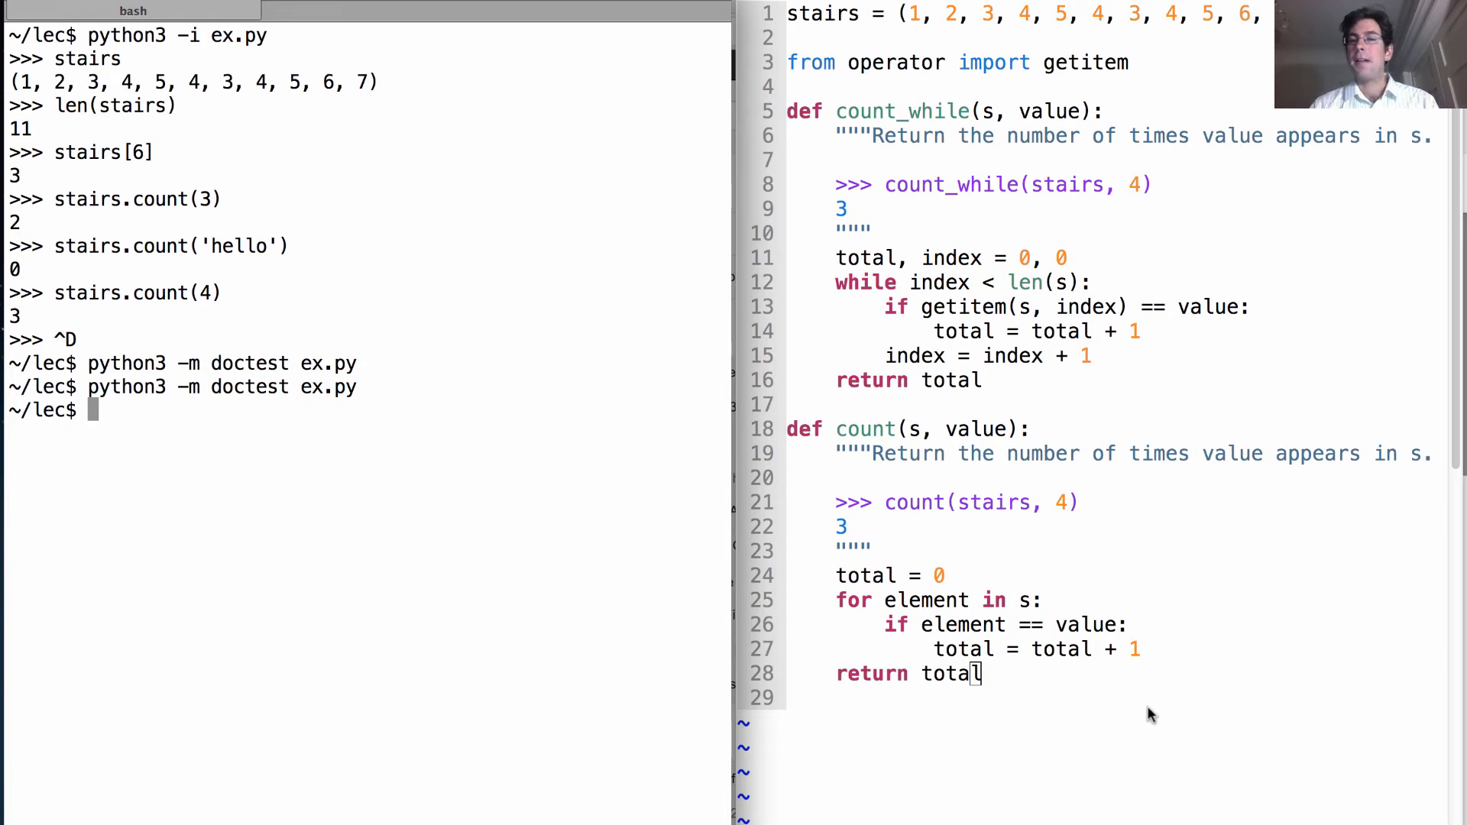
pyautogui.moveTo(1142, 689)
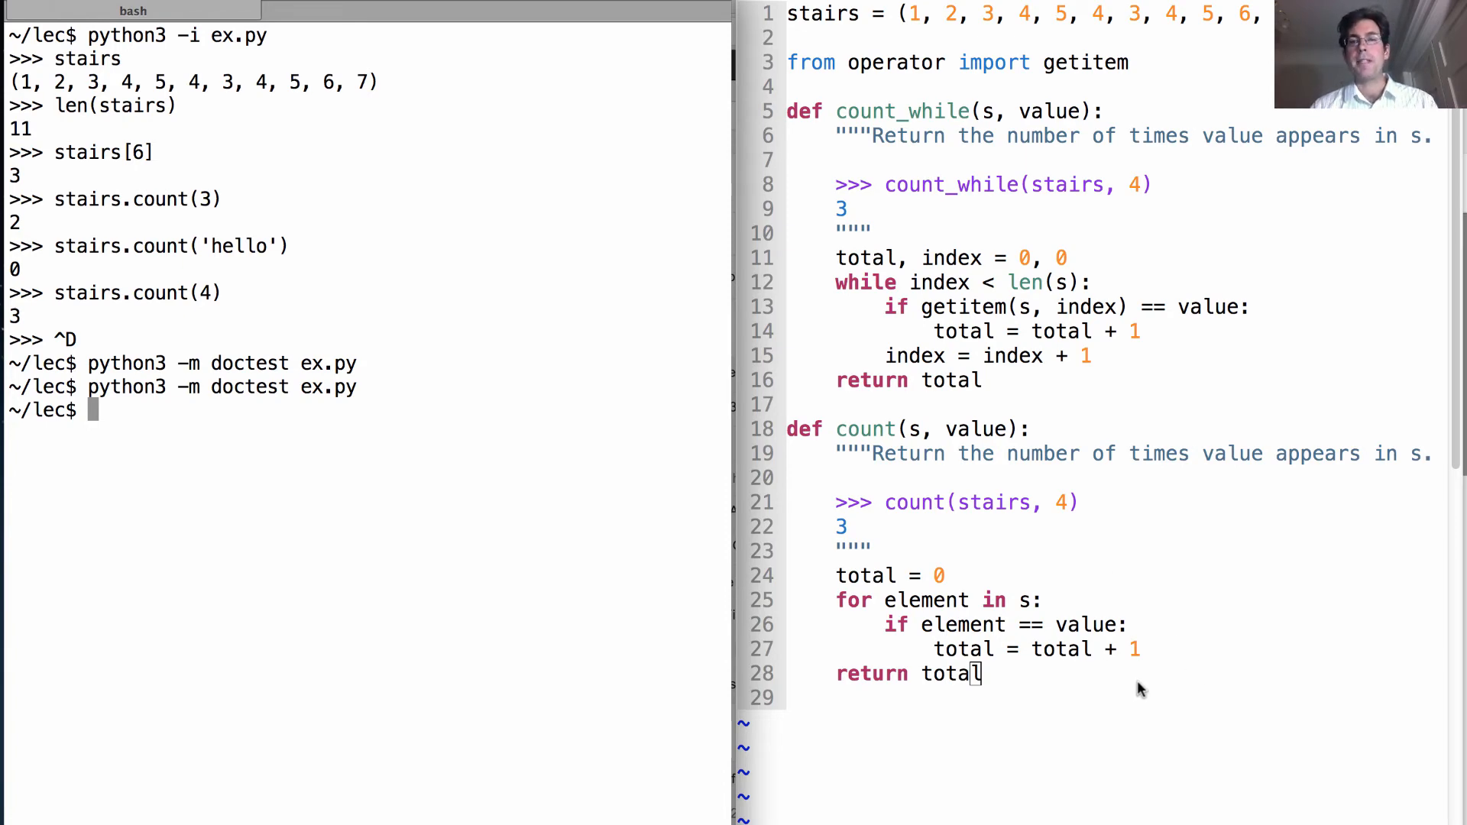
# - Rerun python3 -m doctest ex.py silently and add blank lines below count in Vim
pyautogui.scroll(-3)
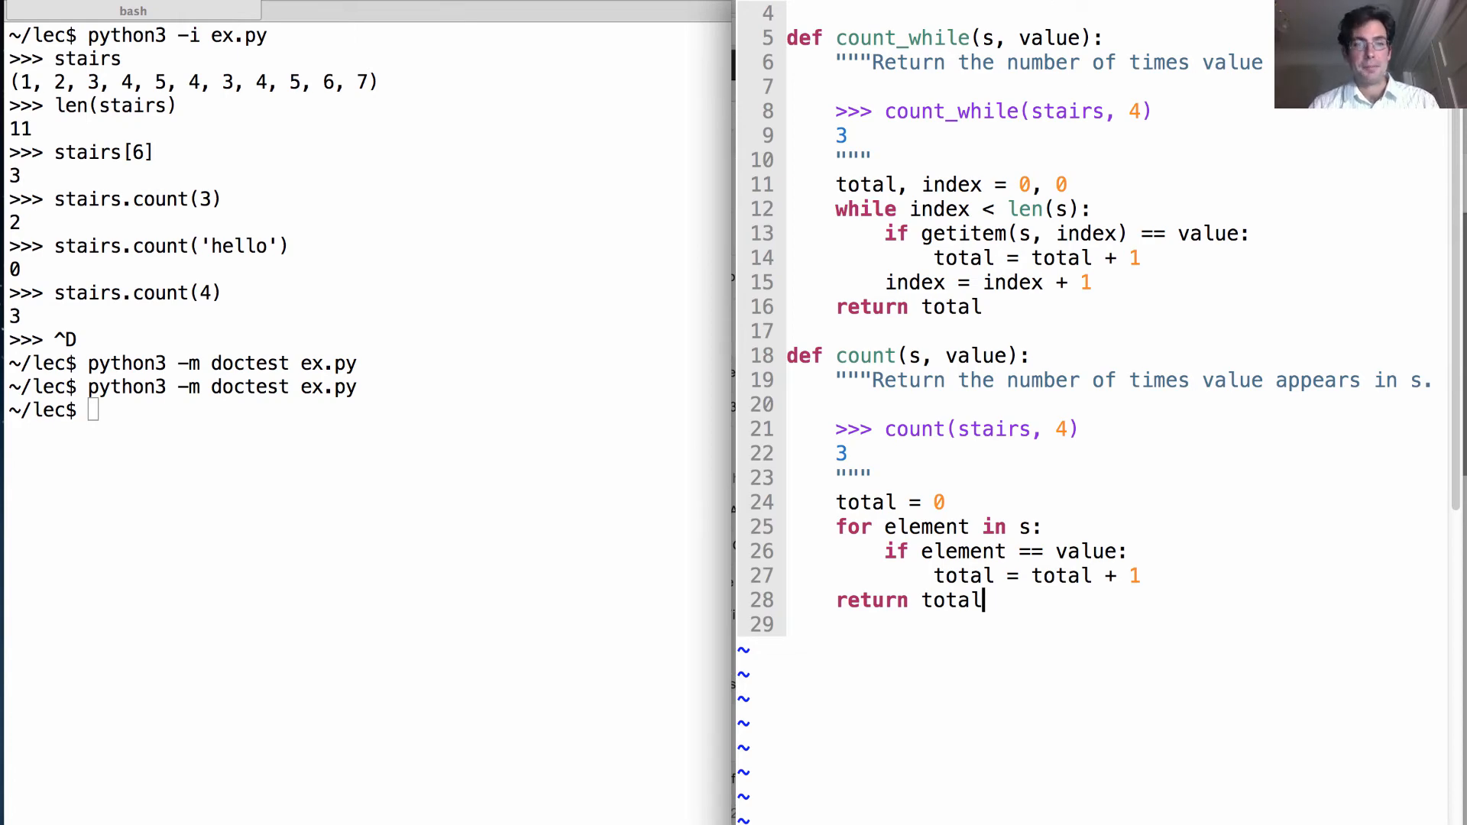
pyautogui.press('Return')
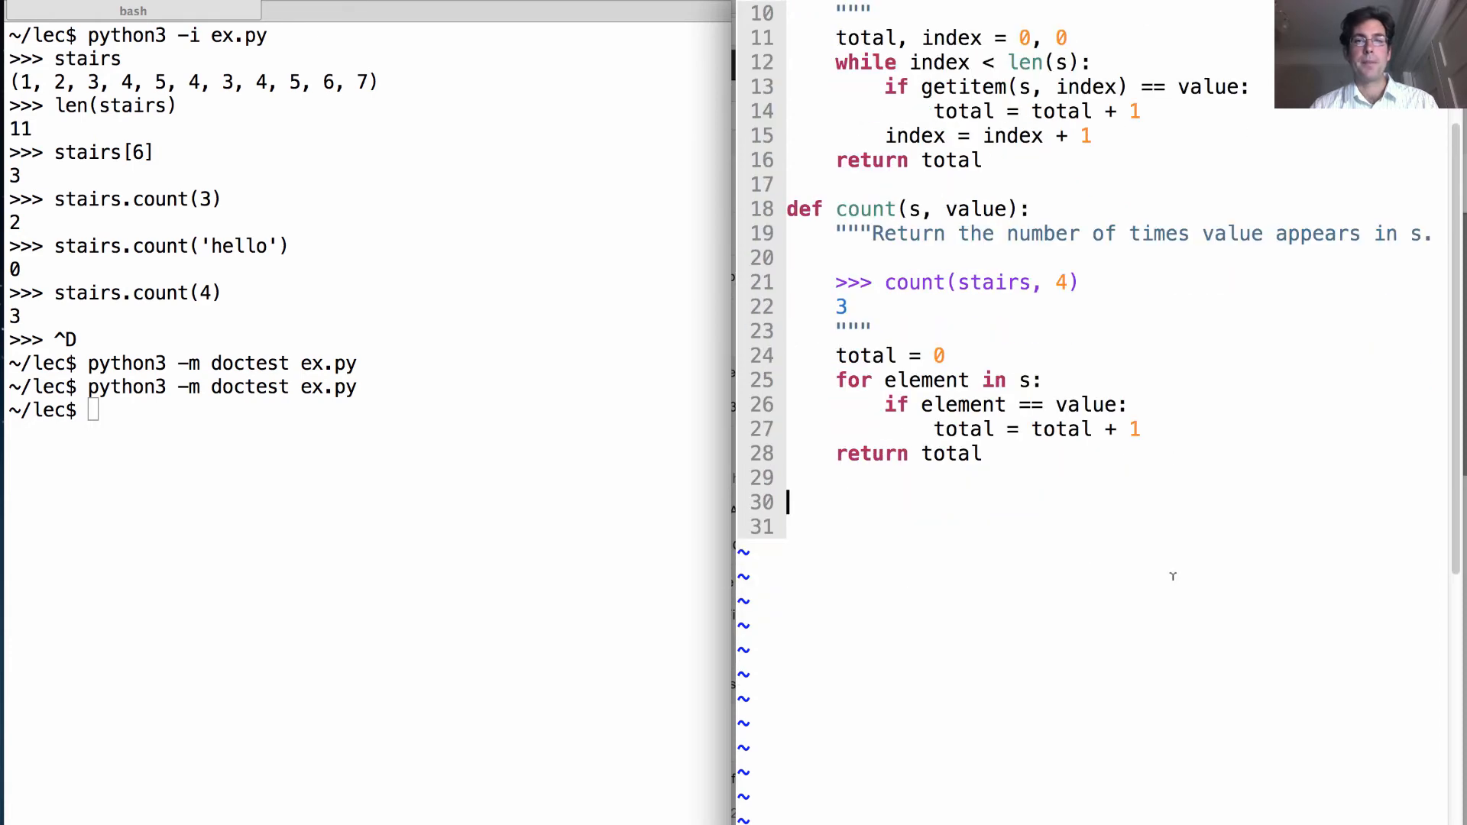
pyautogui.write('def')
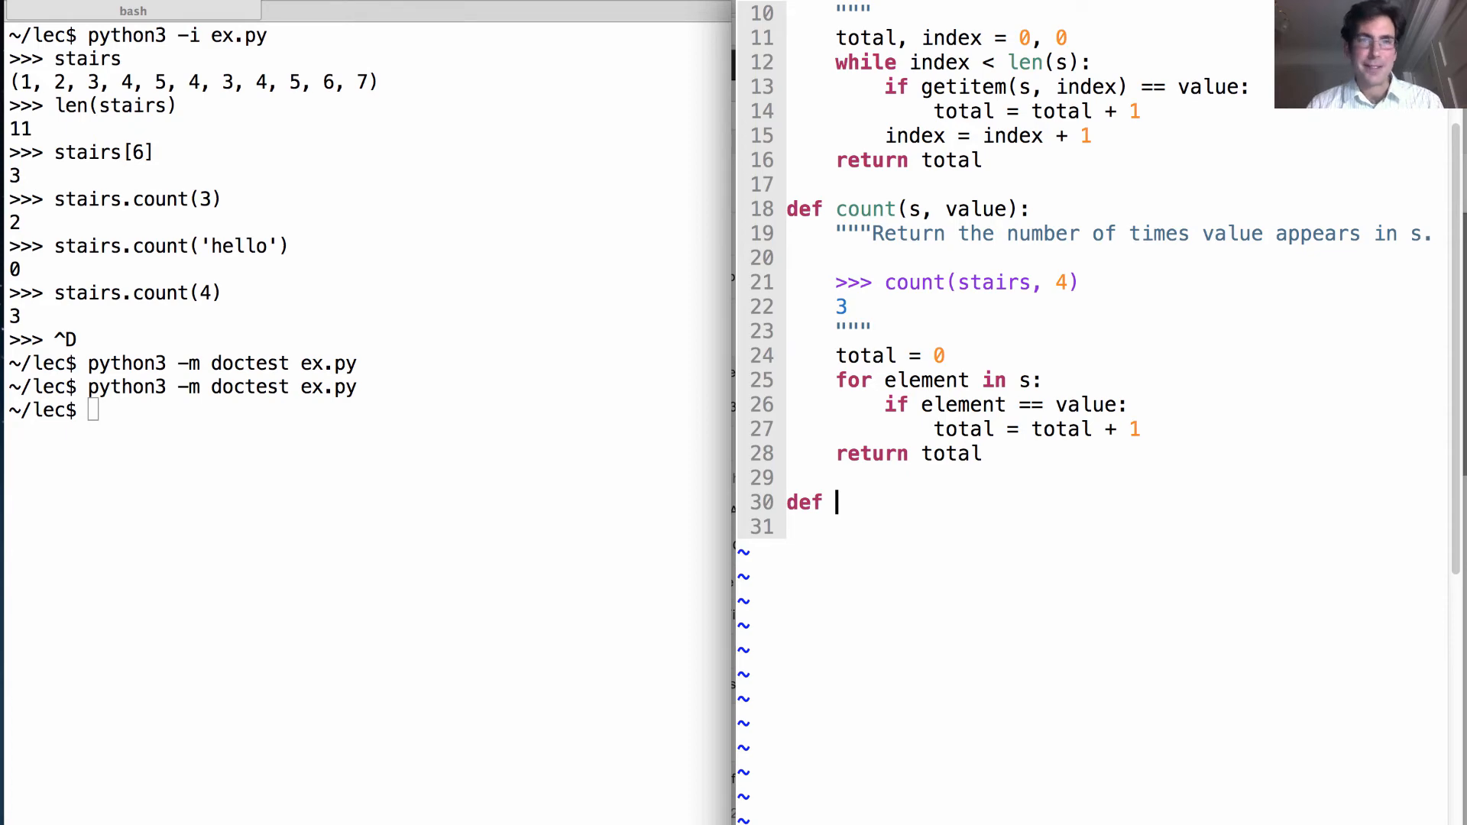
pyautogui.press('BackSpace')
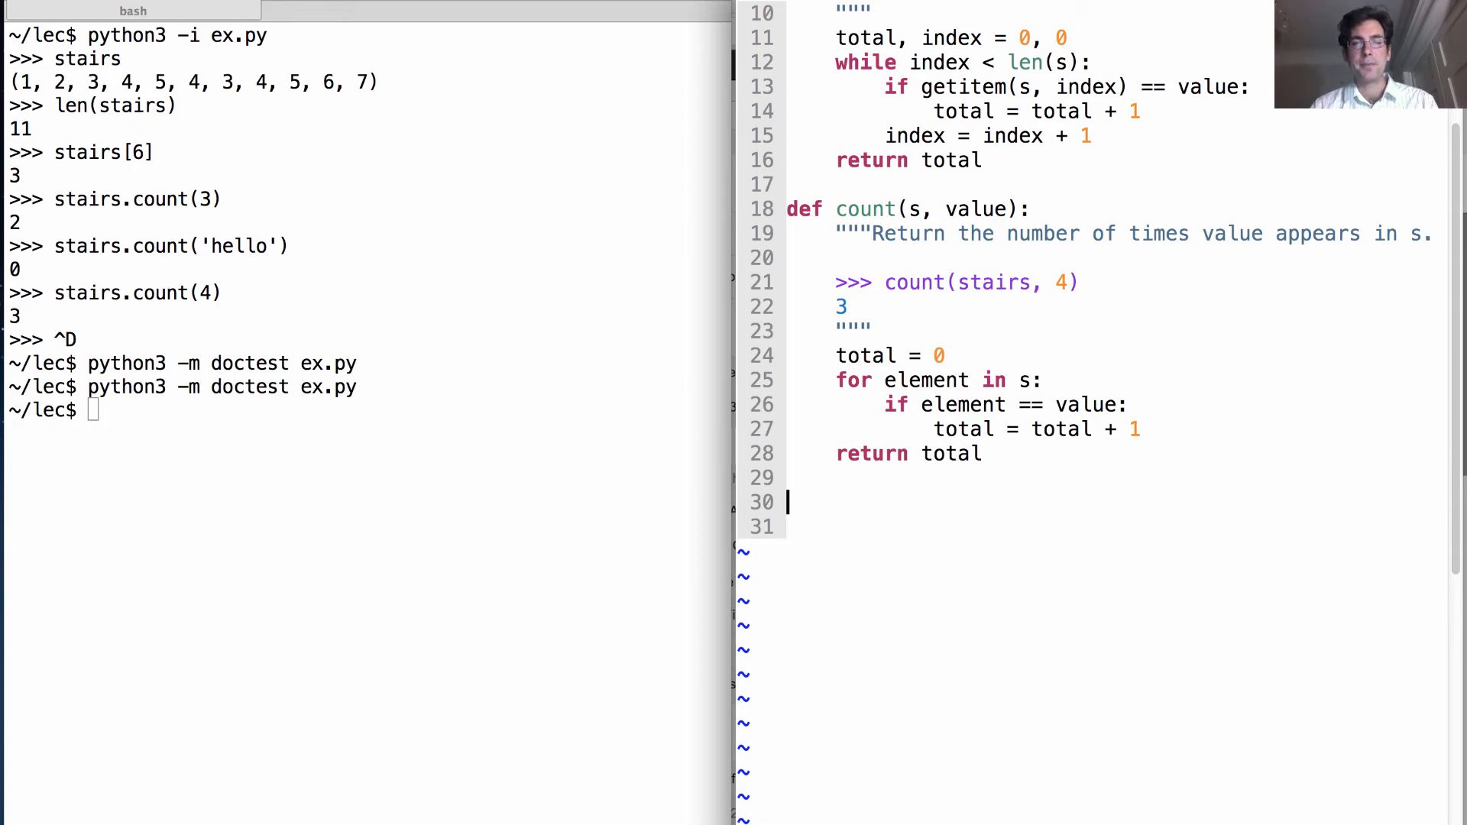
# - Write pairs = ((1, 2), (3, 3), (5, 5), (2, 1), (5, 3)) and start a def line below
pyautogui.write('pairs = ((')
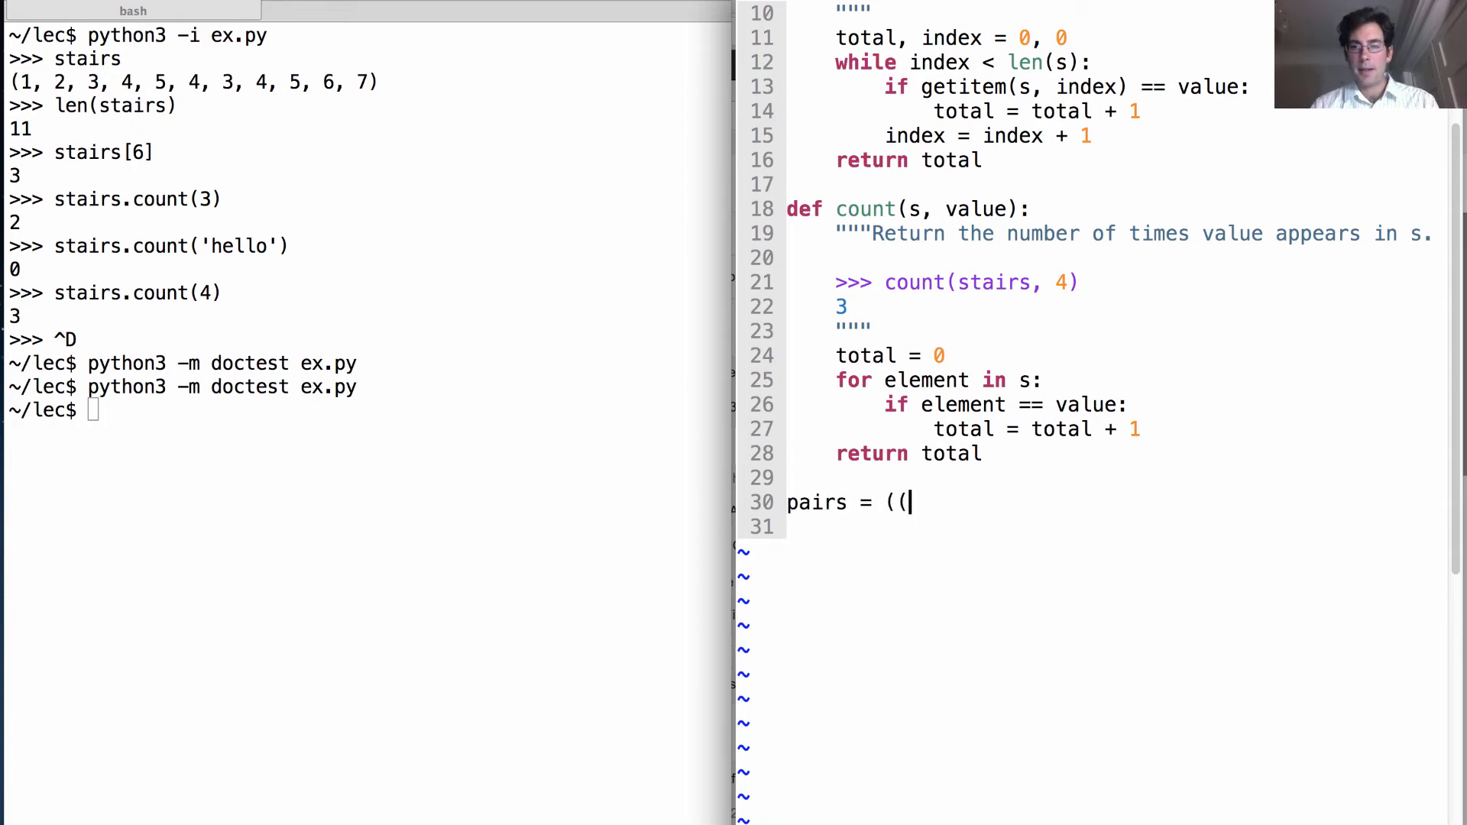
pyautogui.write('1, 2), (')
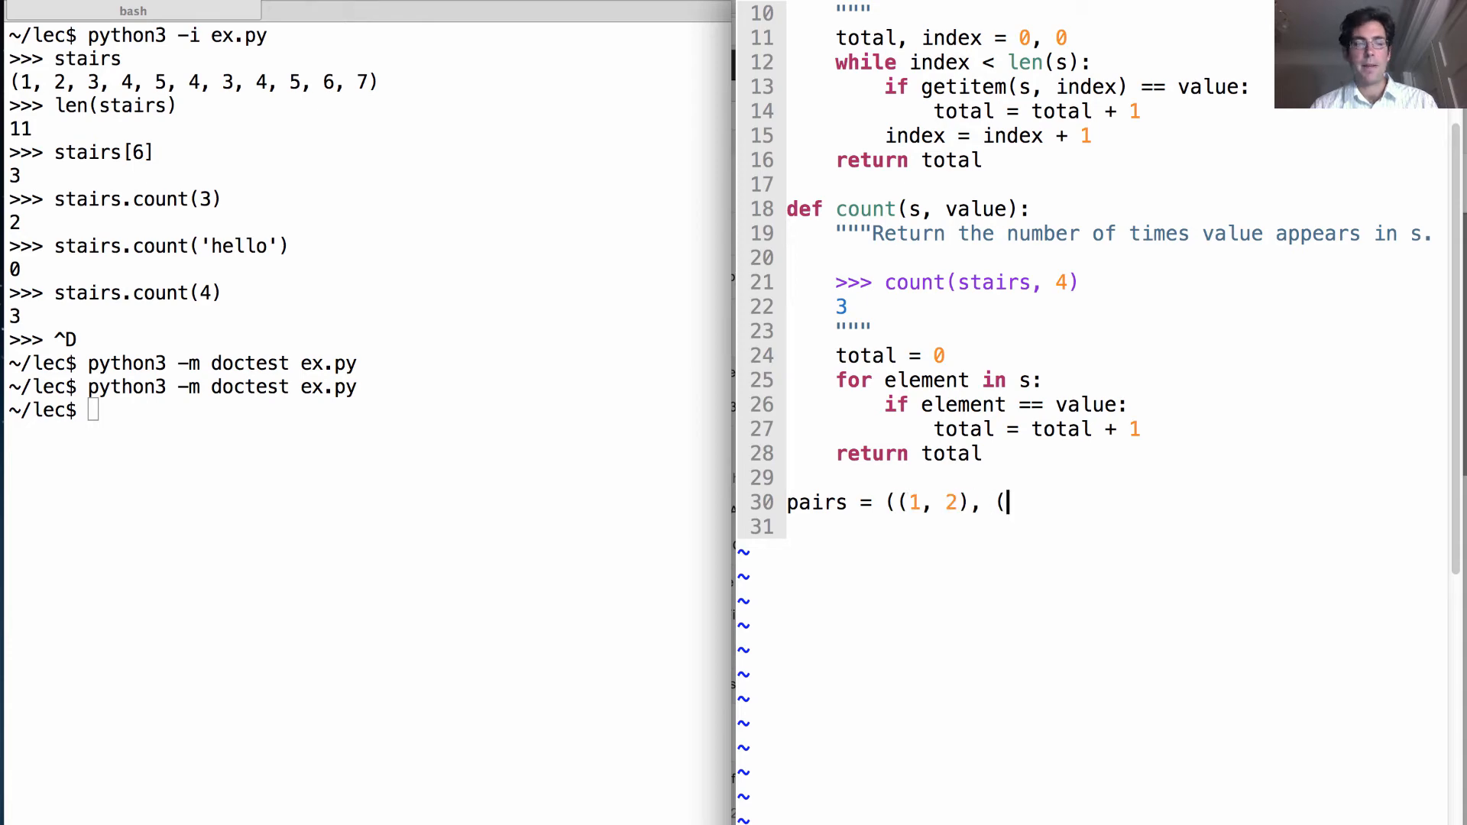
pyautogui.write('3, 3), (')
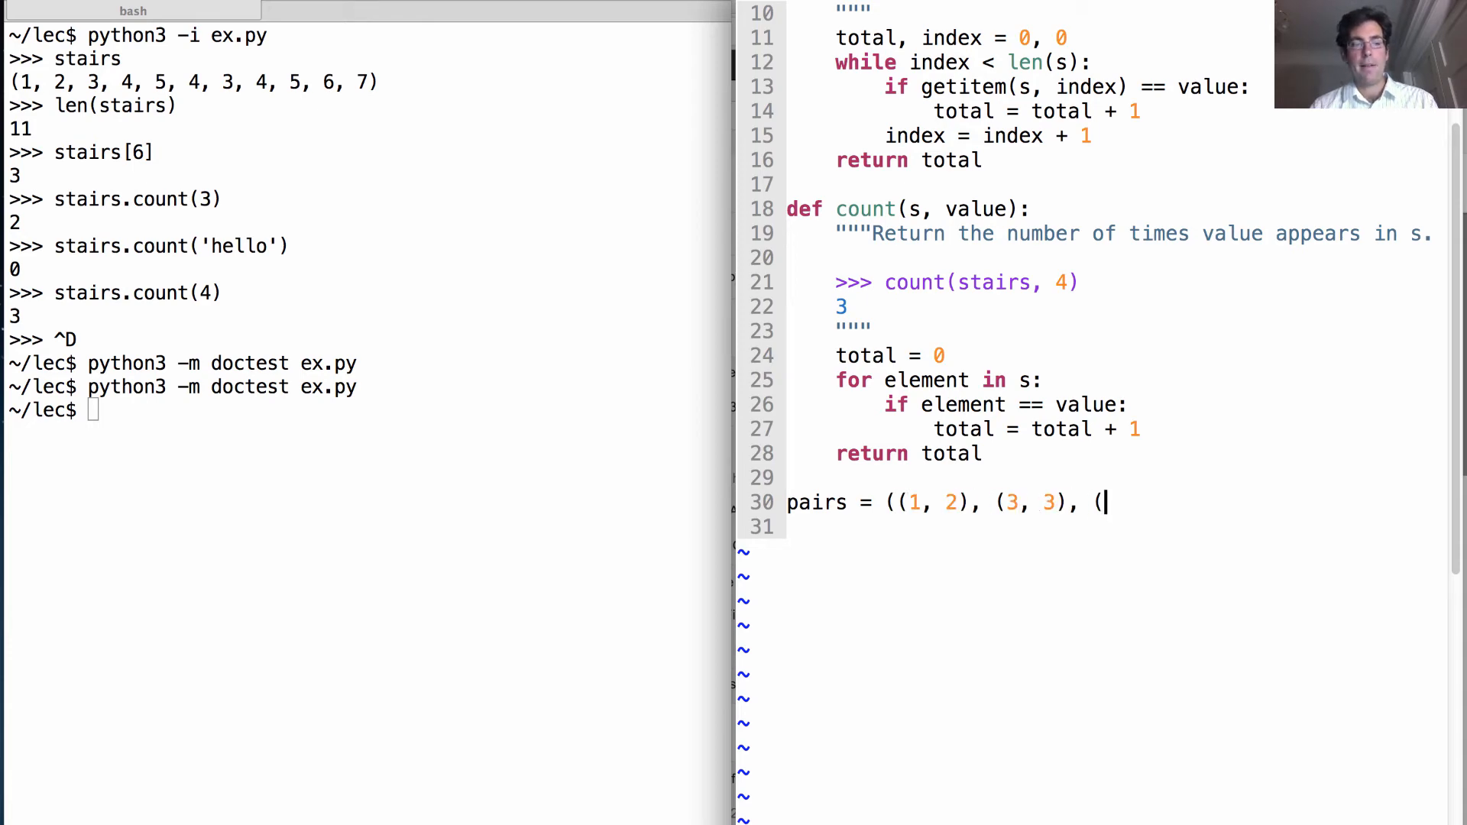
pyautogui.write('5, 5), (')
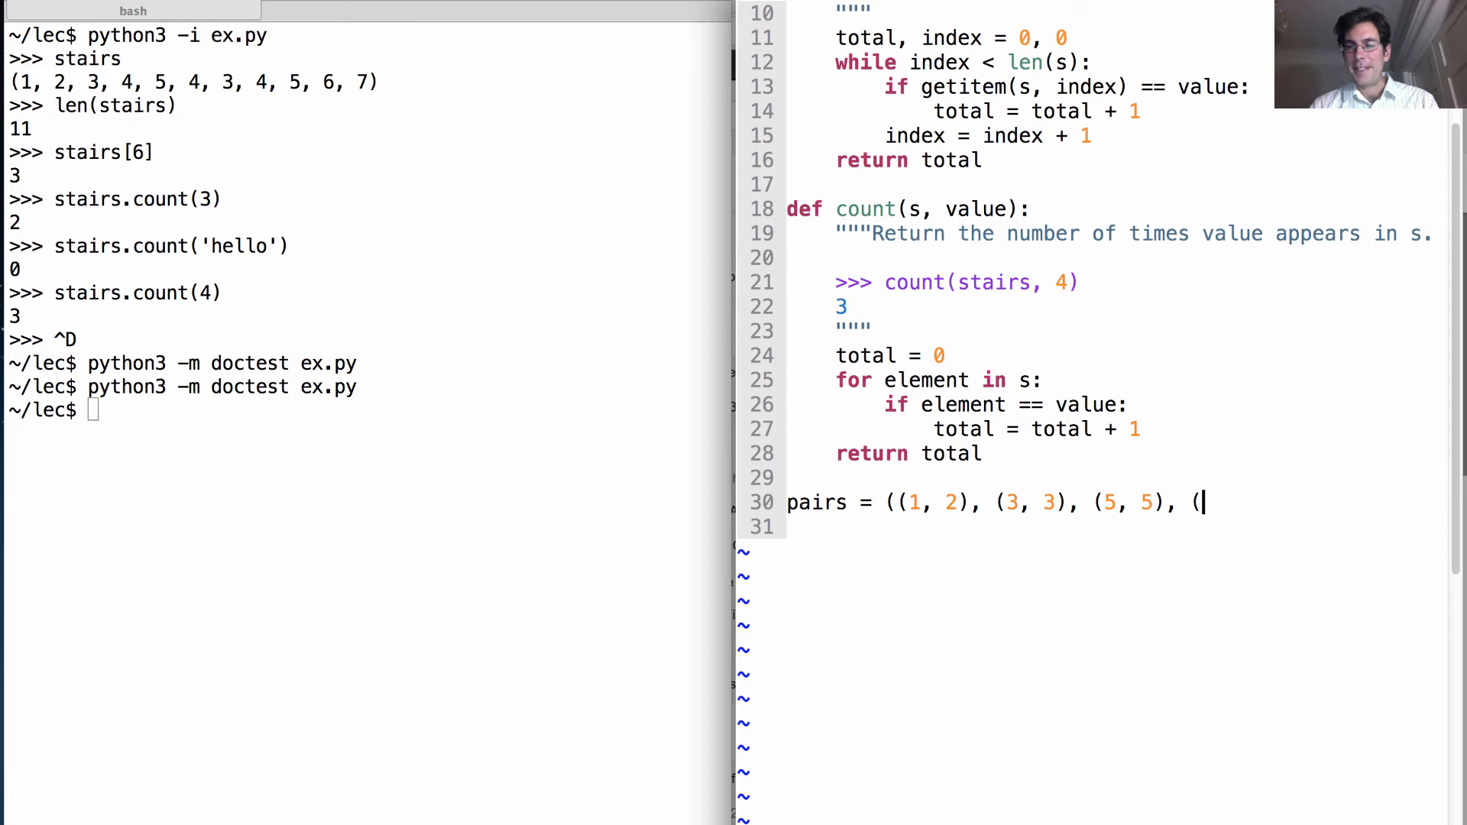
pyautogui.write('2, 1),')
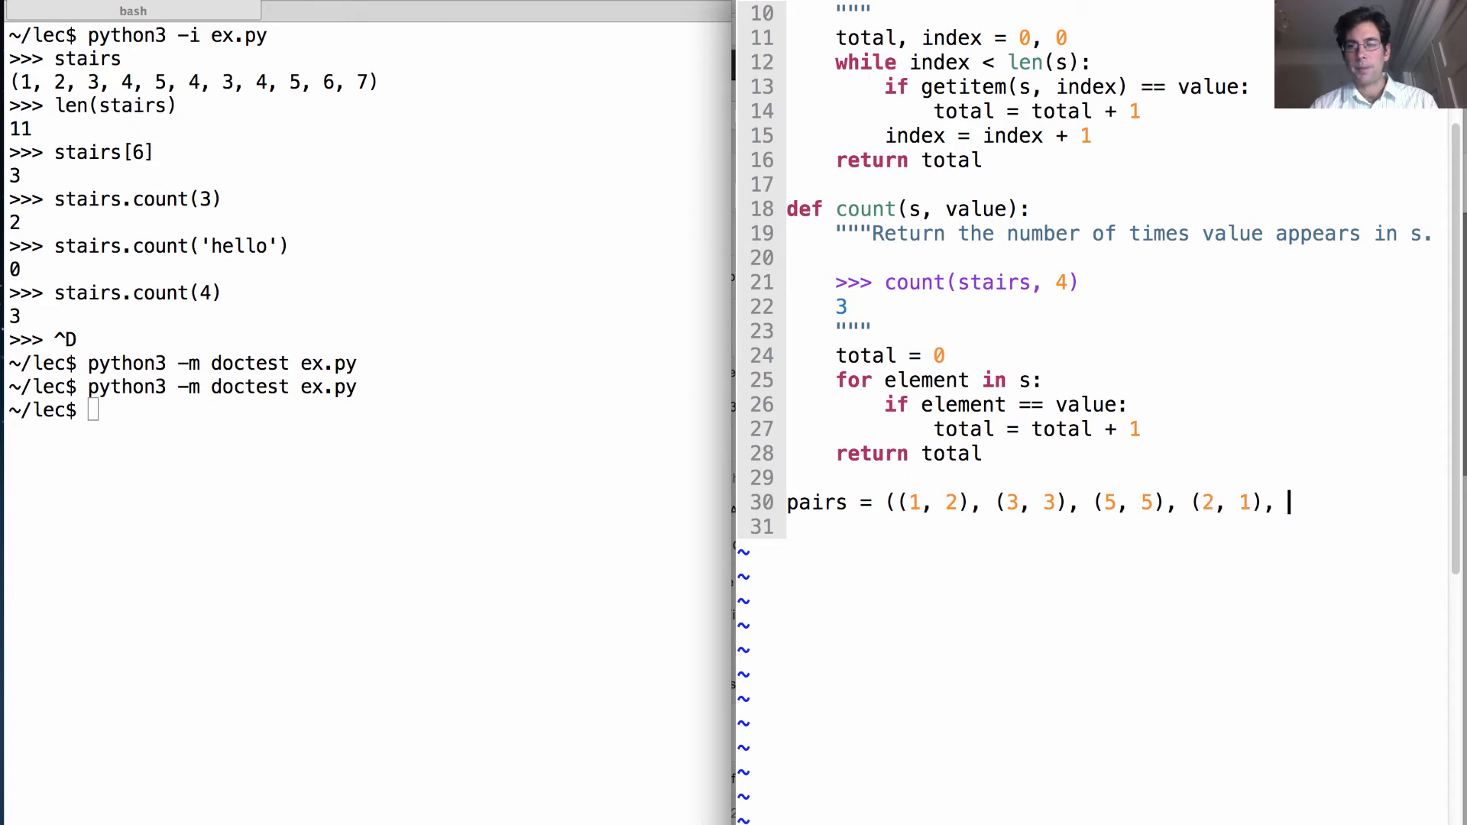
pyautogui.write('(5, 3')
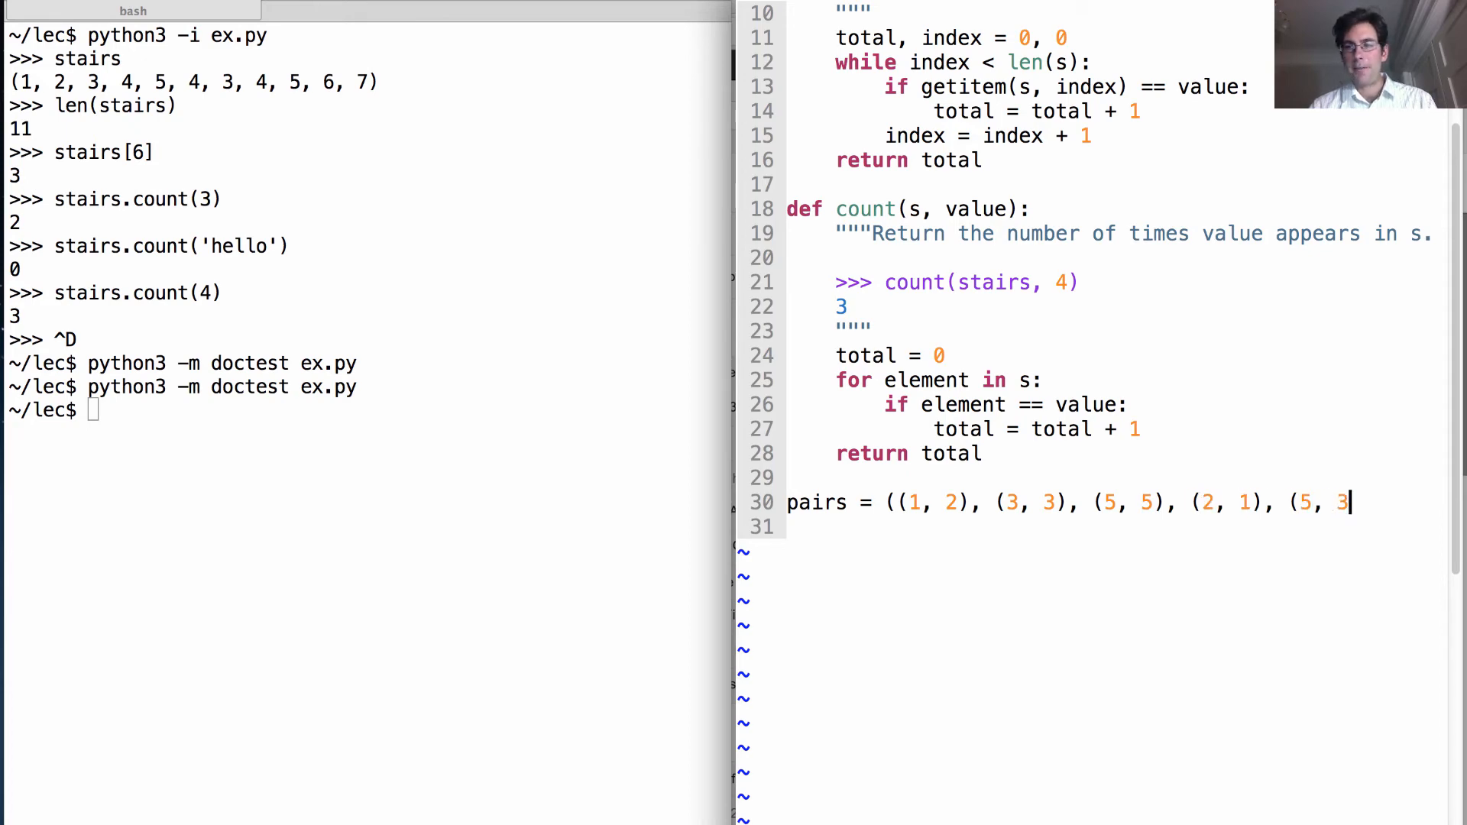
pyautogui.write(')')
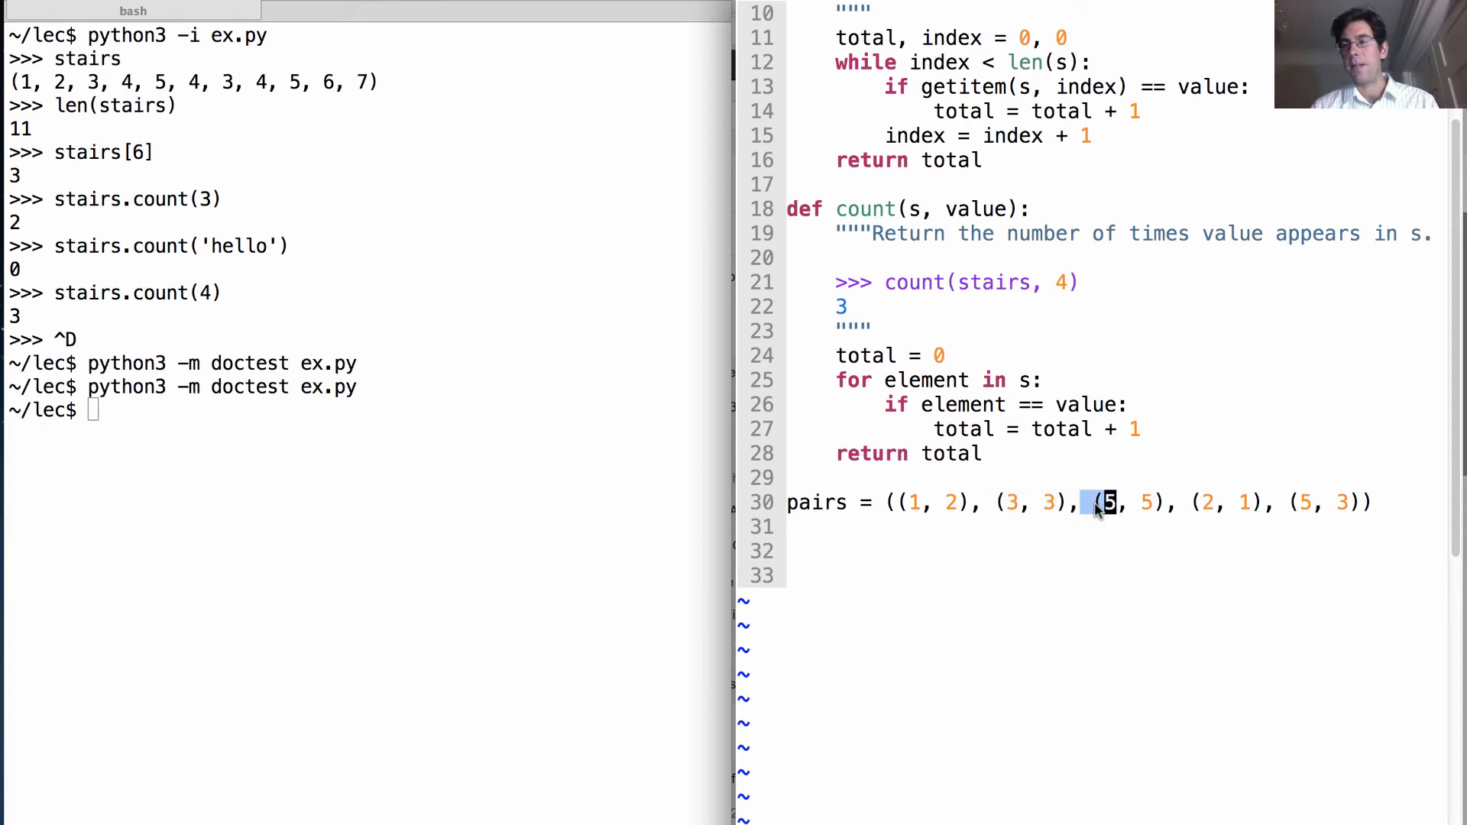
pyautogui.write('def')
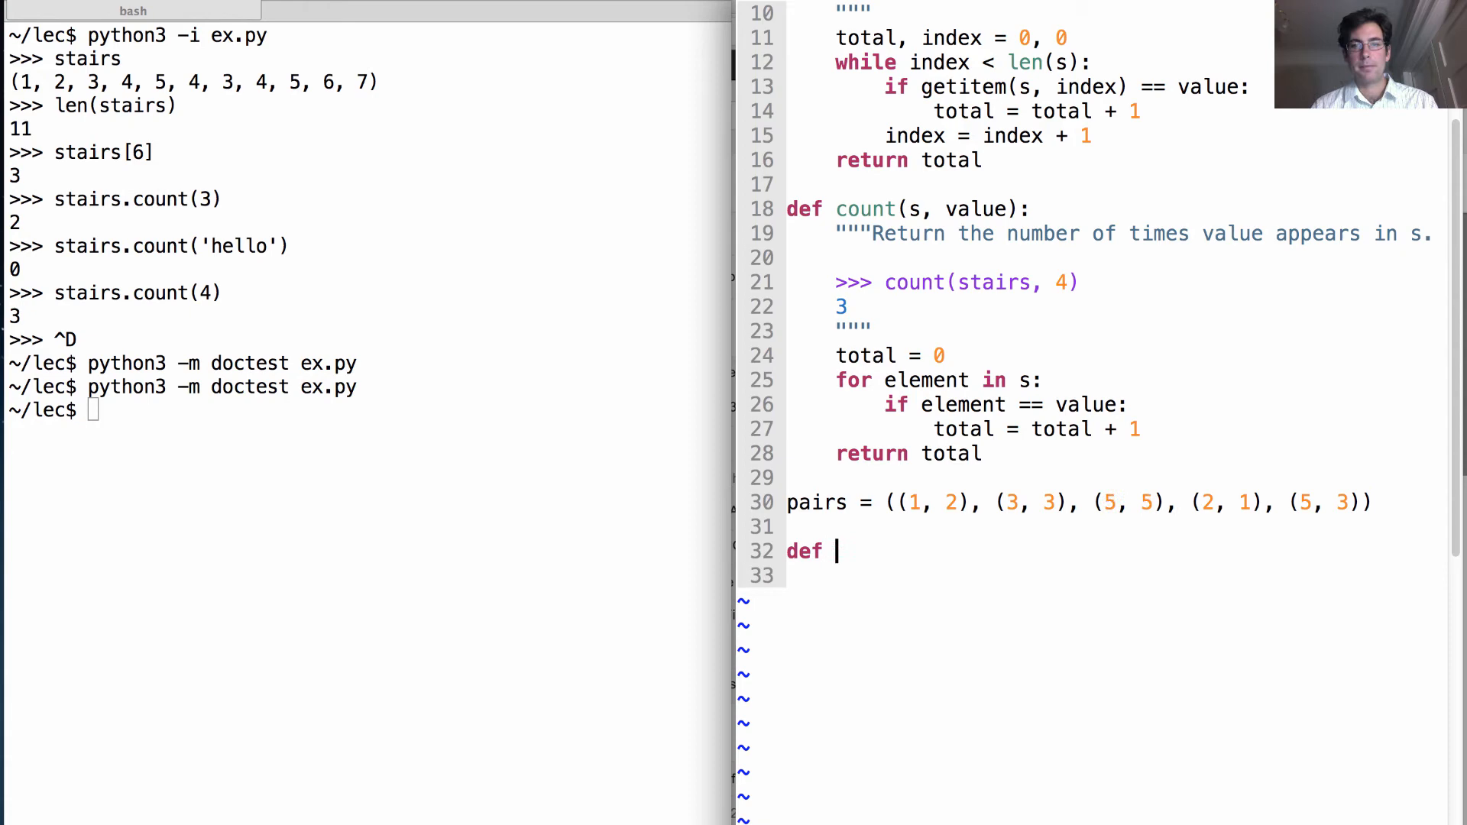
# - Write def count_same(pairs): with a docstring about returning the number of pairs with a value repeated twice
pyautogui.write('count_same(')
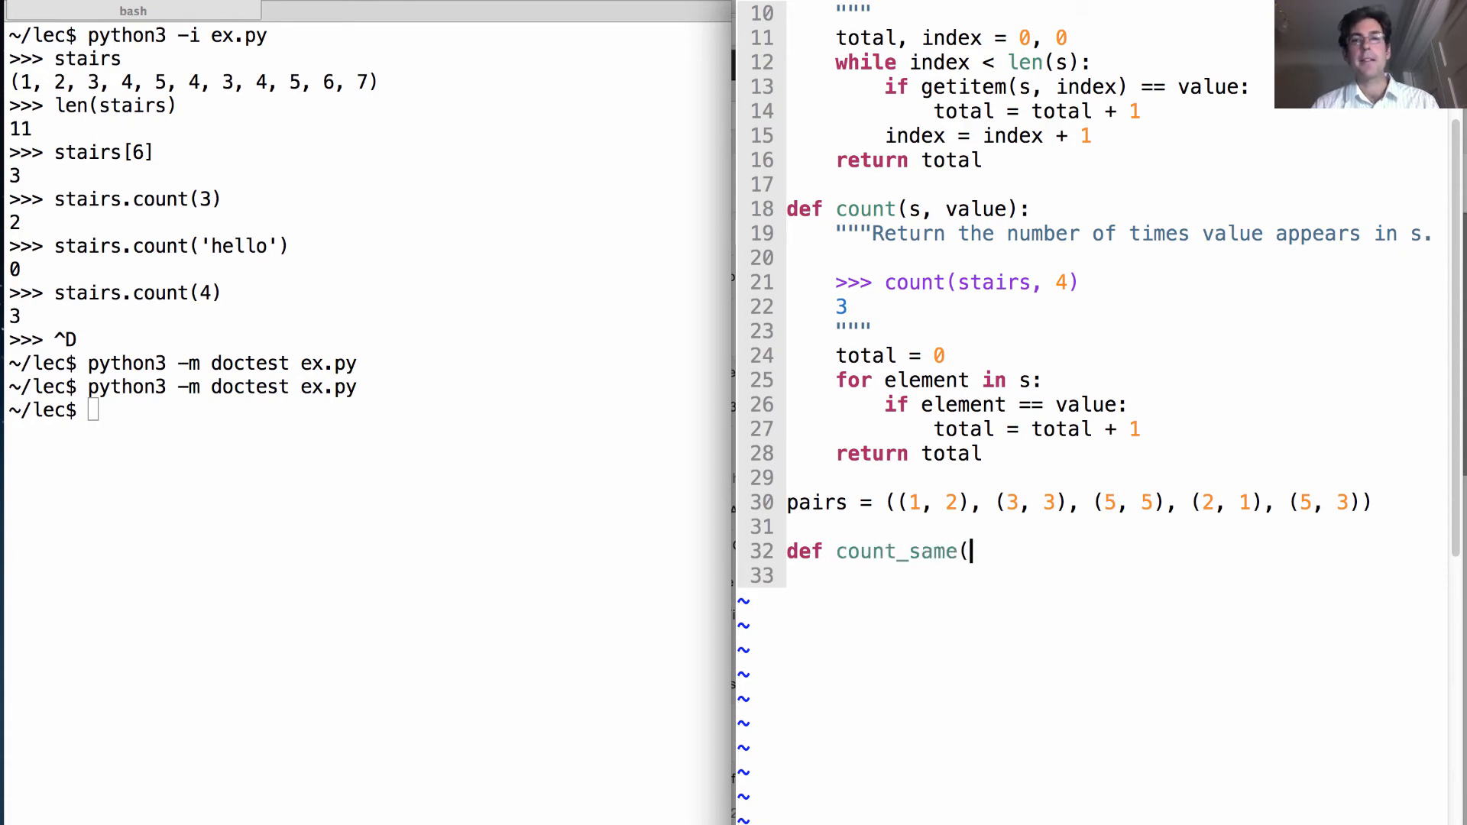
pyautogui.write('a')
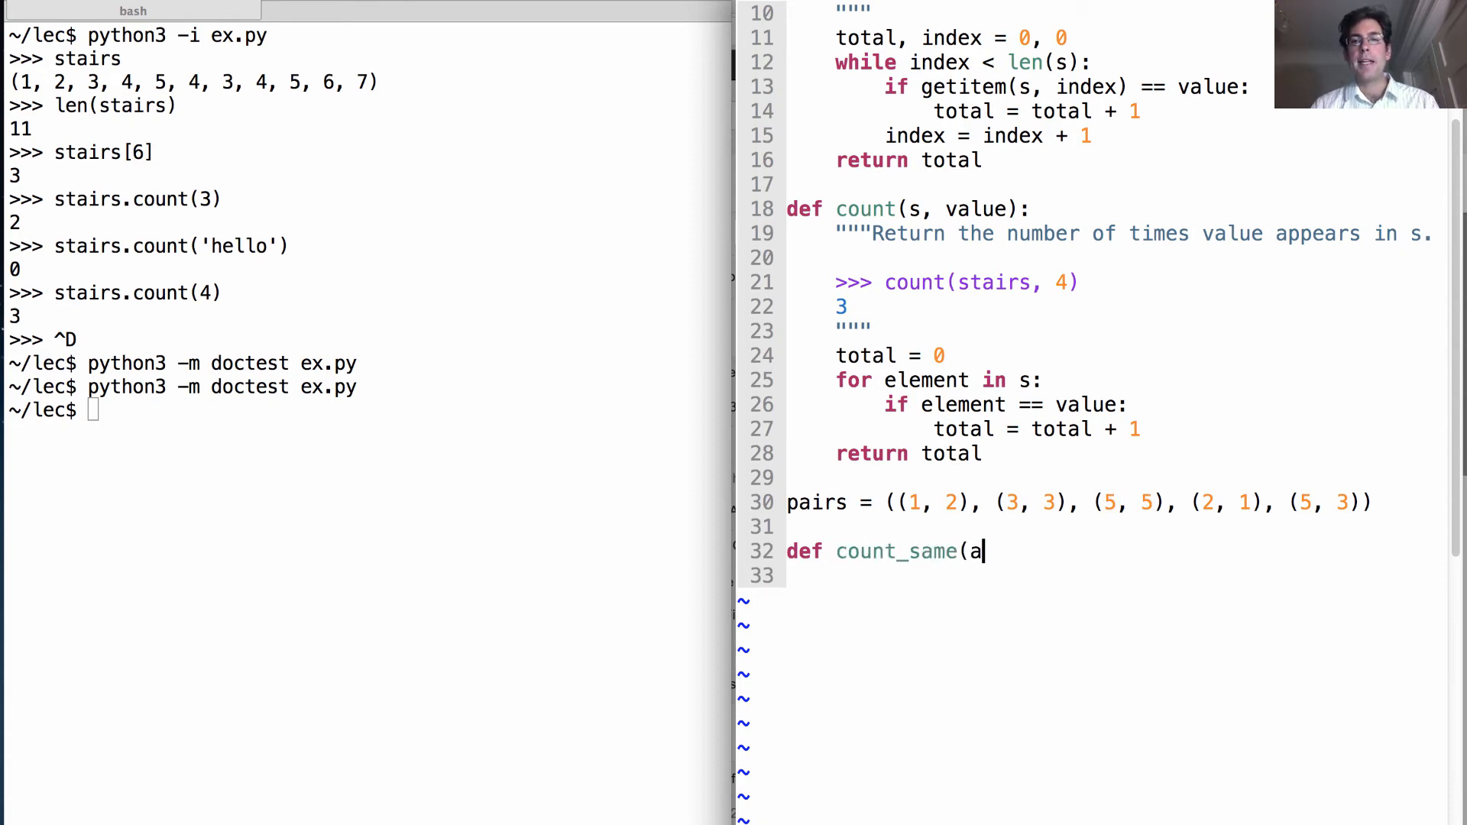
pyautogui.write('irs):')
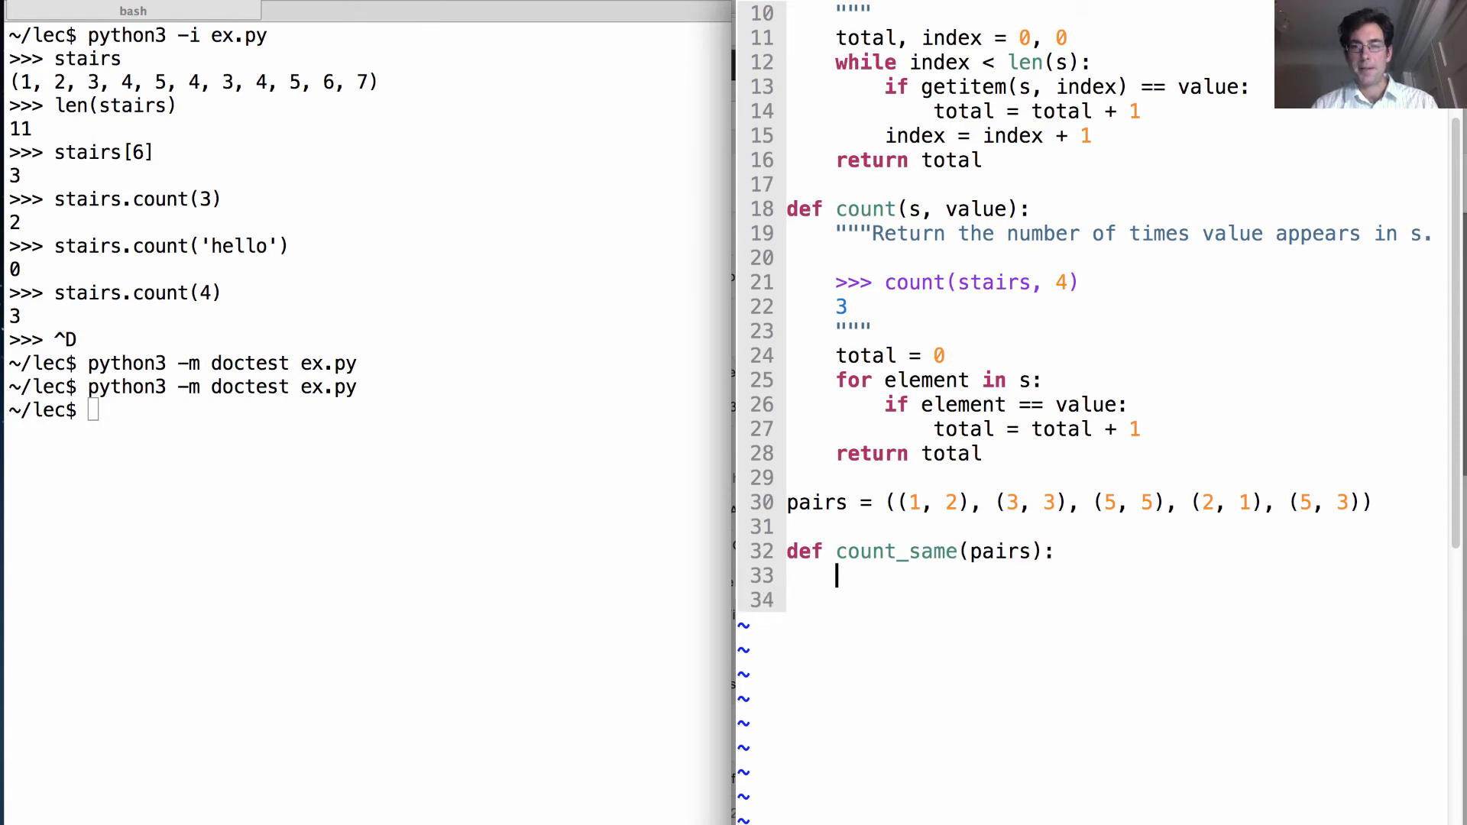
pyautogui.write('"""return the')
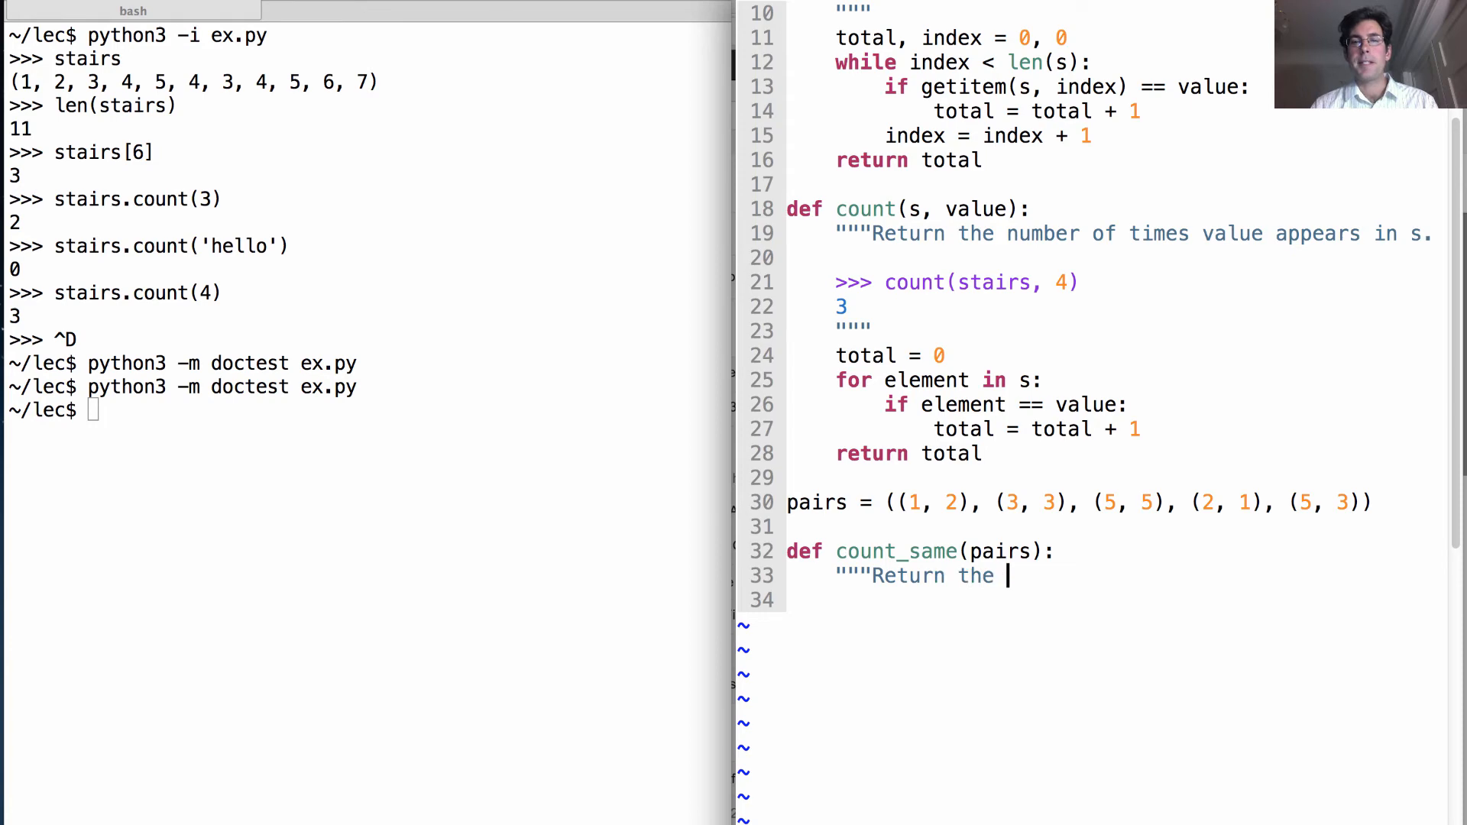
pyautogui.write('number of pairs')
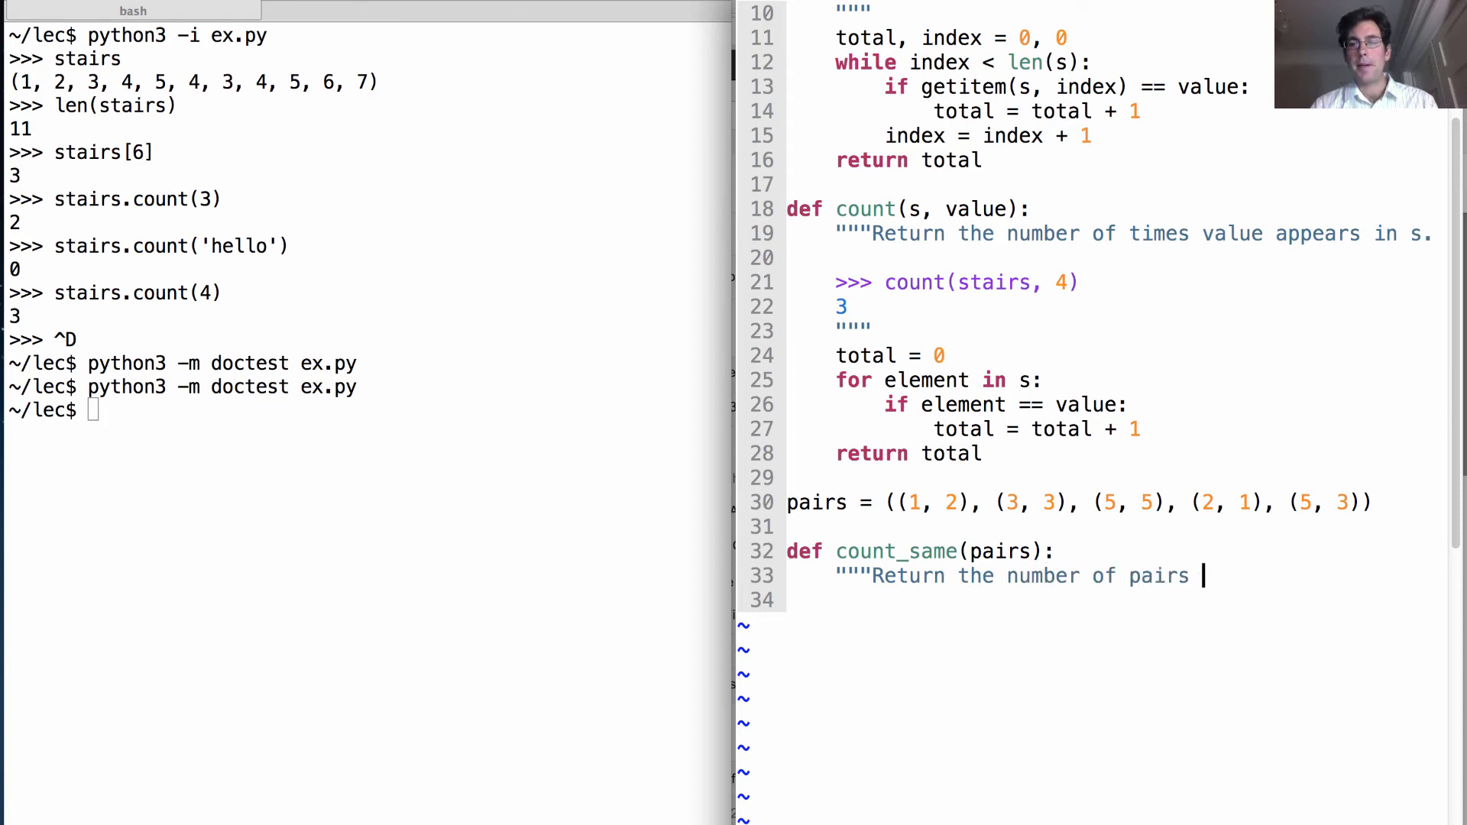
pyautogui.write('that have the same')
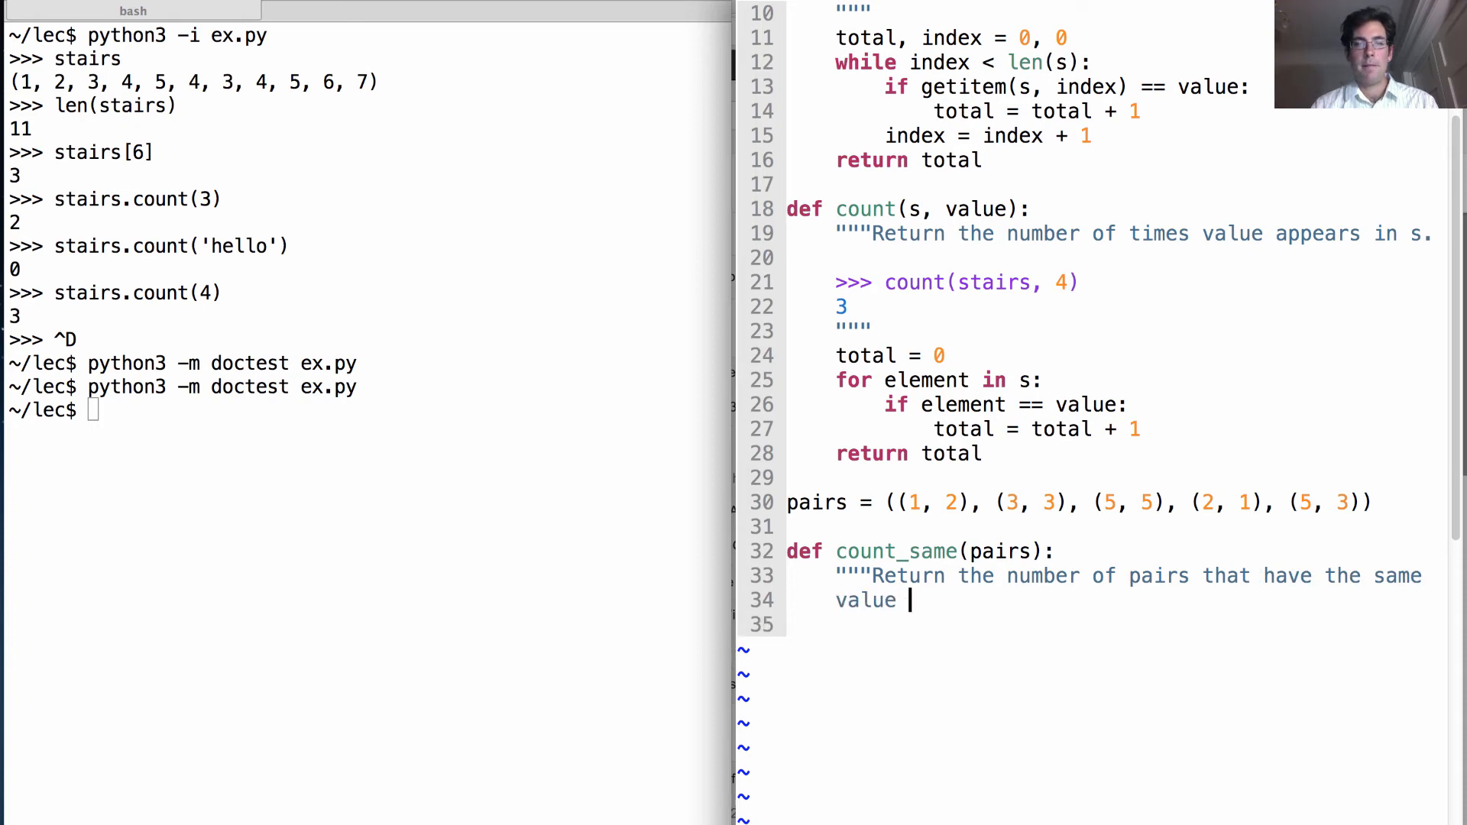
pyautogui.write('repeated twice.')
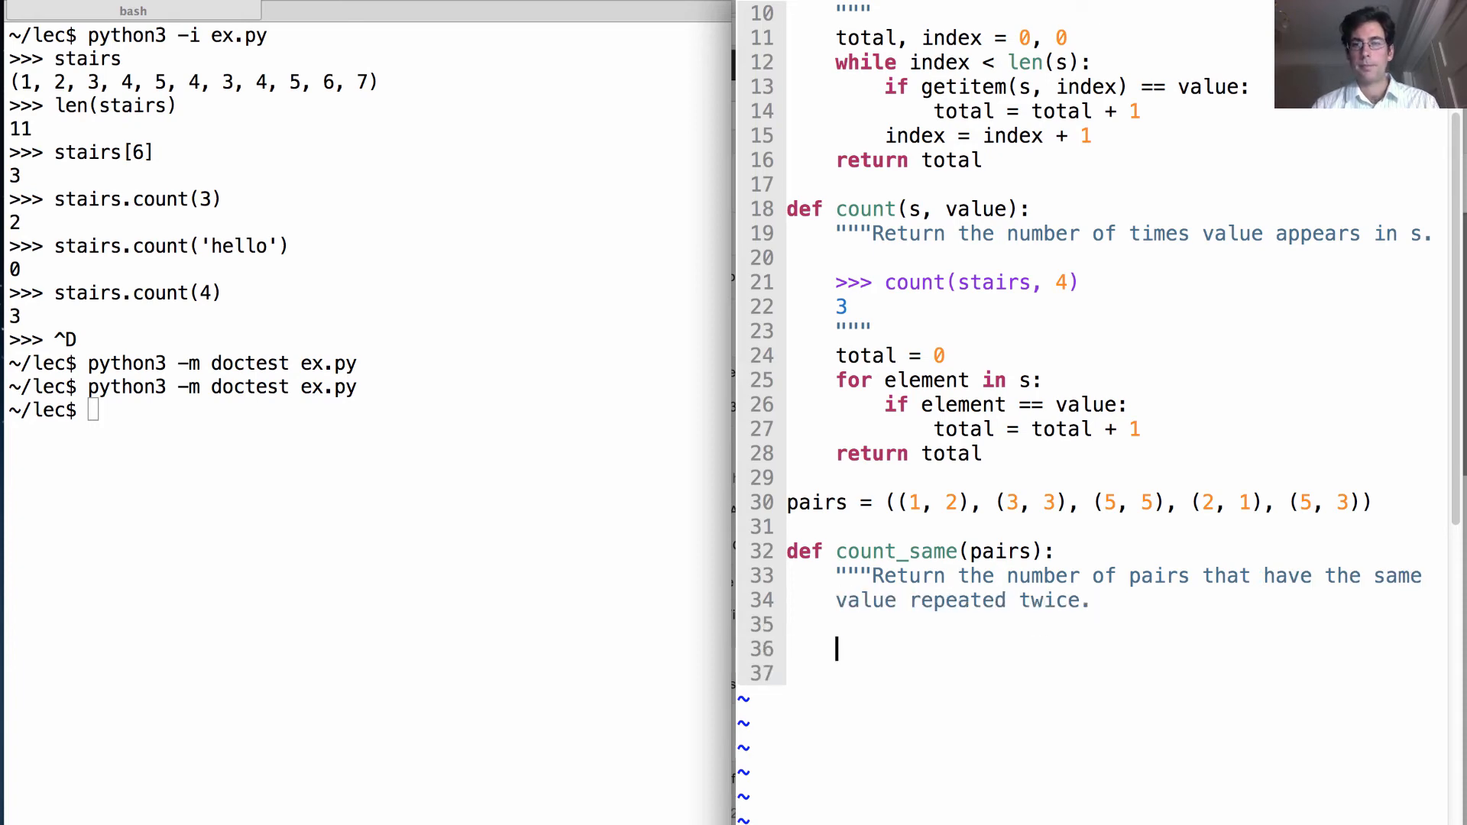
# - Add the doctest >>> count_same(pairs) expecting 2 and close the docstring
pyautogui.write('>>> cou')
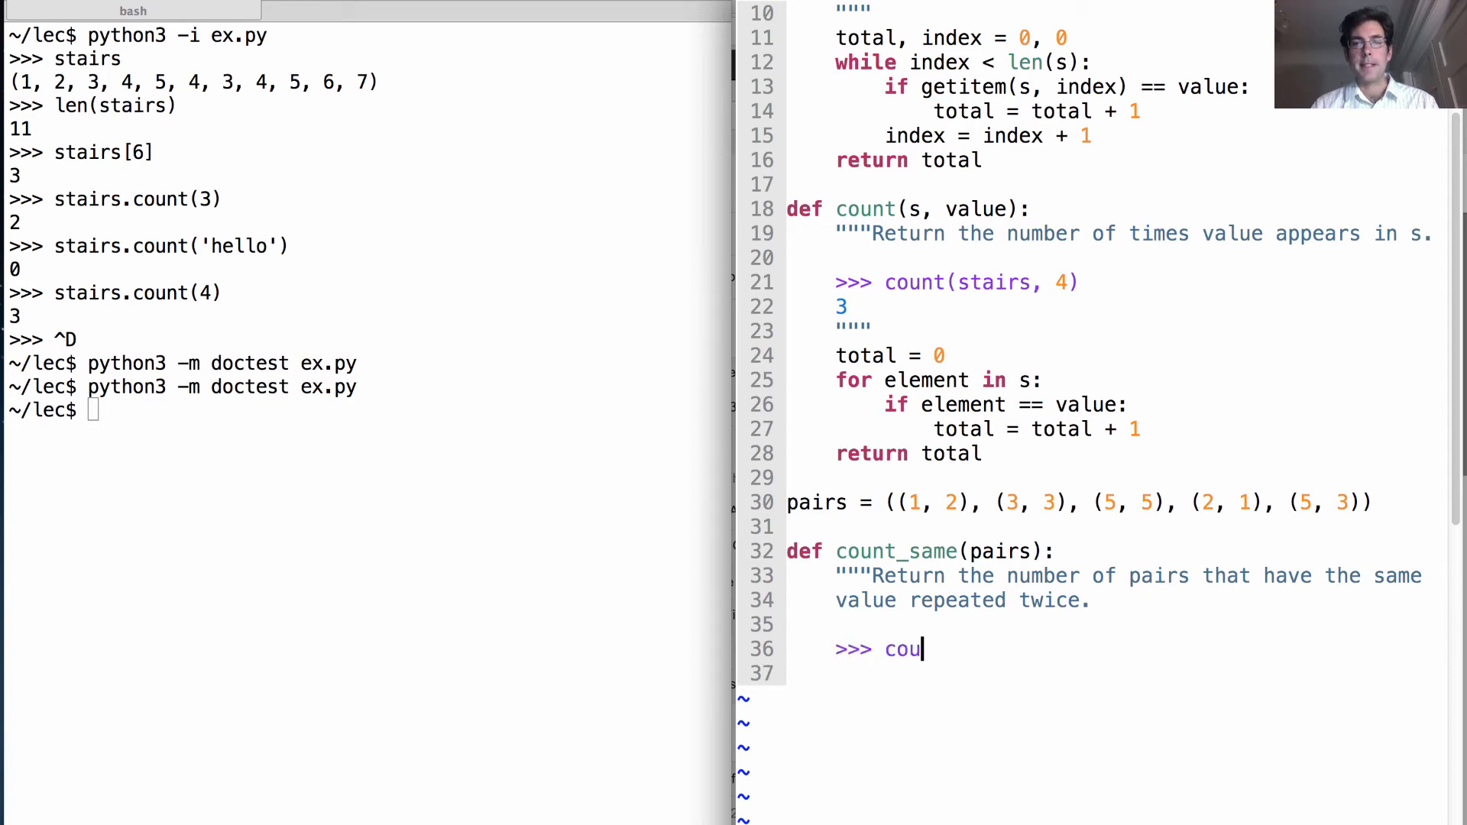
pyautogui.write('nt_same(pairs')
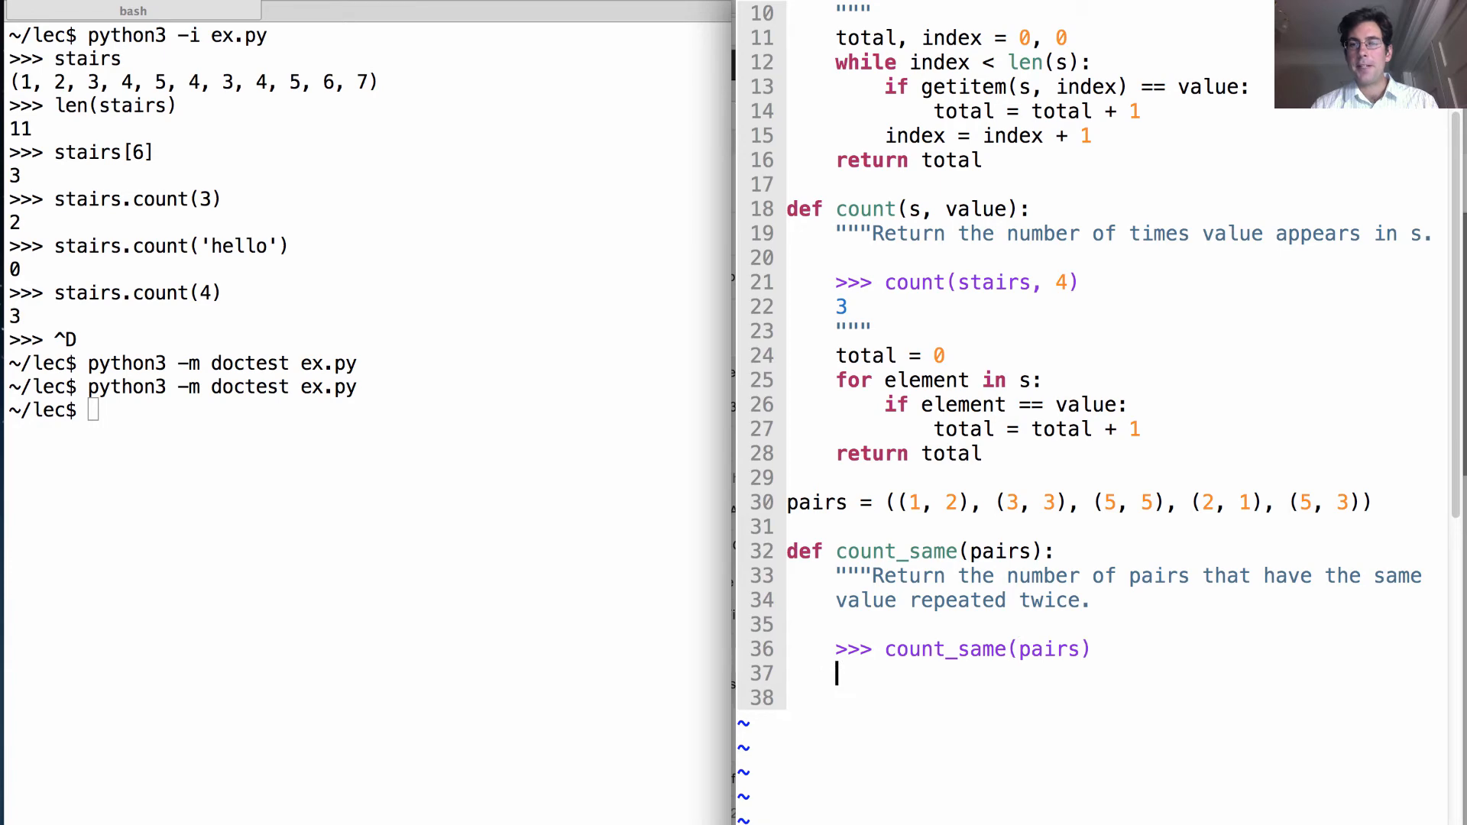
pyautogui.write('2')
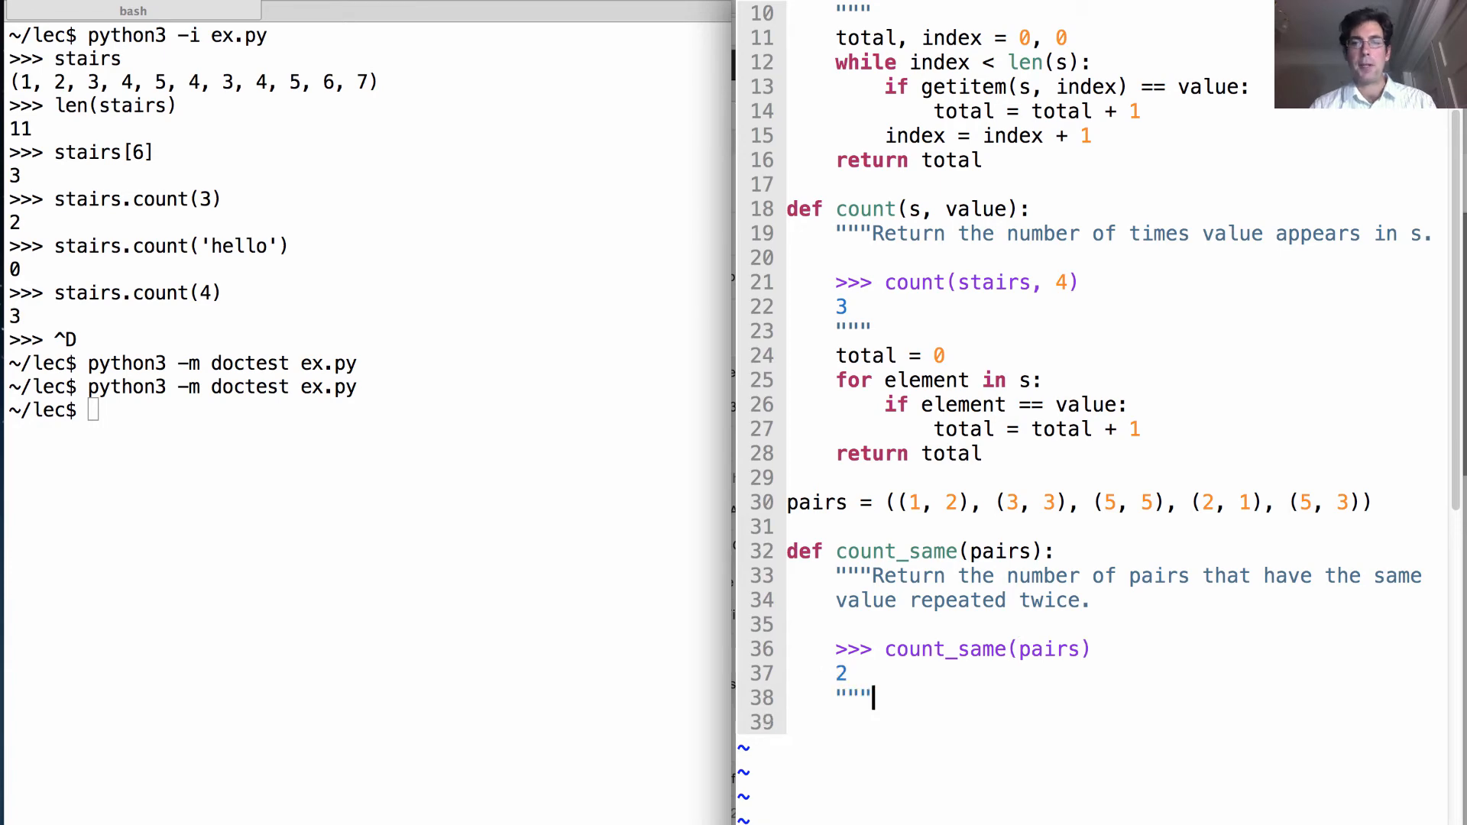
pyautogui.press('Return')
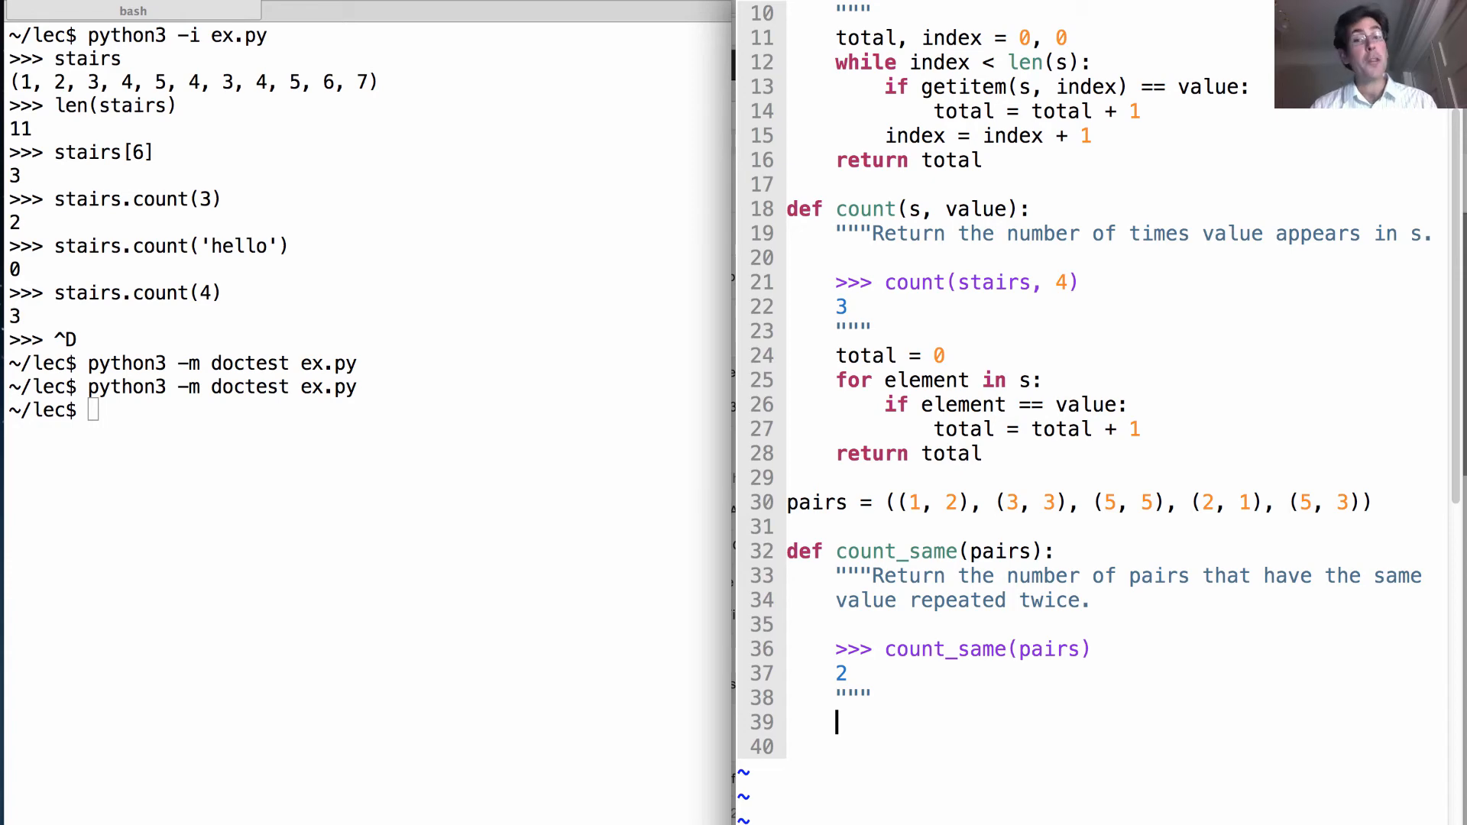
# - Write total = 0 and the loop header for x, y in pairs:, fixing 's' to 'pairs'
pyautogui.write('total = 0')
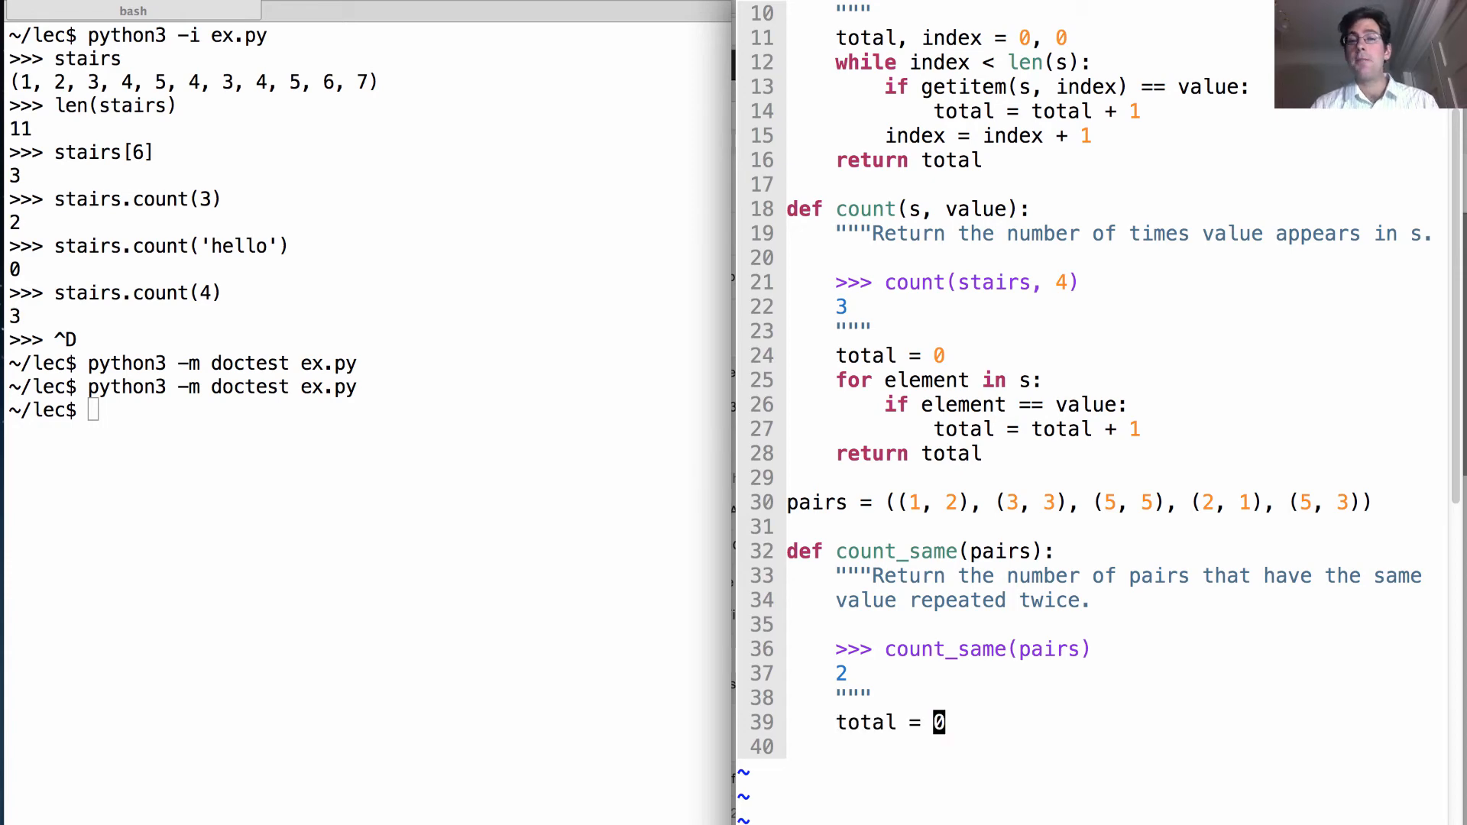
pyautogui.moveTo(1198, 599)
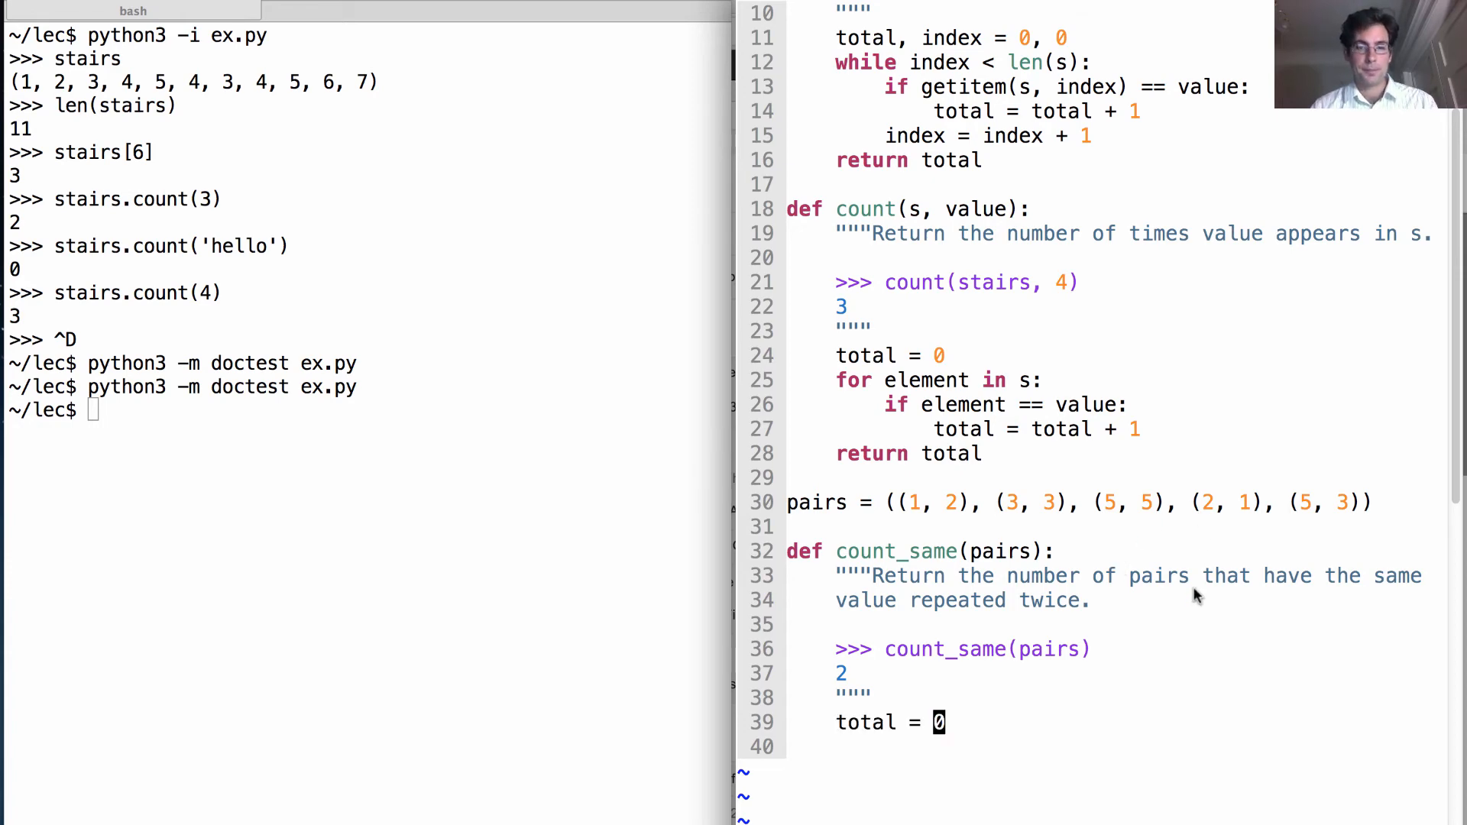
pyautogui.write('for')
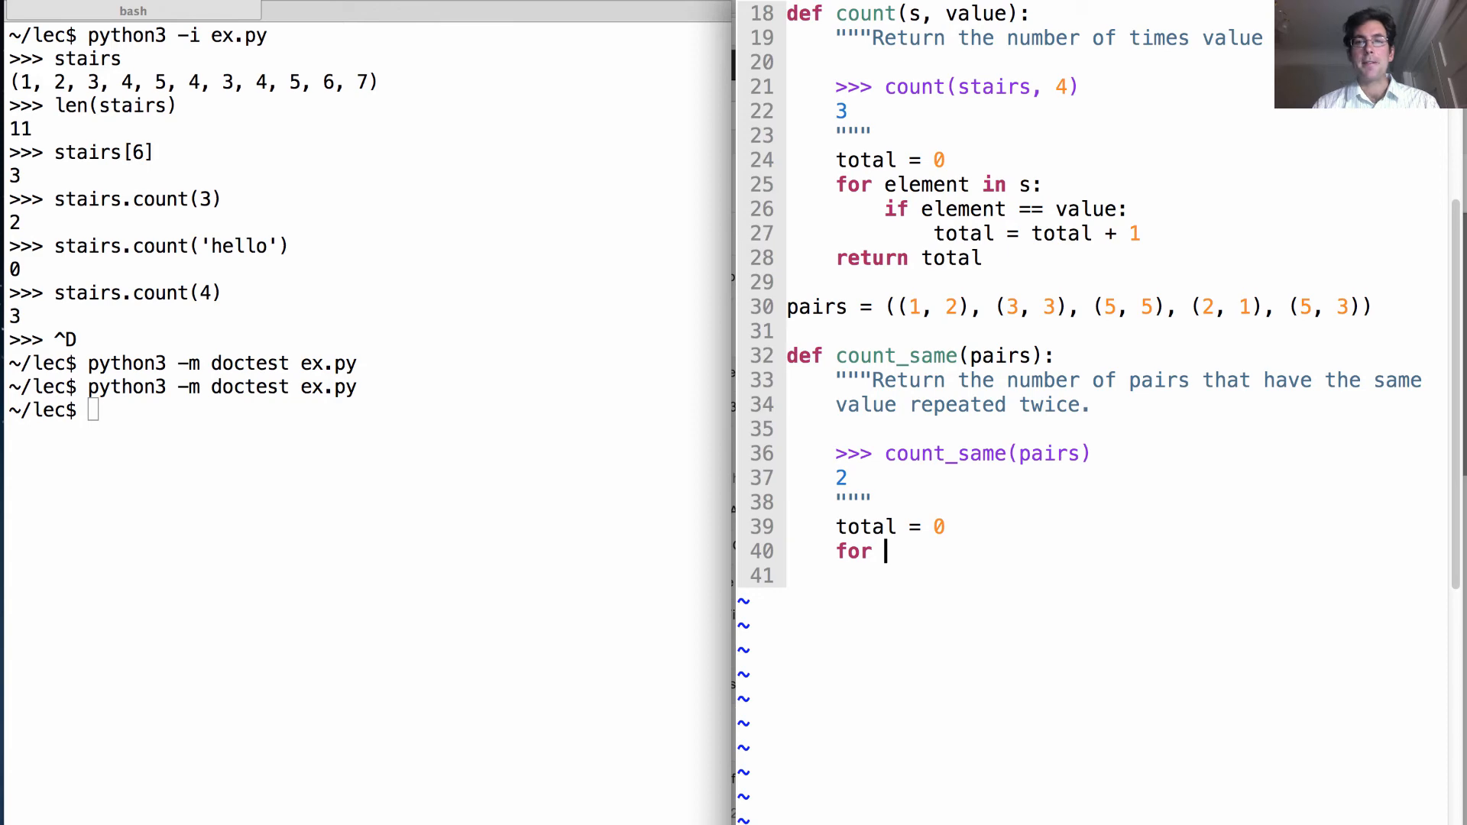
pyautogui.write('x, y')
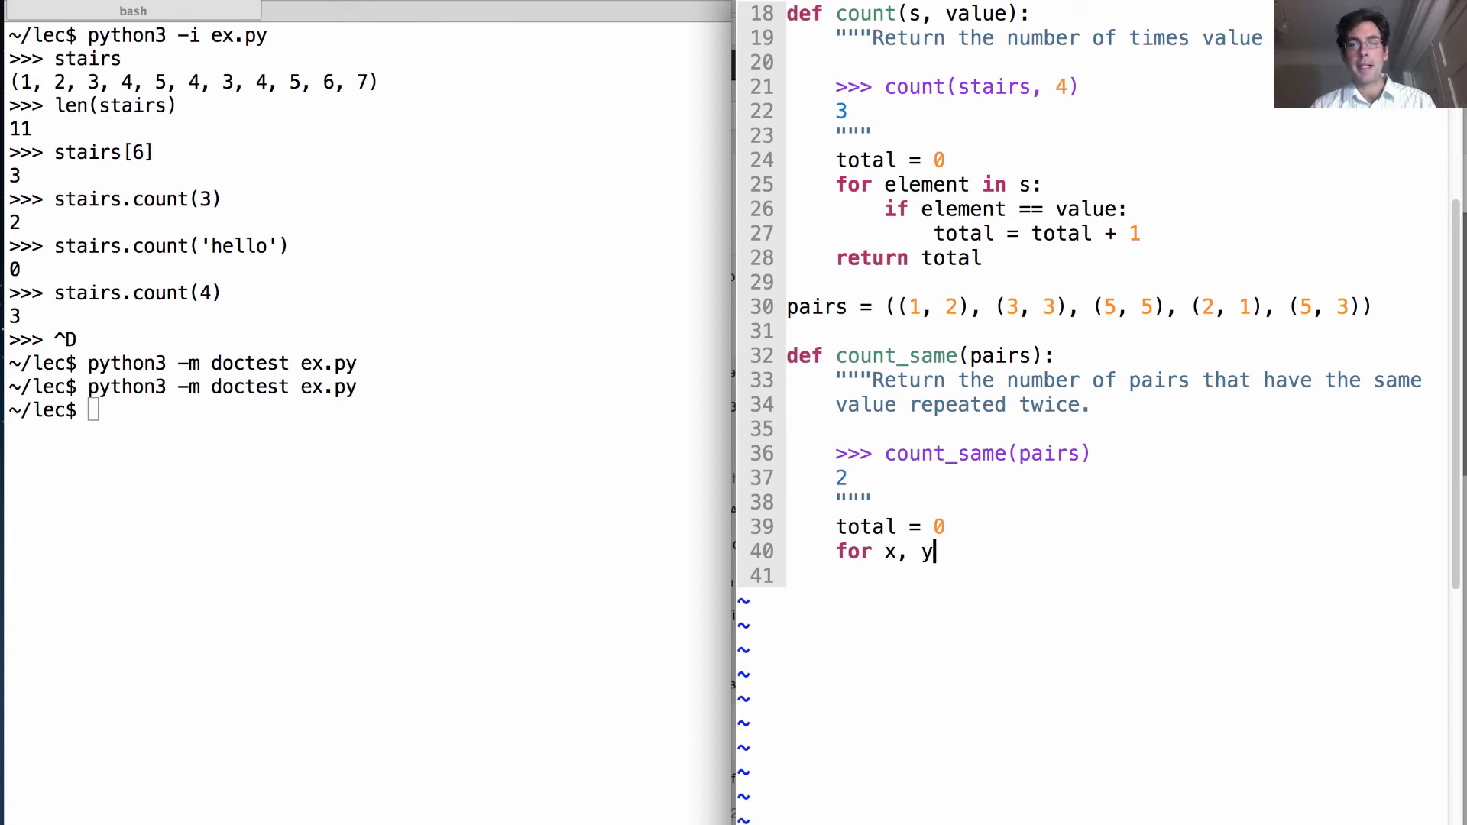
pyautogui.write('in s:')
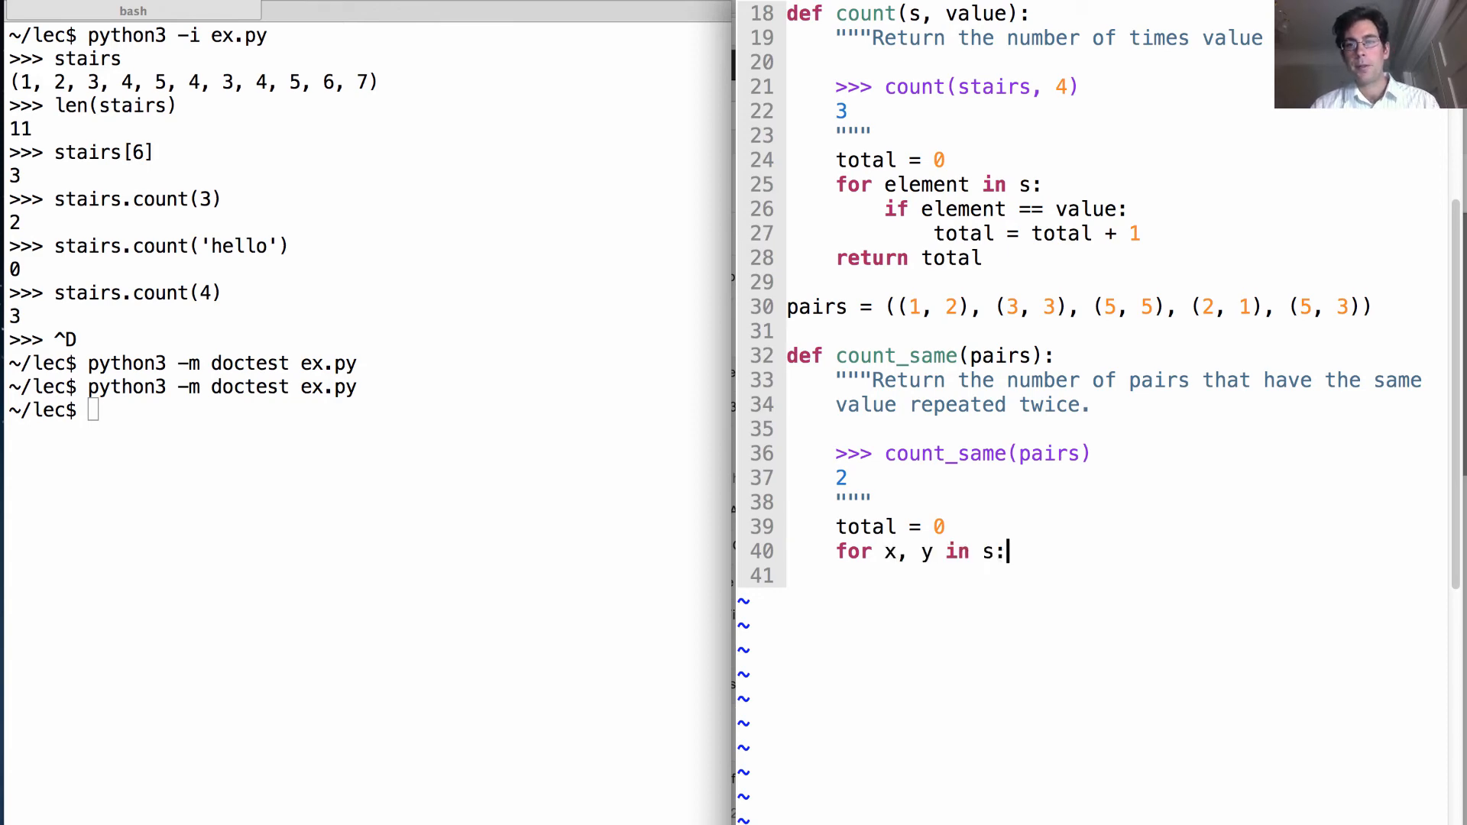
pyautogui.moveTo(1063, 598)
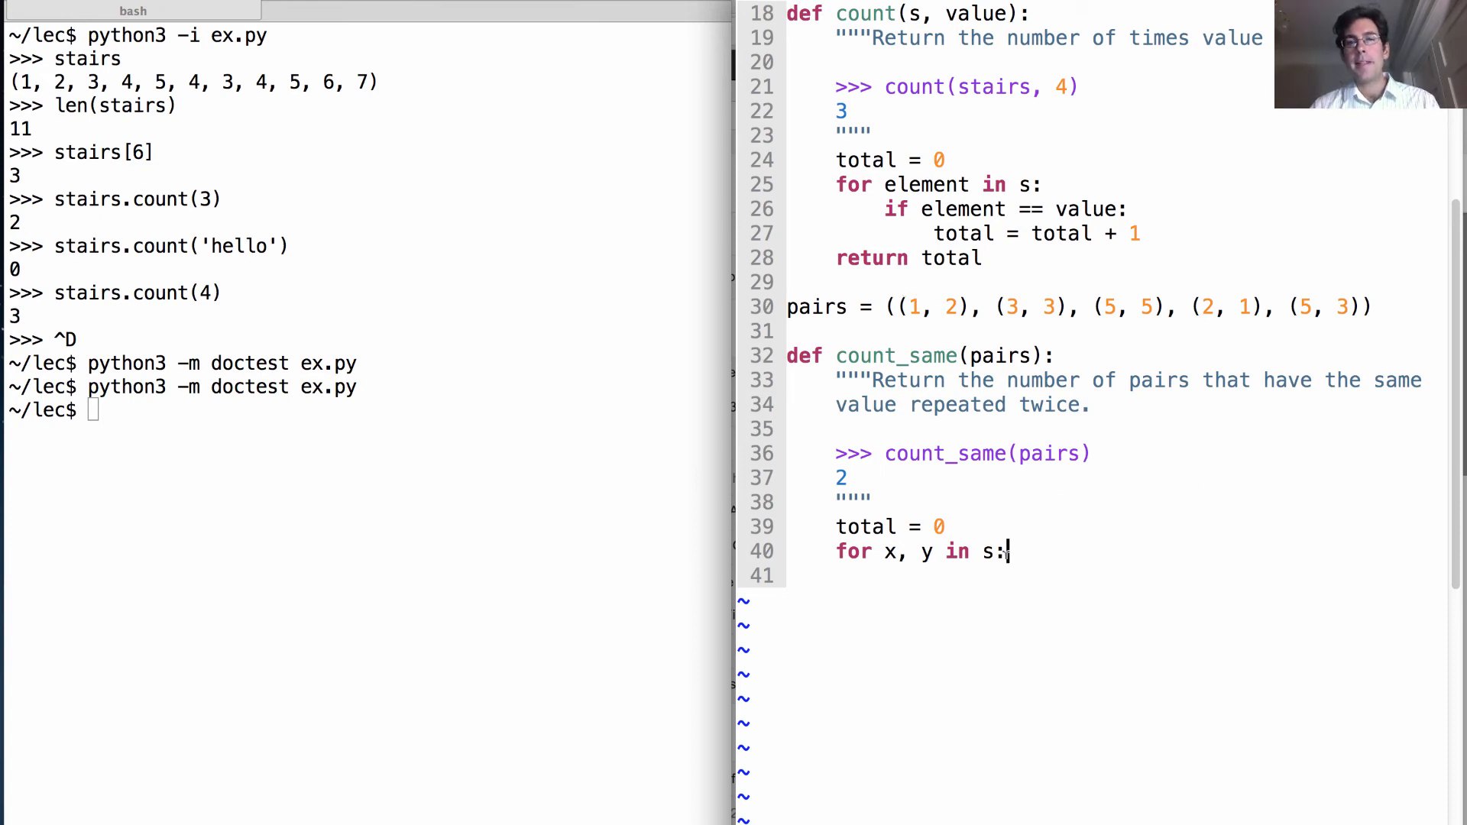
pyautogui.write('p')
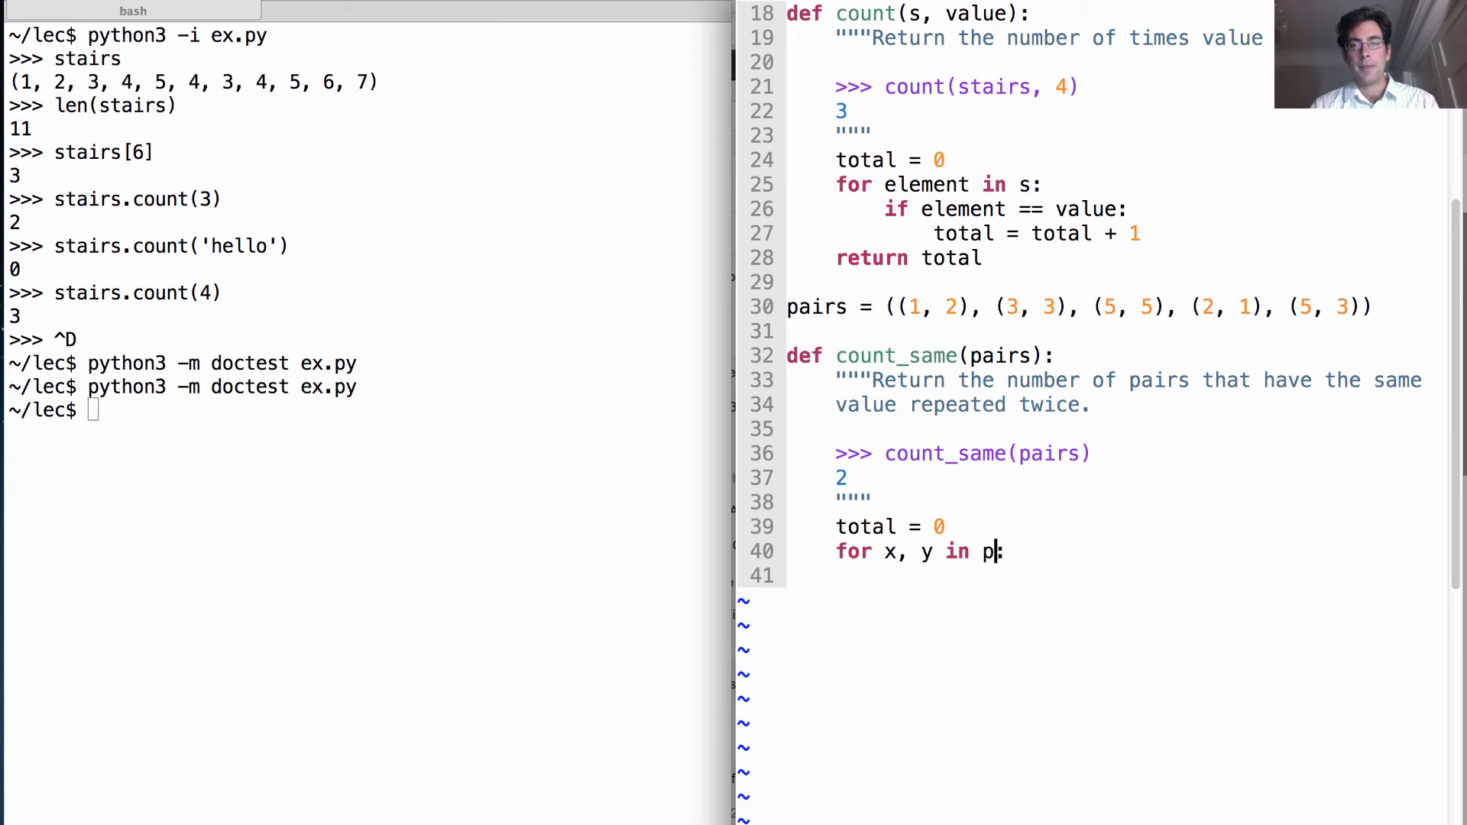
pyautogui.write('airs')
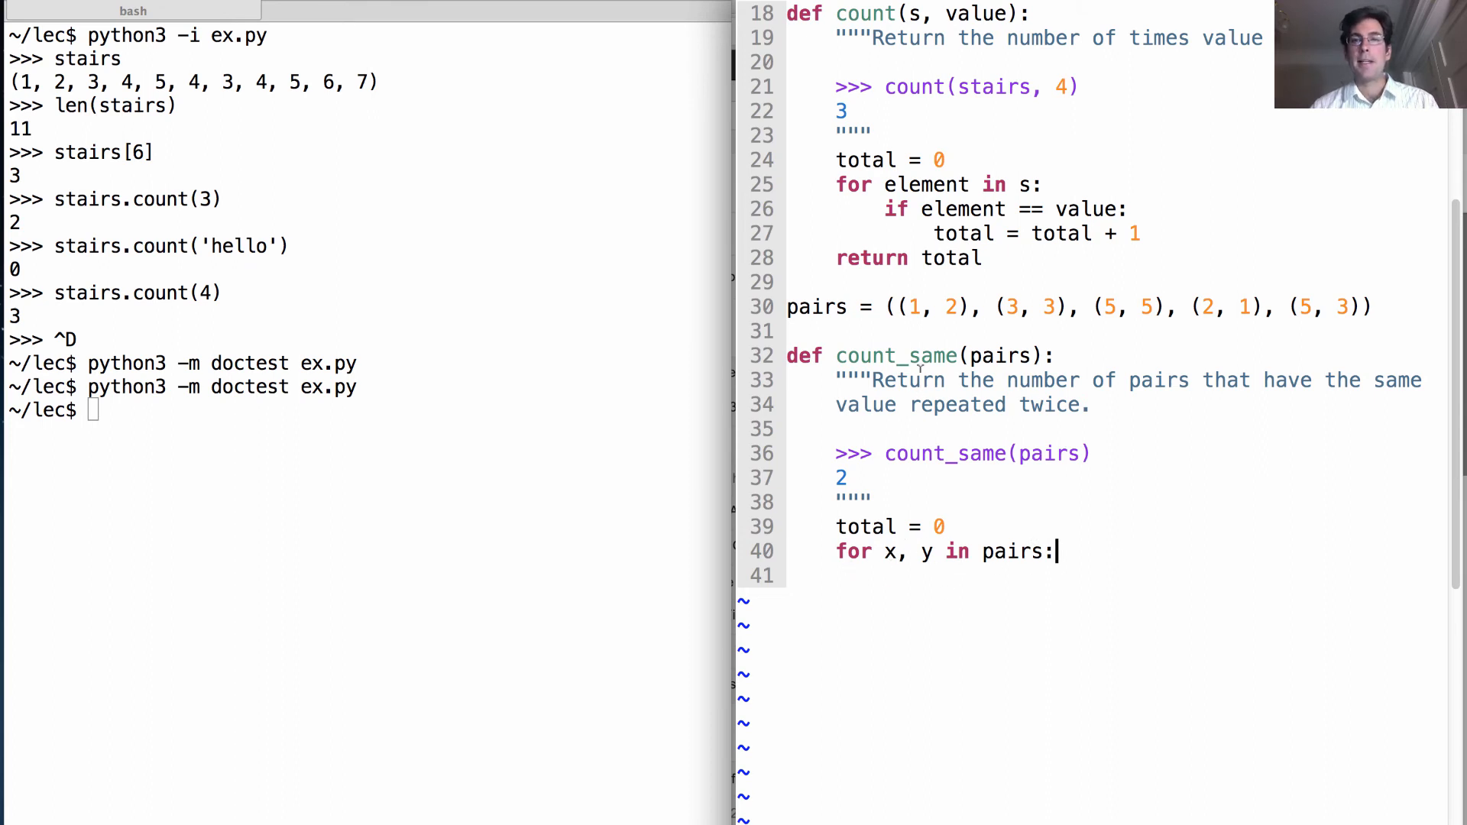
pyautogui.moveTo(1149, 559)
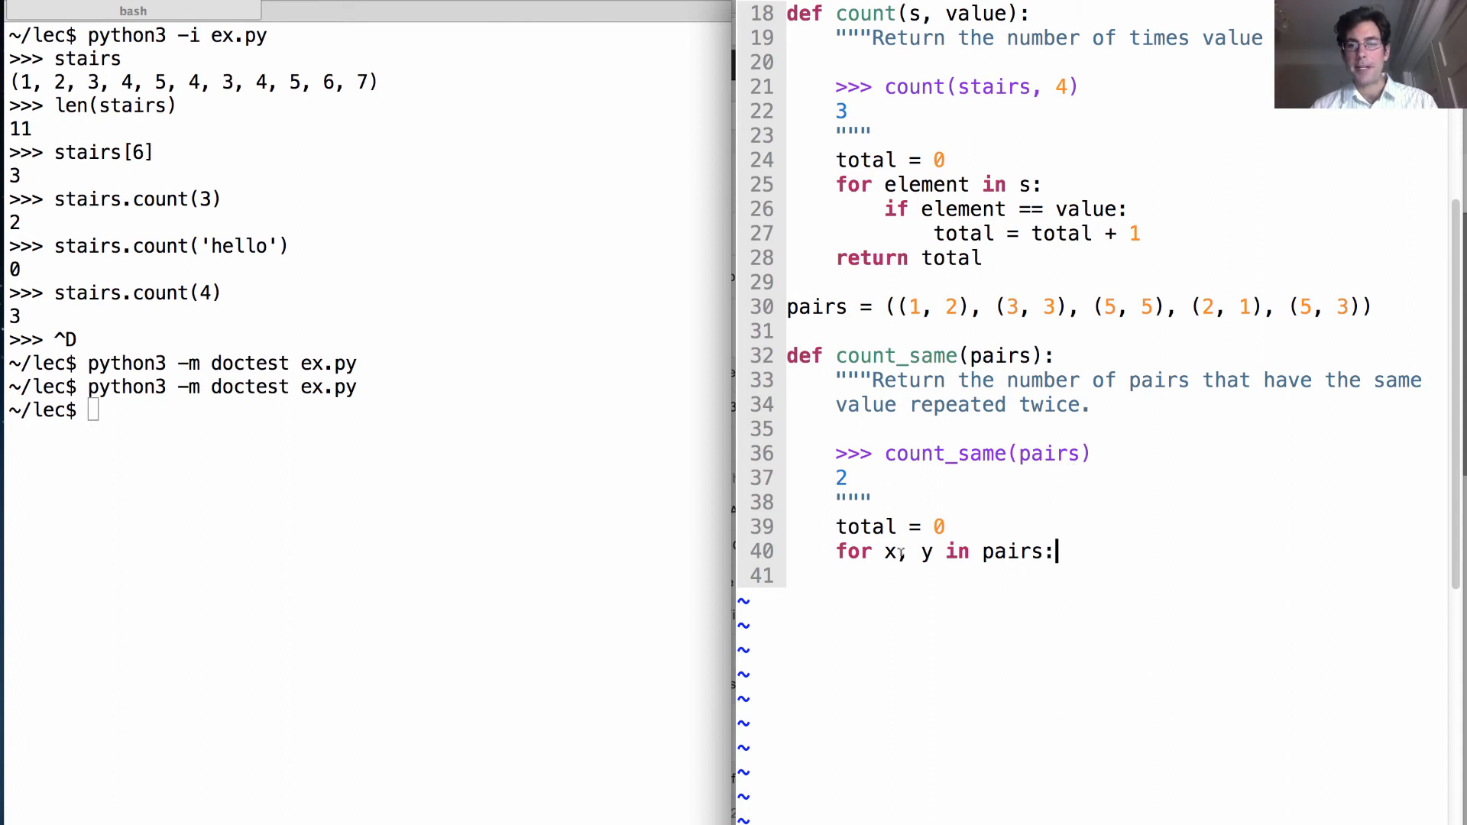
# - Add if x == y: incrementing total by one, then return total
pyautogui.write(',')
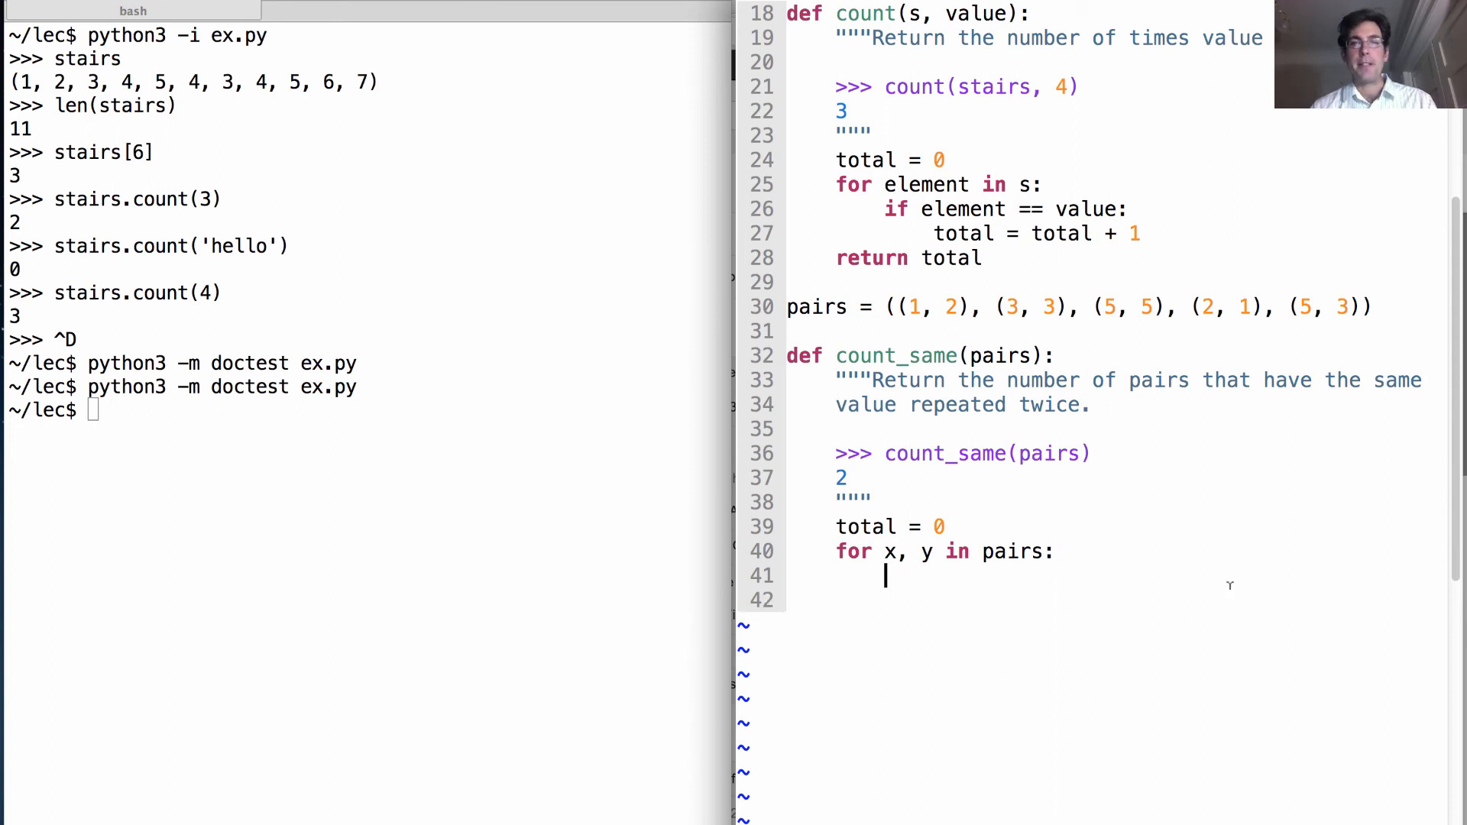
pyautogui.write('if x == y:')
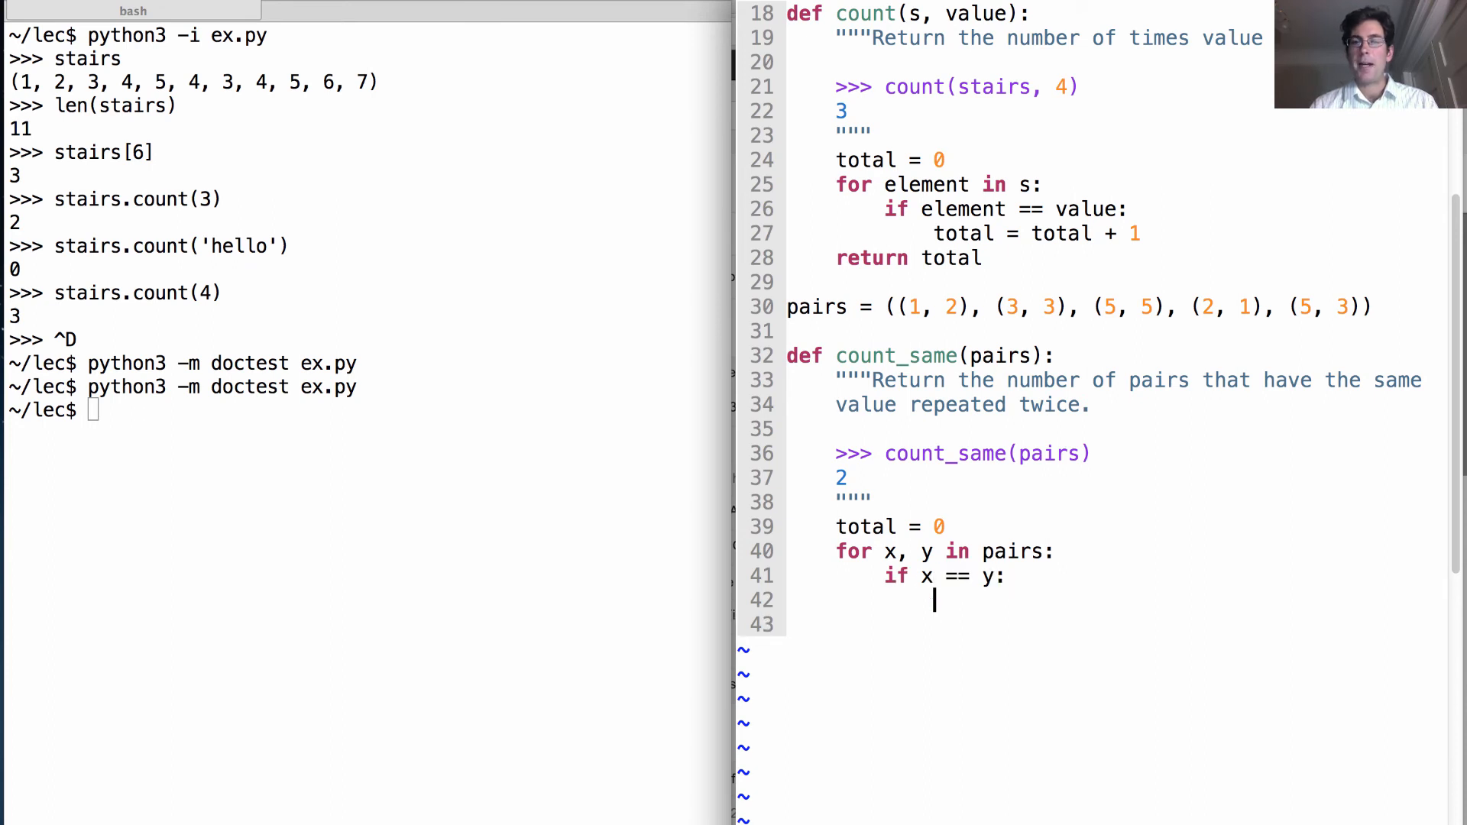
pyautogui.write('total = total + 1')
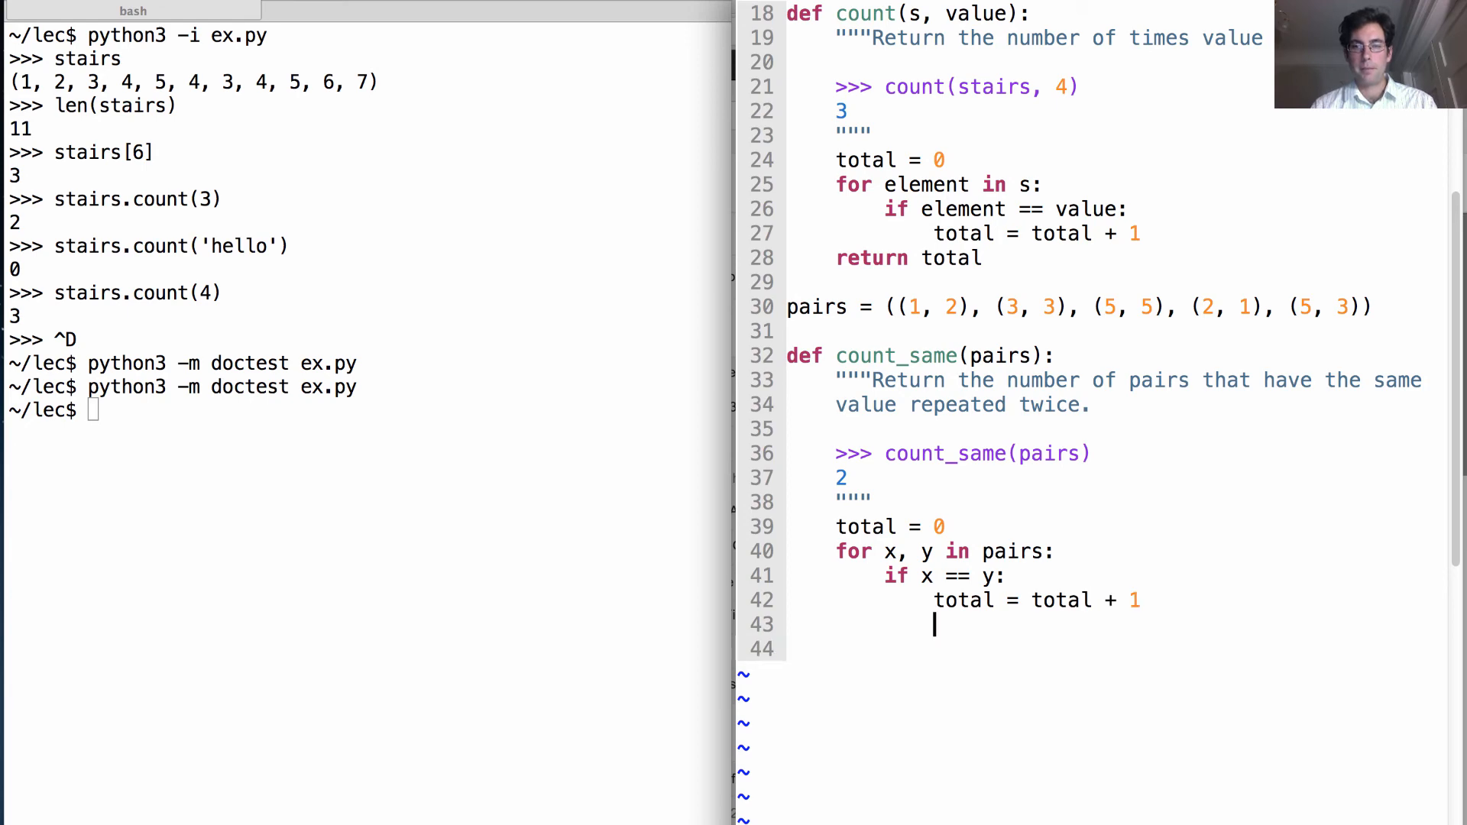
pyautogui.write('return total')
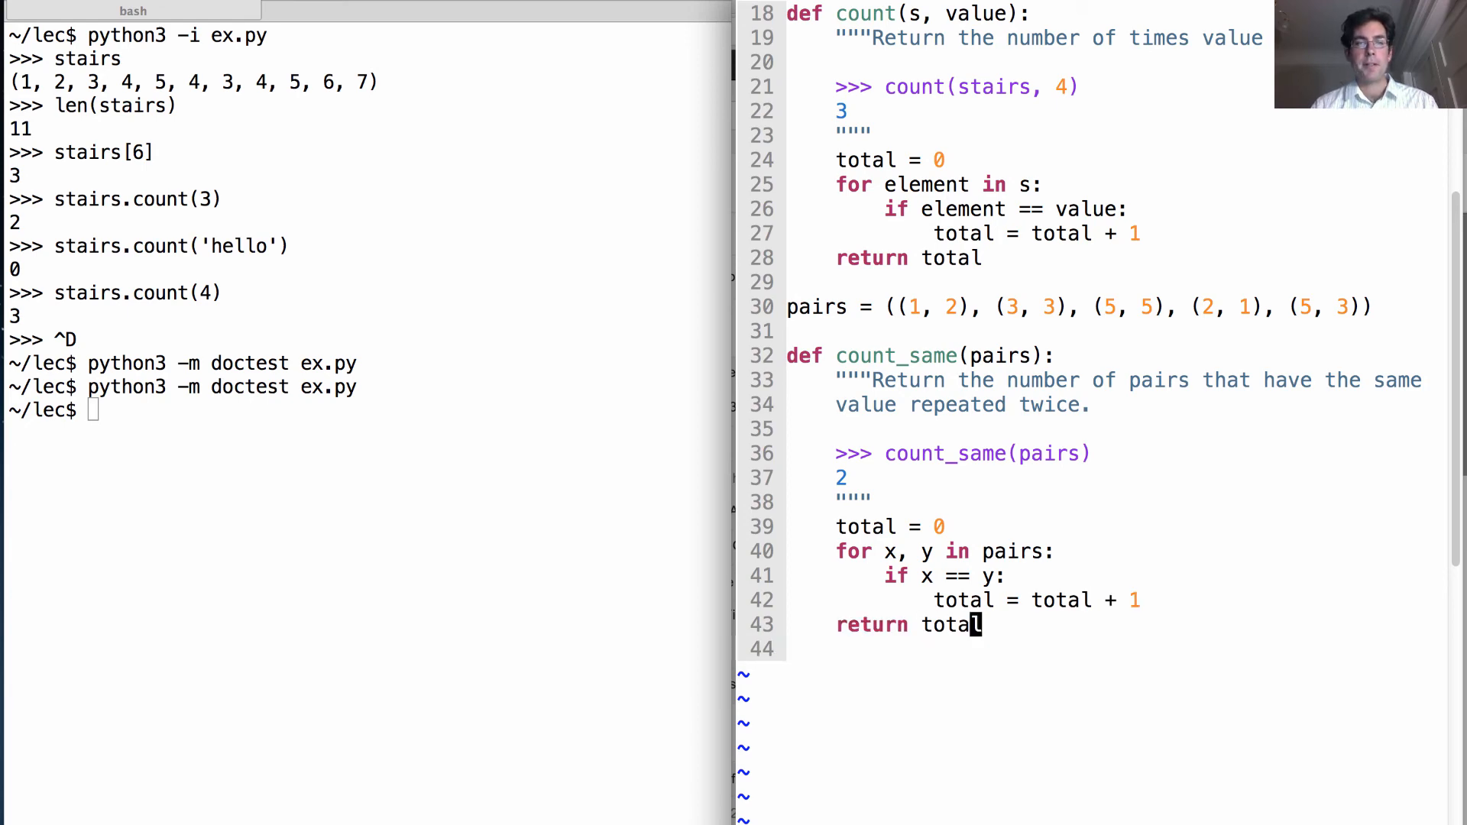
# - Run python3 -m doctest ex.py again; it finishes silently with all tests passing
pyautogui.press('Return')
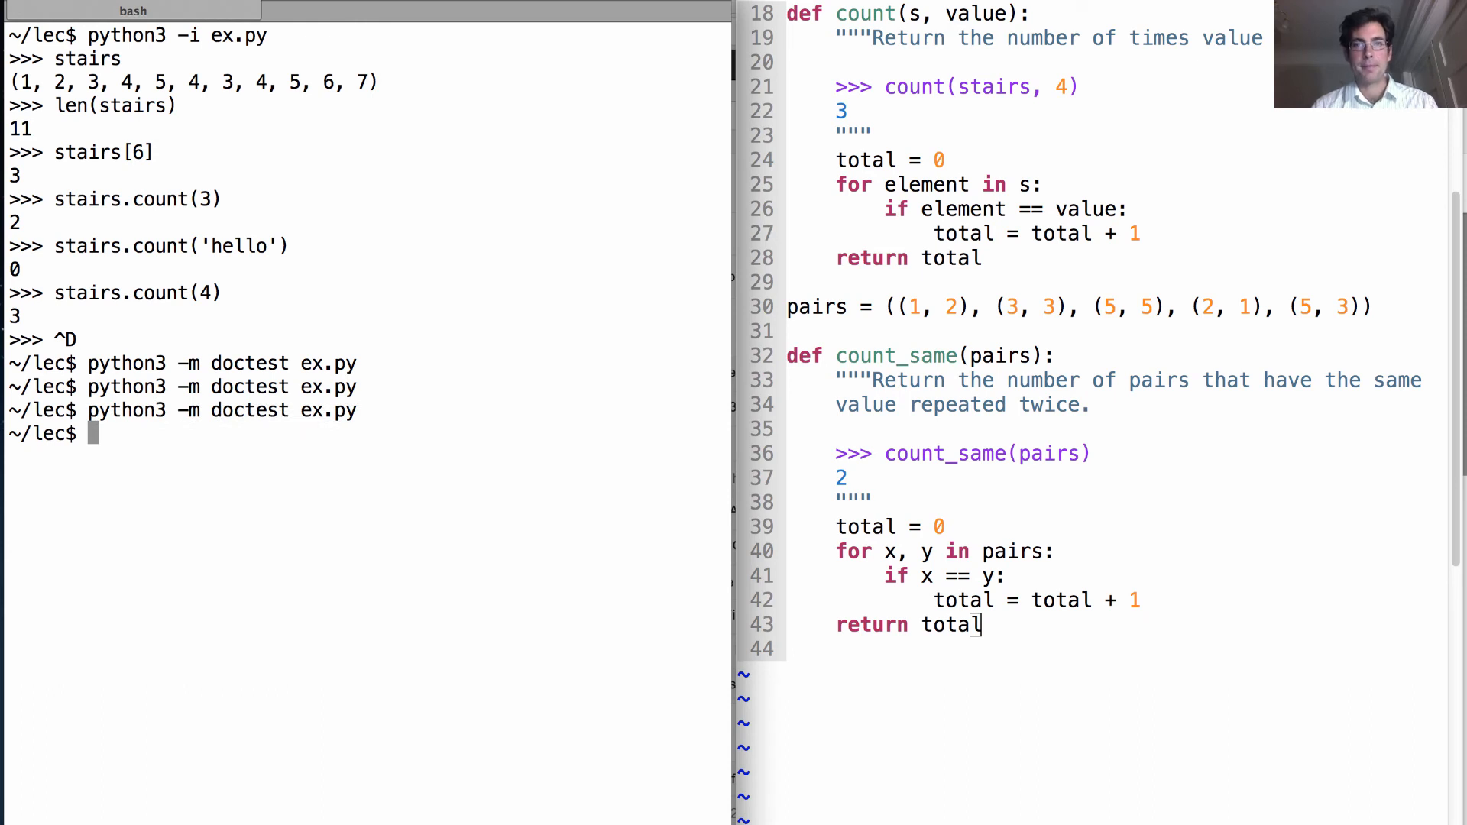
pyautogui.moveTo(966, 331)
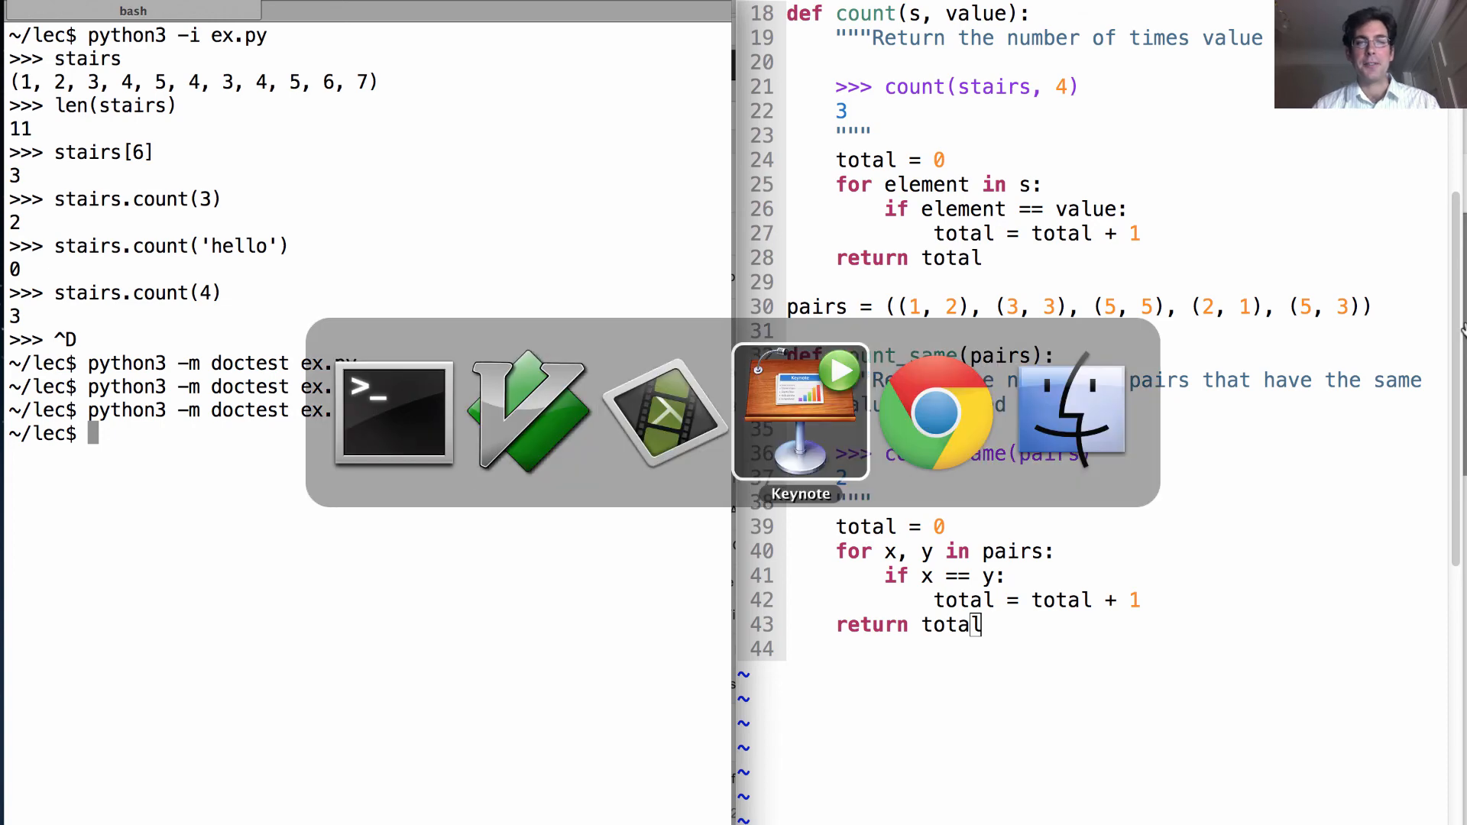
# - Bring up the Keynote 'Sequence Unpacking in For Statements' slide with pairs and same_count = 0
pyautogui.click(799, 414)
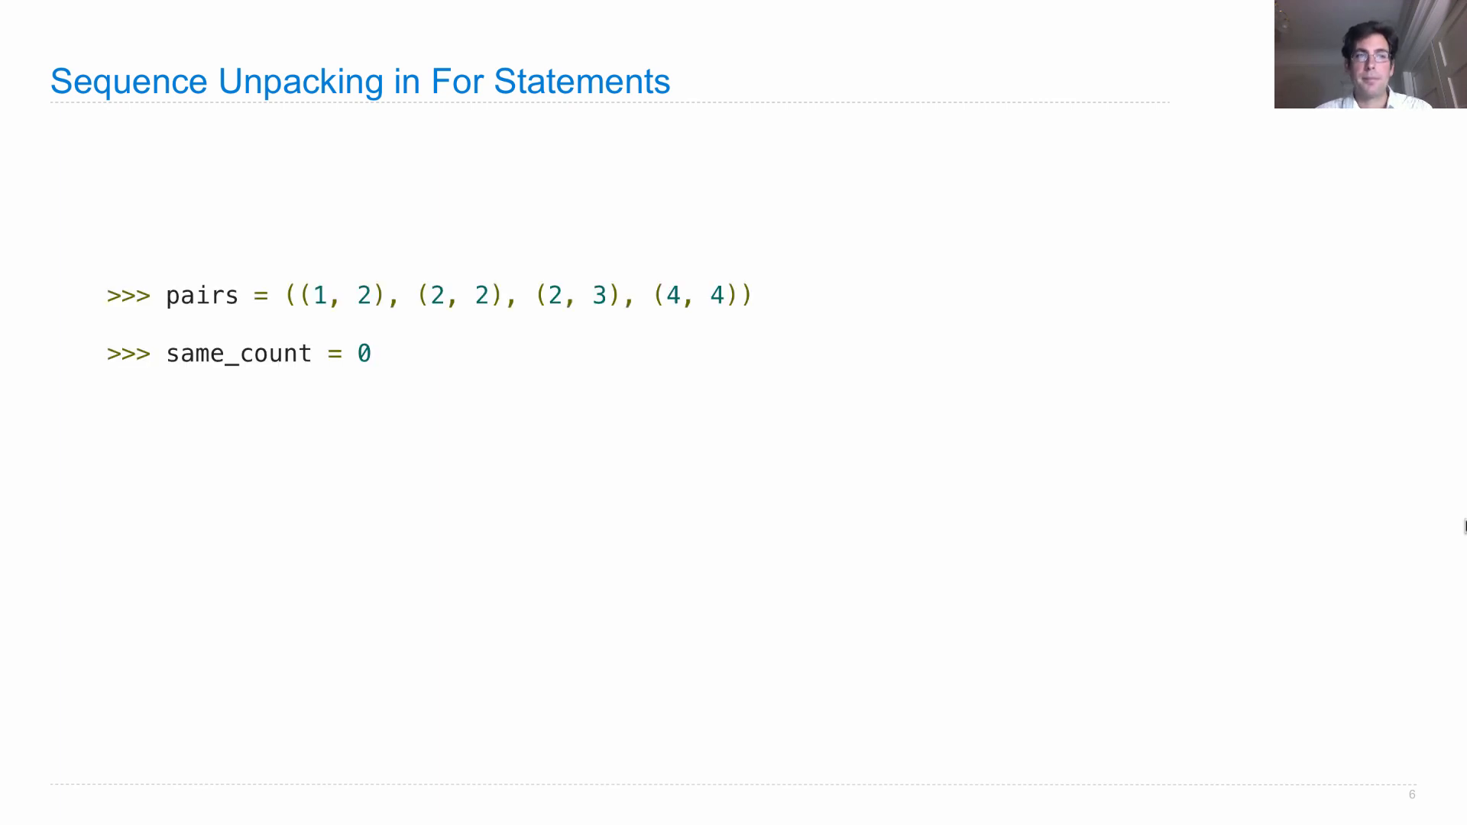
pyautogui.moveTo(1211, 432)
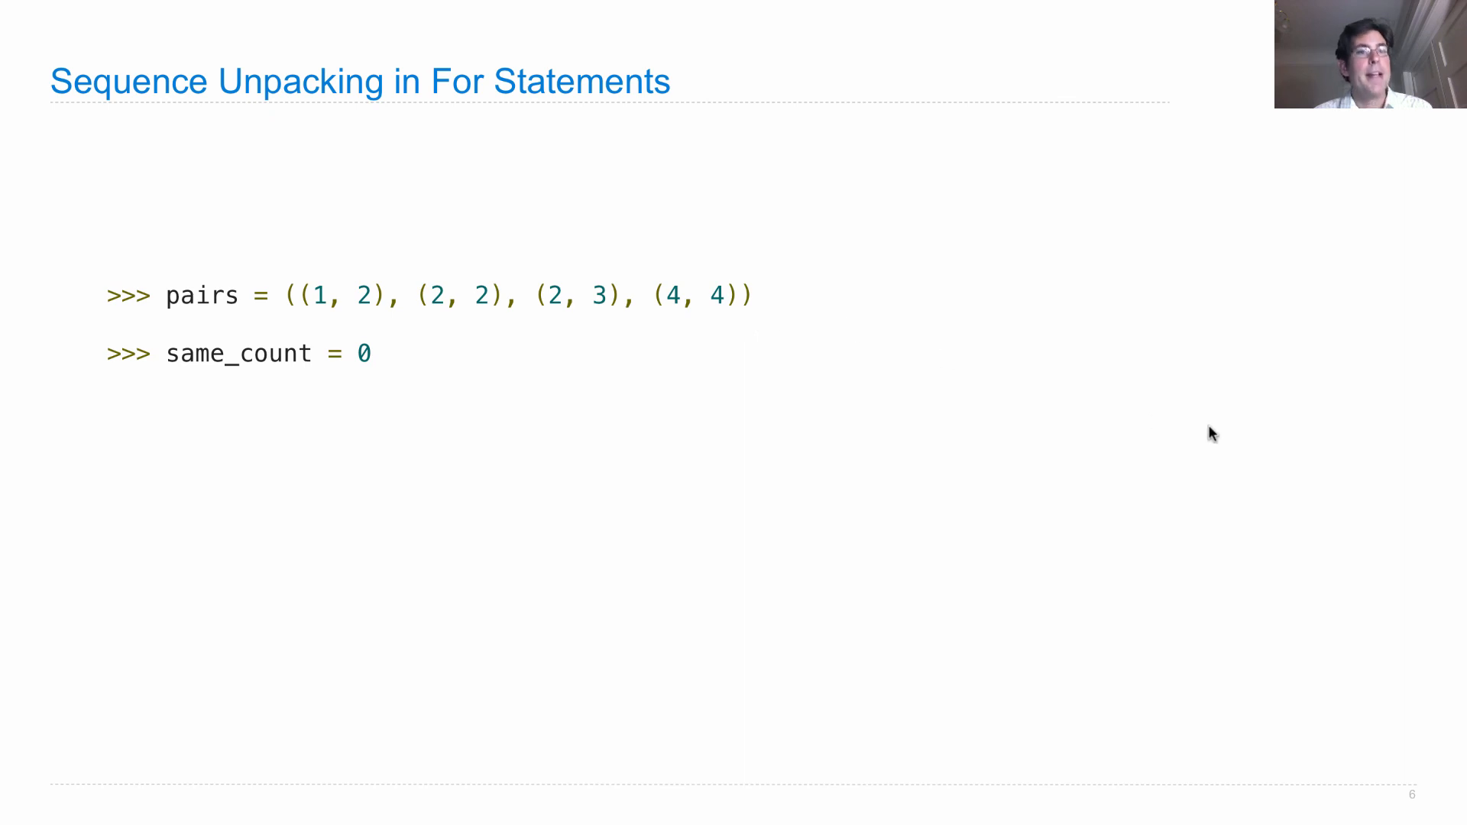
pyautogui.moveTo(736, 342)
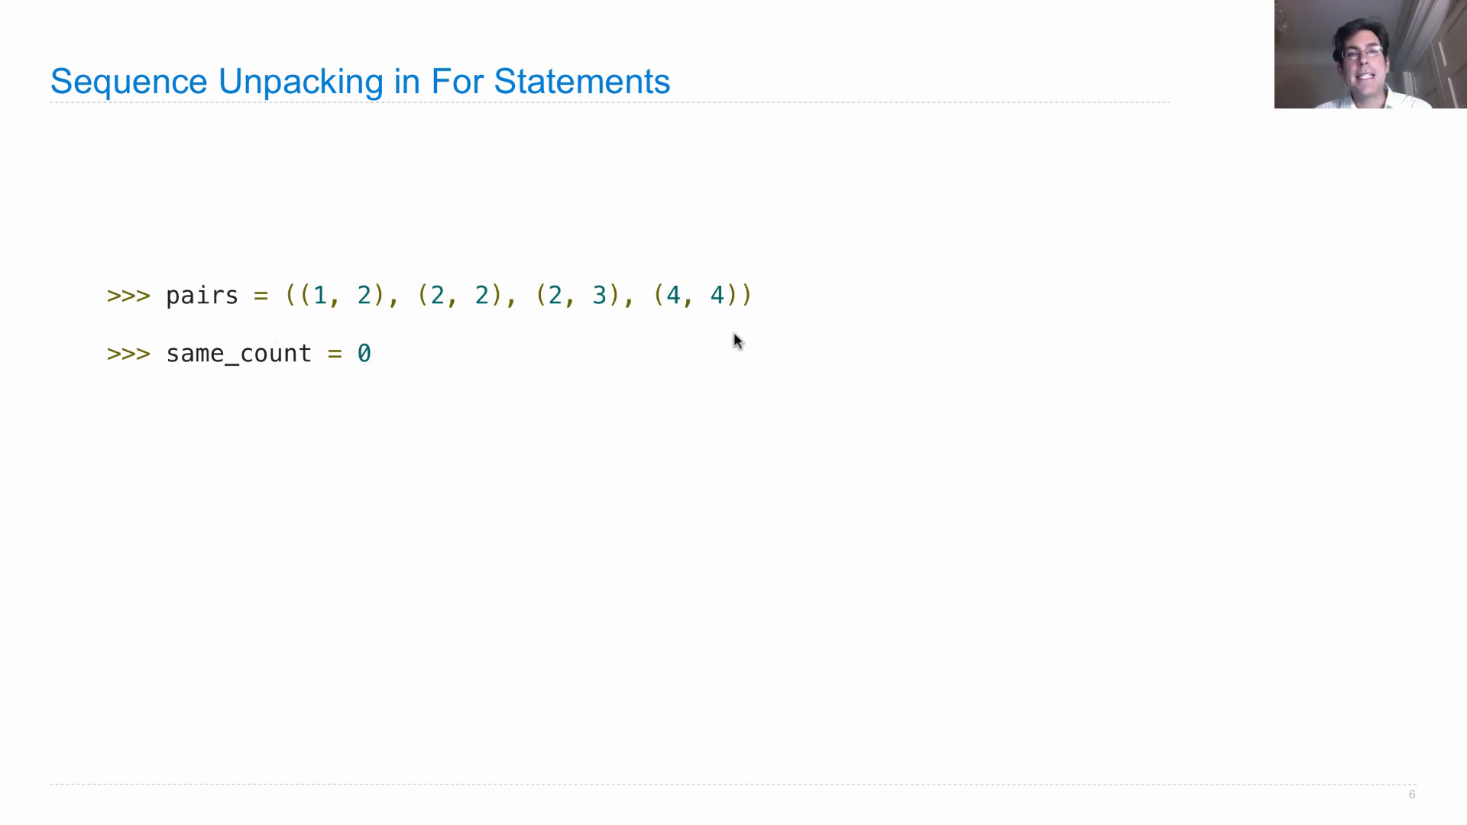
pyautogui.moveTo(321, 325)
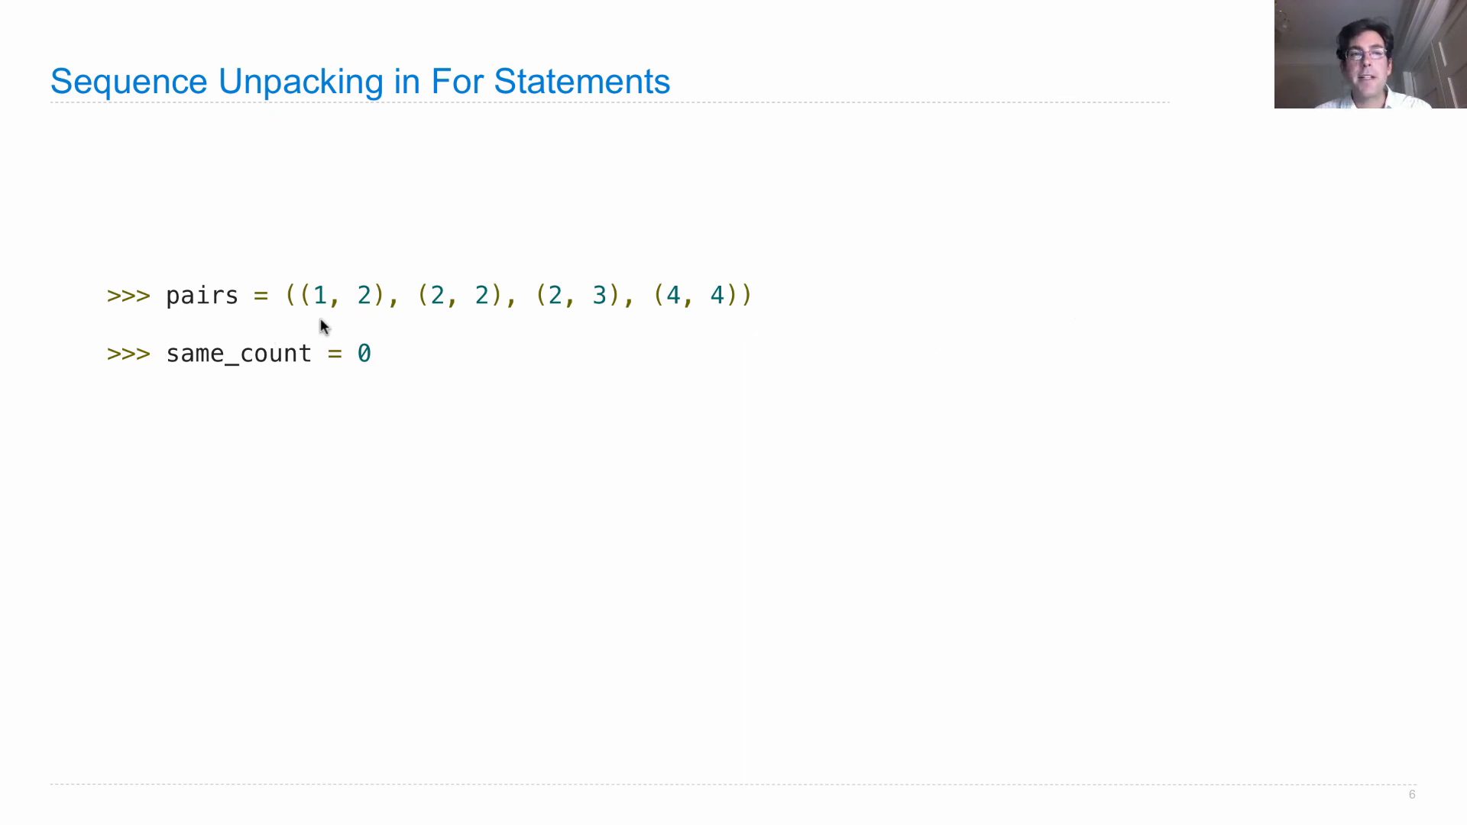
pyautogui.moveTo(1155, 353)
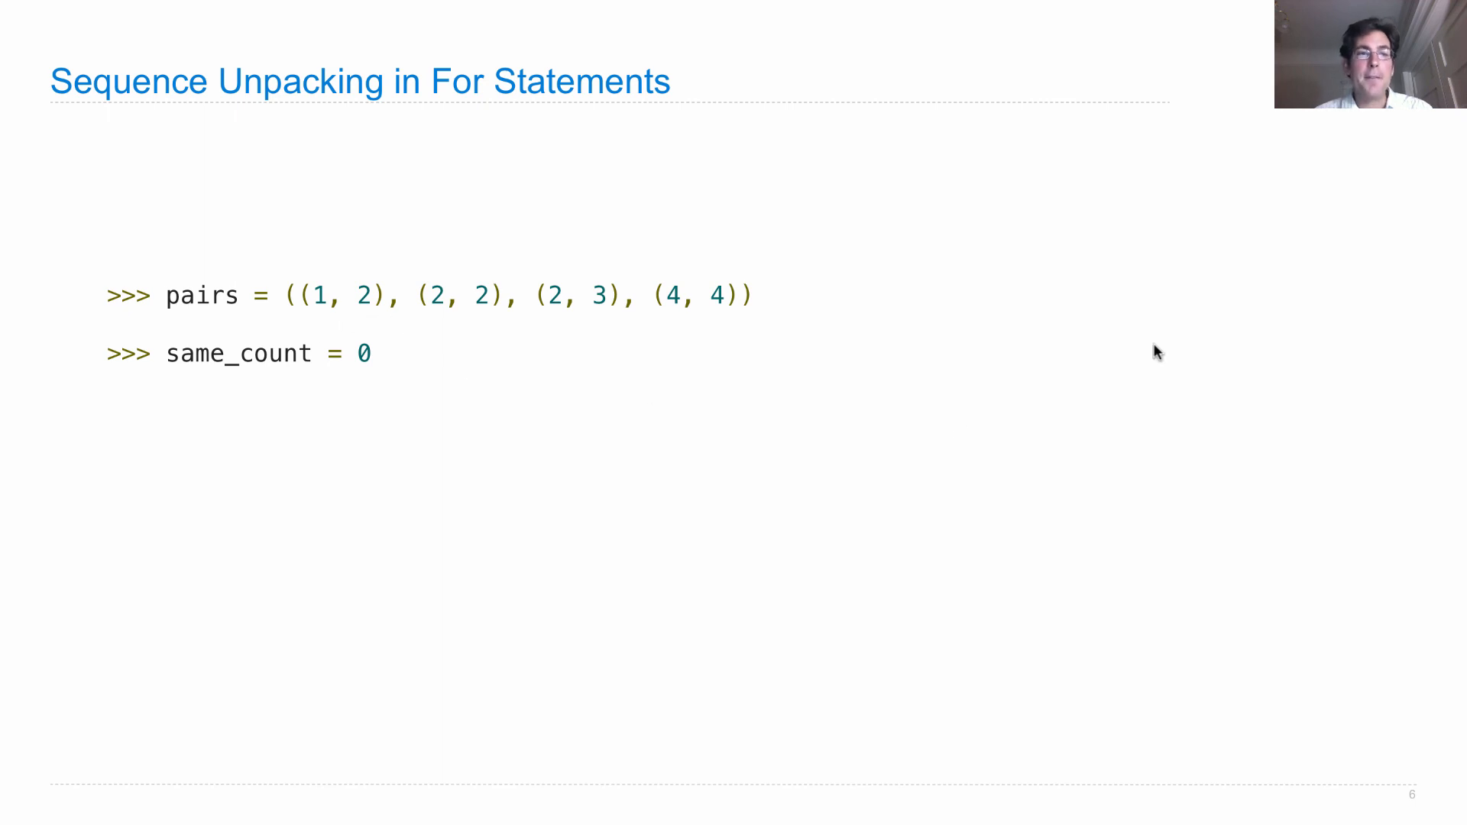